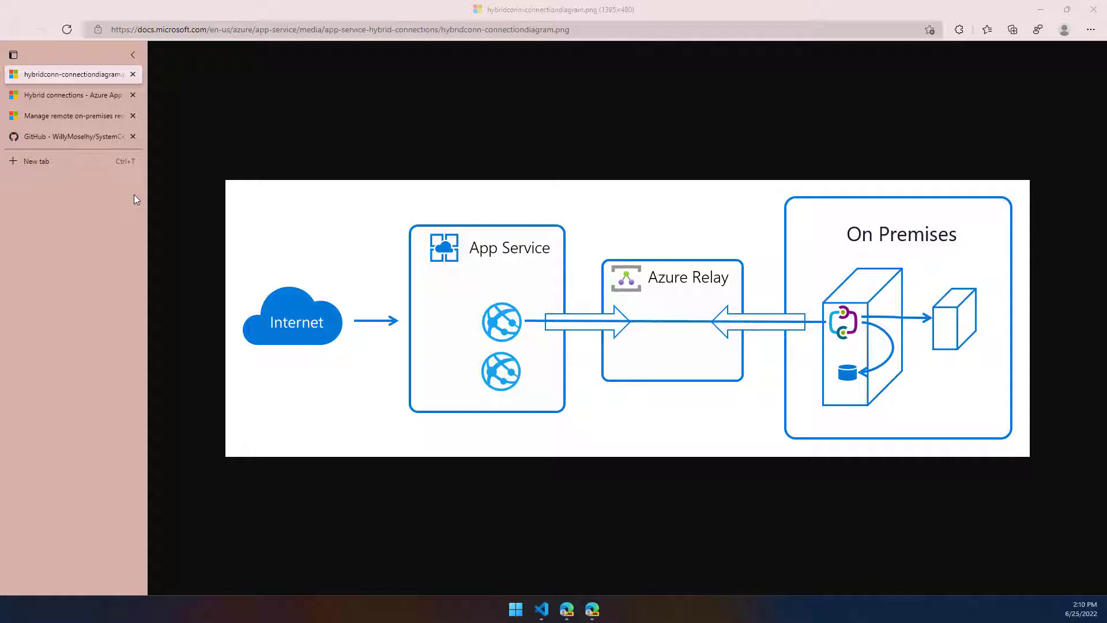
# Return to the empty HybridConnectionDemo-RG resource group overview in the portal.
pyautogui.click(67, 94)
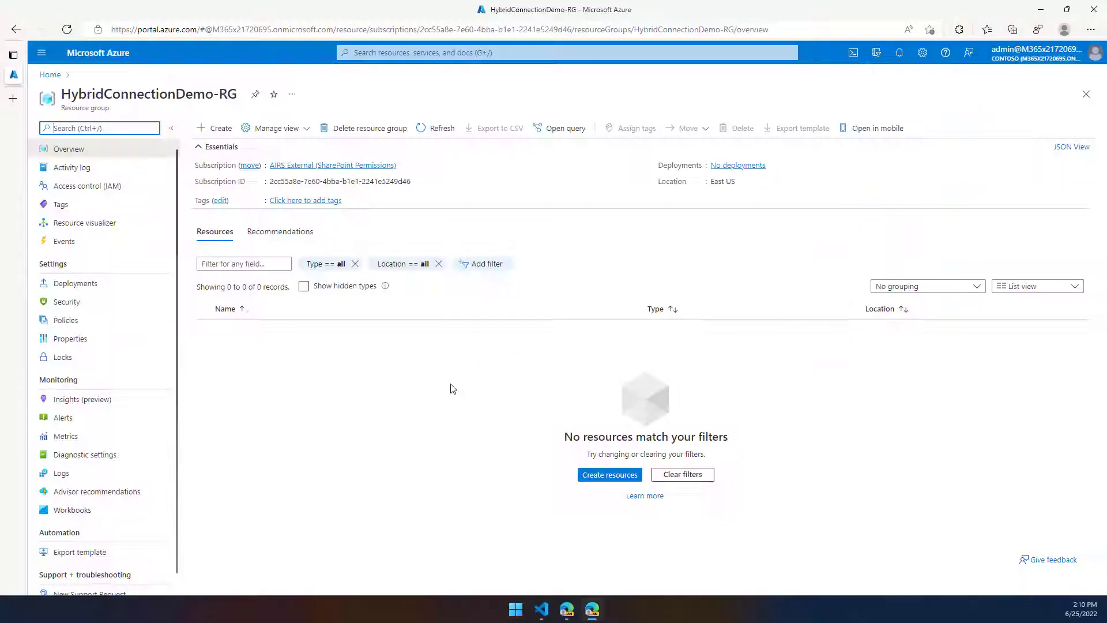
pyautogui.moveTo(348, 334)
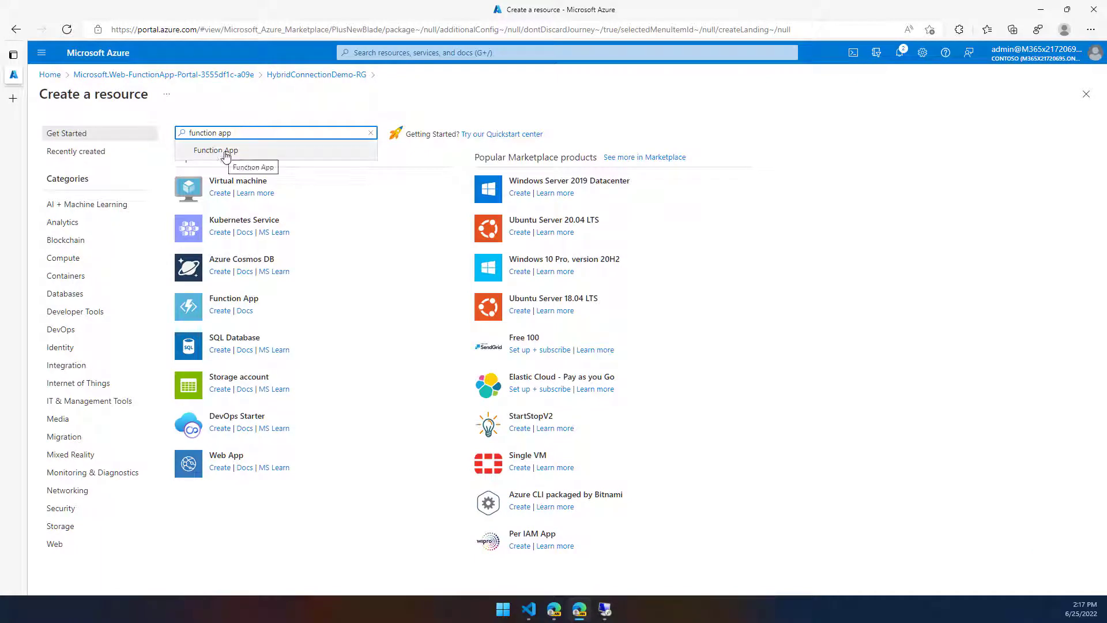
# Create Function App HybridConnectionsDemo with PowerShell Core 7.2 (Preview) in East US.
pyautogui.click(215, 150)
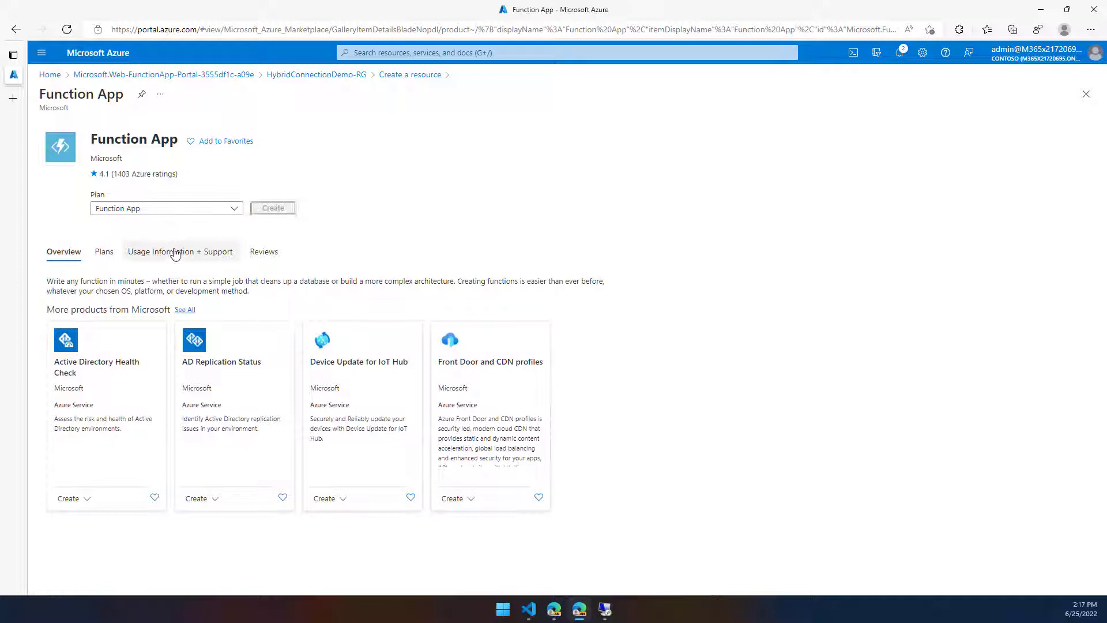
pyautogui.click(272, 208)
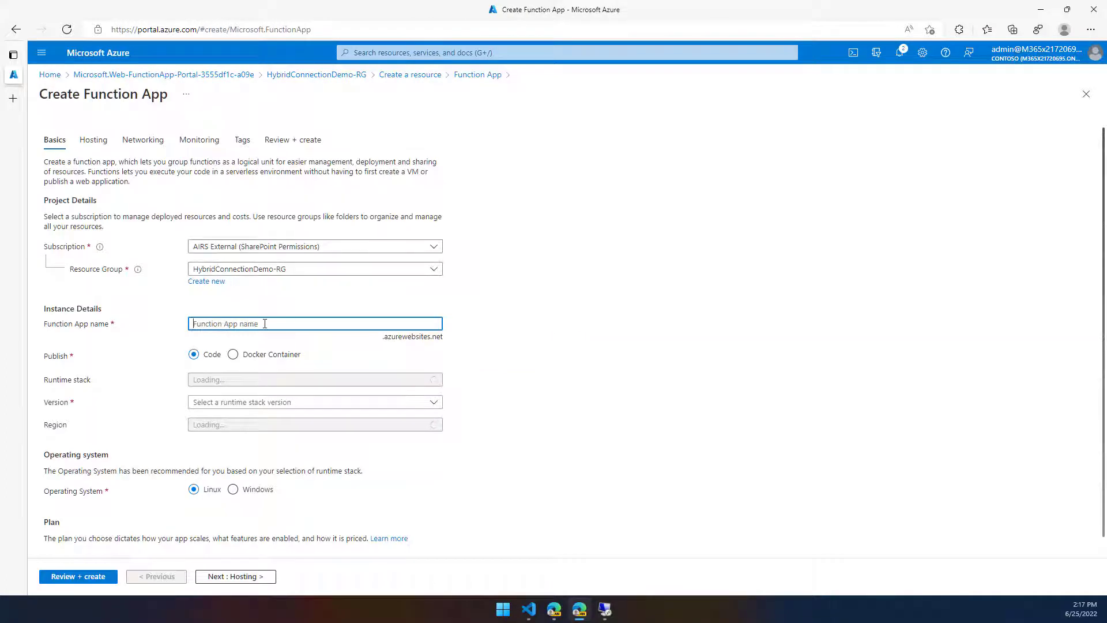
pyautogui.write('H')
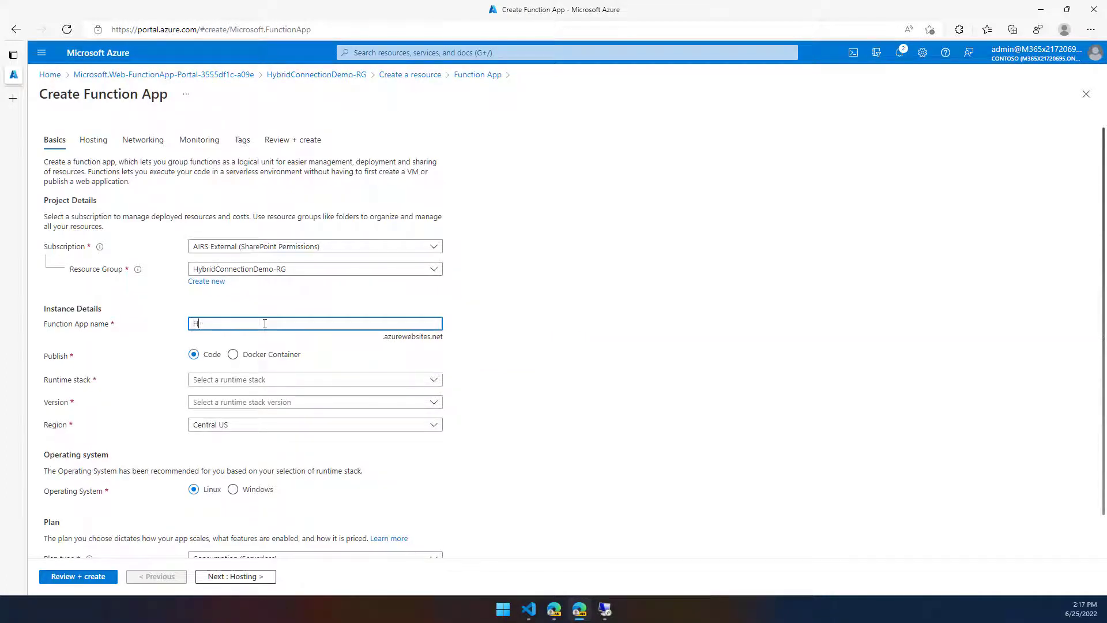
pyautogui.write('HybridConnectio')
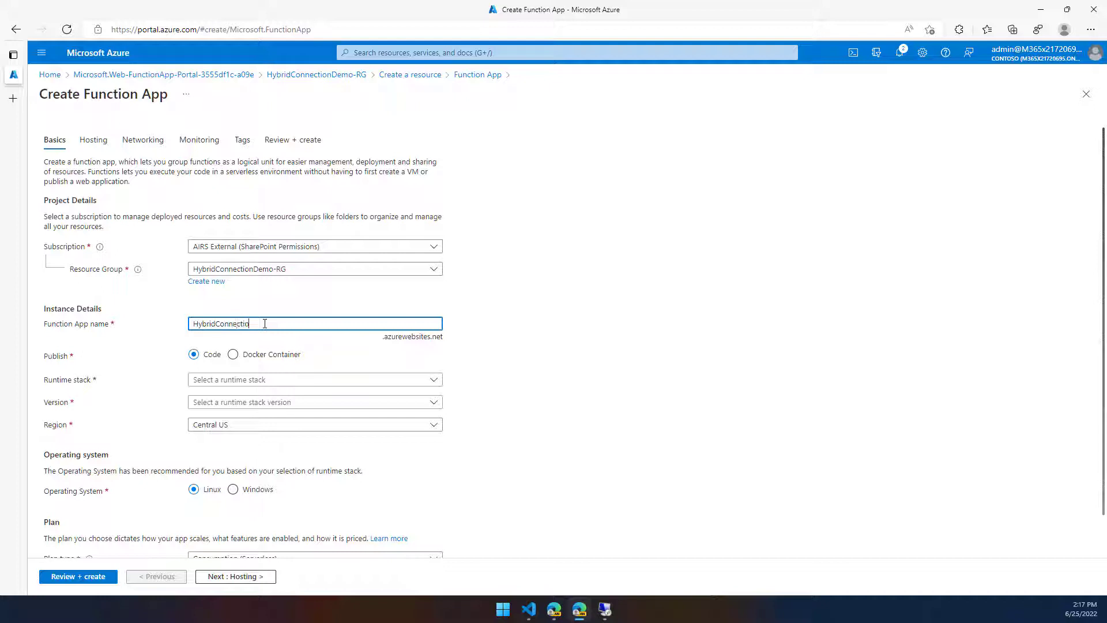
pyautogui.write('sDemo')
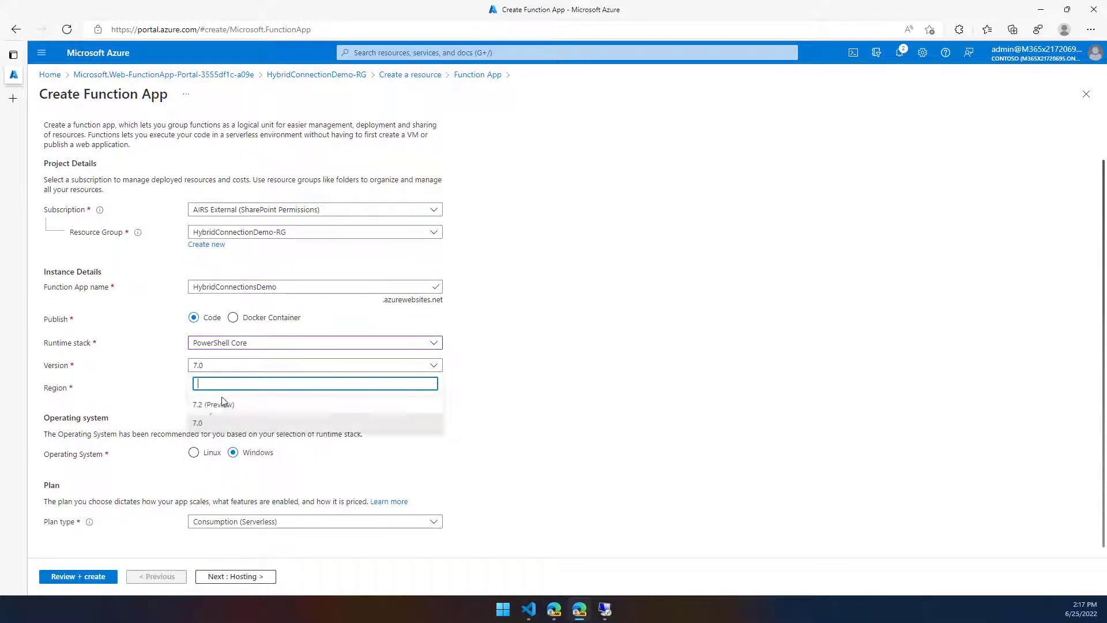
pyautogui.click(213, 404)
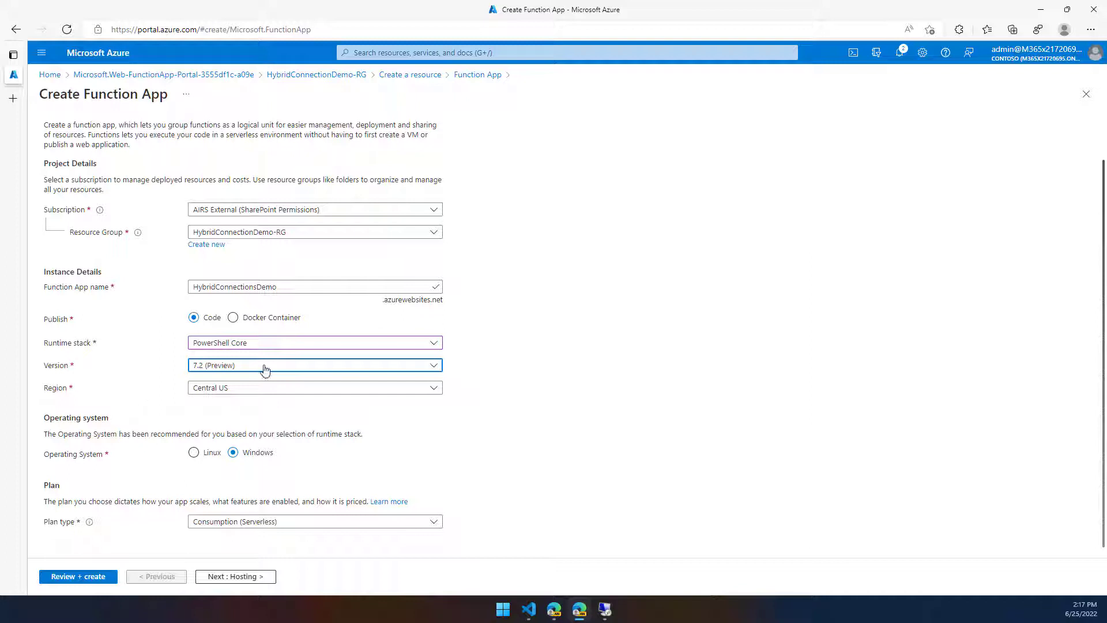
pyautogui.moveTo(227, 373)
pyautogui.write('ea')
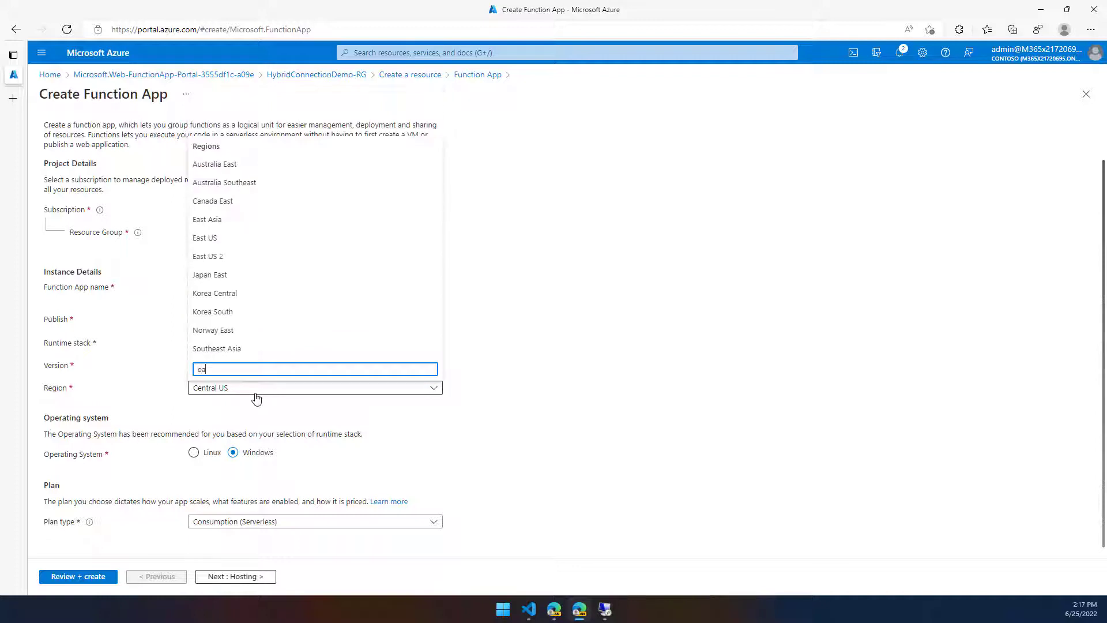
pyautogui.click(205, 237)
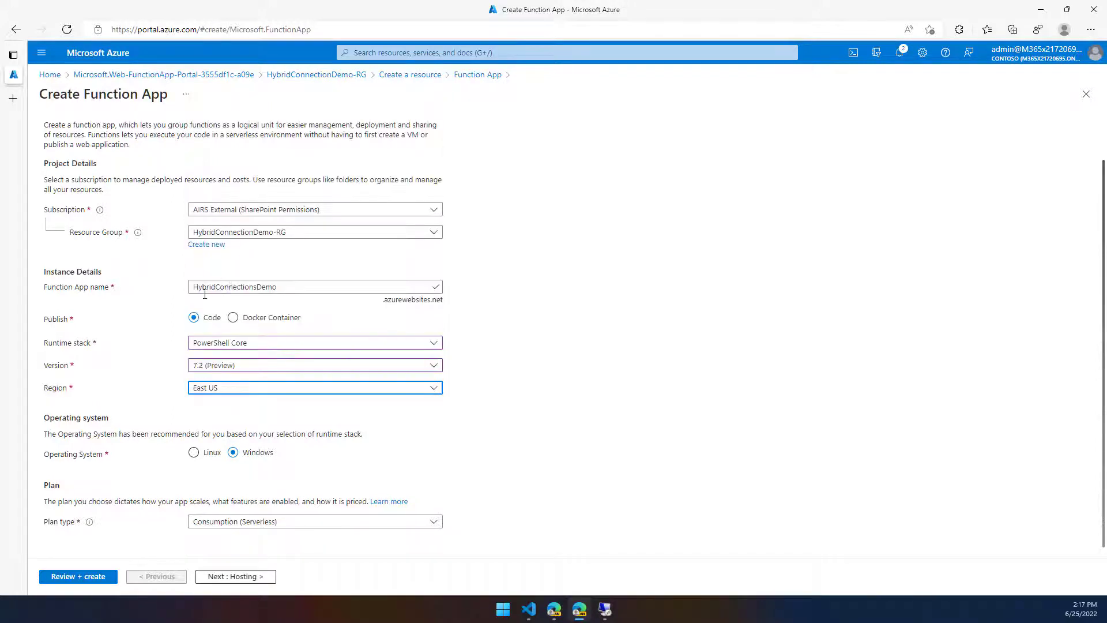
pyautogui.moveTo(135, 353)
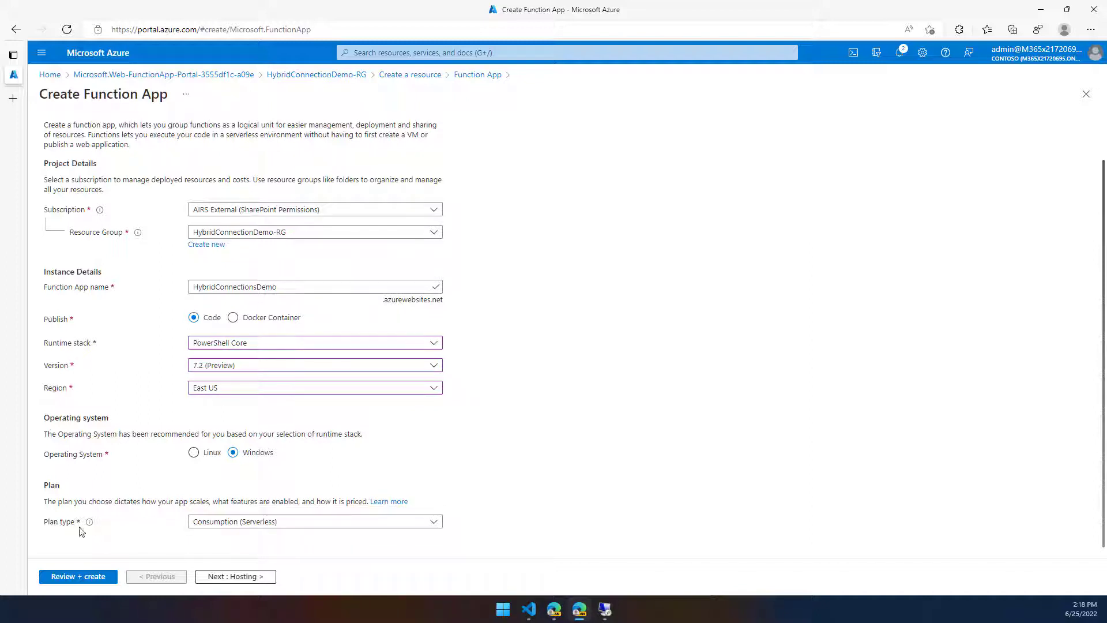
# Use new Functions Premium plan HybridConnectuionsDemo-SP, set Application Insights to No, then review.
pyautogui.click(313, 521)
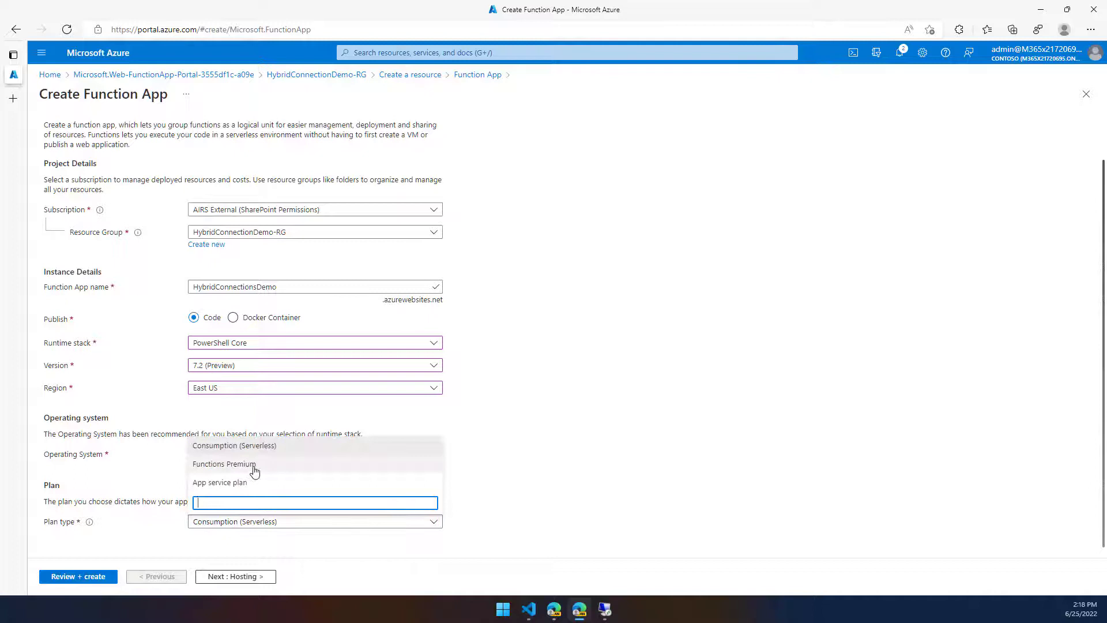
pyautogui.moveTo(233, 471)
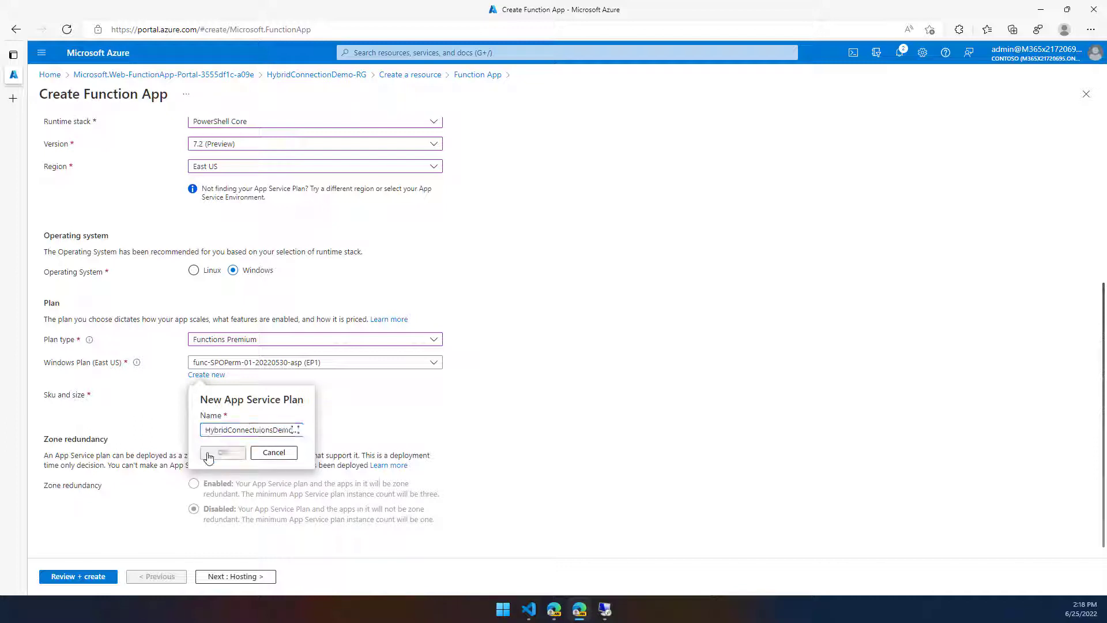
pyautogui.click(223, 453)
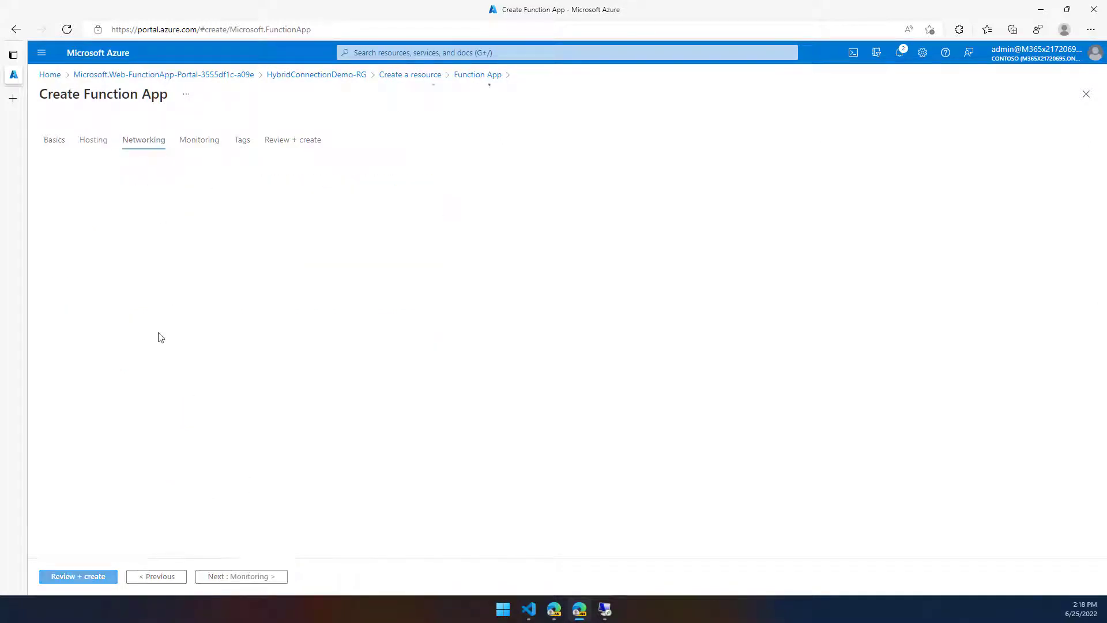
pyautogui.click(240, 577)
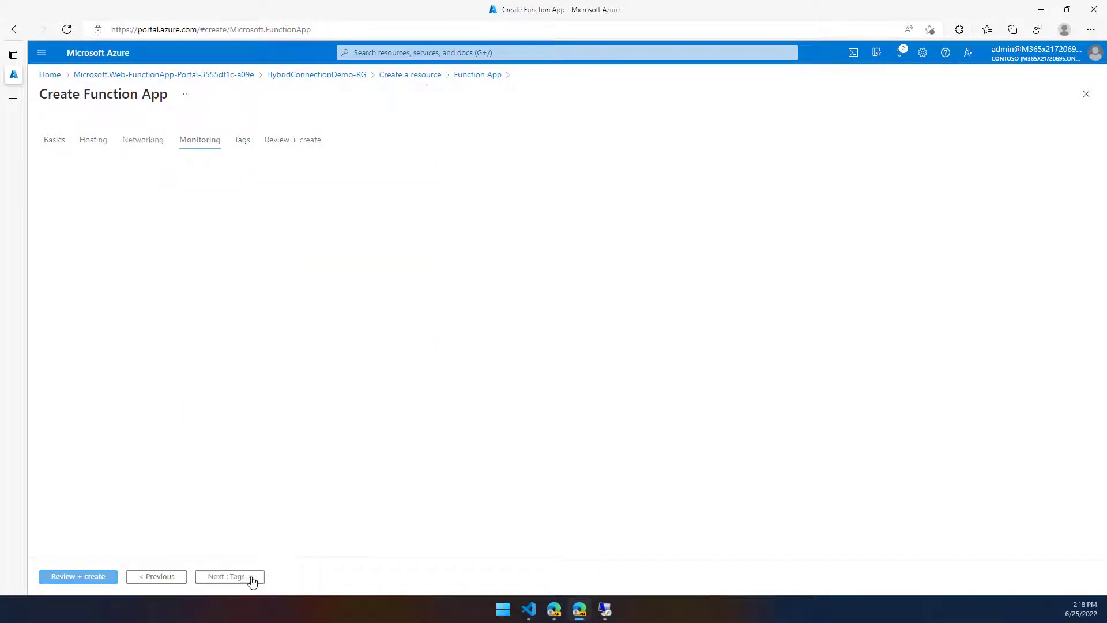
pyautogui.click(200, 139)
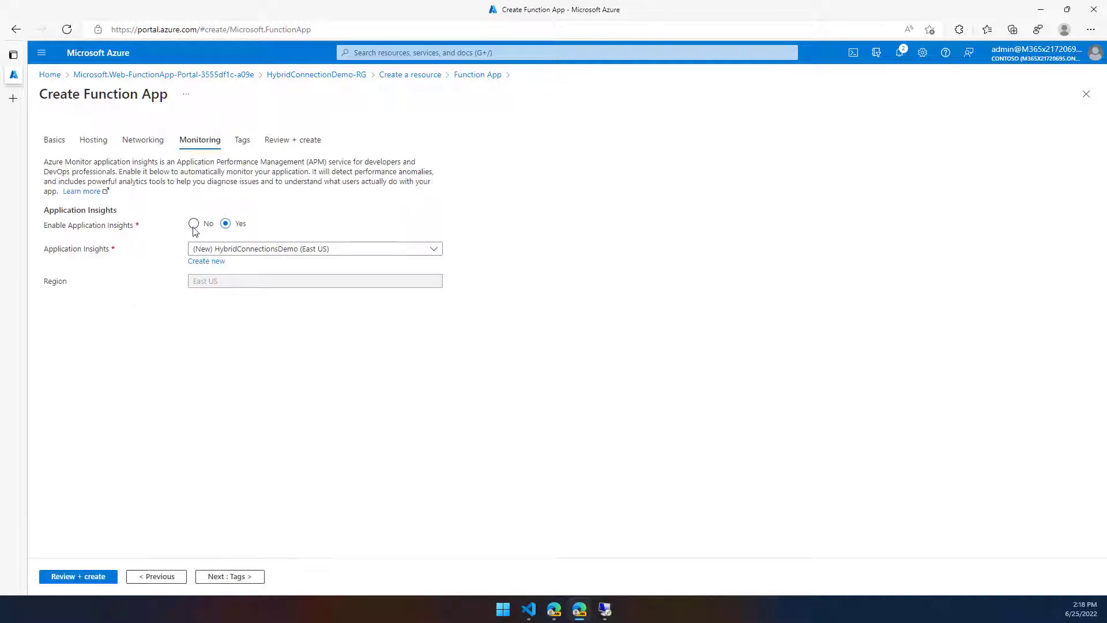
pyautogui.click(194, 223)
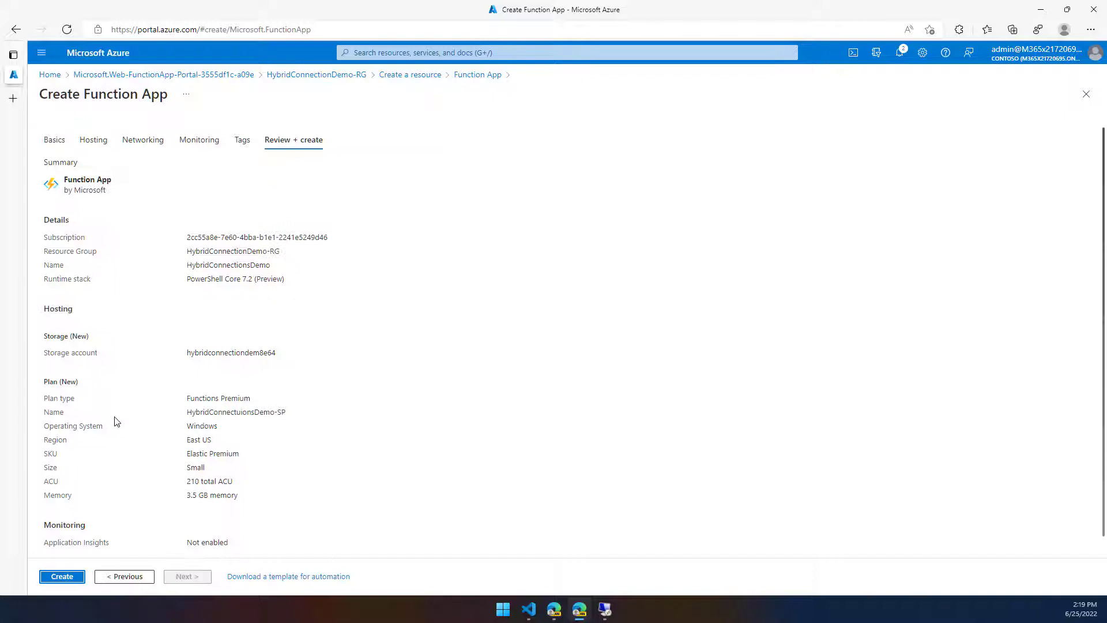
# Create the app, follow deployment to HybridConnectionDemo-RG, and open HybridConnectionsDemo.
pyautogui.click(61, 577)
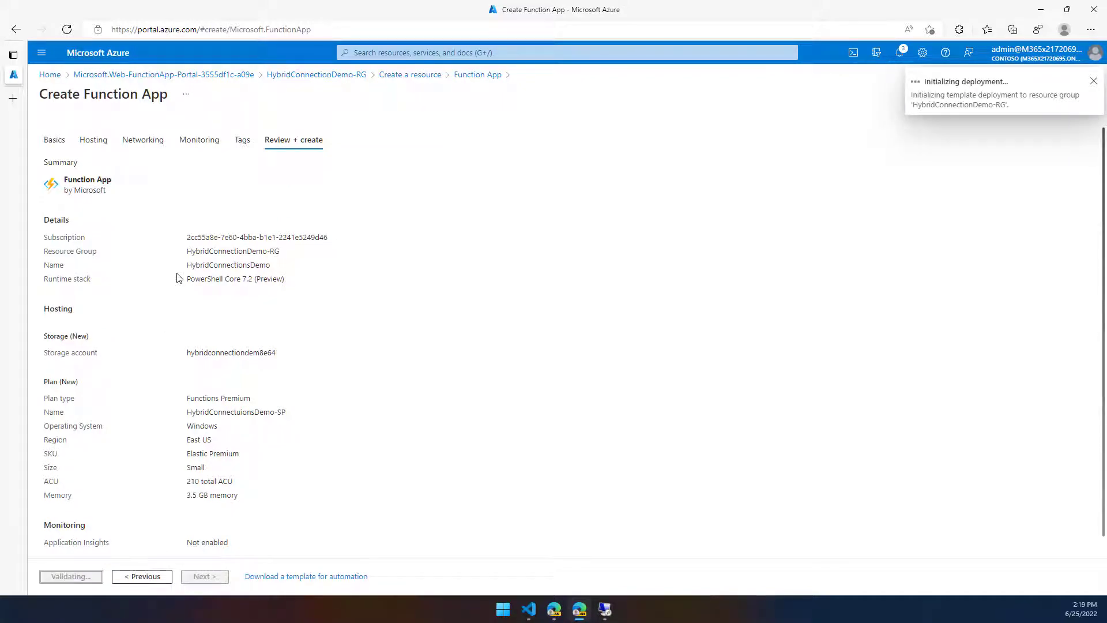
pyautogui.click(70, 576)
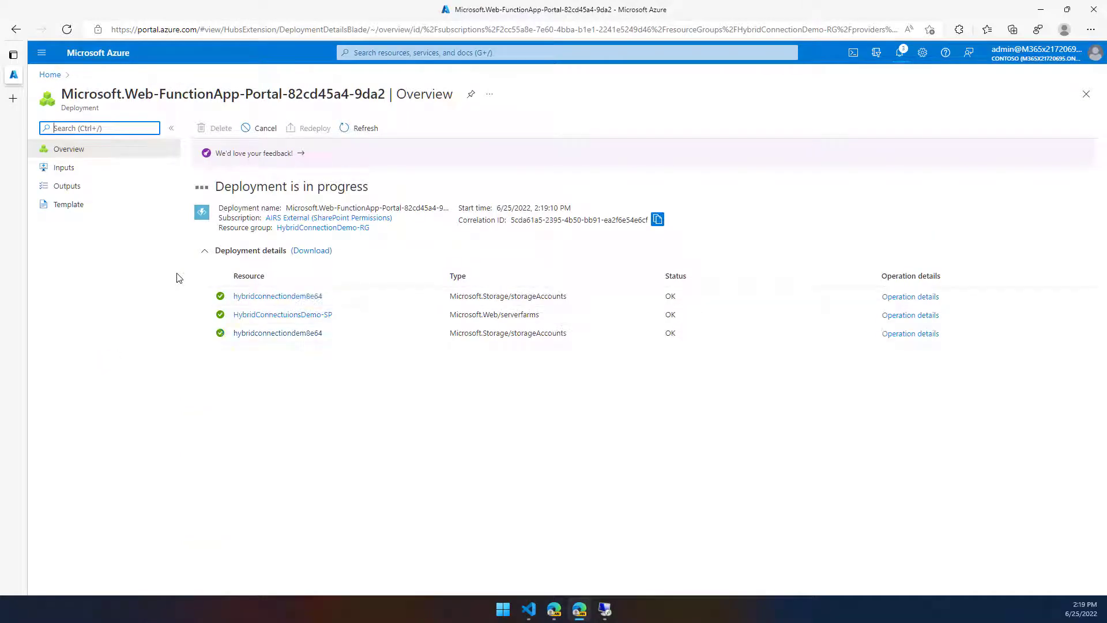
pyautogui.click(323, 227)
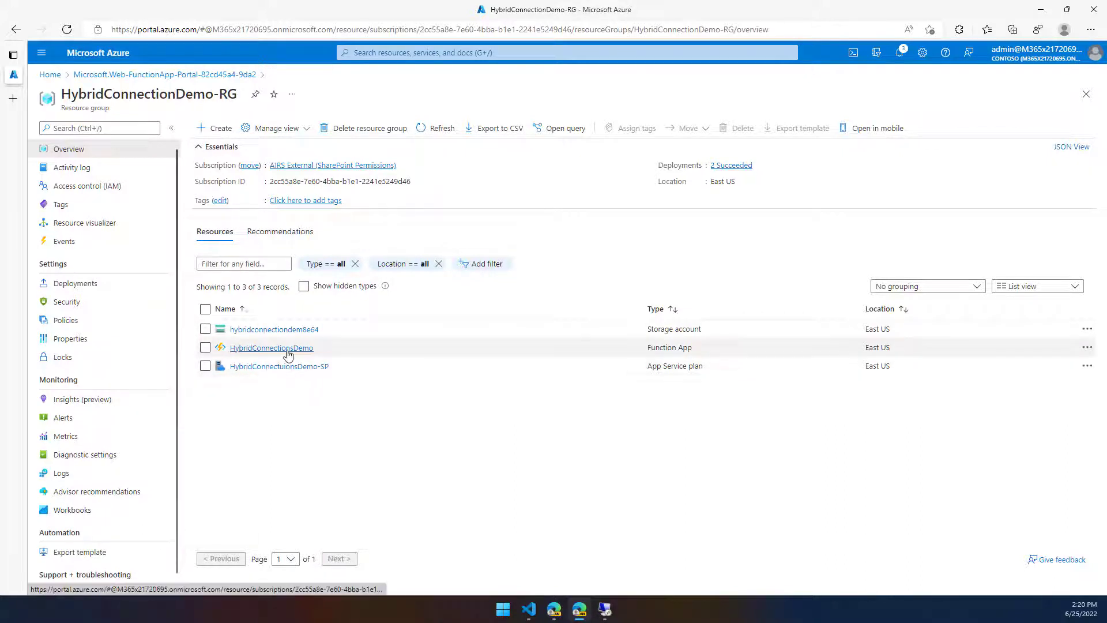
pyautogui.click(271, 347)
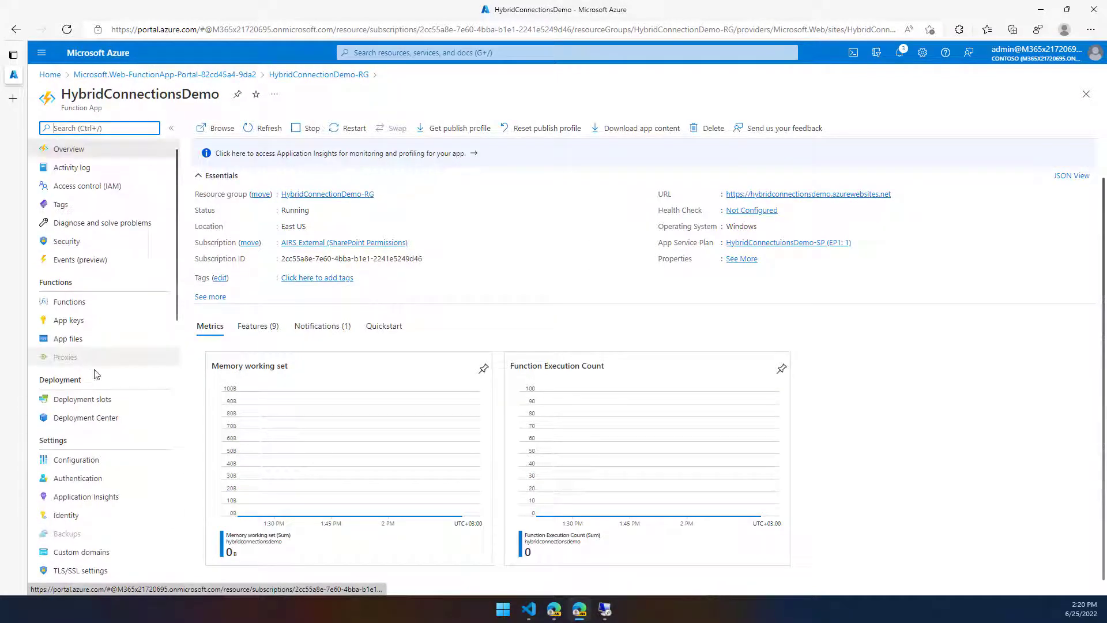
# Open Networking, then Hybrid connections, showing no connections (0 of 220 used).
pyautogui.scroll(-3)
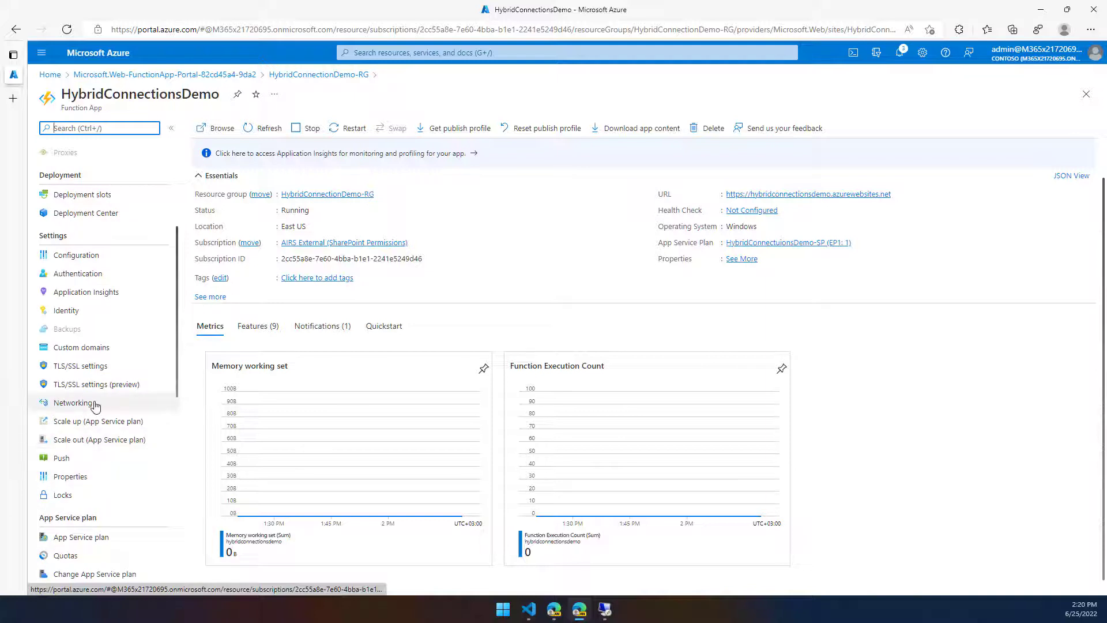
pyautogui.click(72, 402)
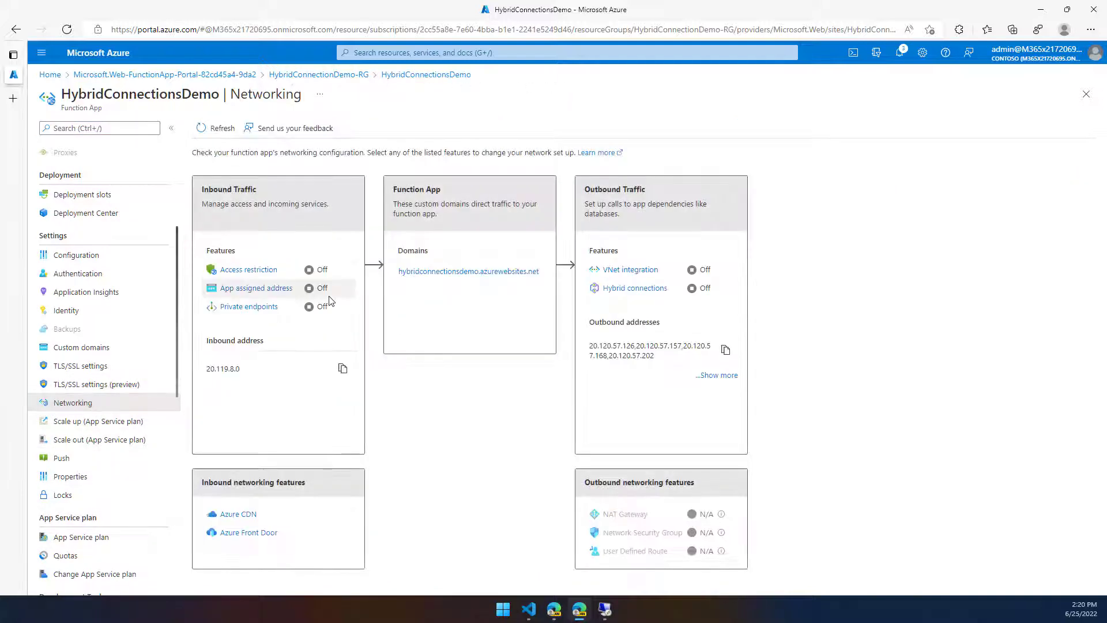
pyautogui.moveTo(629, 276)
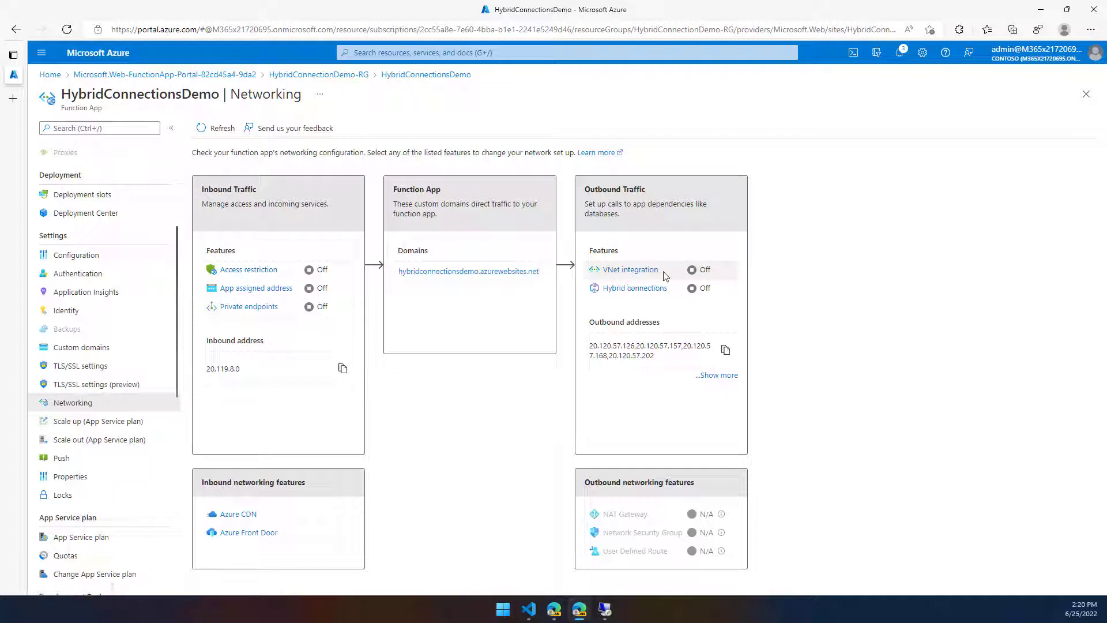
pyautogui.moveTo(633, 288)
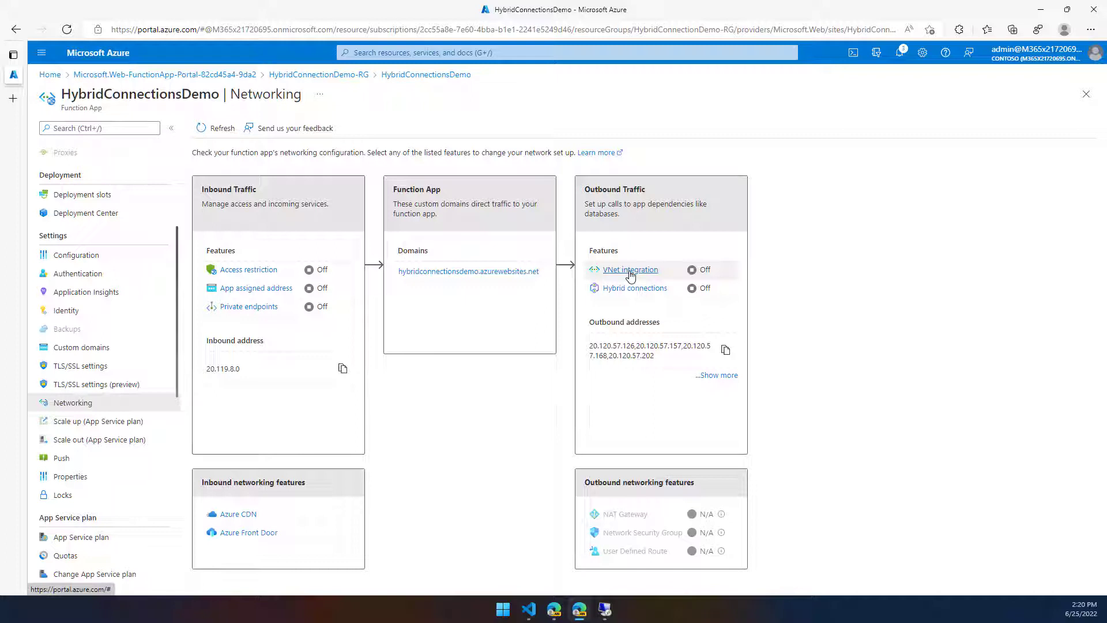
pyautogui.moveTo(633, 289)
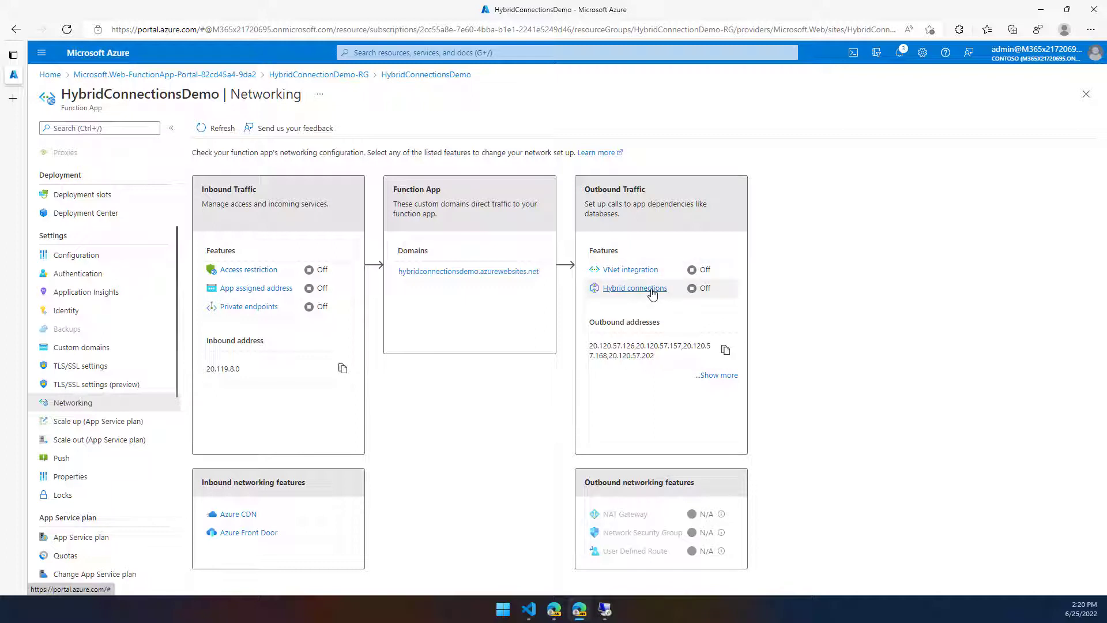
pyautogui.click(633, 289)
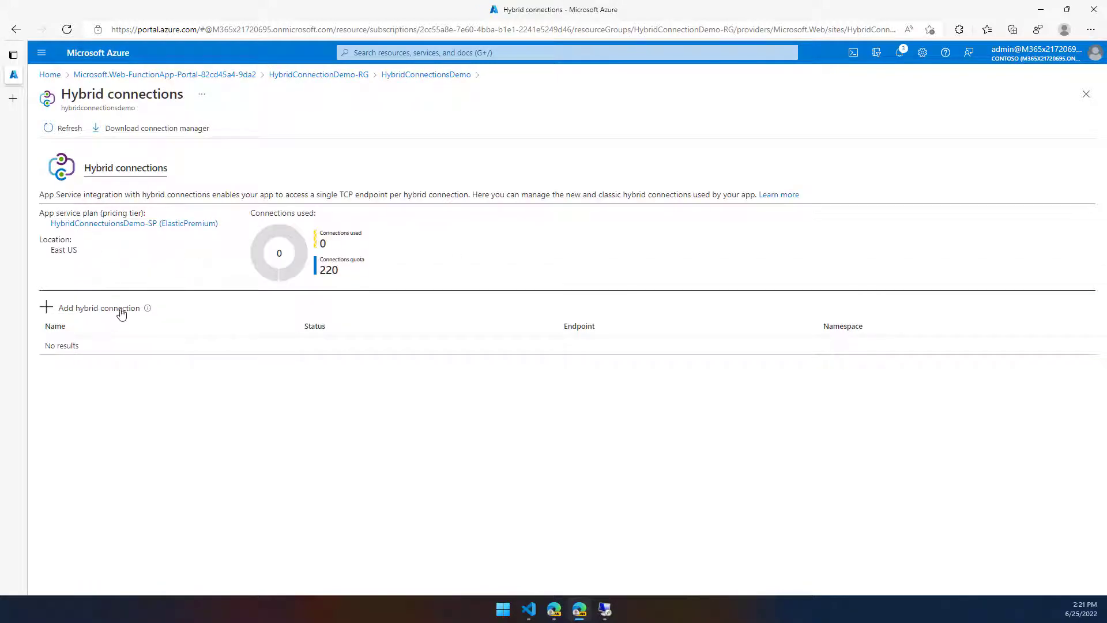
# Start a new hybrid connection named HybridConnectionDemo01 and move to the Endpoint Host field.
pyautogui.click(97, 308)
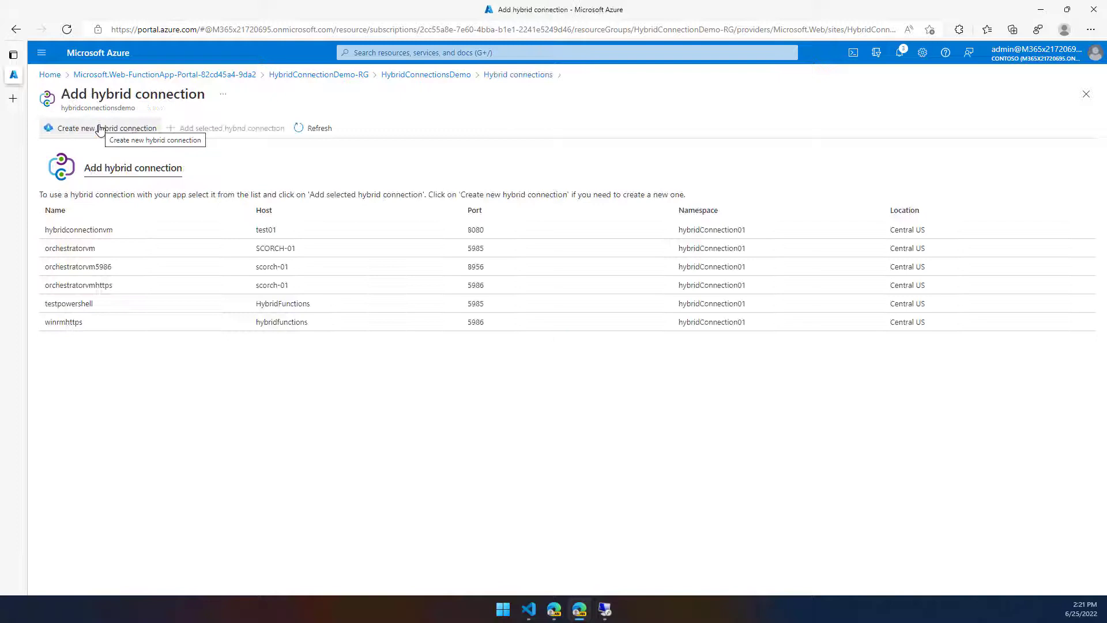
pyautogui.click(106, 128)
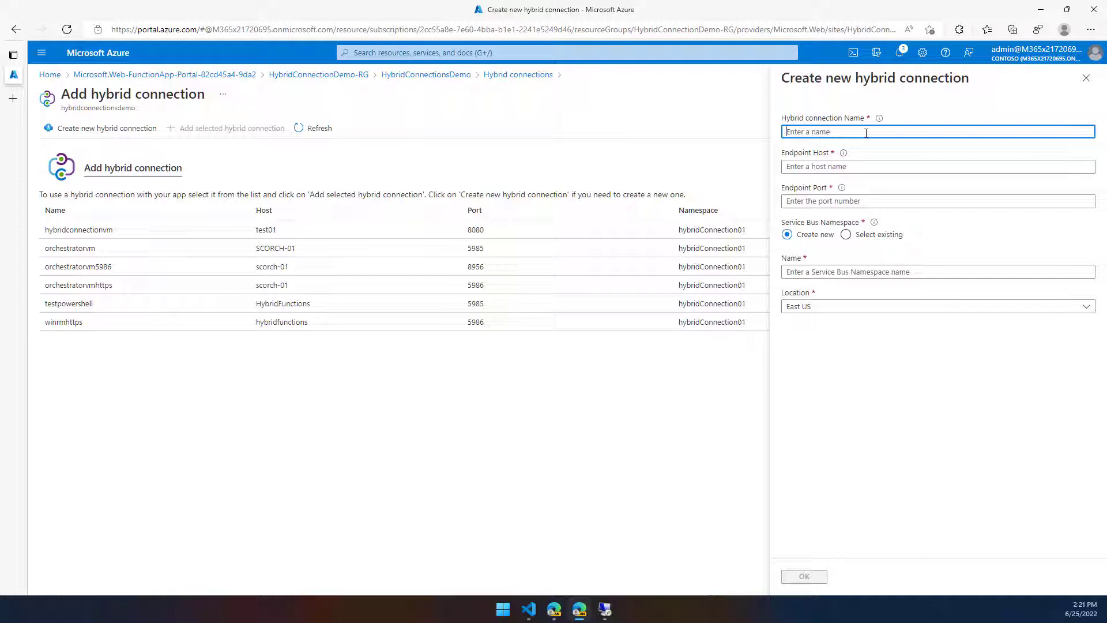
pyautogui.write('HybridConnetionDemo01')
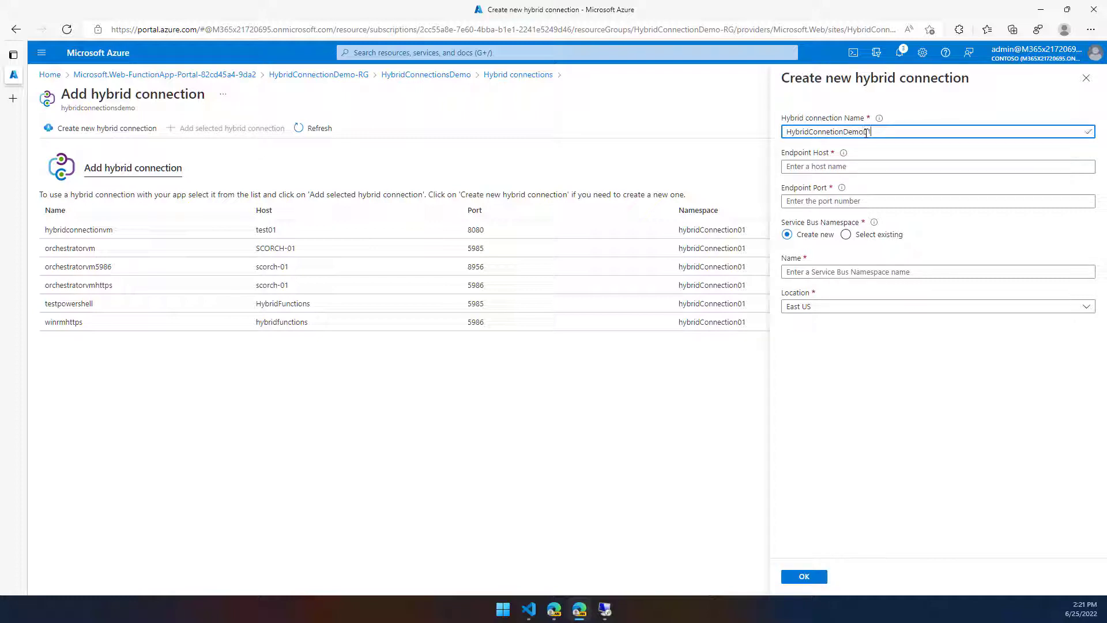
pyautogui.click(937, 167)
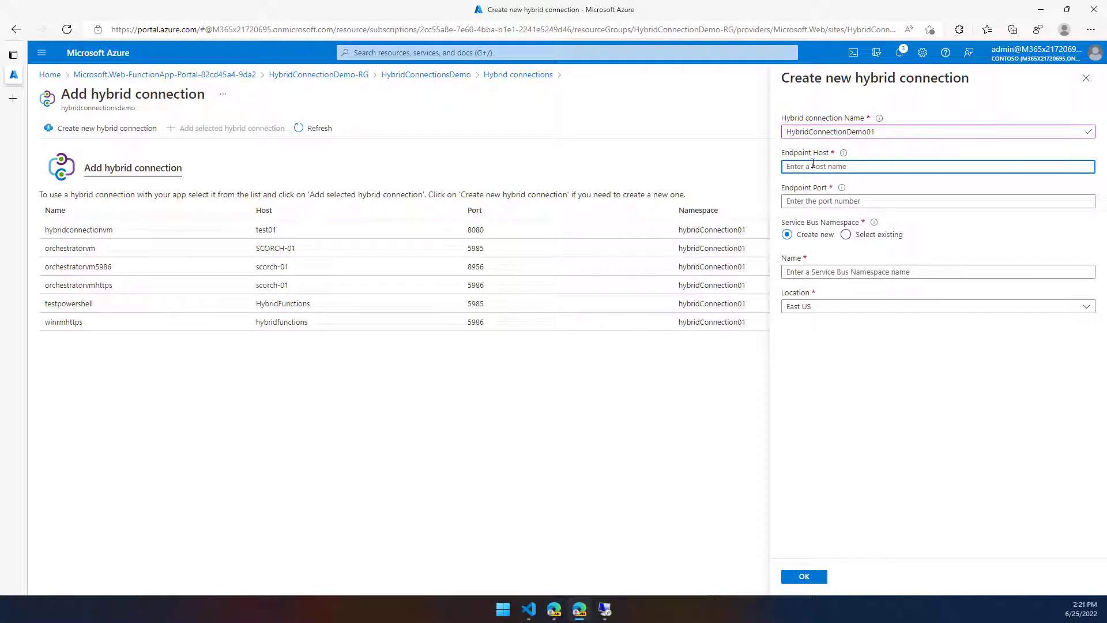
pyautogui.moveTo(712, 303)
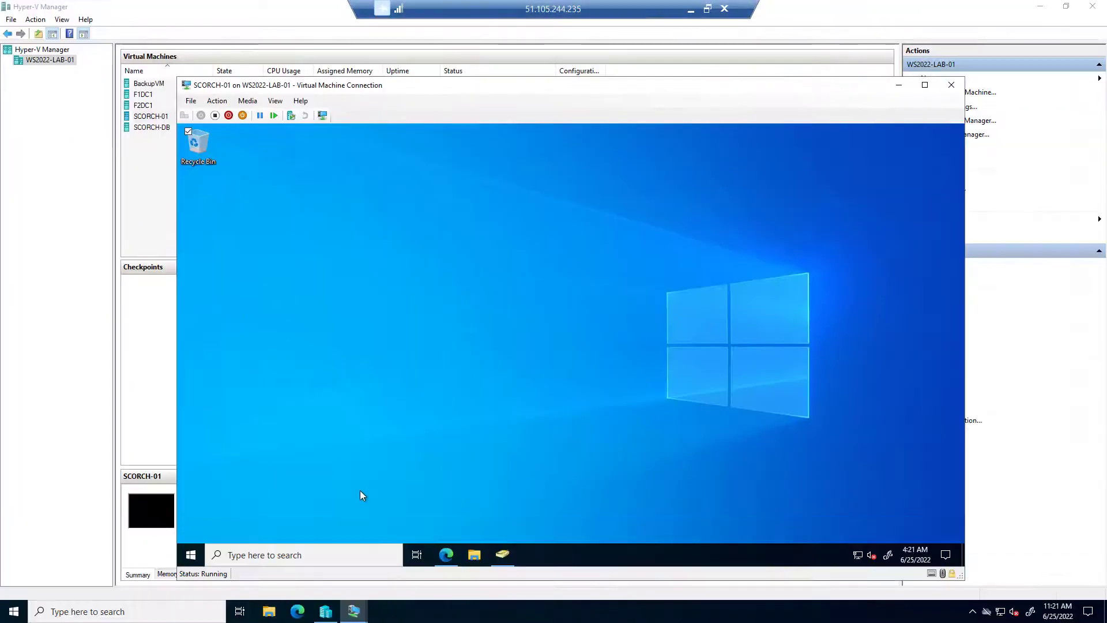
# In the VM's Windows PowerShell, run $env:COMPUTERNAME | Set-Clipboard to get SCORCH-01.
pyautogui.rightClick(191, 555)
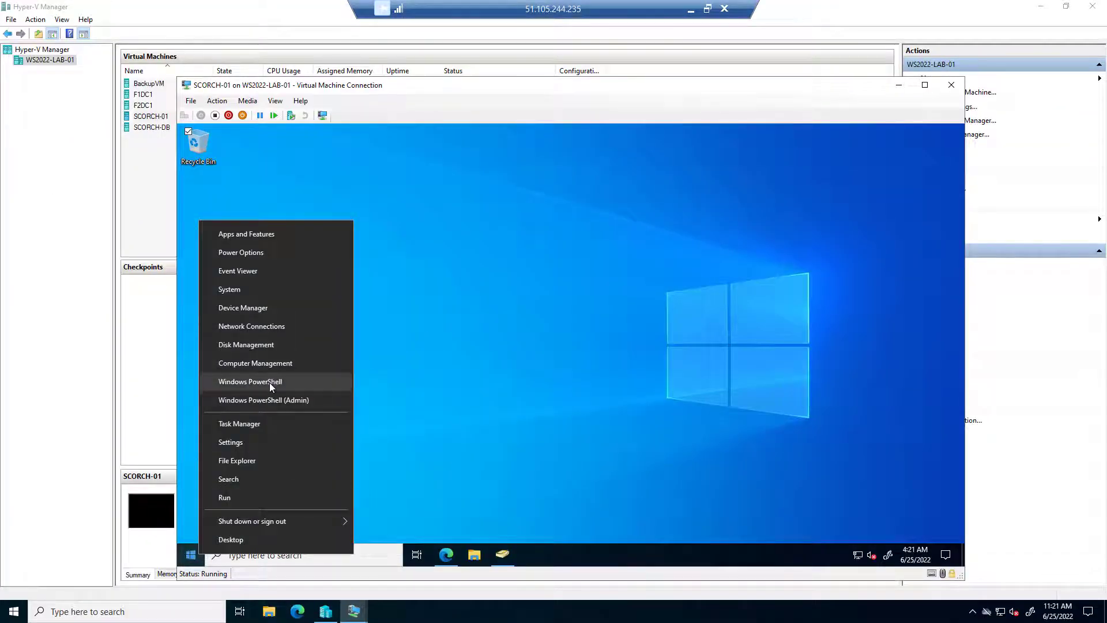
pyautogui.click(249, 381)
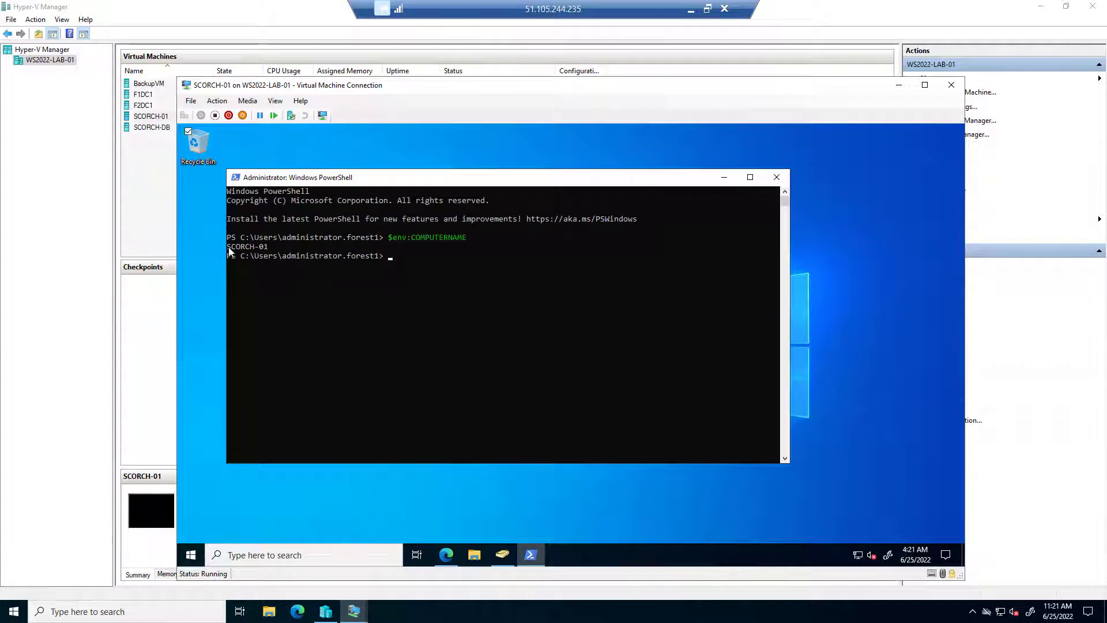
pyautogui.write('$env:COMPUTERNAME | s')
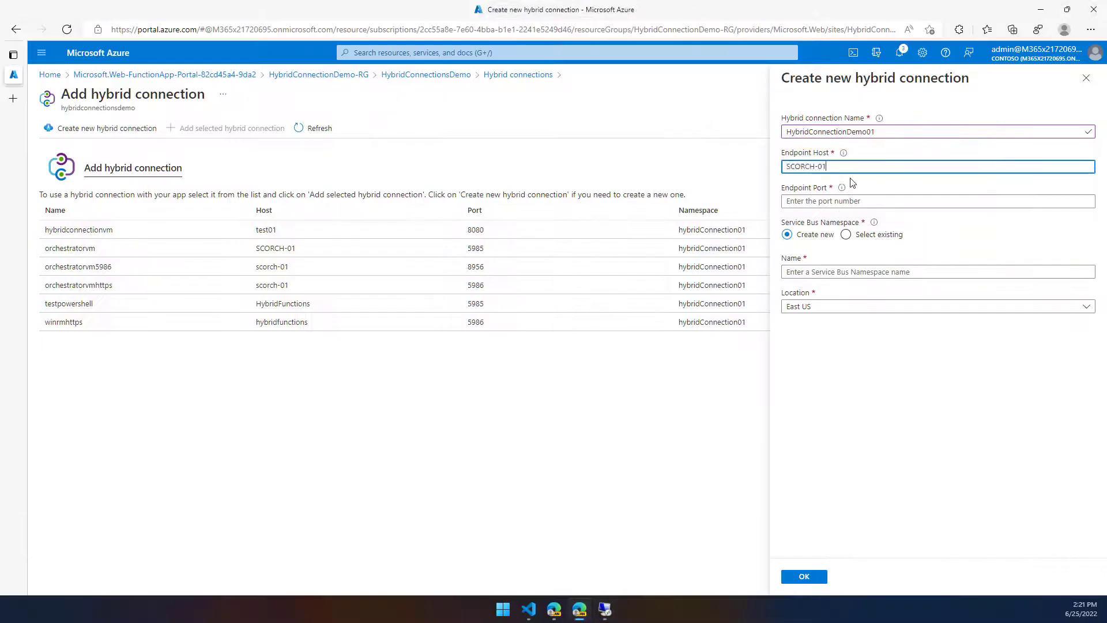
# Enter port 5986 and relay namespace HybridConnectionDemoRelay, then create the connection.
pyautogui.click(937, 201)
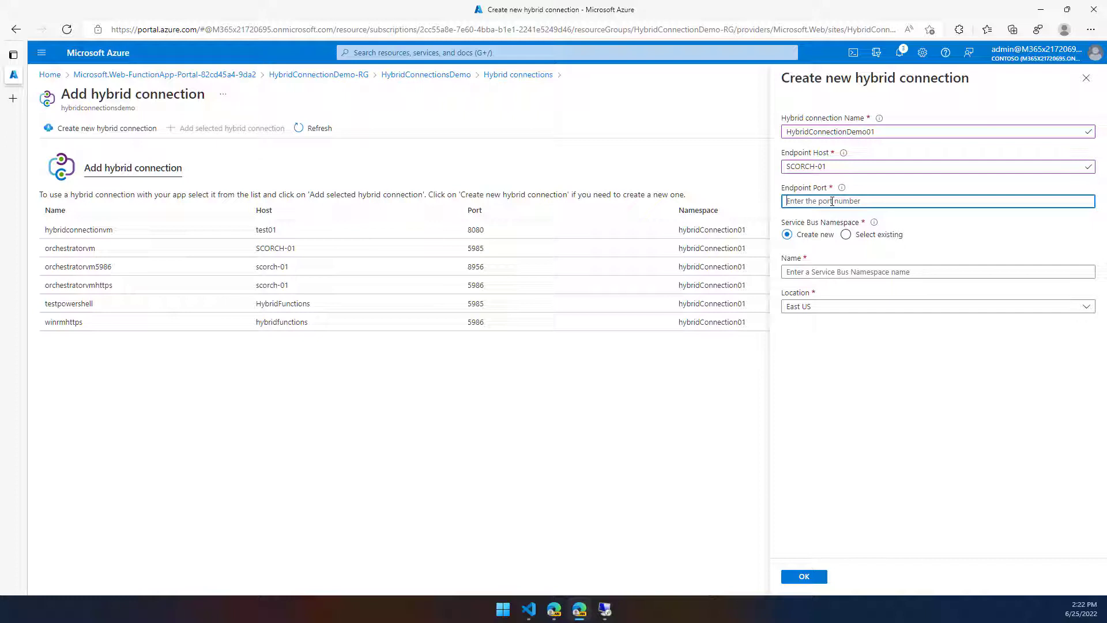
pyautogui.write('5986')
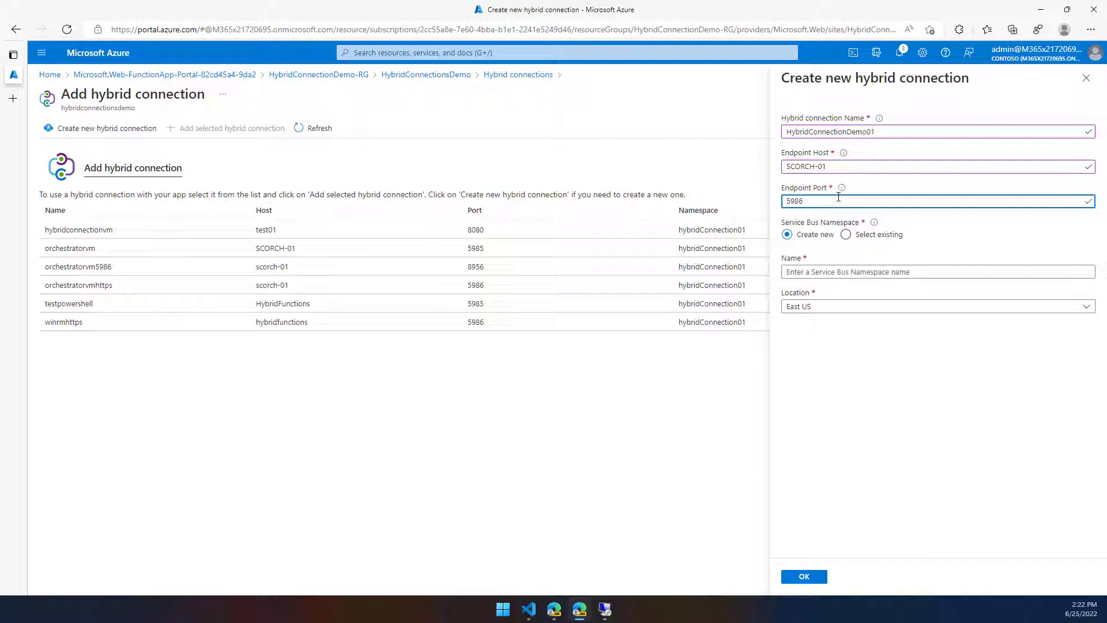
pyautogui.click(937, 272)
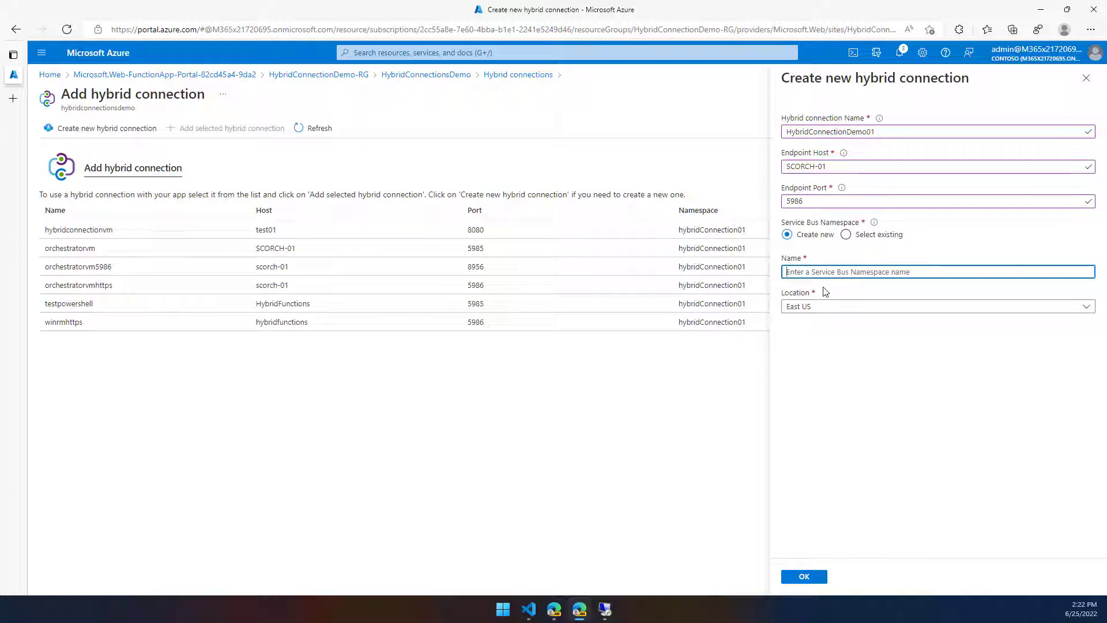
pyautogui.write('HybridConnectionDemoRelay')
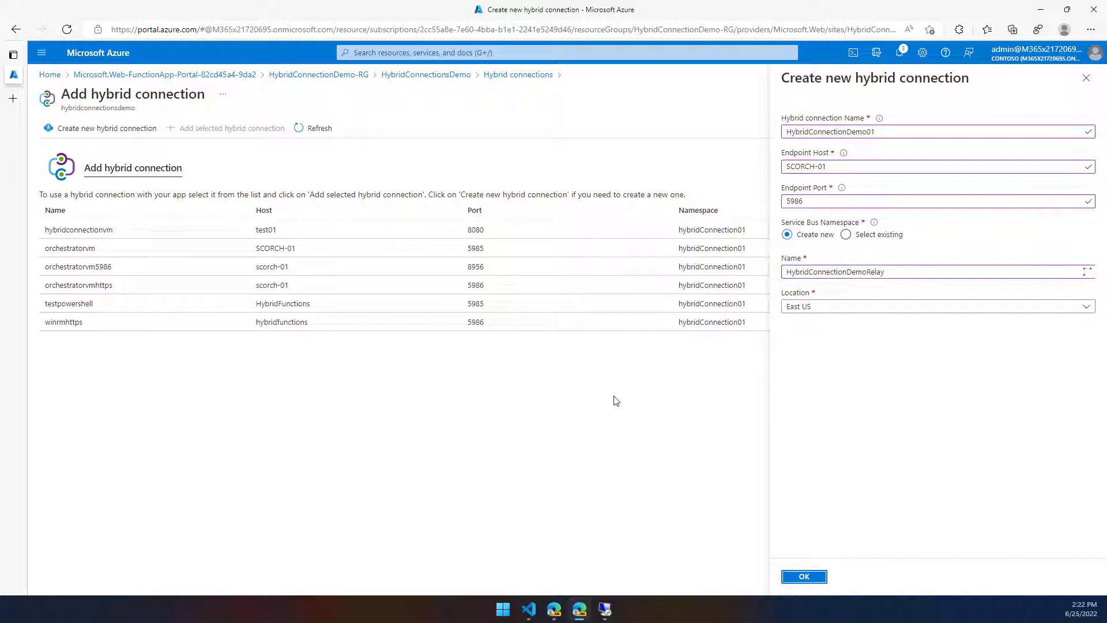
pyautogui.click(803, 577)
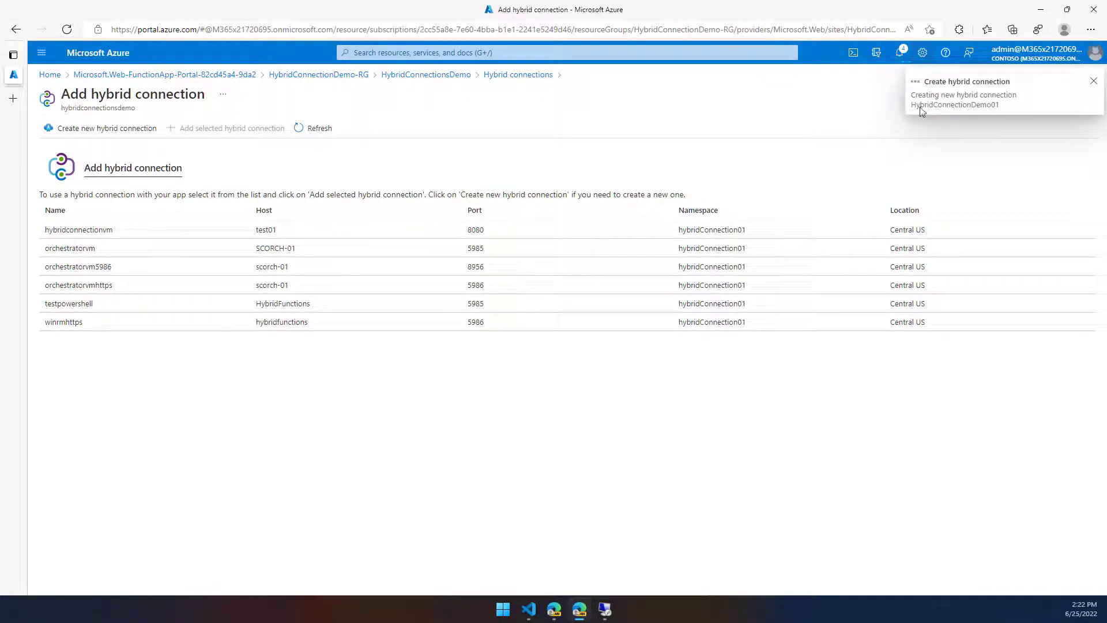
# Check notifications and verify HybridConnectionDemo01 shows Not connected at SCORCH-01 : 5986.
pyautogui.click(899, 52)
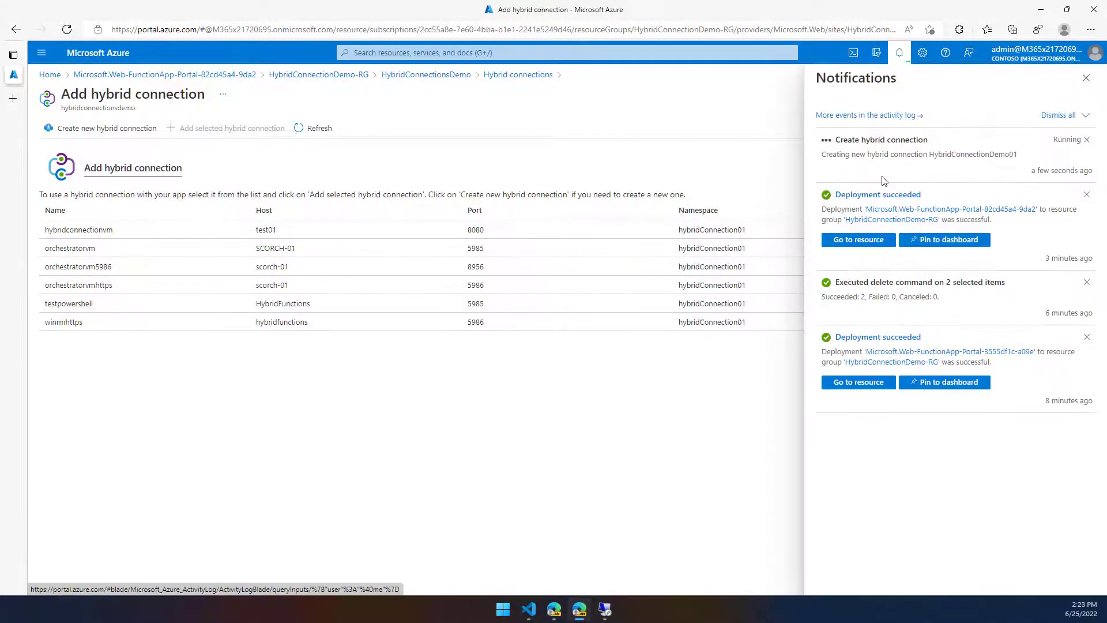
pyautogui.click(518, 75)
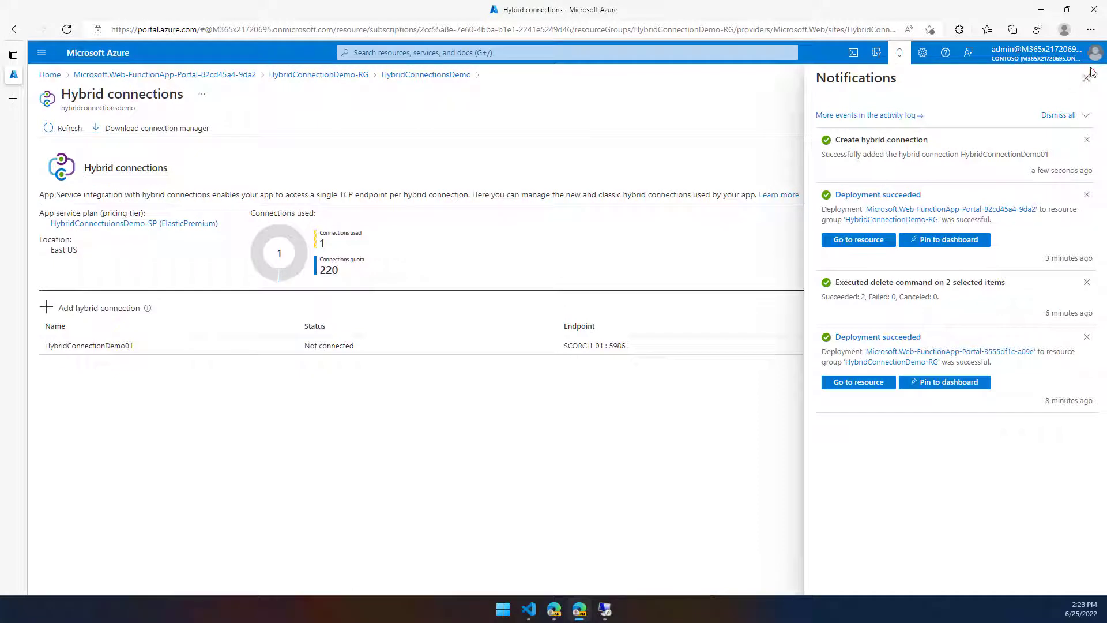
pyautogui.click(1086, 71)
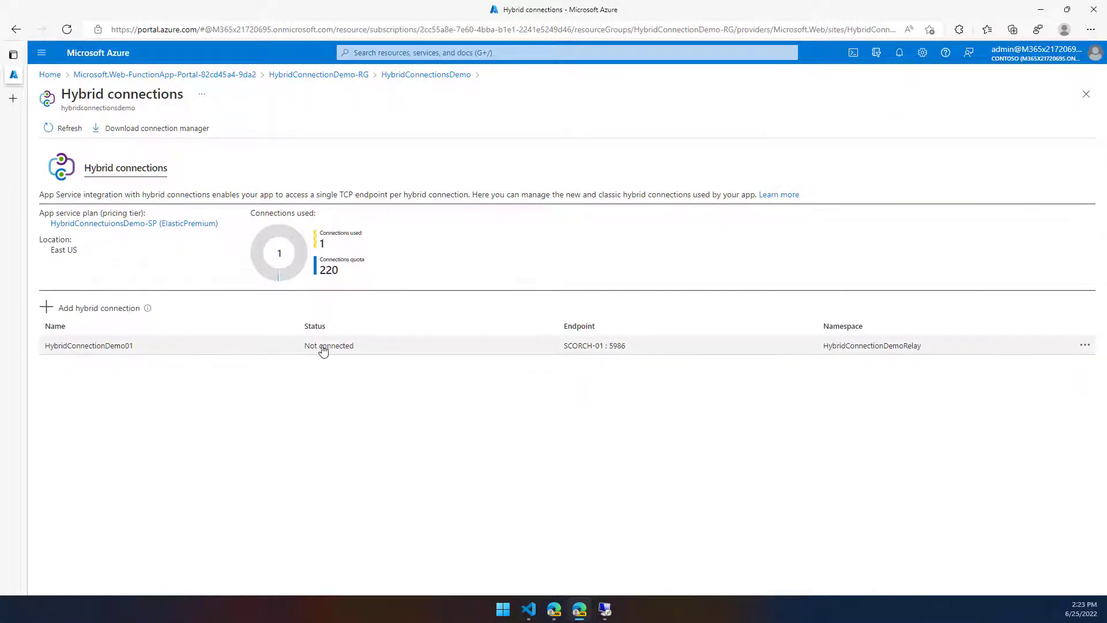
pyautogui.doubleClick(329, 345)
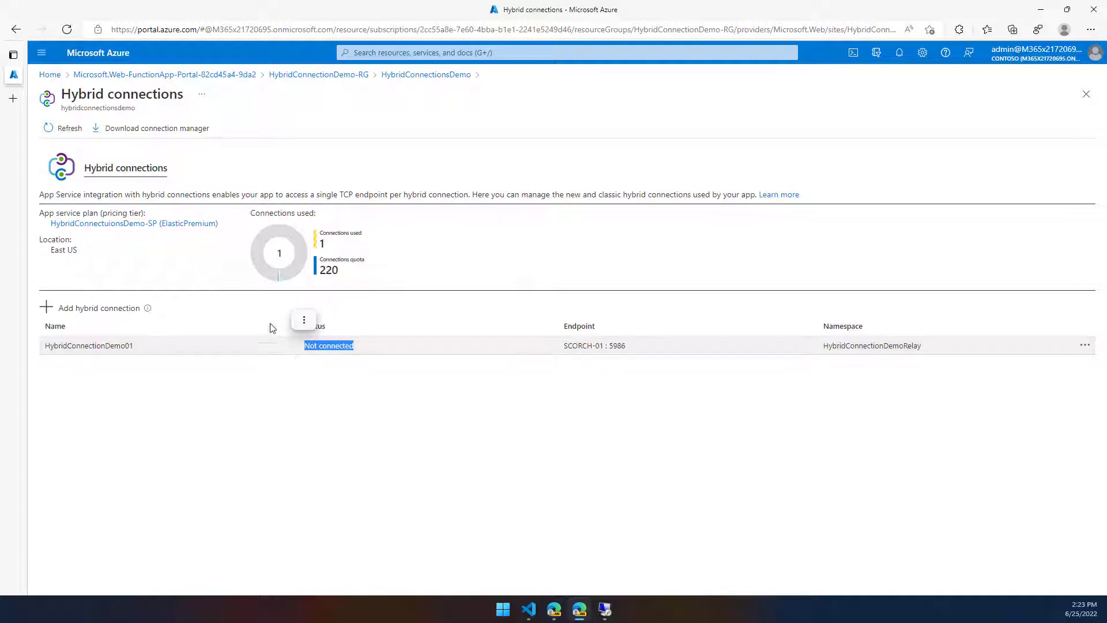
pyautogui.moveTo(163, 239)
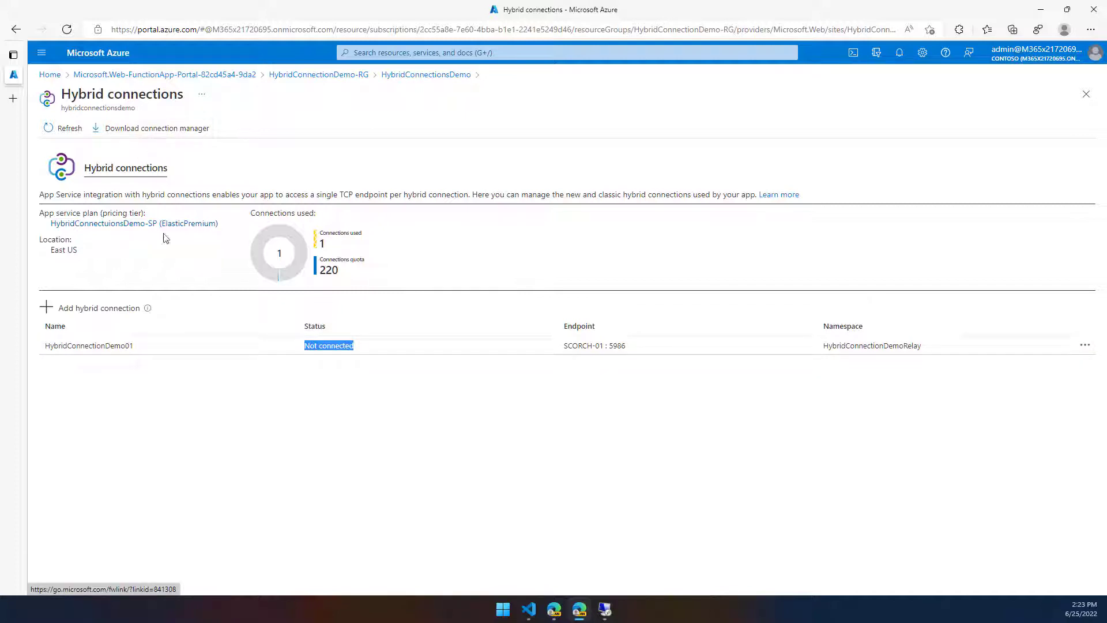
pyautogui.rightClick(135, 128)
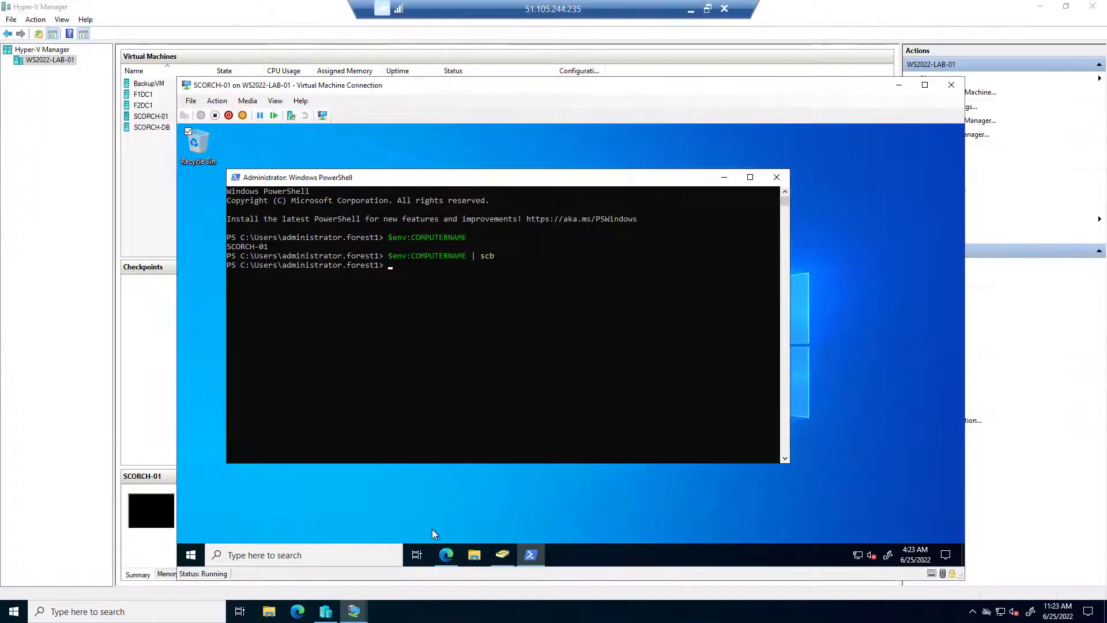
# From Edge Downloads, run the Hybrid Connection Manager .msi, accept the license, install, and finish.
pyautogui.click(446, 554)
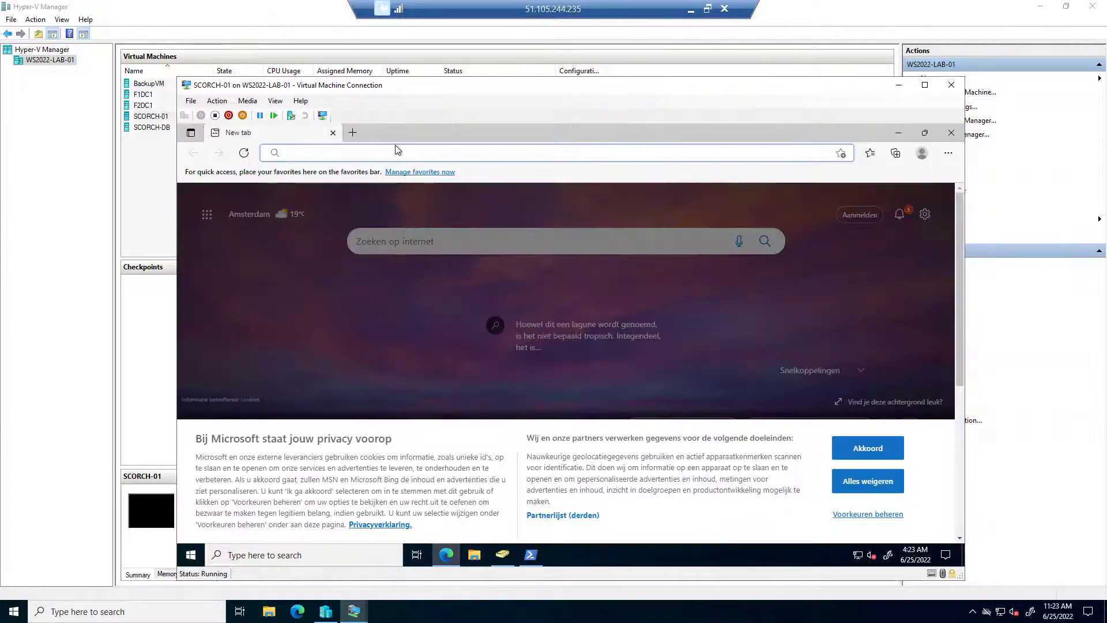
pyautogui.click(895, 153)
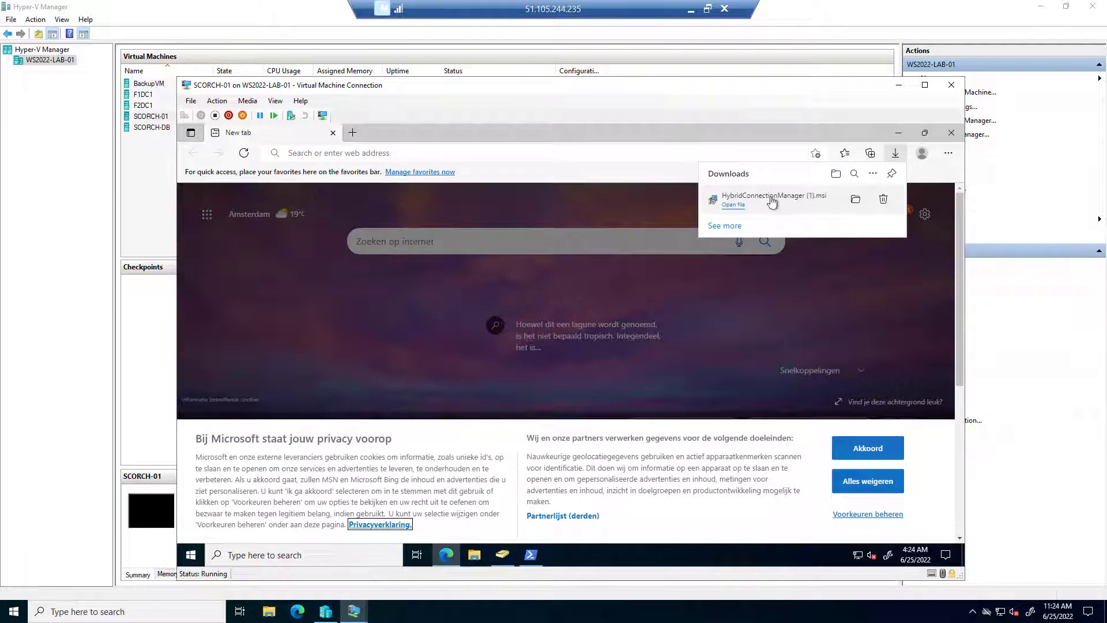
pyautogui.moveTo(737, 210)
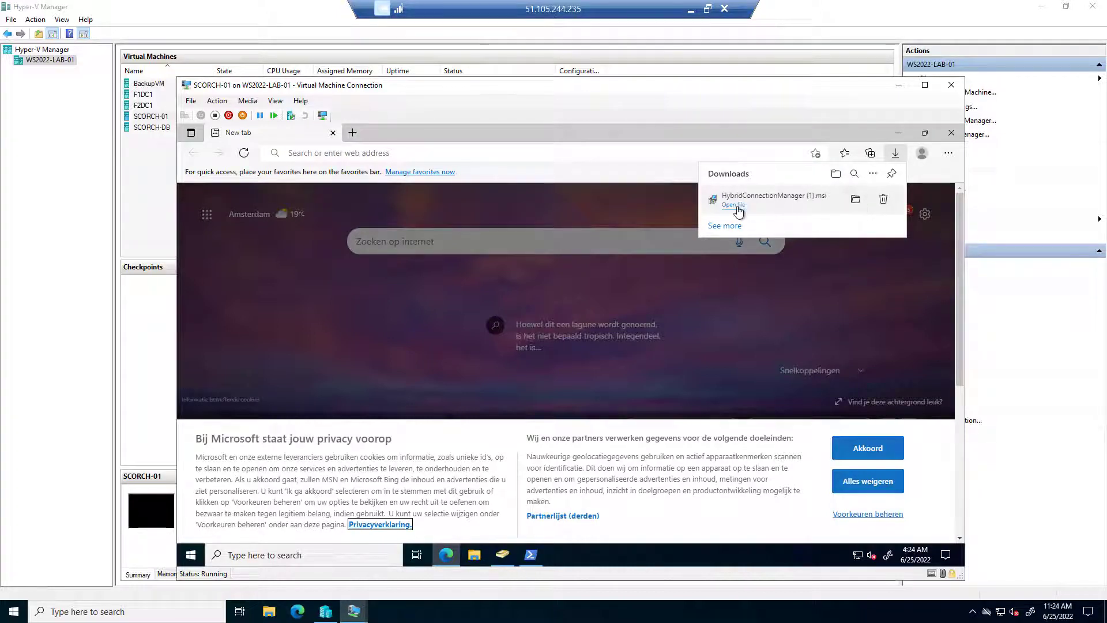
pyautogui.click(733, 205)
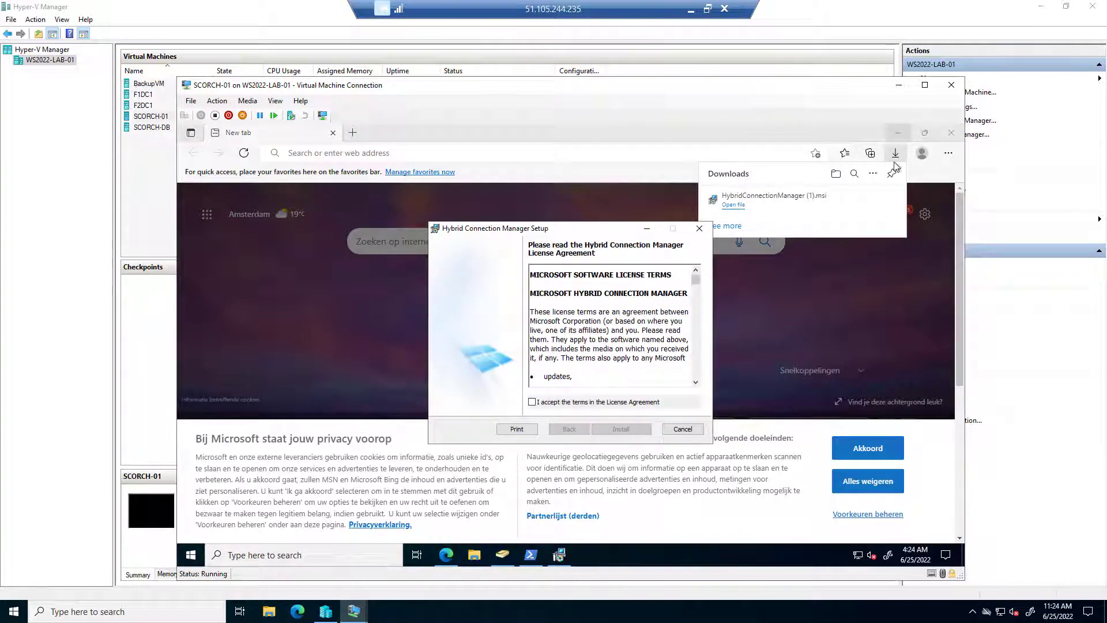
pyautogui.click(532, 402)
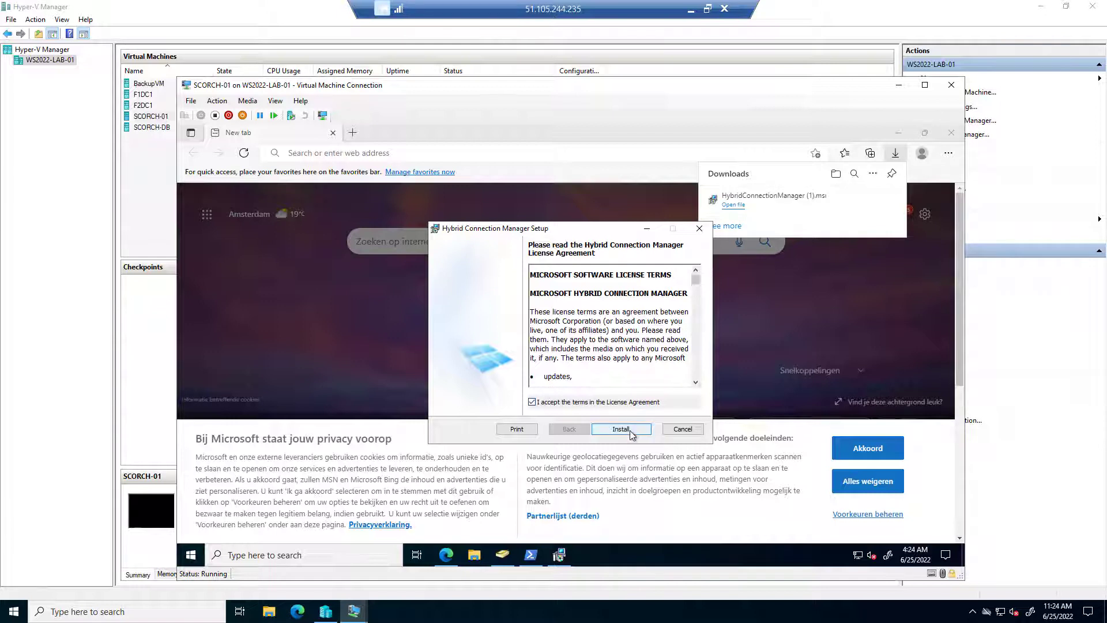
pyautogui.click(620, 429)
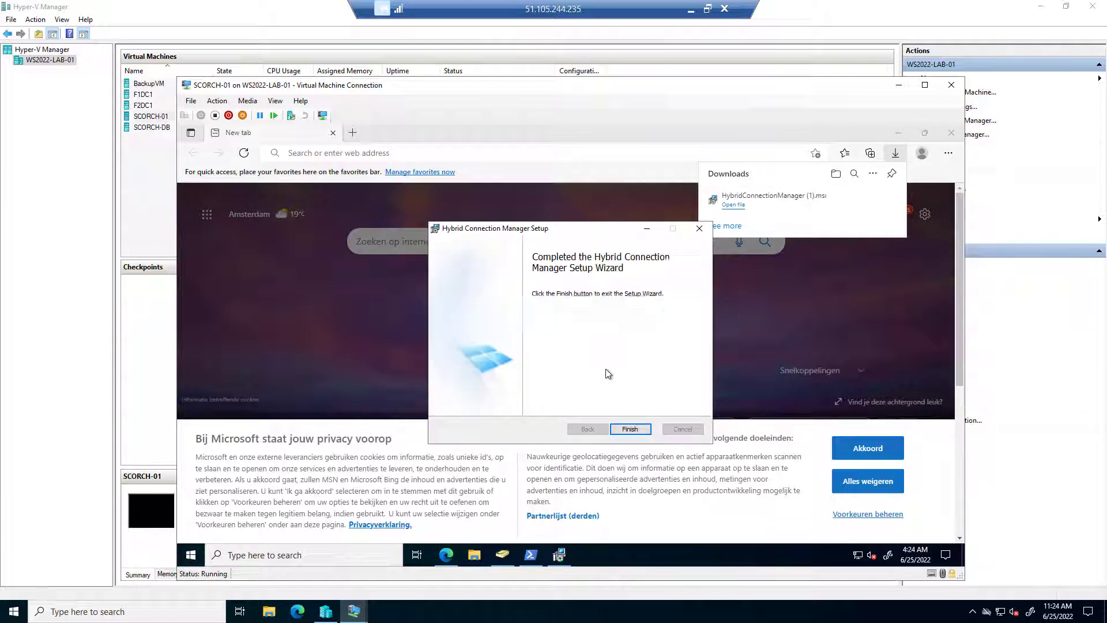
pyautogui.click(629, 429)
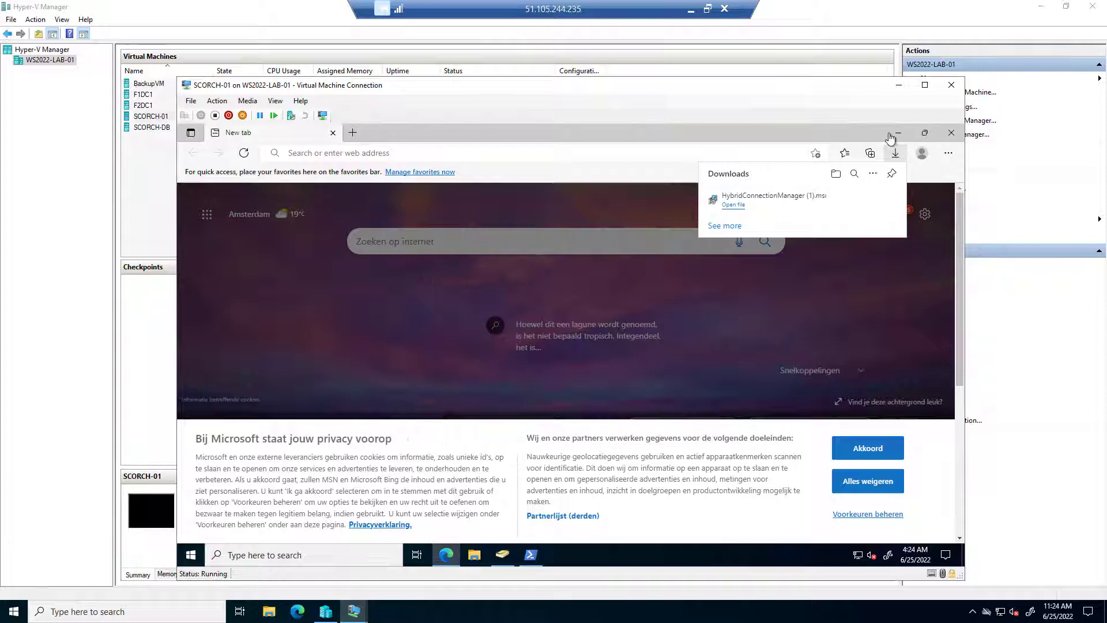
pyautogui.click(191, 554)
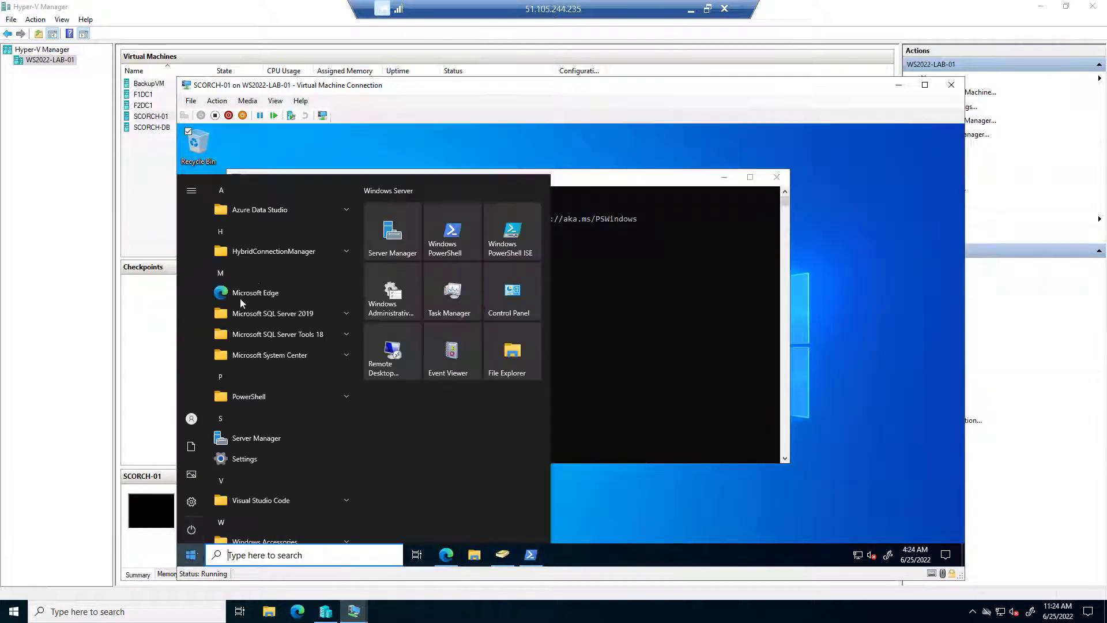
# Launch Hybrid Connection Manager from the Start menu and bring up the connection-string entry dialog.
pyautogui.click(273, 251)
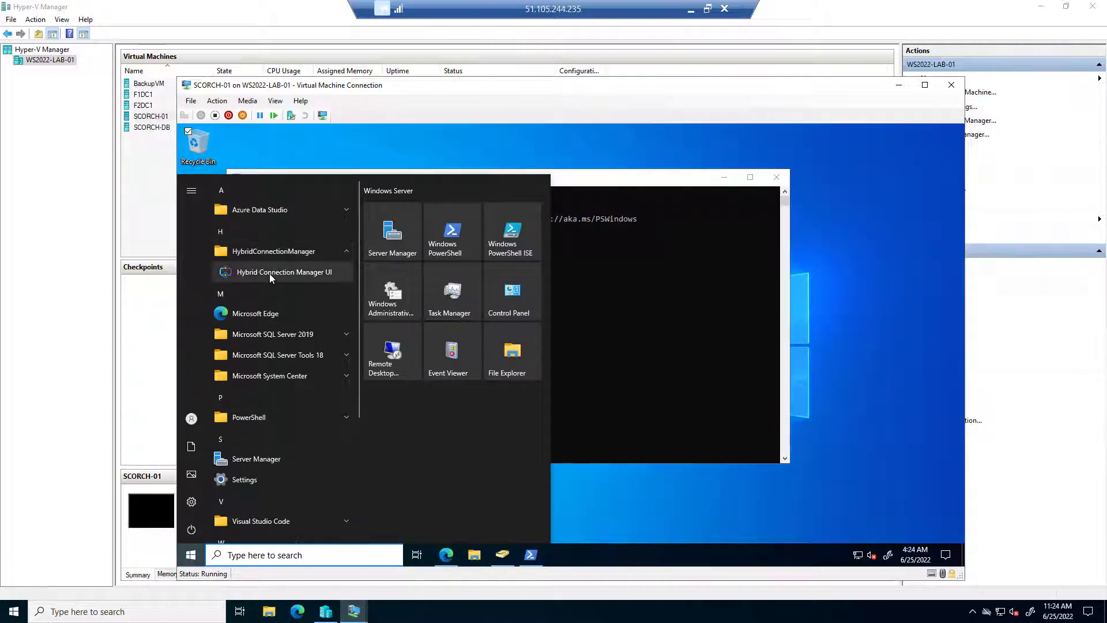
pyautogui.click(283, 272)
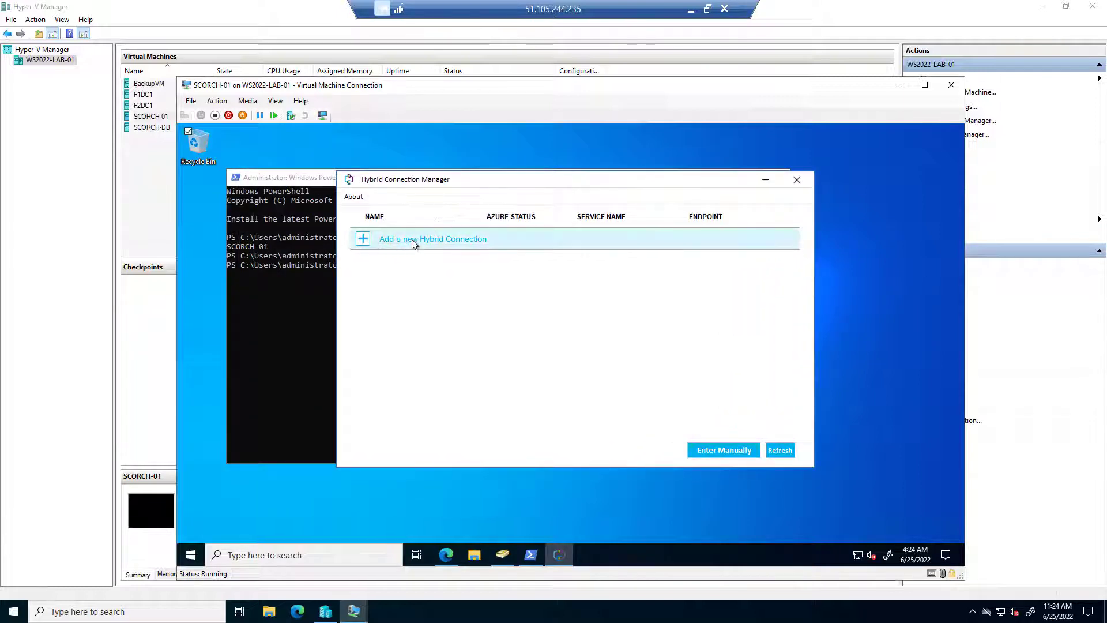
pyautogui.moveTo(397, 243)
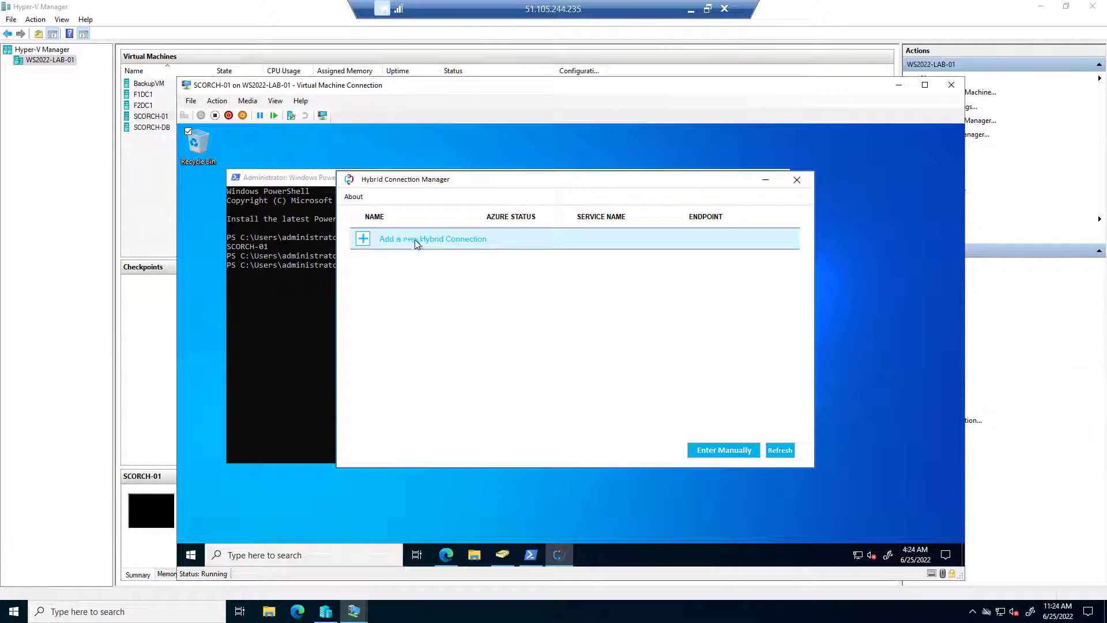
pyautogui.moveTo(416, 256)
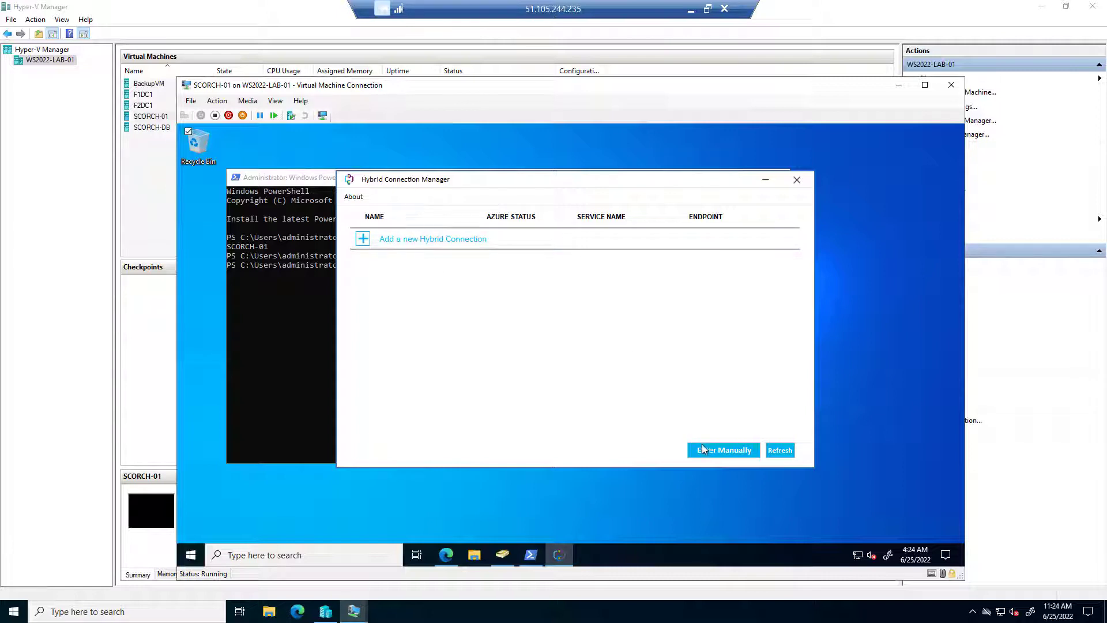
pyautogui.click(721, 450)
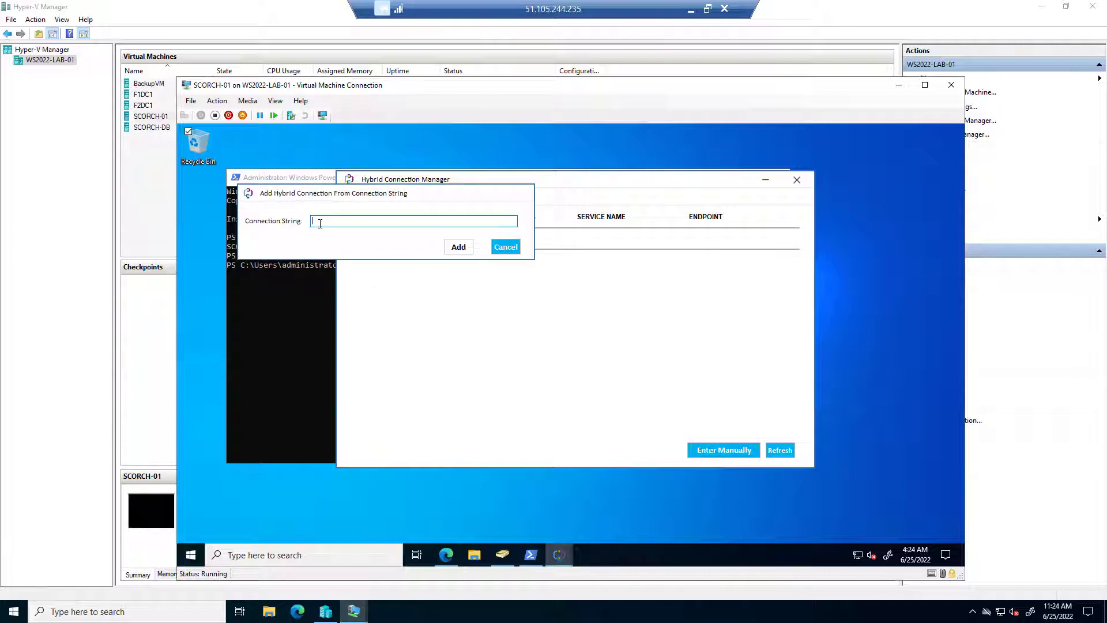
pyautogui.moveTo(374, 538)
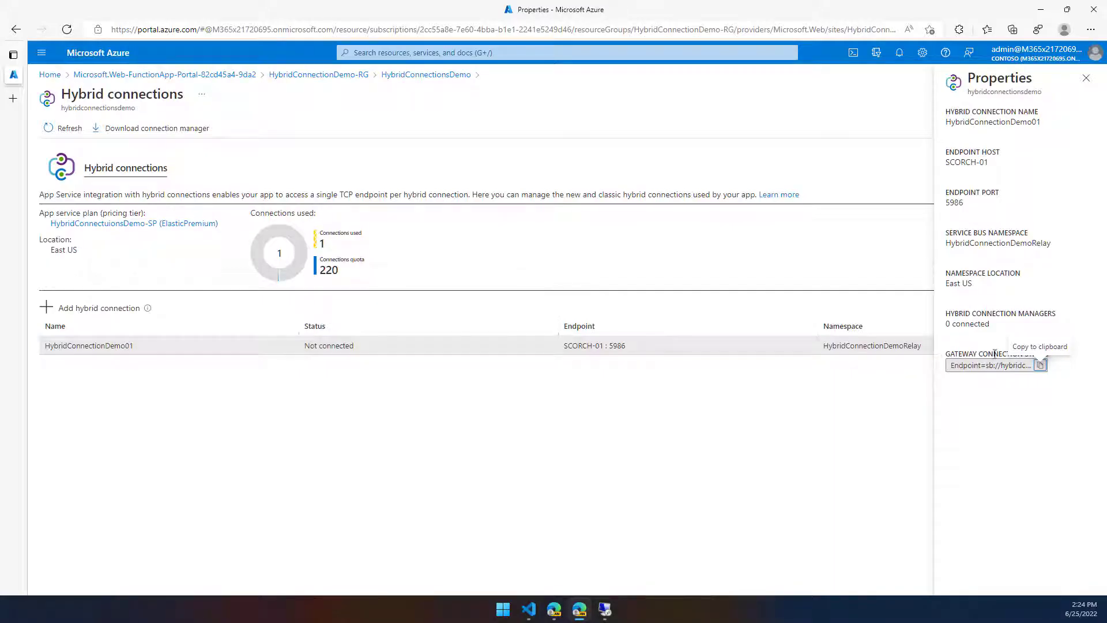
# Paste the portal's gateway connection string to add HybridConnectionDemo01 with endpoint scorch-01:5986.
pyautogui.click(1041, 365)
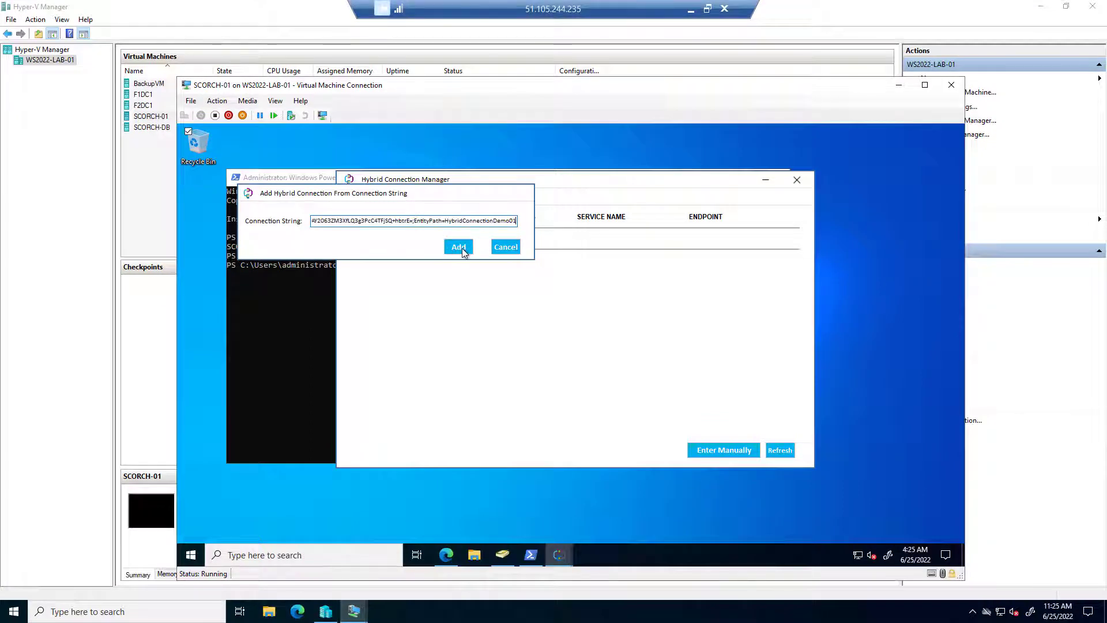
pyautogui.click(459, 247)
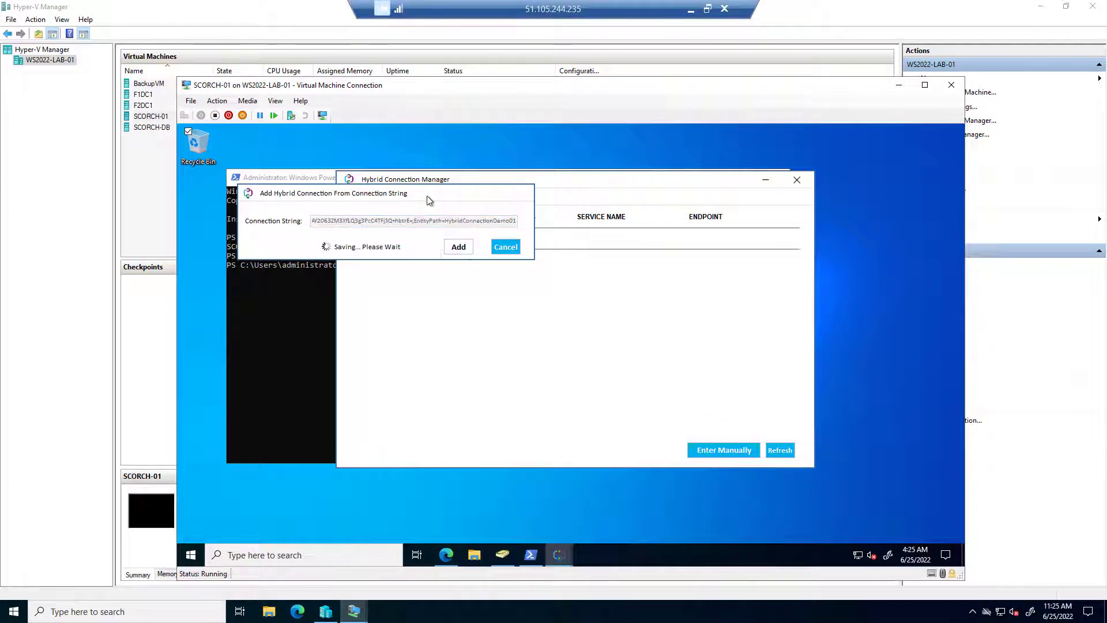
pyautogui.moveTo(346, 220)
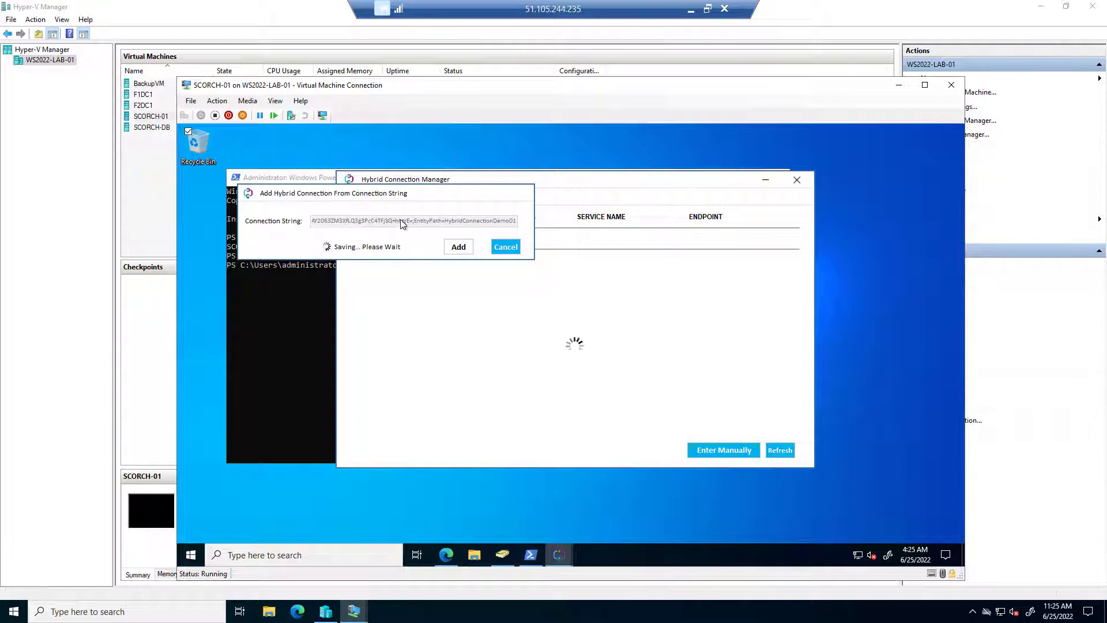
pyautogui.click(458, 247)
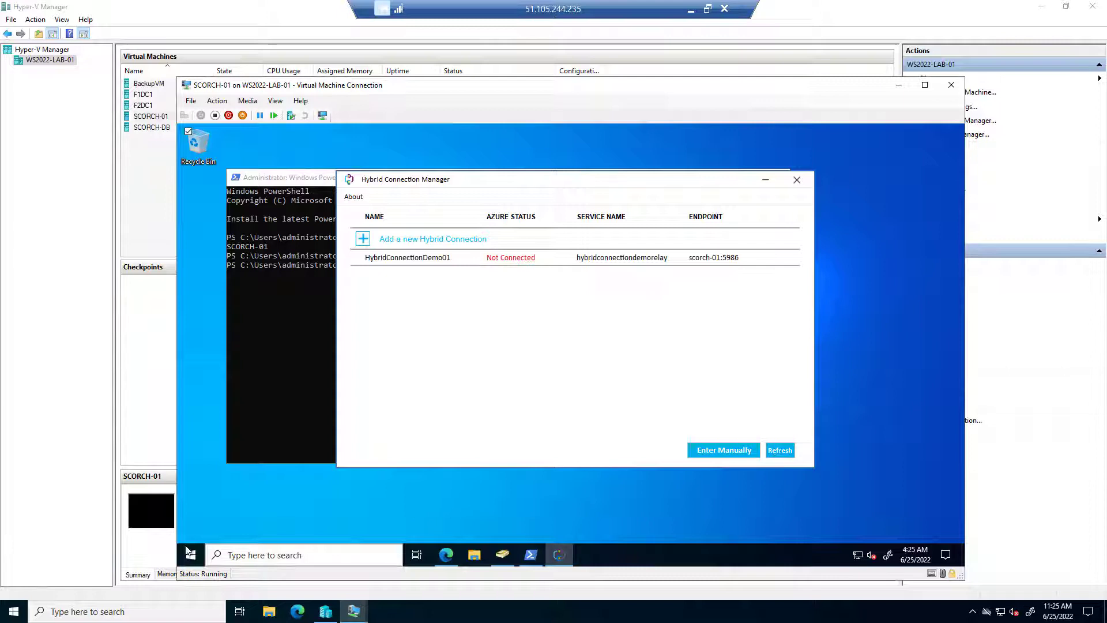
# Restart the Azure Hybrid Connection Manager Service in services.msc and refresh the connection list.
pyautogui.rightClick(12, 612)
pyautogui.write('servic')
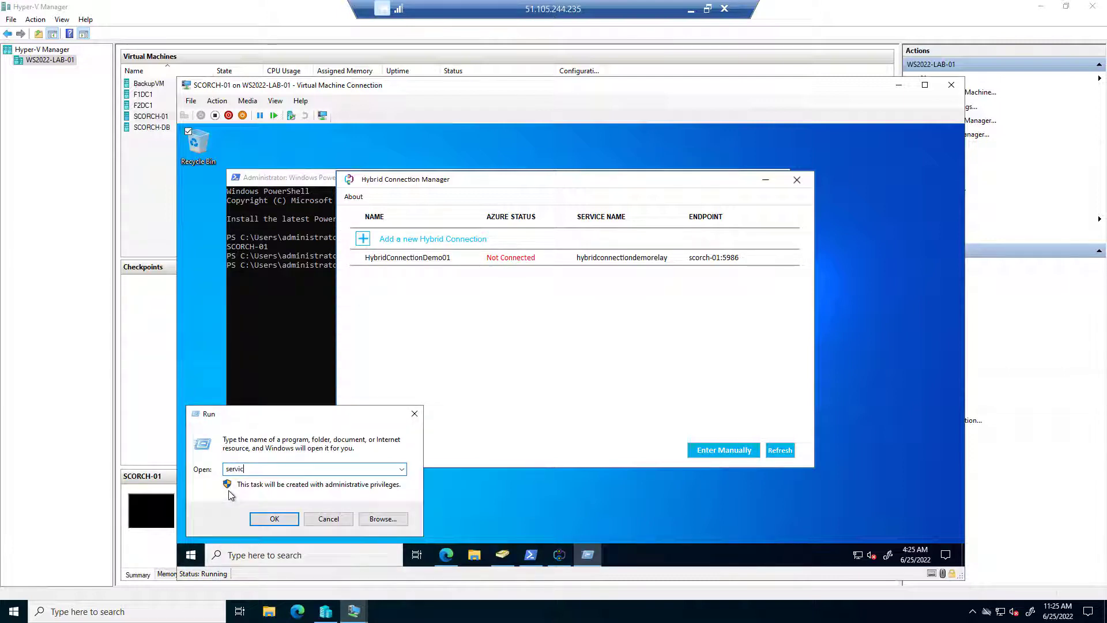
pyautogui.click(274, 519)
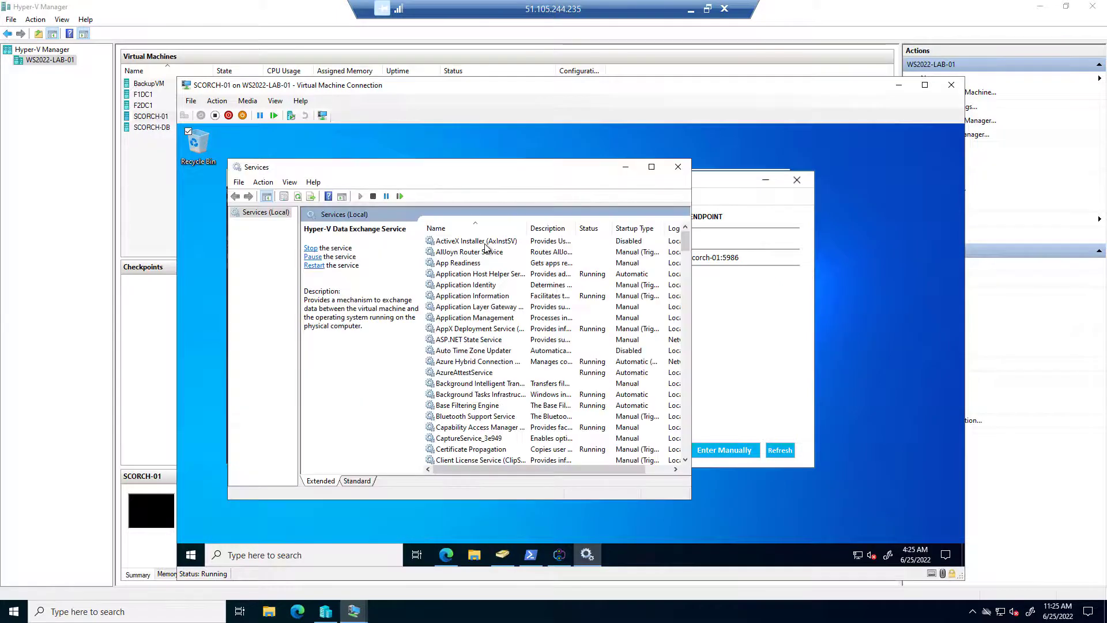
pyautogui.click(469, 252)
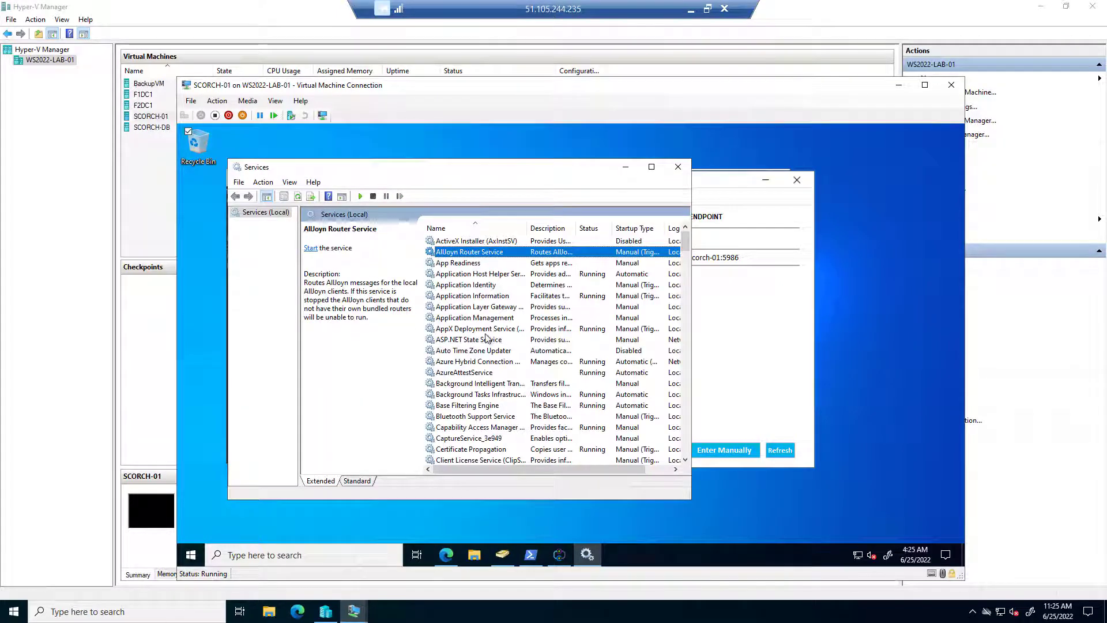
pyautogui.rightClick(477, 362)
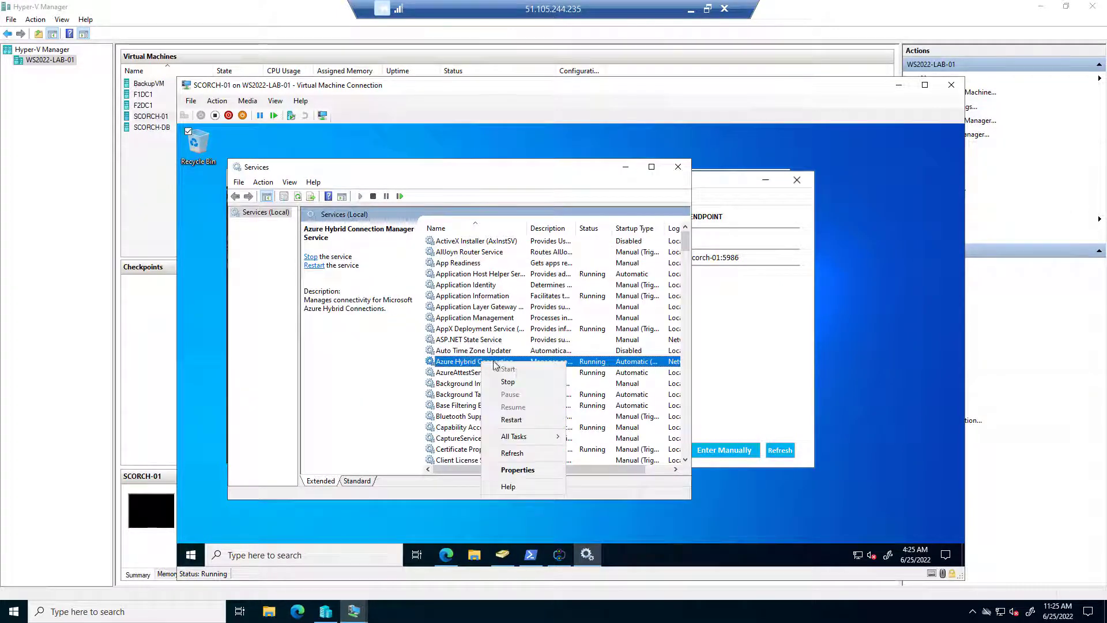
pyautogui.click(507, 381)
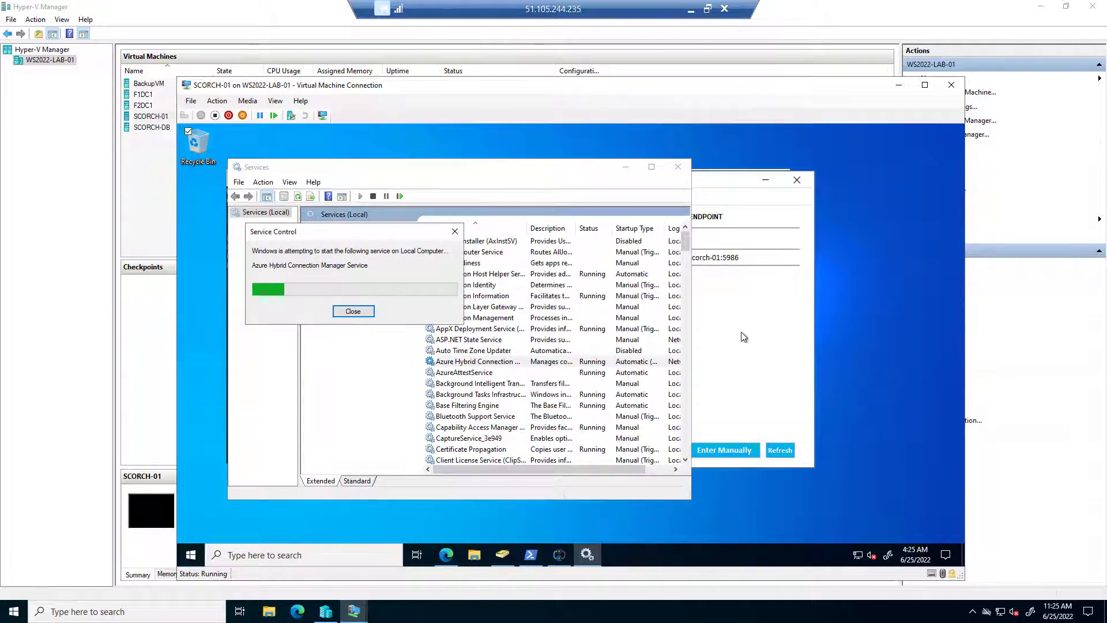
pyautogui.click(353, 311)
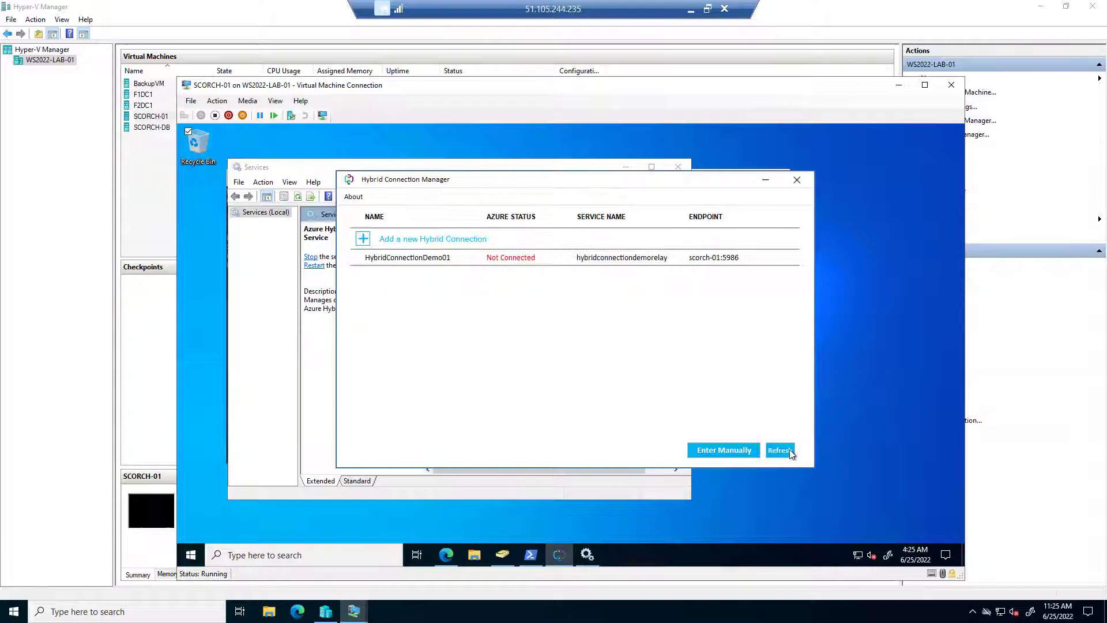
pyautogui.click(780, 450)
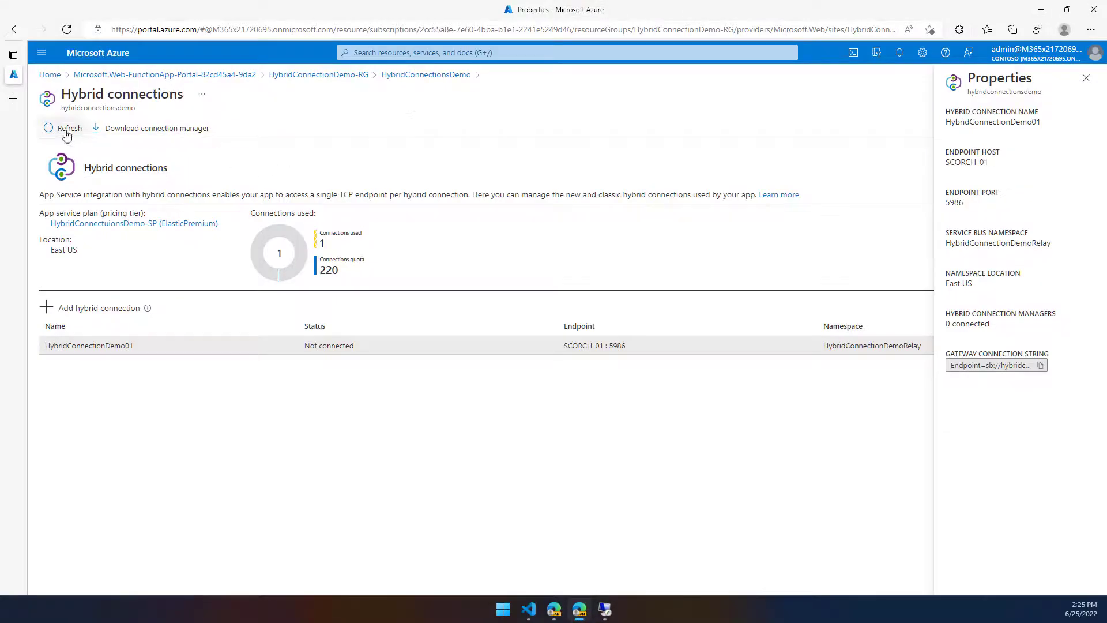
# Refresh the portal's Hybrid connections and verify HybridConnectionDemo01 is Connected to SCORCH-01:5986.
pyautogui.click(69, 128)
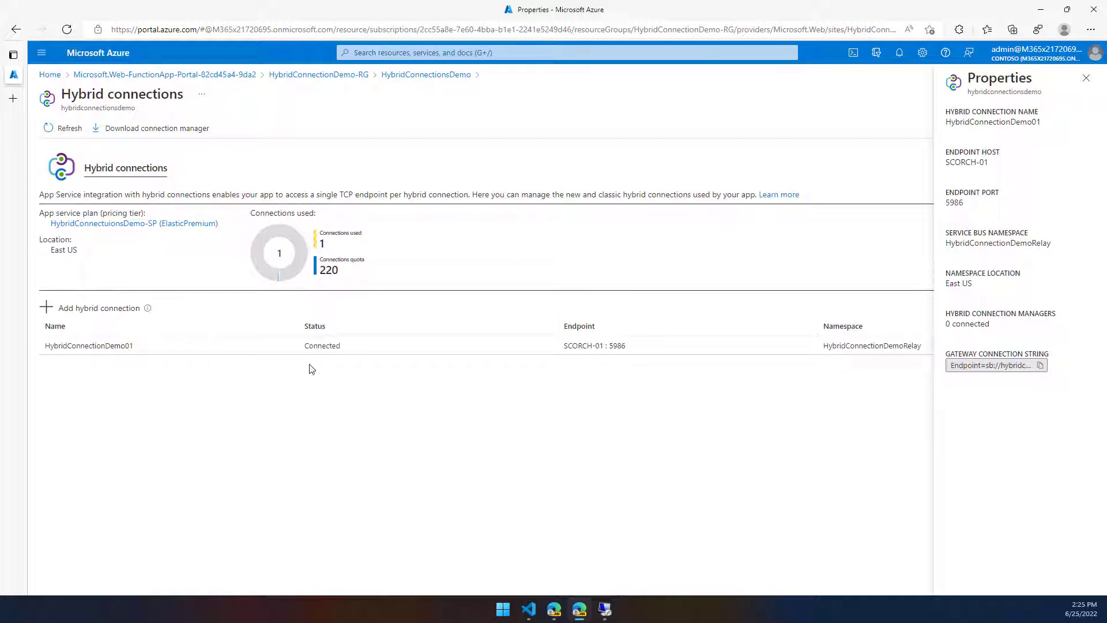
pyautogui.click(1086, 78)
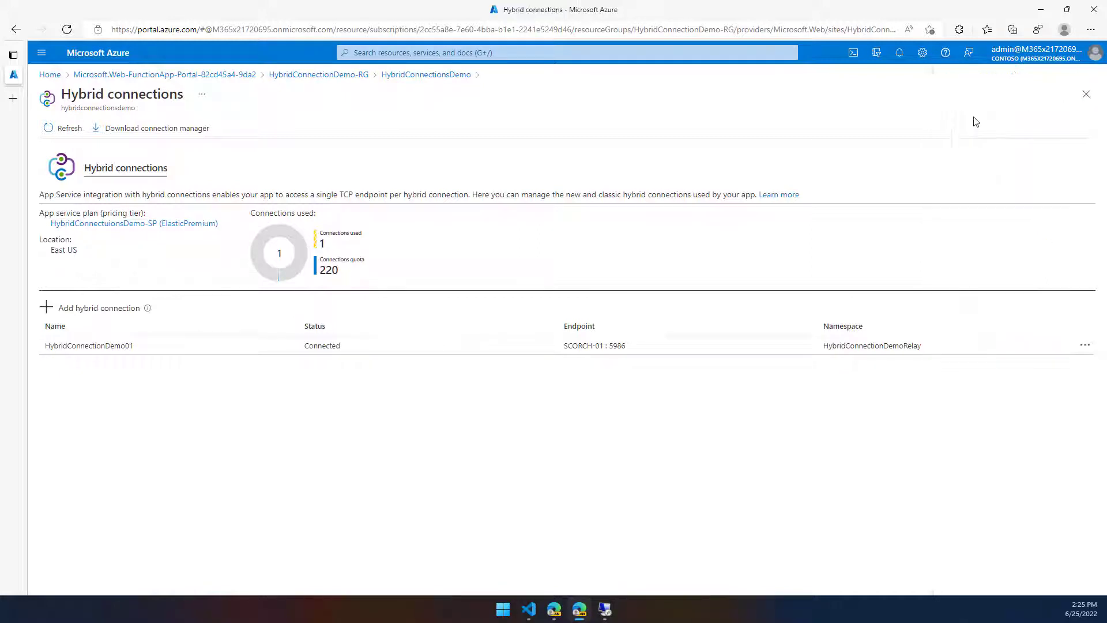
pyautogui.moveTo(455, 381)
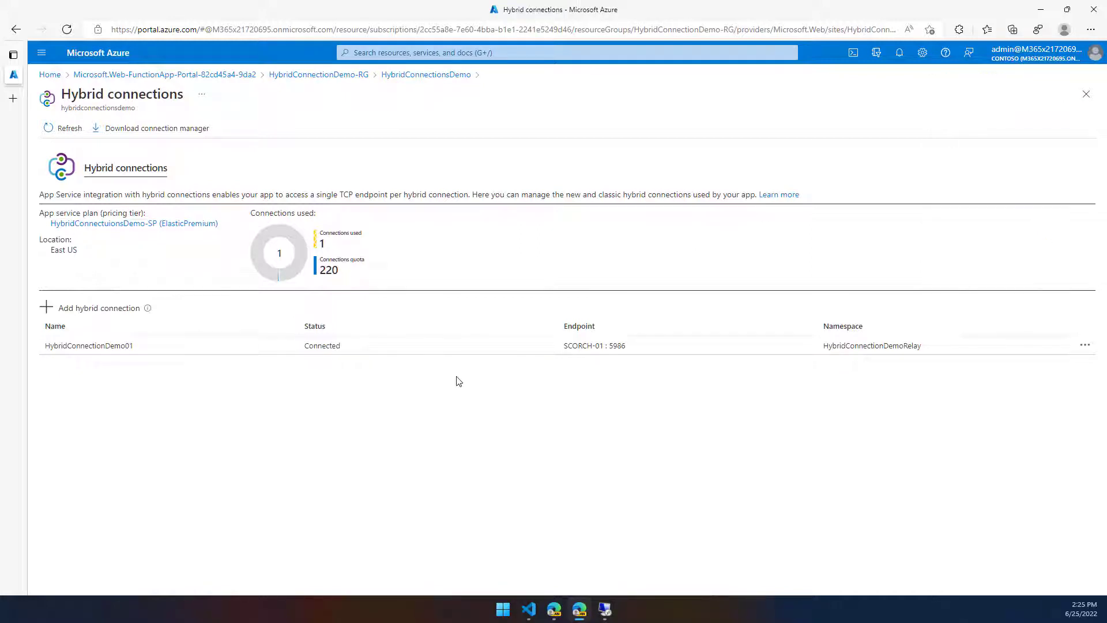
pyautogui.moveTo(422, 365)
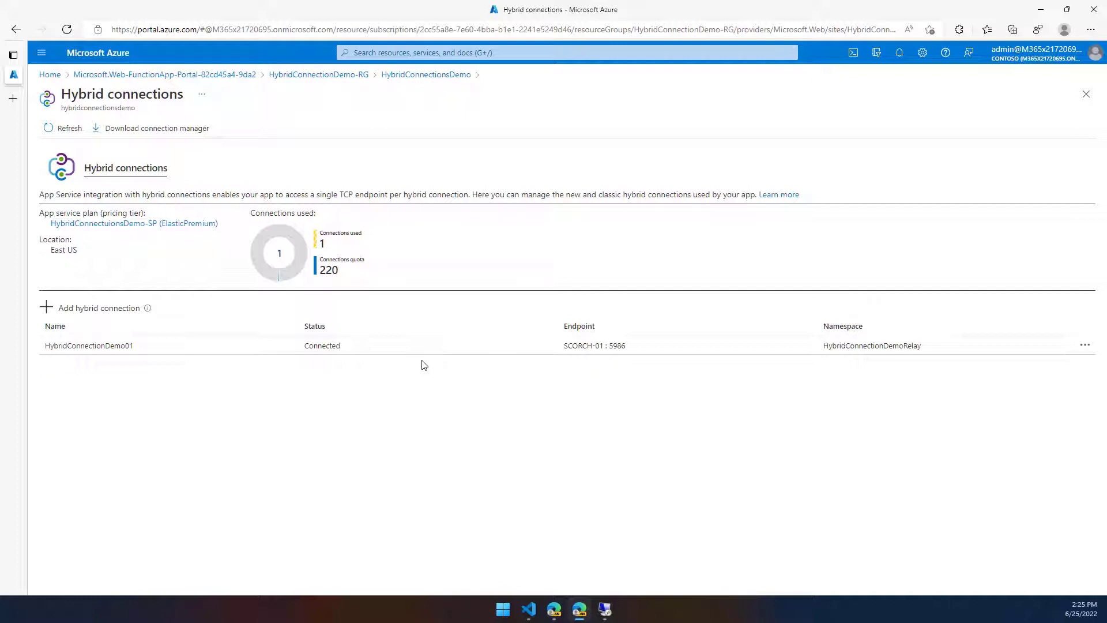
pyautogui.moveTo(238, 351)
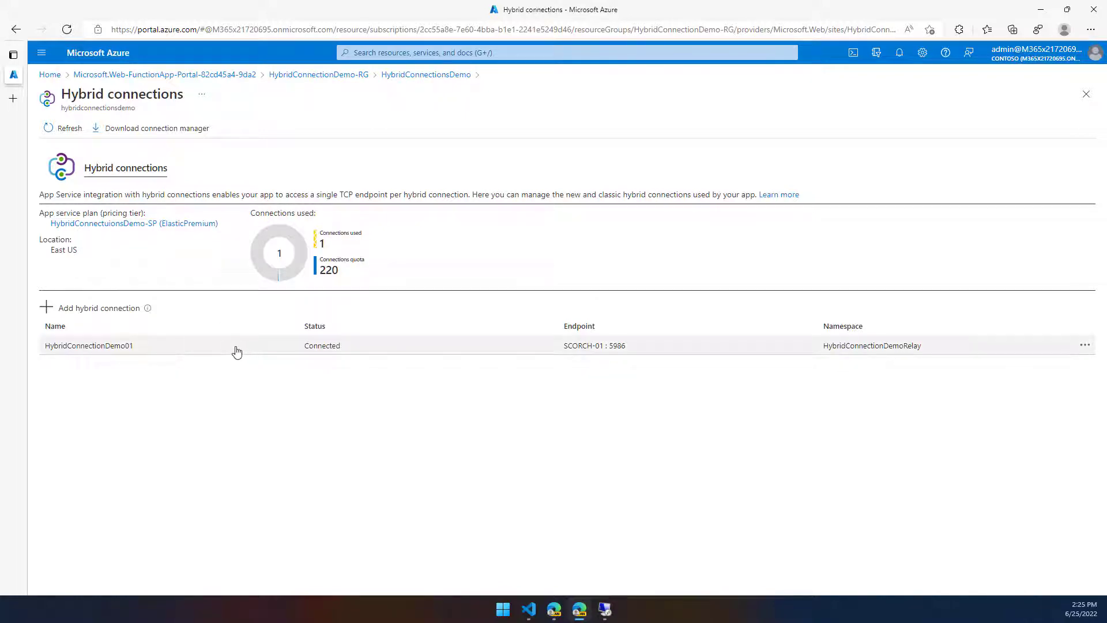
pyautogui.moveTo(394, 352)
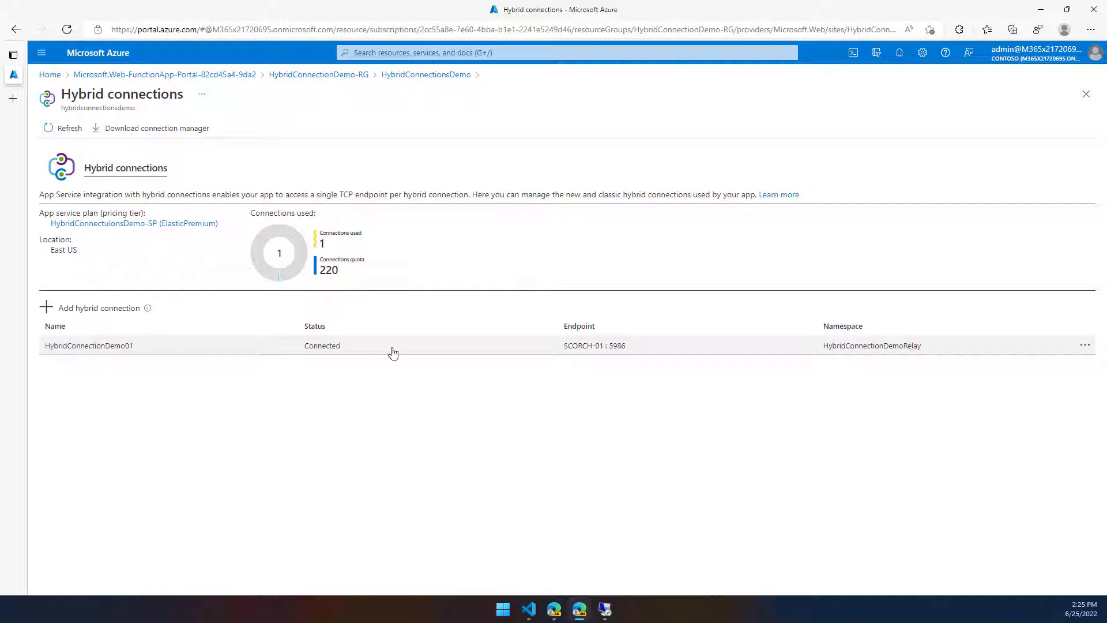
pyautogui.moveTo(628, 356)
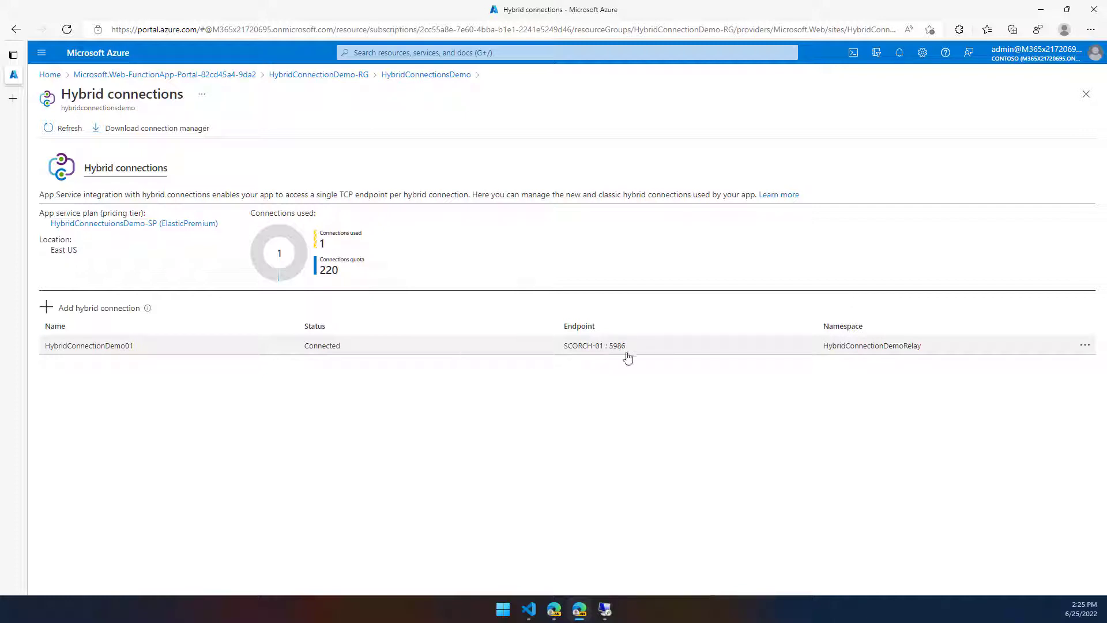
pyautogui.moveTo(604, 346)
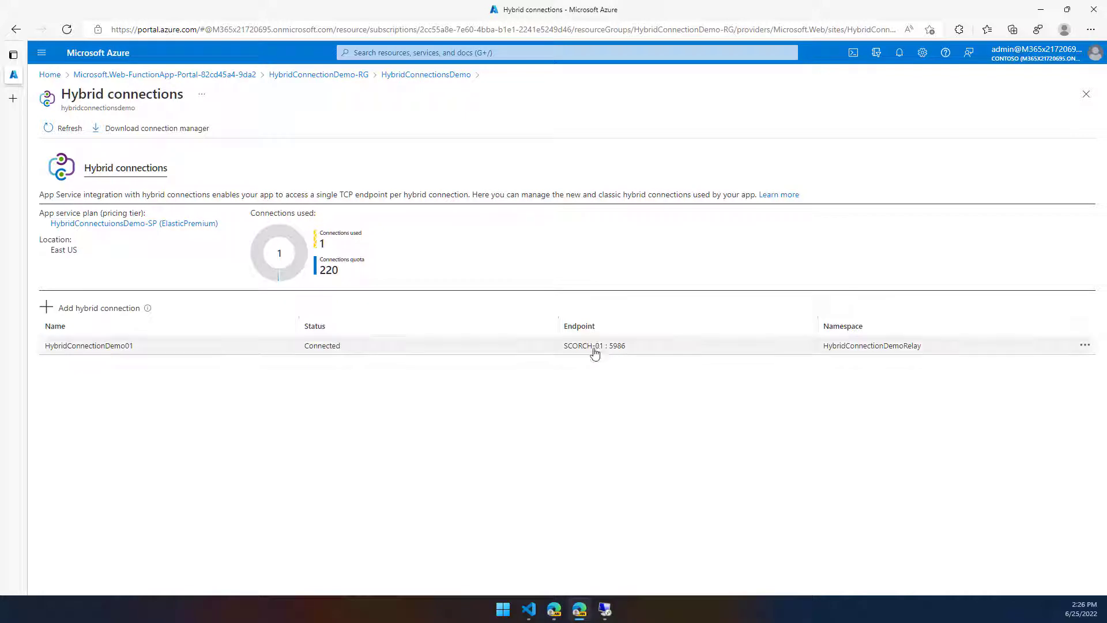
pyautogui.moveTo(634, 351)
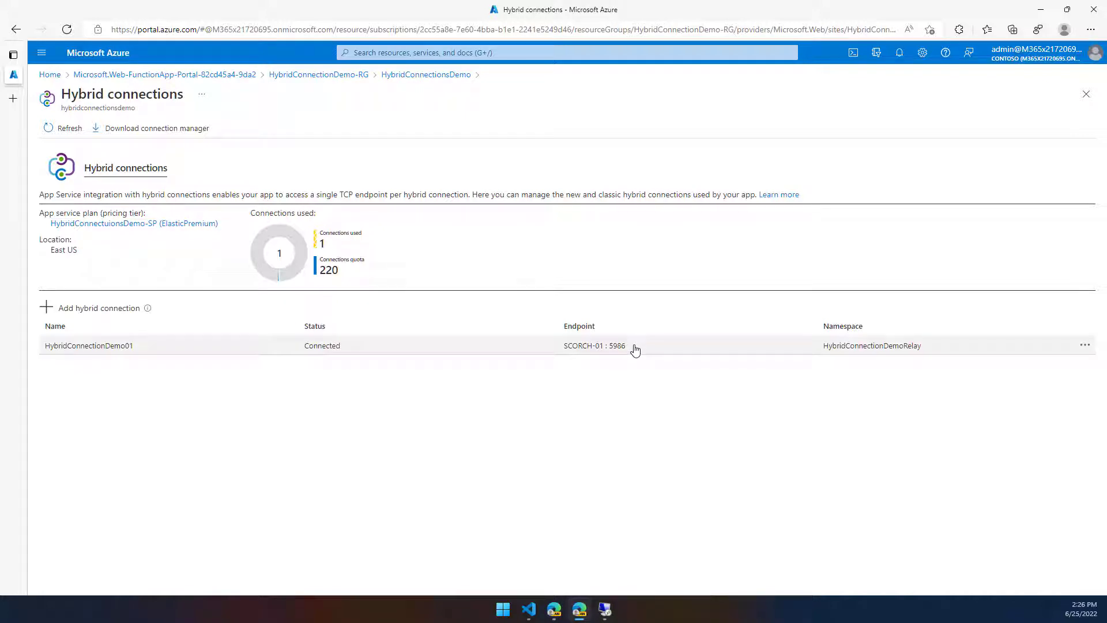
pyautogui.doubleClick(594, 346)
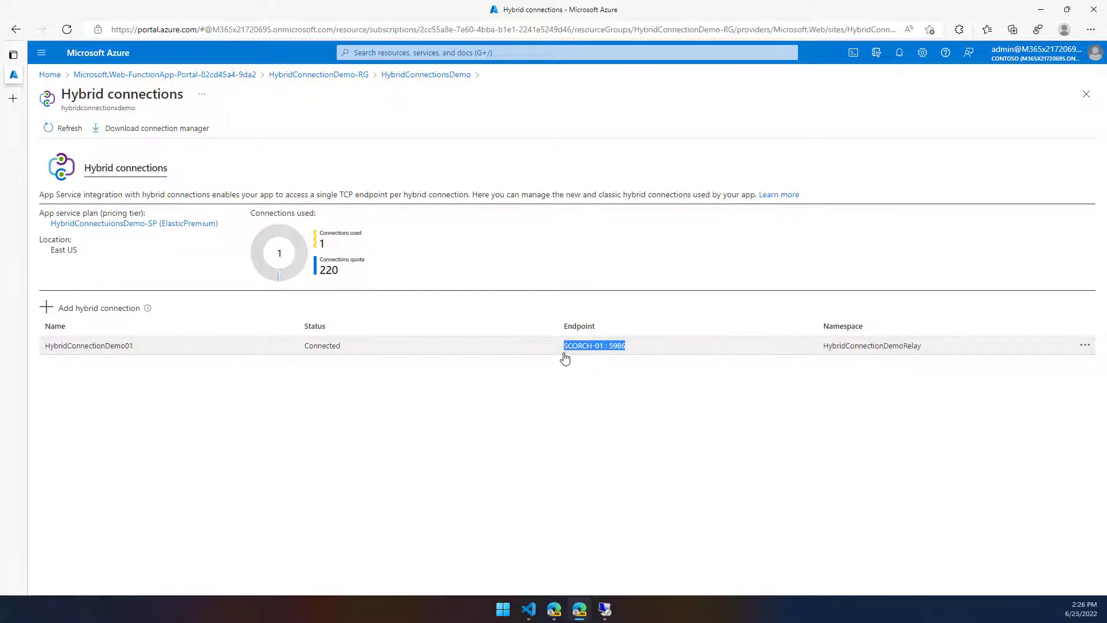
pyautogui.moveTo(599, 370)
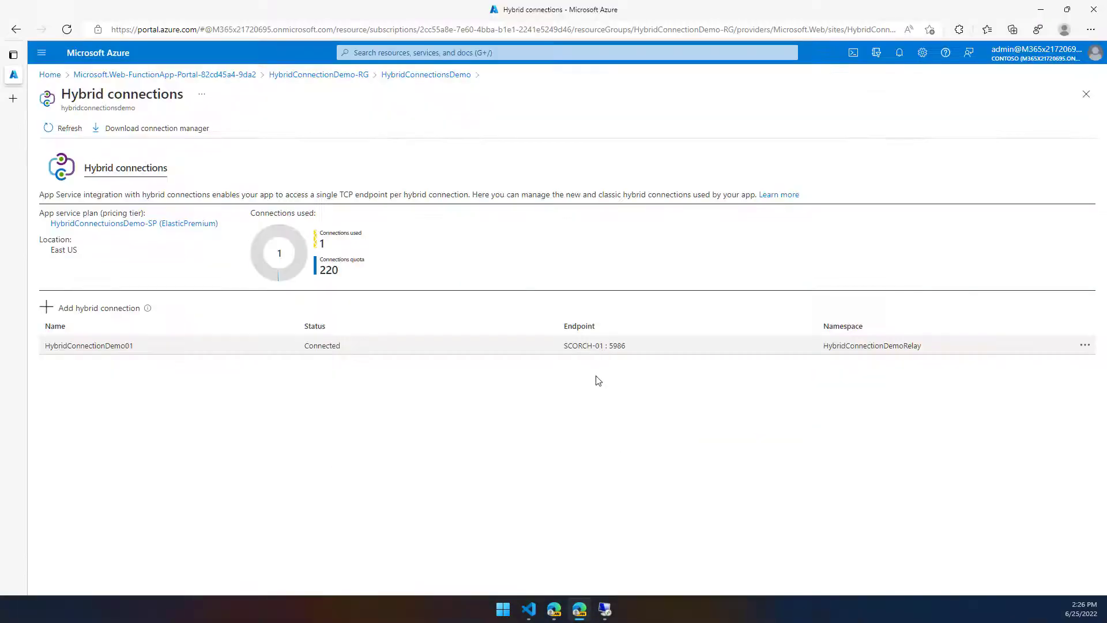
pyautogui.doubleClick(594, 345)
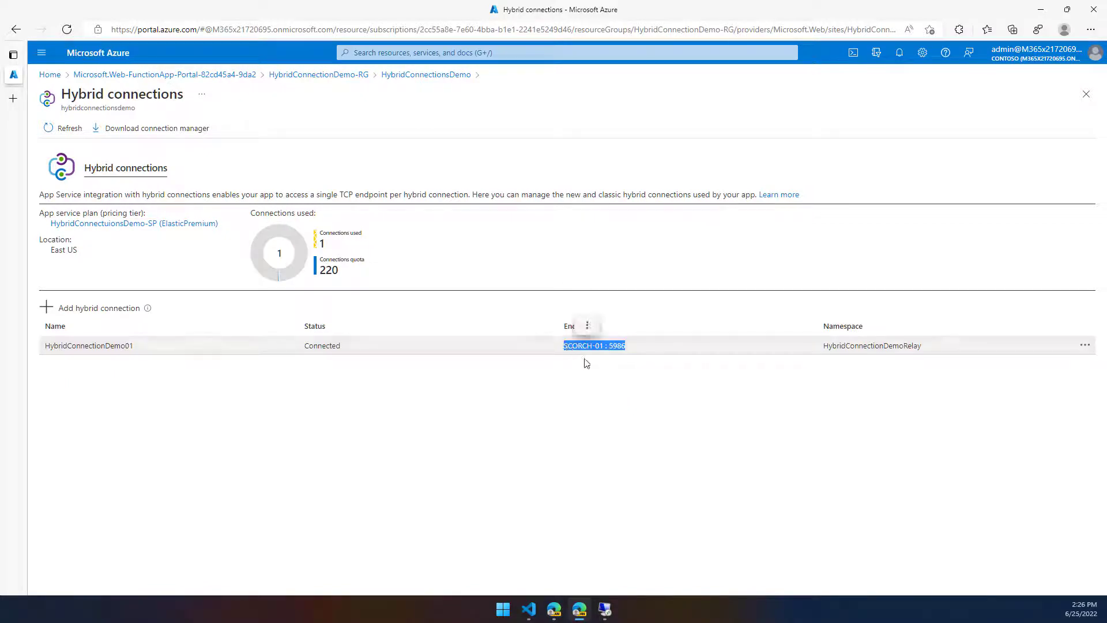
pyautogui.moveTo(175, 350)
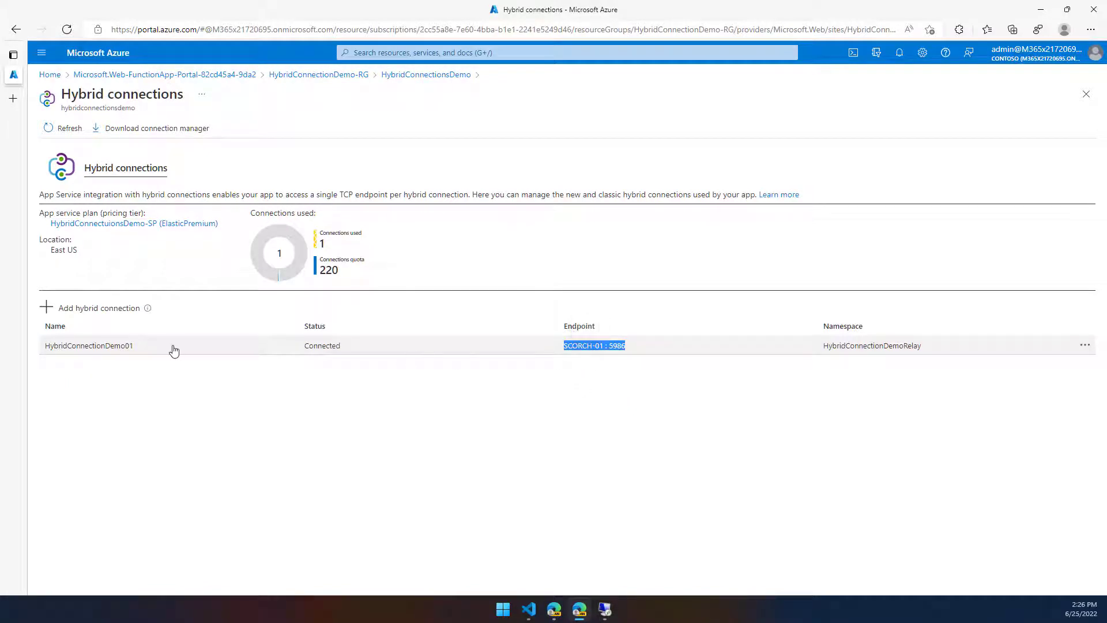
pyautogui.moveTo(114, 349)
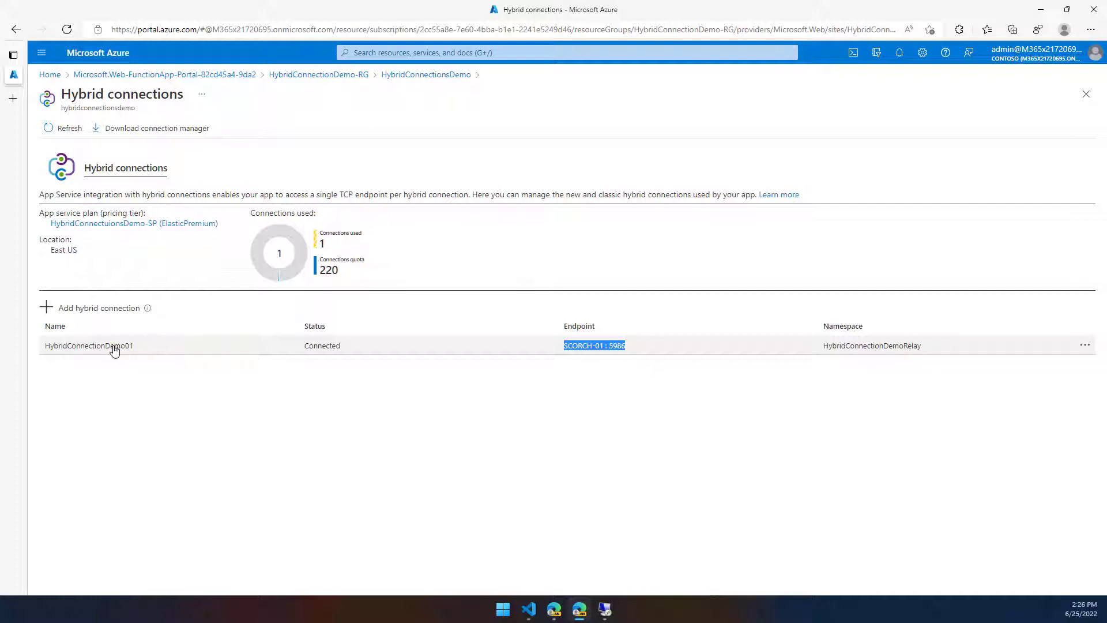
pyautogui.moveTo(588, 352)
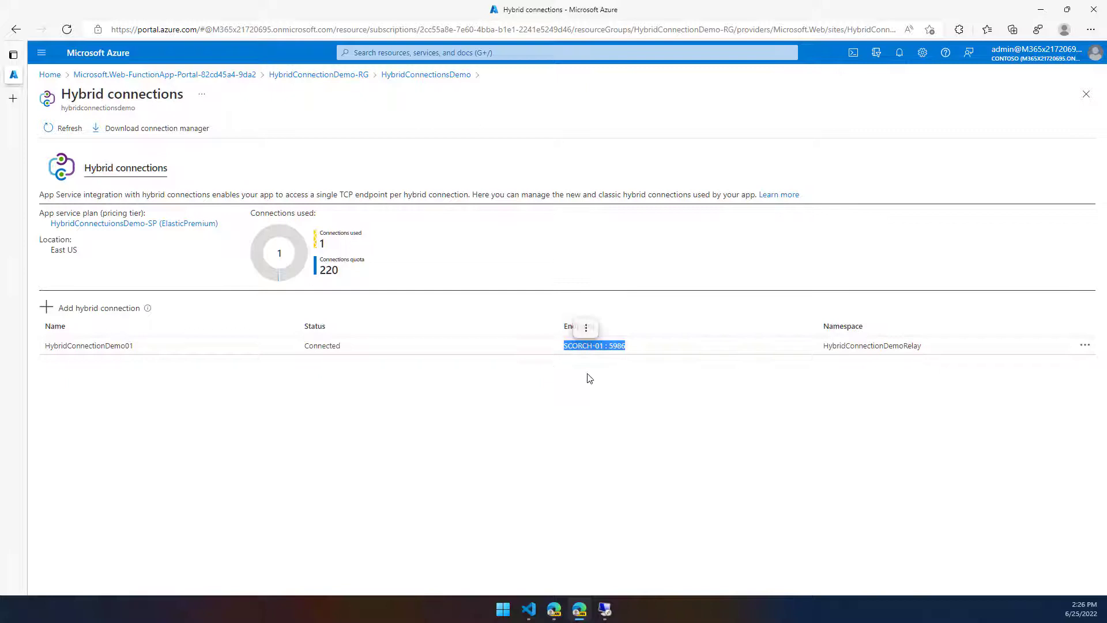
pyautogui.click(618, 392)
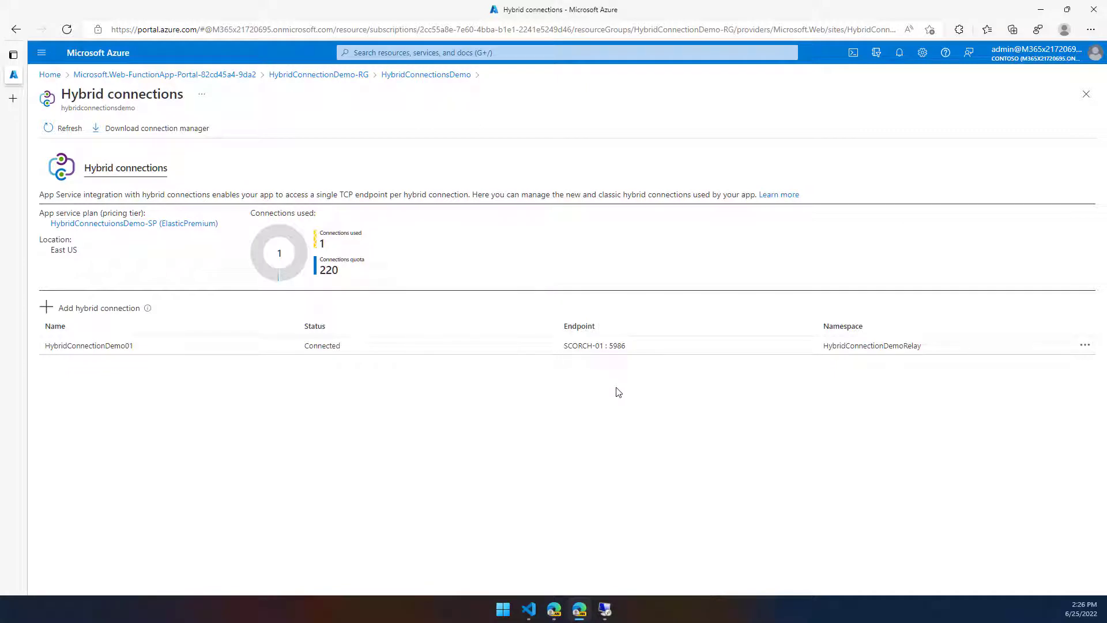
pyautogui.moveTo(604, 609)
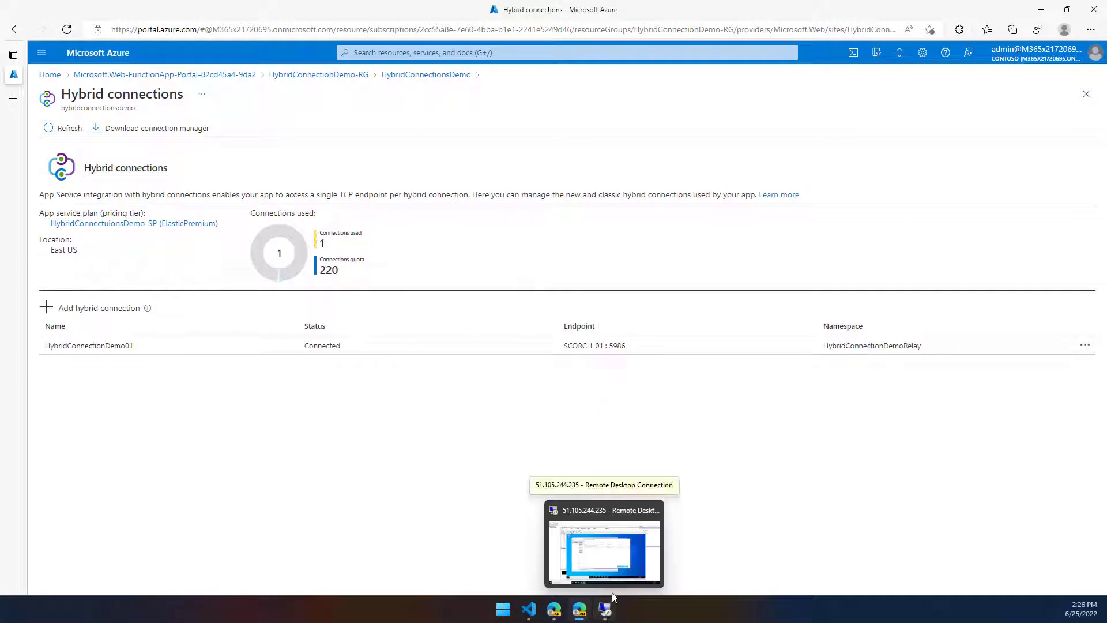
pyautogui.moveTo(579, 609)
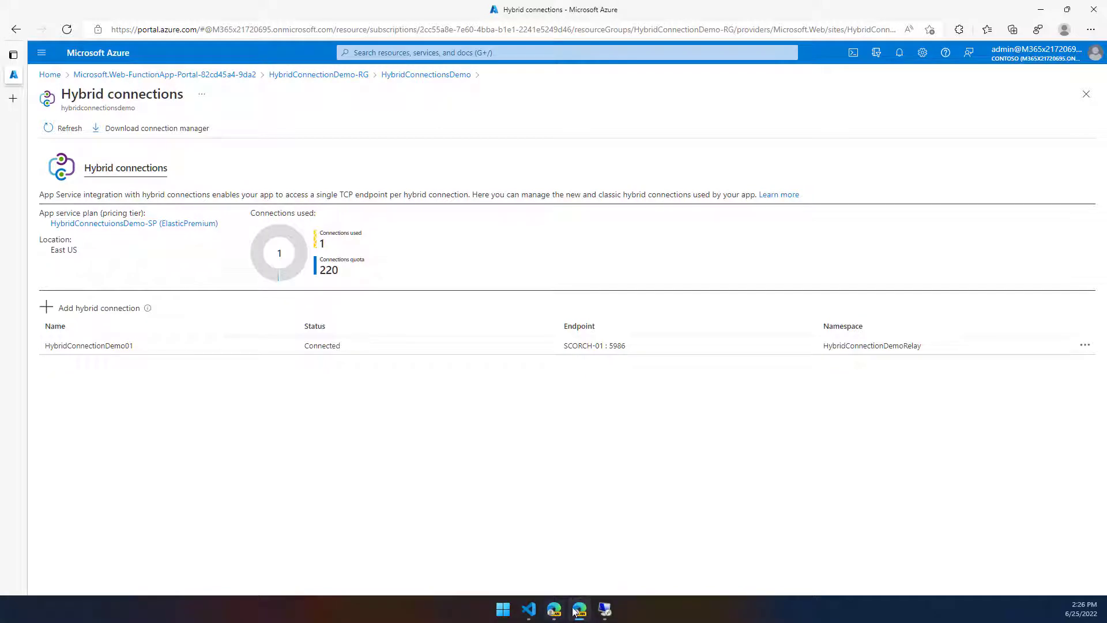
pyautogui.moveTo(579, 609)
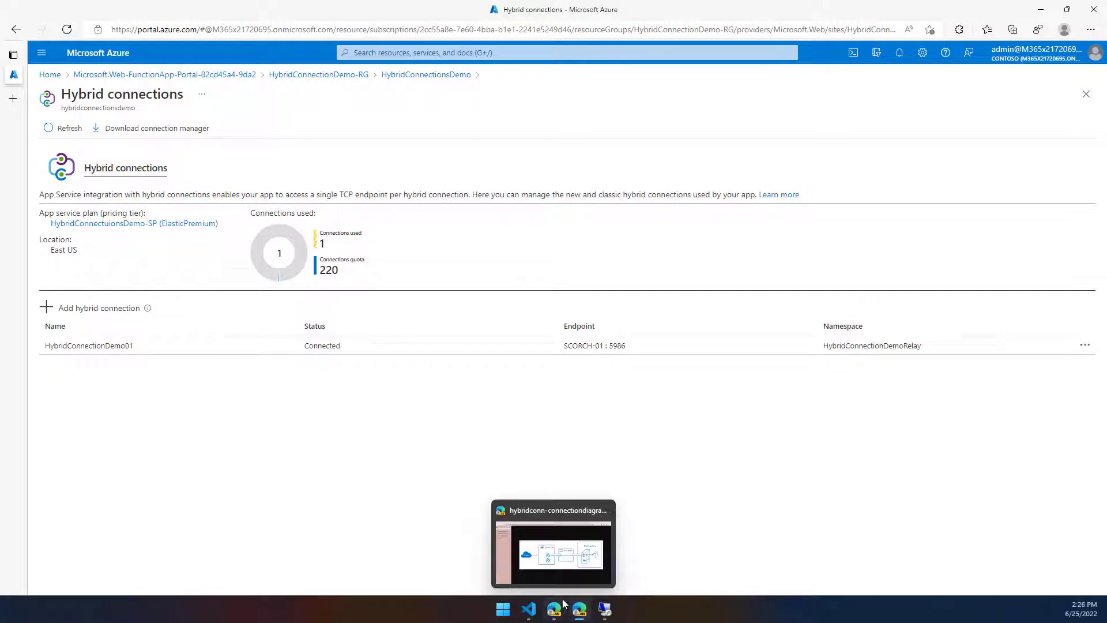
# Review the WinRM remoting script in the hybrid PowerShell functions article, then return to the server session.
pyautogui.click(70, 115)
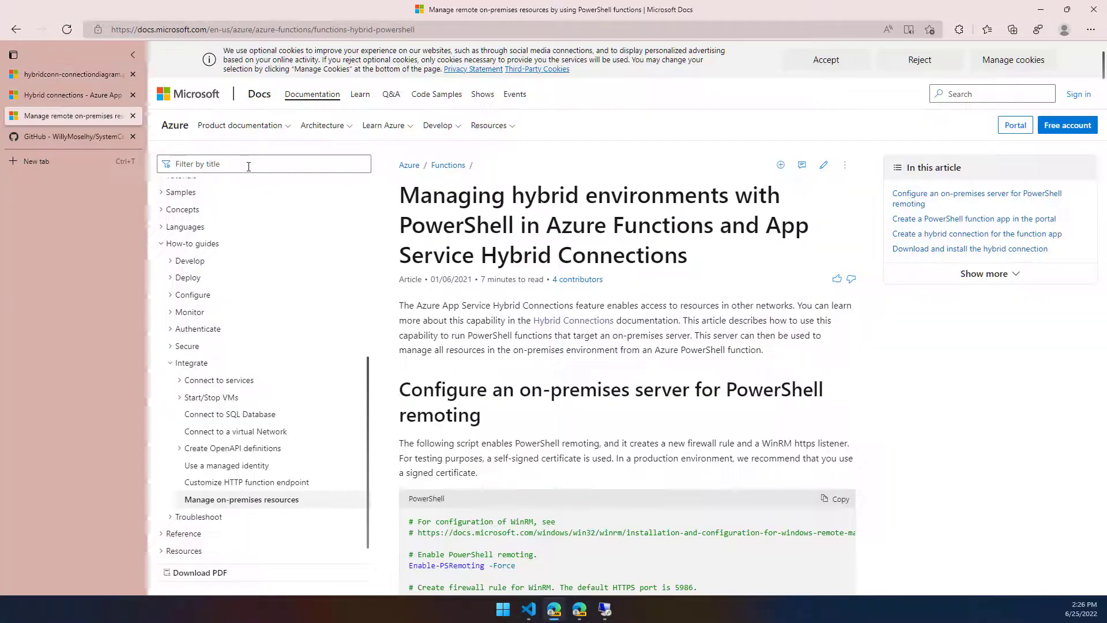
pyautogui.scroll(-3)
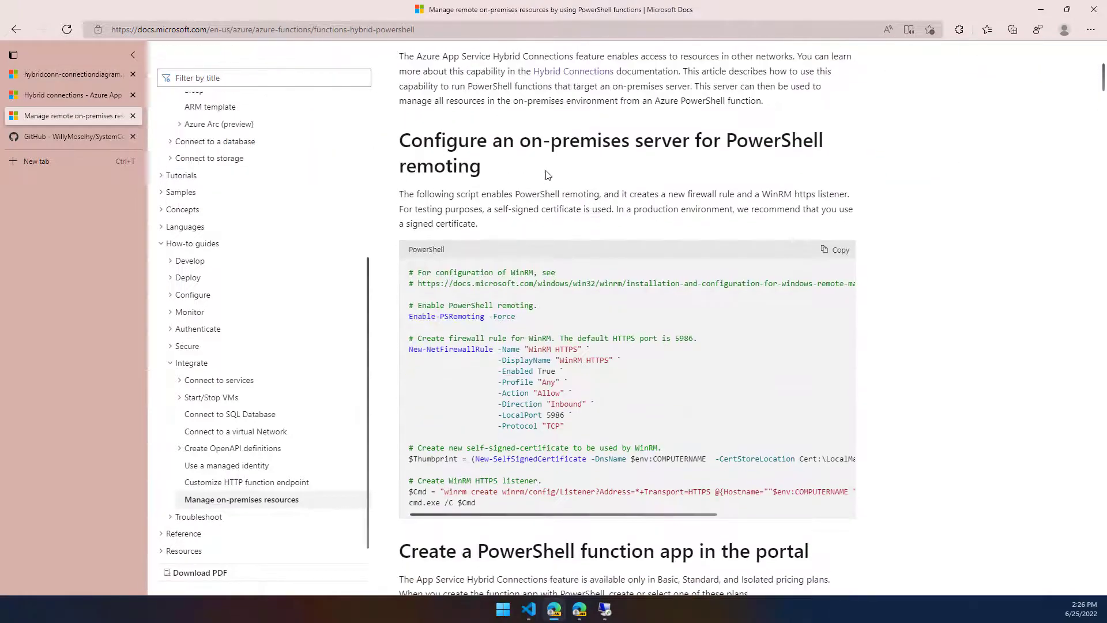
pyautogui.moveTo(636, 182)
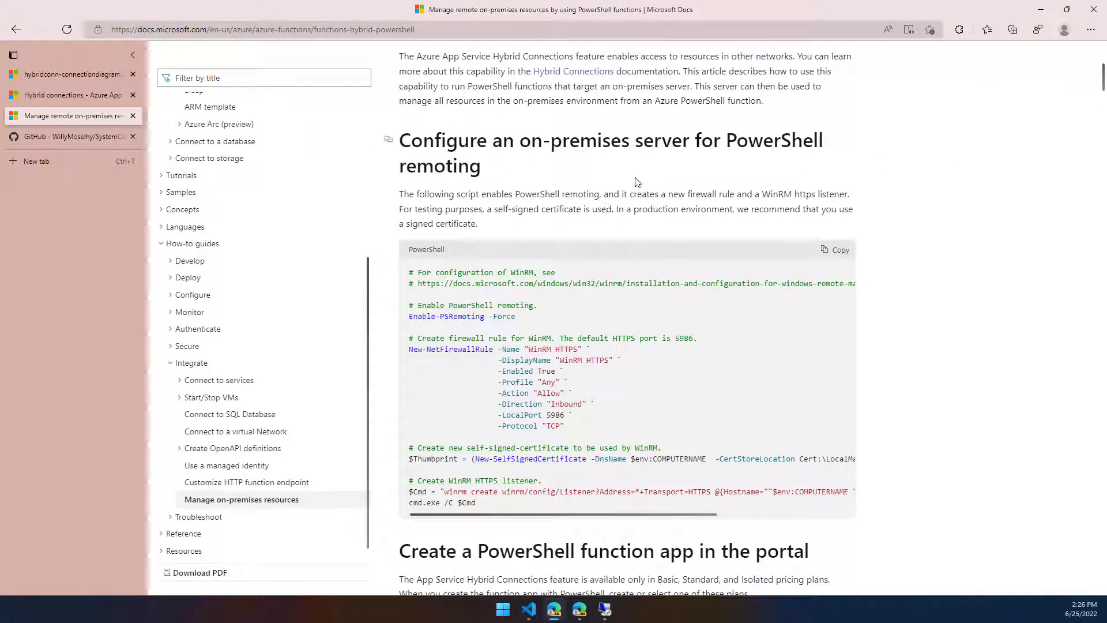
pyautogui.scroll(-3)
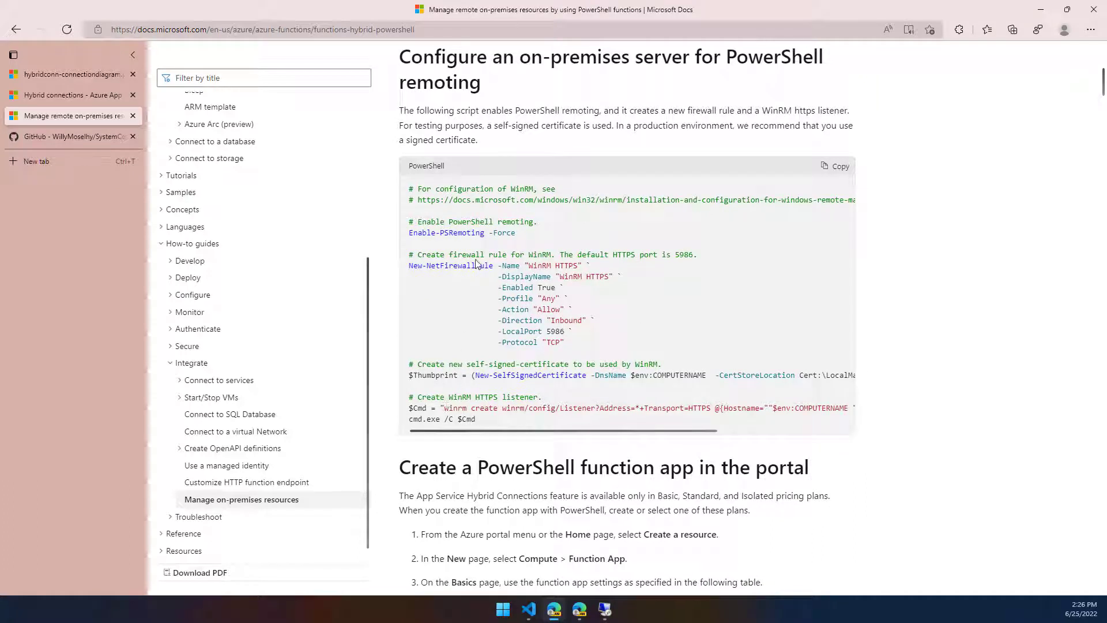
pyautogui.moveTo(510, 287)
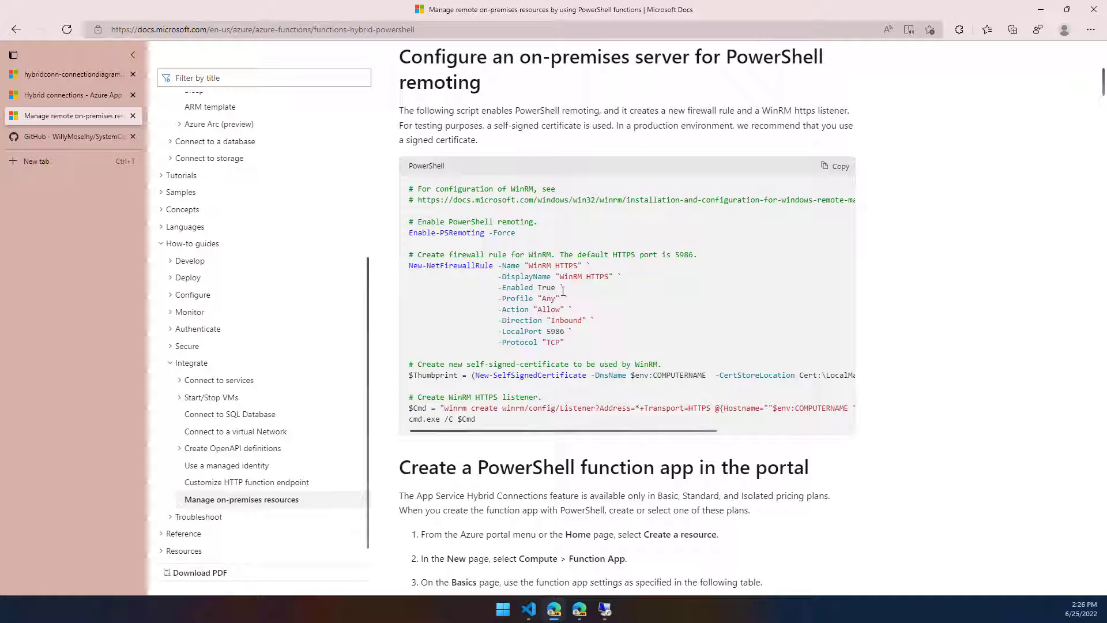
pyautogui.moveTo(836, 167)
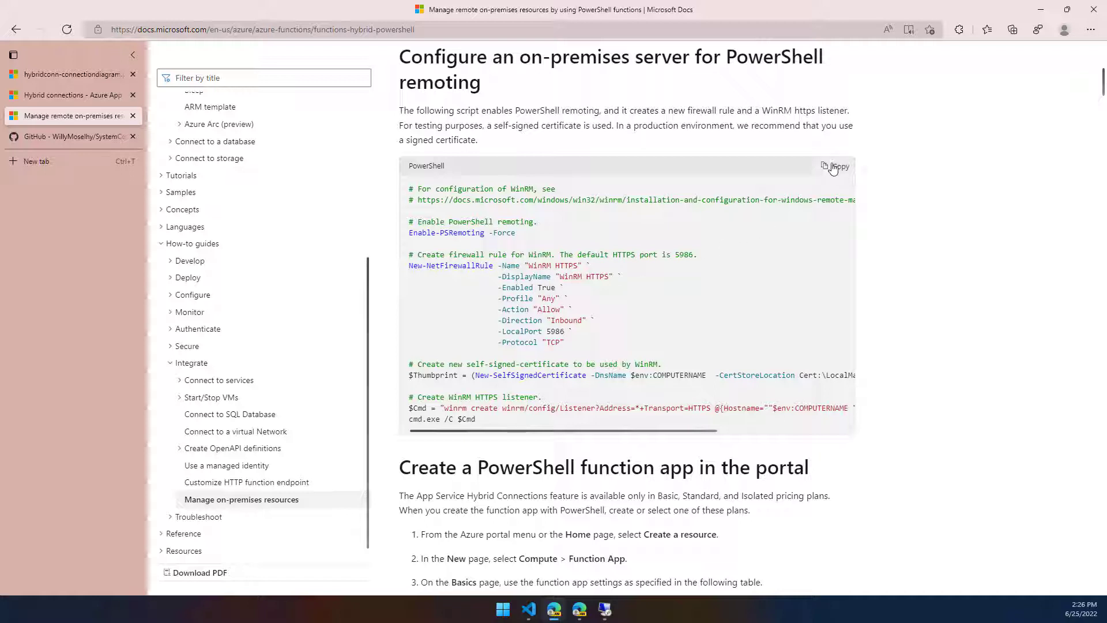
pyautogui.moveTo(573, 233)
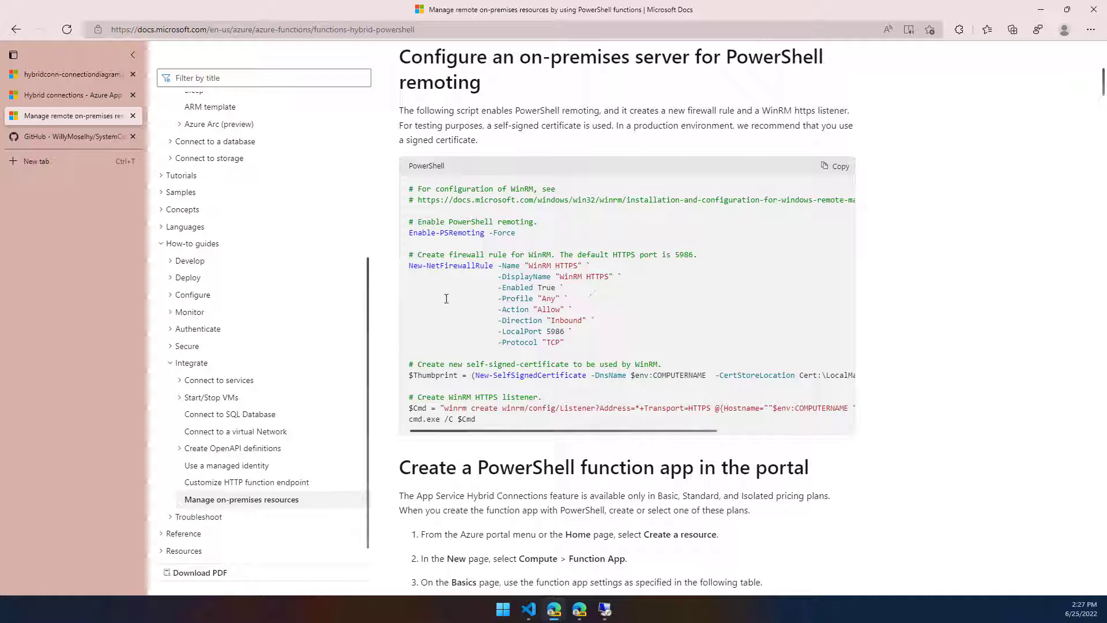
pyautogui.click(835, 165)
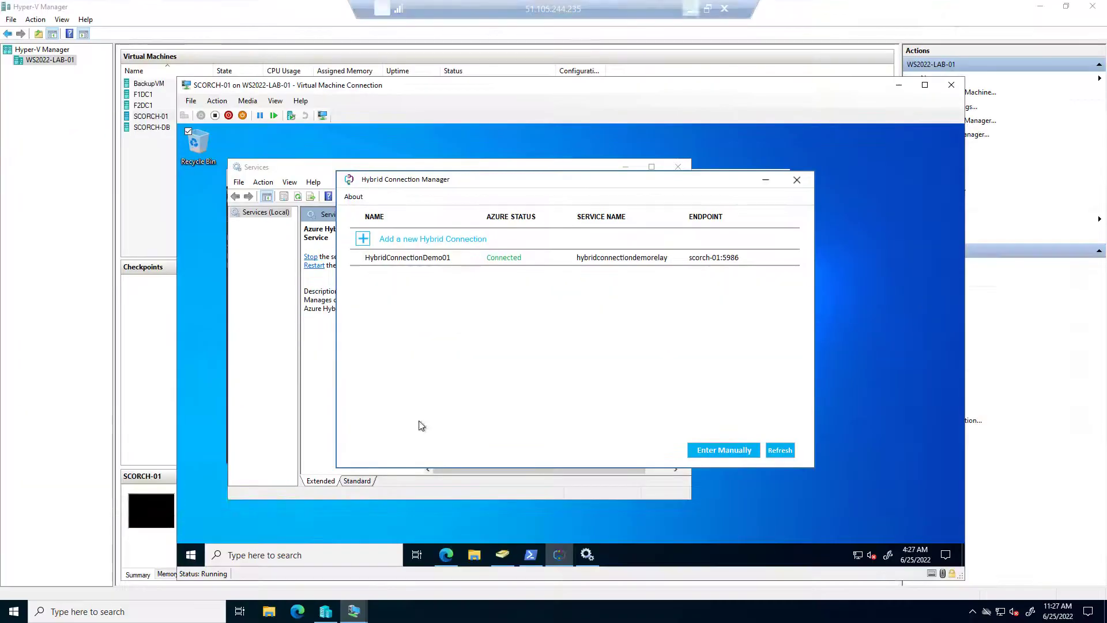
# In admin PowerShell ISE, run the remoting, WinRM firewall-rule and self-signed certificate commands.
pyautogui.rightClick(190, 554)
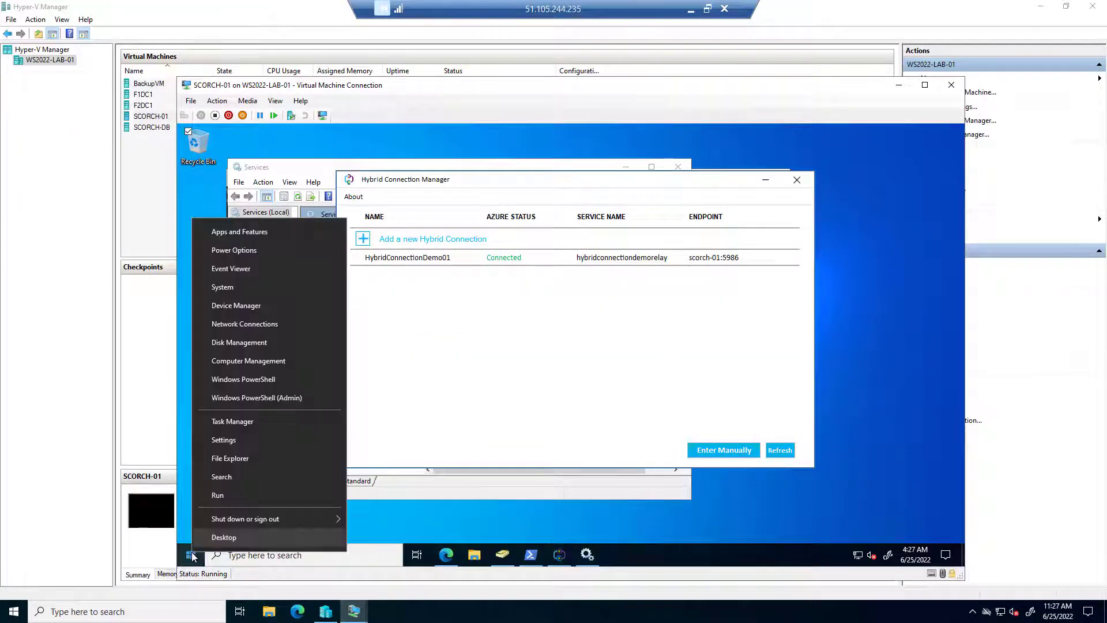
pyautogui.click(256, 397)
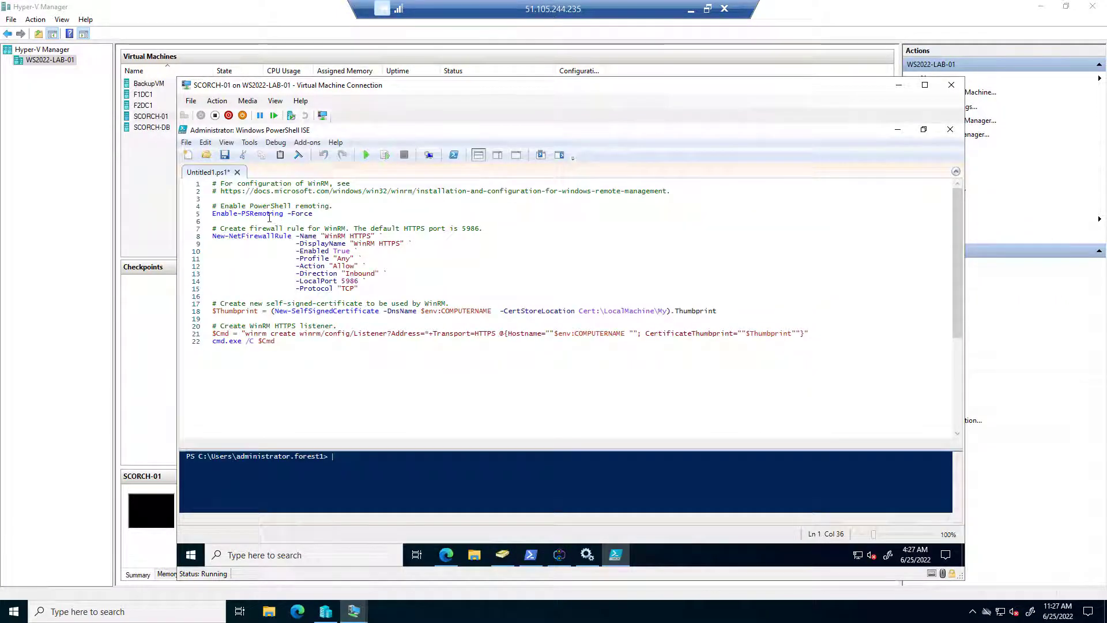
pyautogui.click(267, 214)
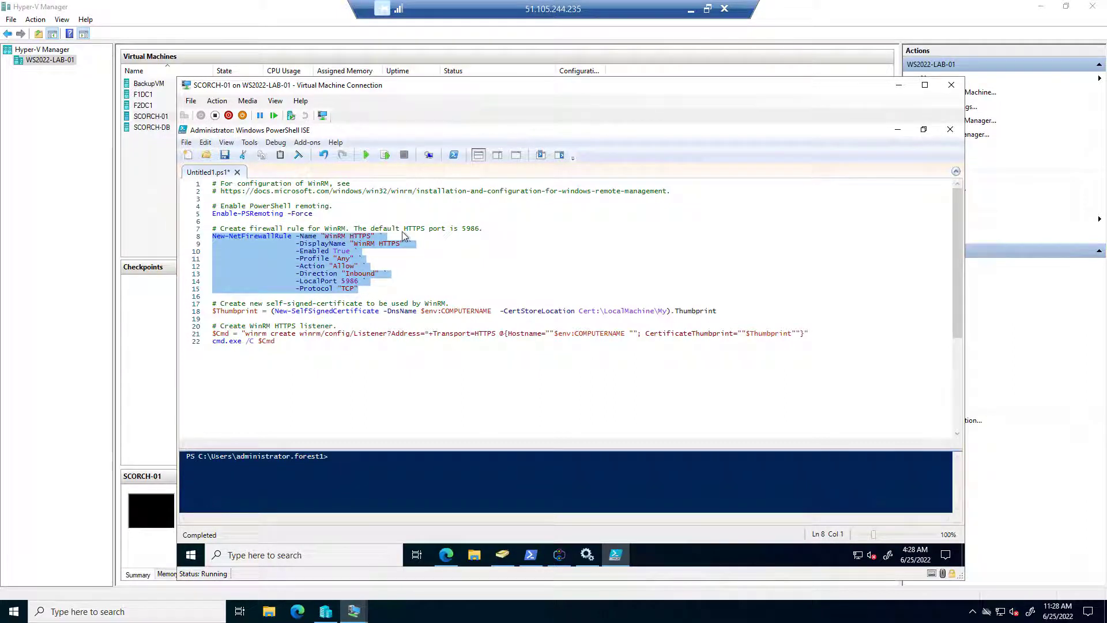
pyautogui.moveTo(457, 263)
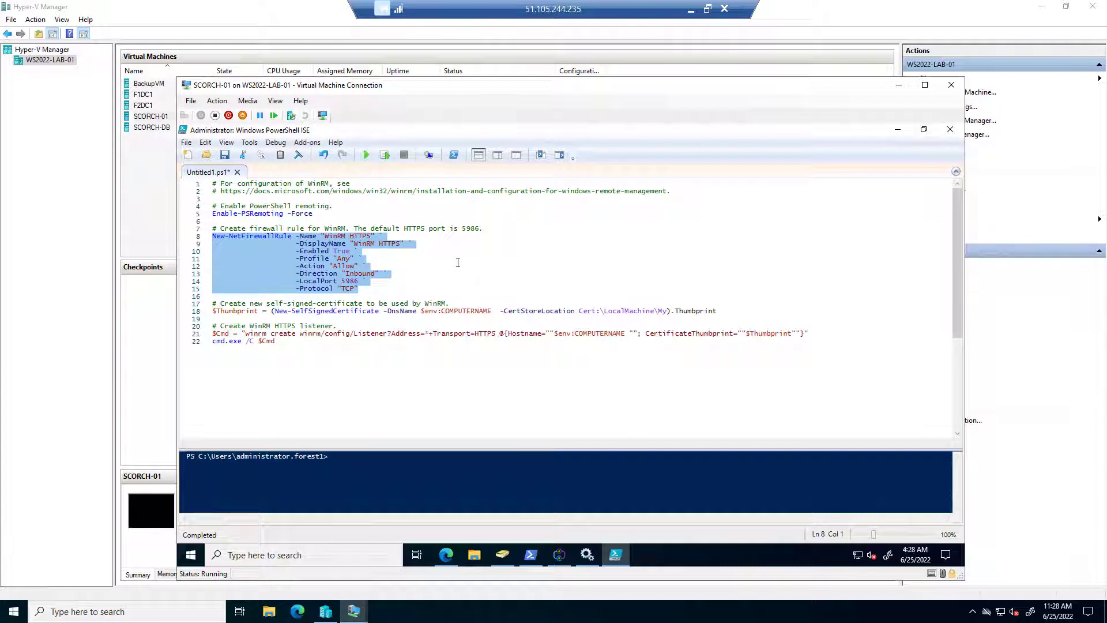
pyautogui.moveTo(346, 291)
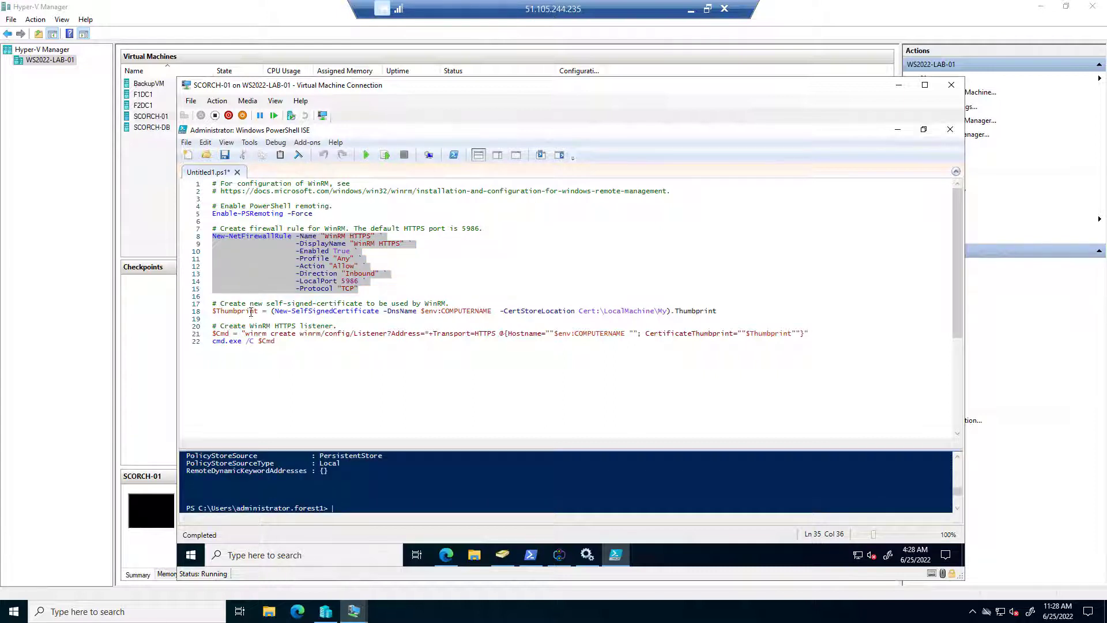
pyautogui.click(384, 155)
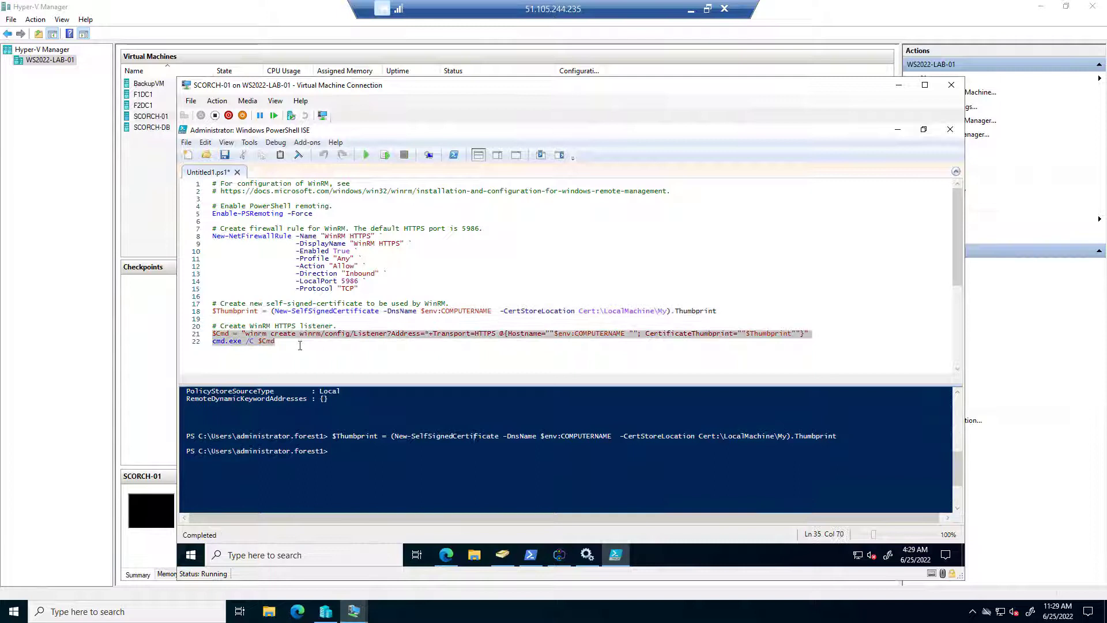
pyautogui.click(276, 341)
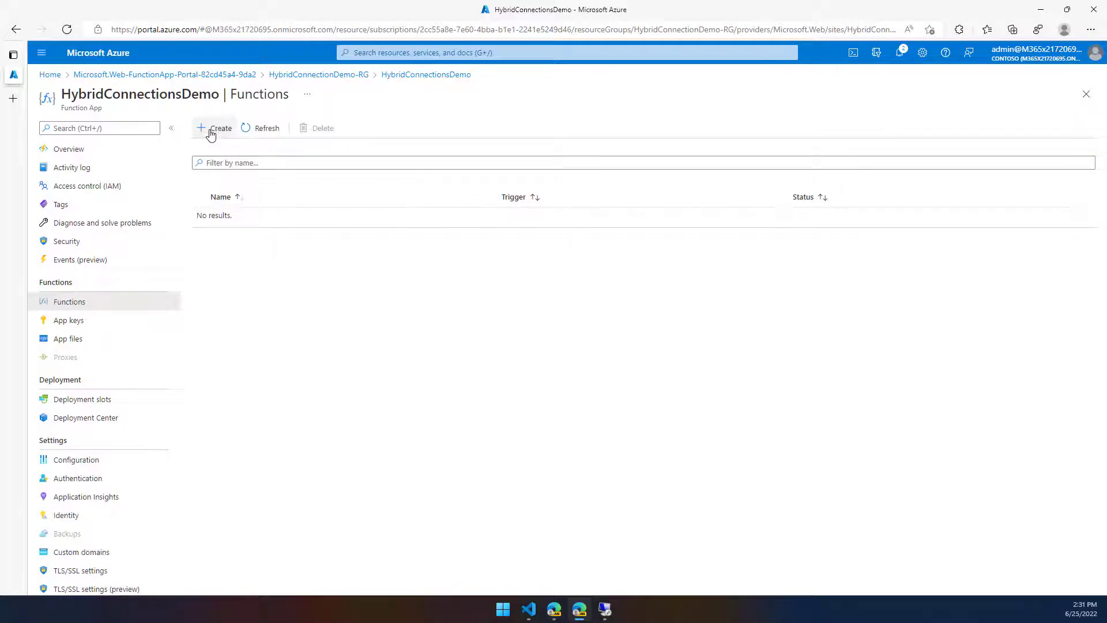
pyautogui.moveTo(221, 128)
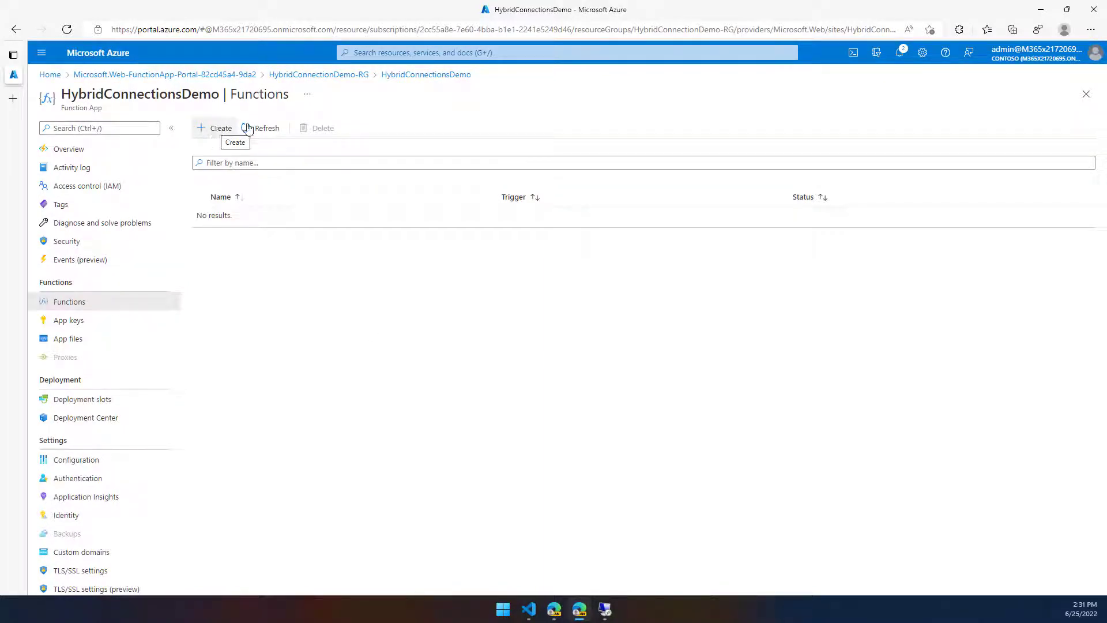
pyautogui.moveTo(433, 264)
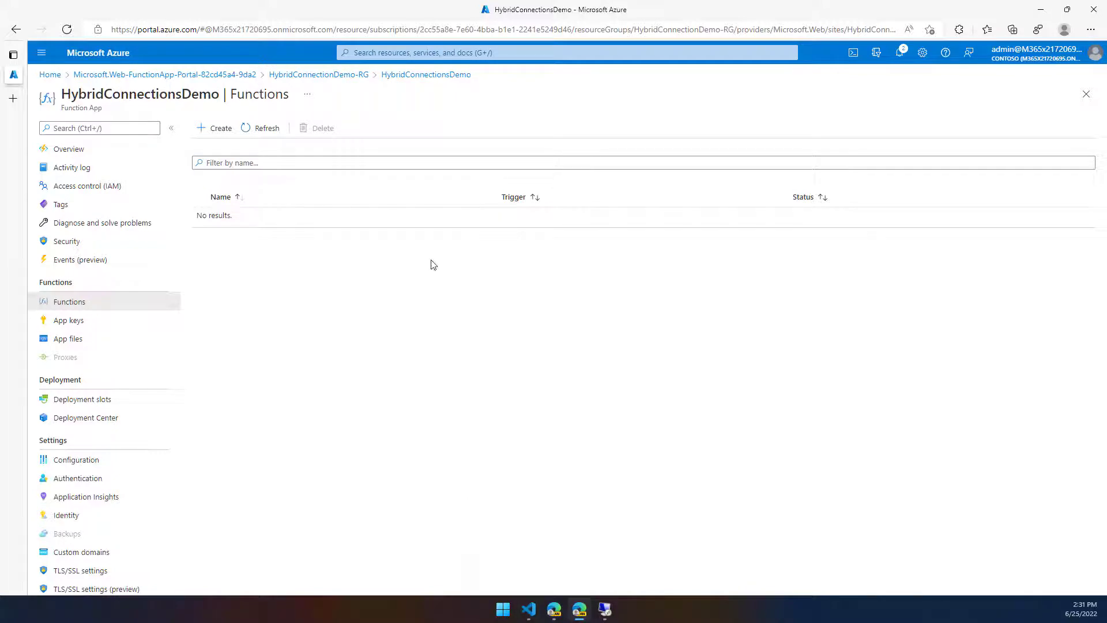
pyautogui.moveTo(416, 271)
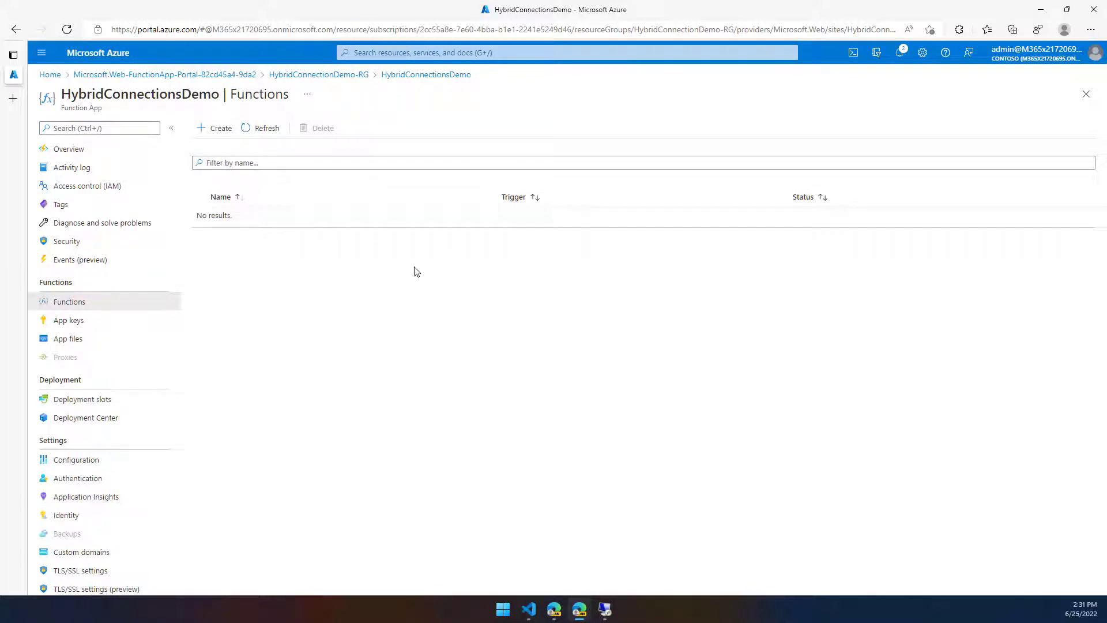
pyautogui.moveTo(440, 292)
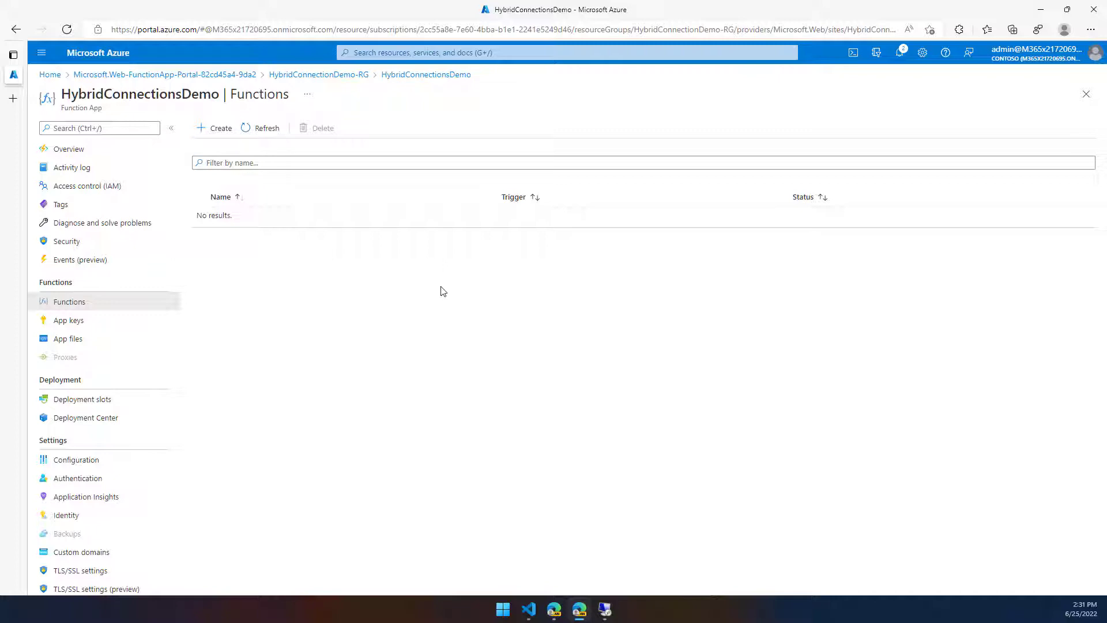
pyautogui.moveTo(531, 424)
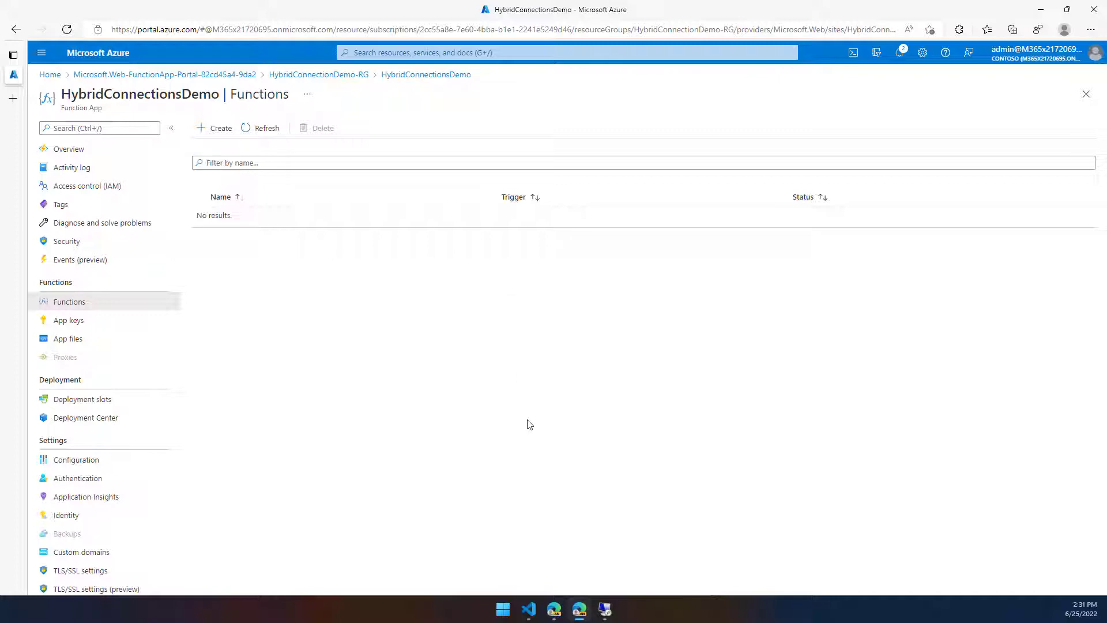
# Bring up Visual Studio Code from the taskbar.
pyautogui.click(528, 609)
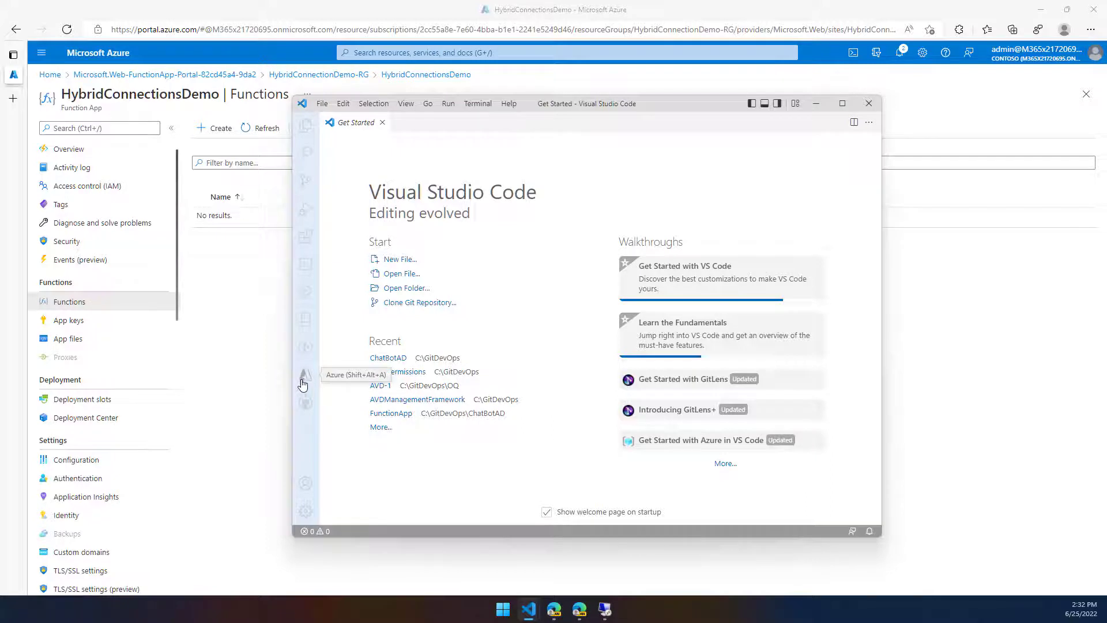
# Sign in to Azure from VS Code's Azure resources panel.
pyautogui.click(305, 374)
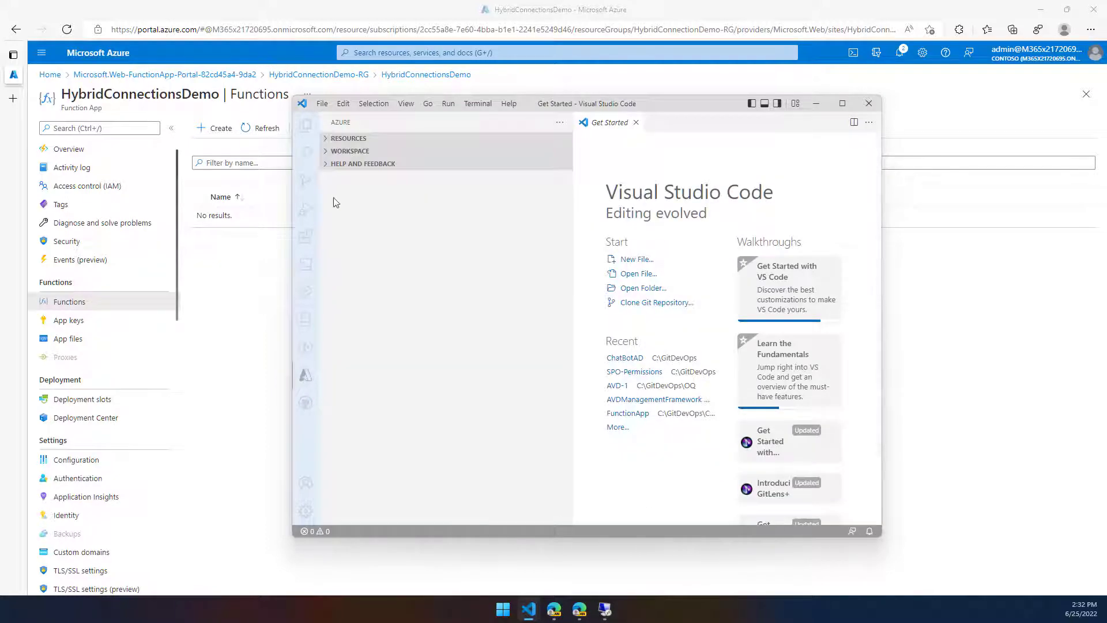
pyautogui.click(347, 138)
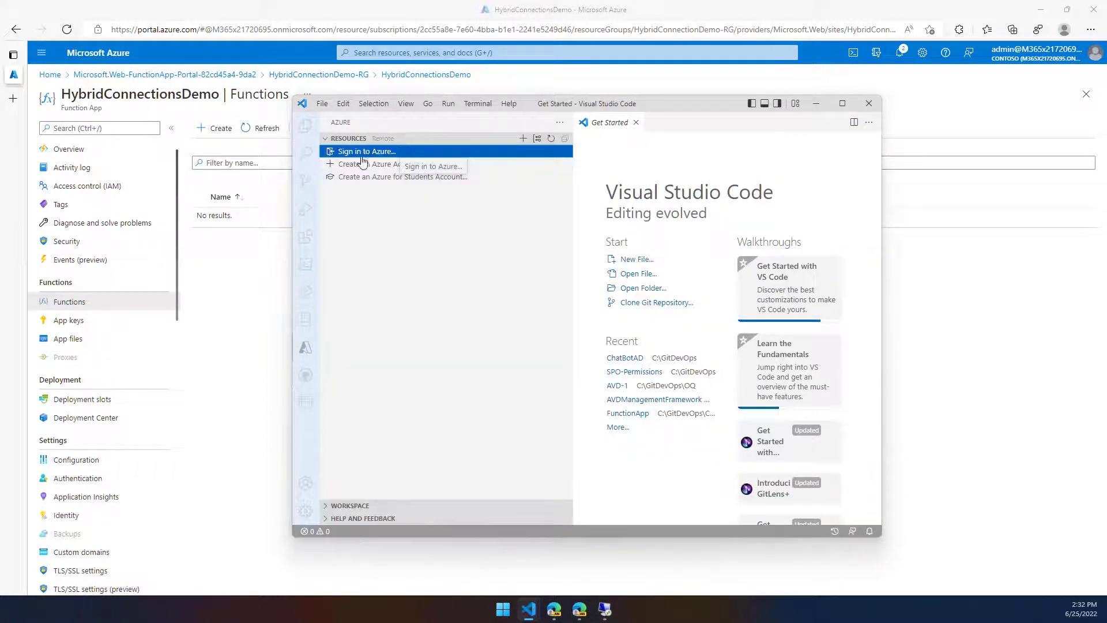
pyautogui.click(366, 151)
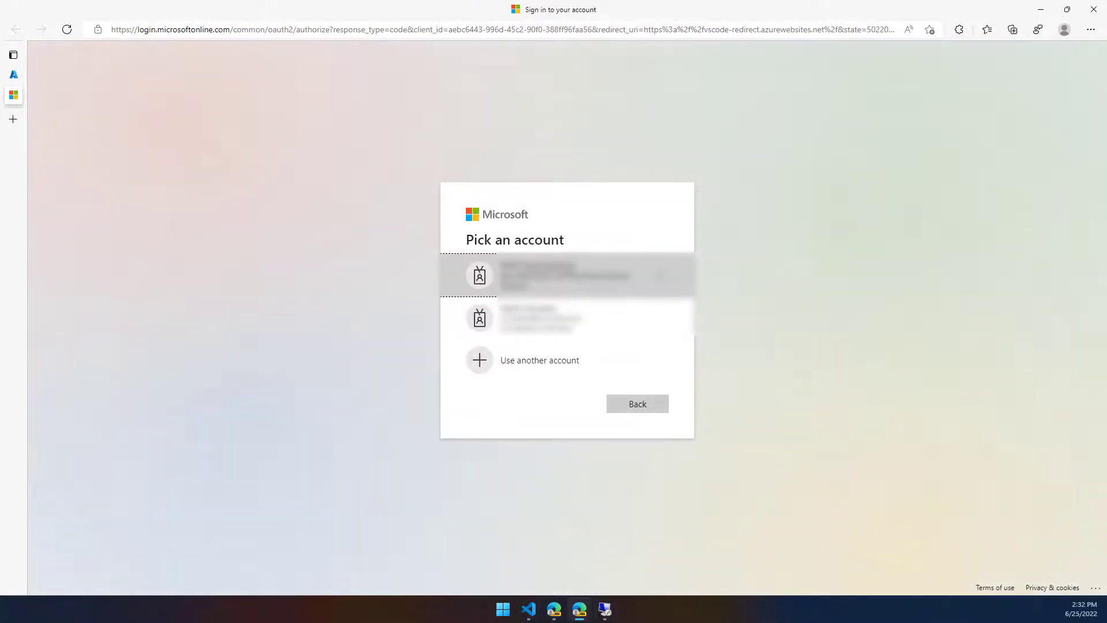
pyautogui.click(565, 276)
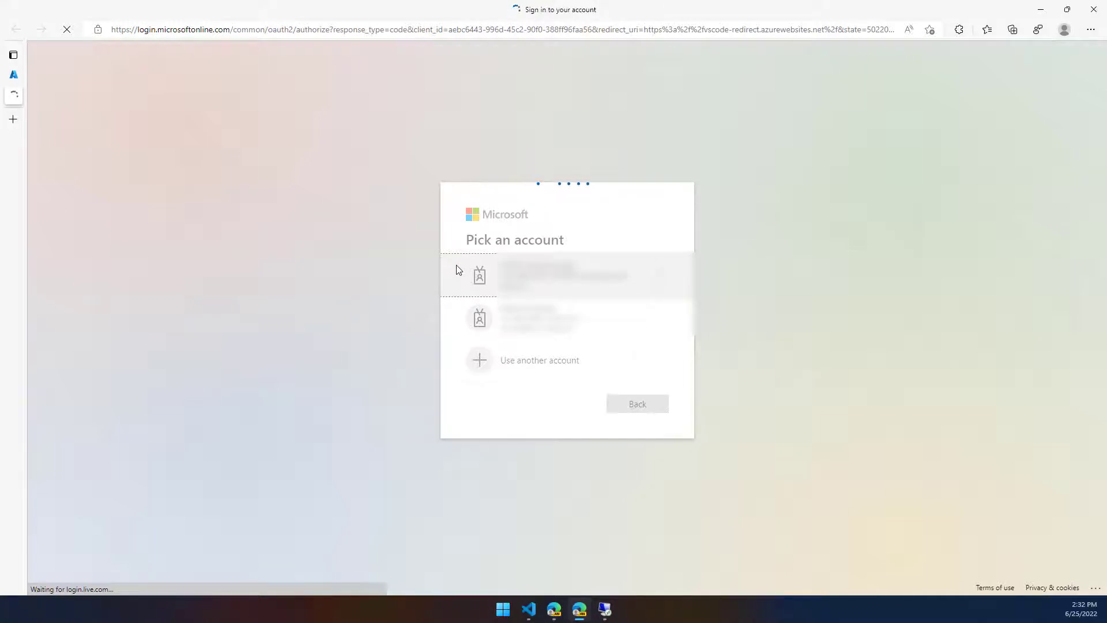
pyautogui.click(563, 275)
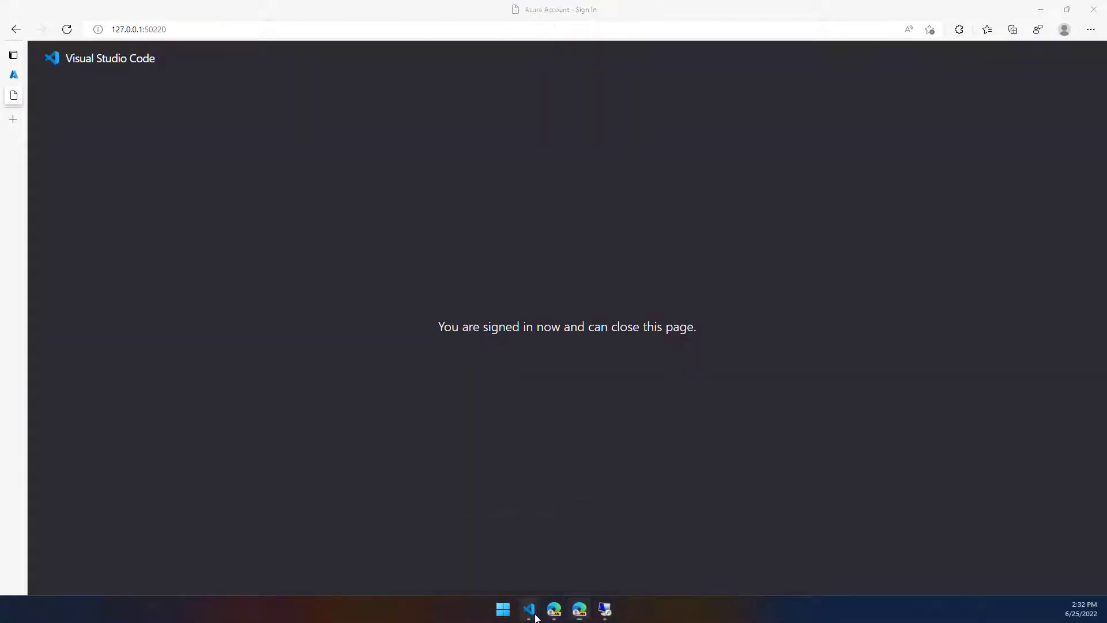
# Expand Function App > HybridConnectionsDemo in the Azure resources tree.
pyautogui.click(528, 610)
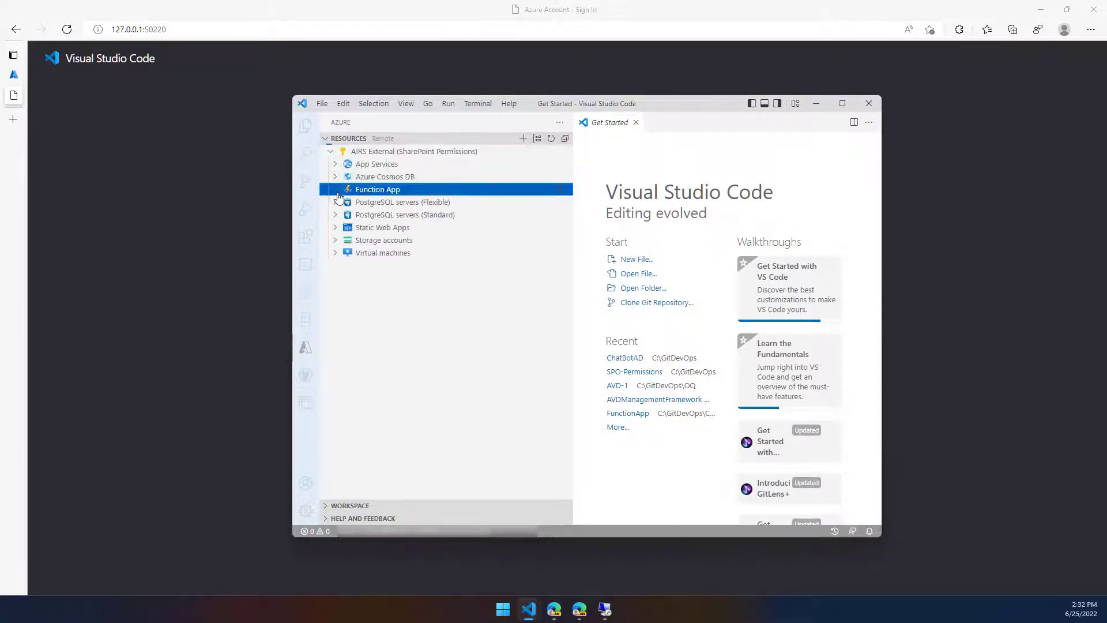
pyautogui.click(336, 190)
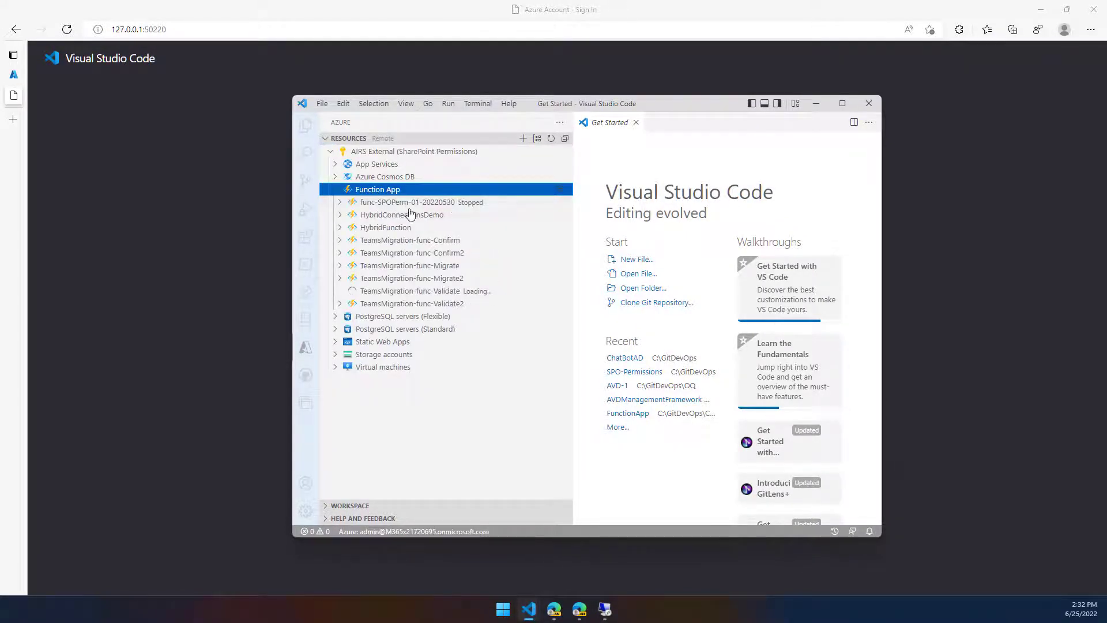
pyautogui.click(401, 214)
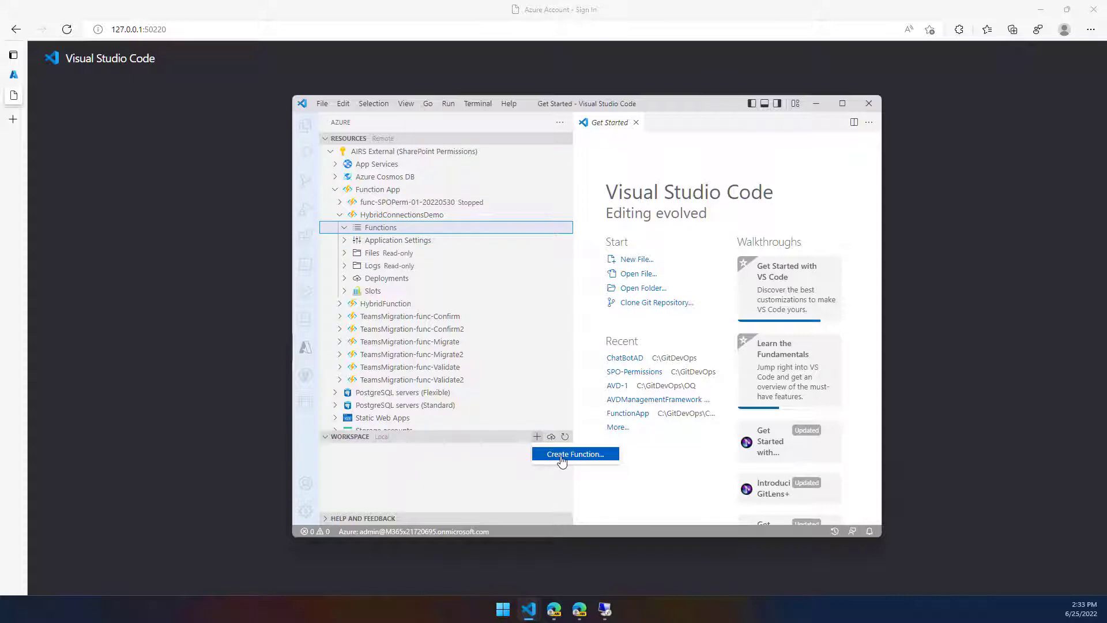
# Create a project in C:\Demo with an Admin-level HTTP trigger named HttpTrigger1.
pyautogui.click(575, 453)
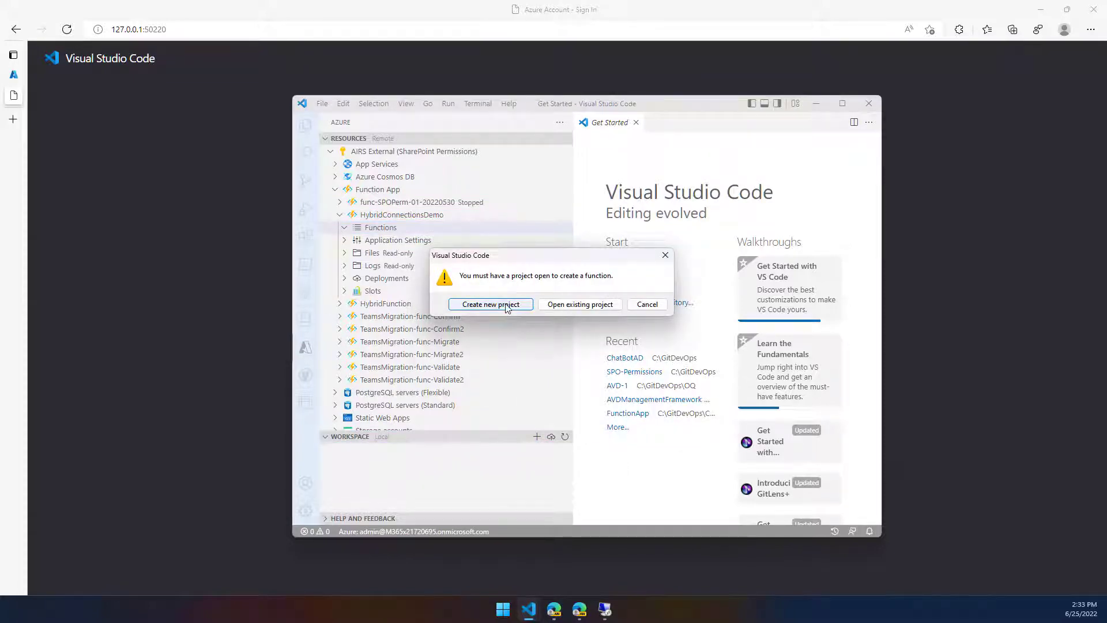
pyautogui.click(646, 304)
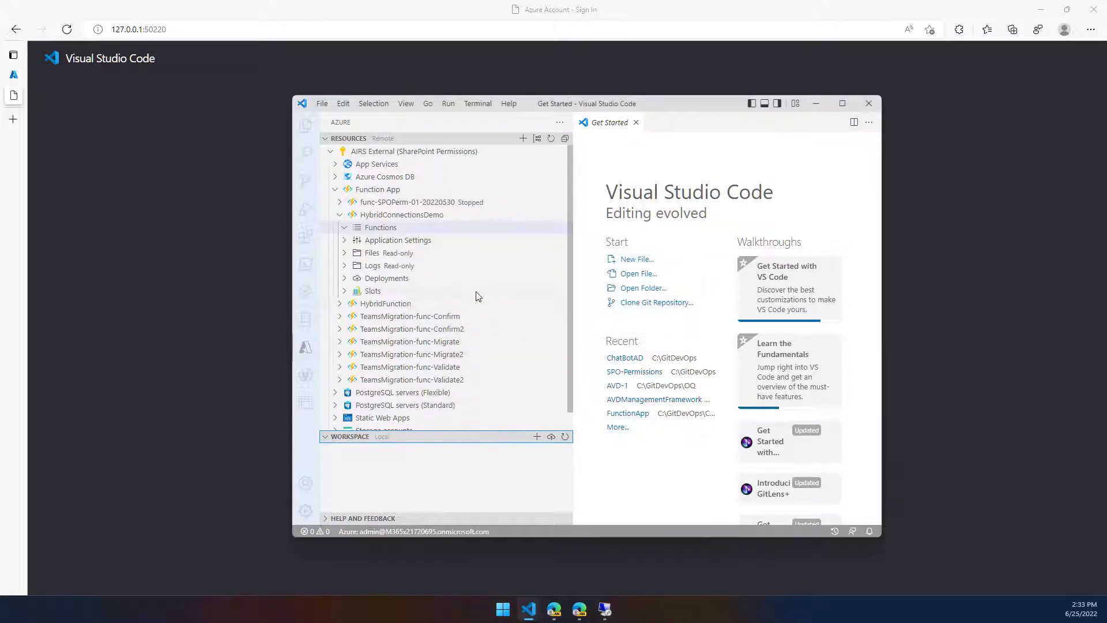
pyautogui.click(642, 287)
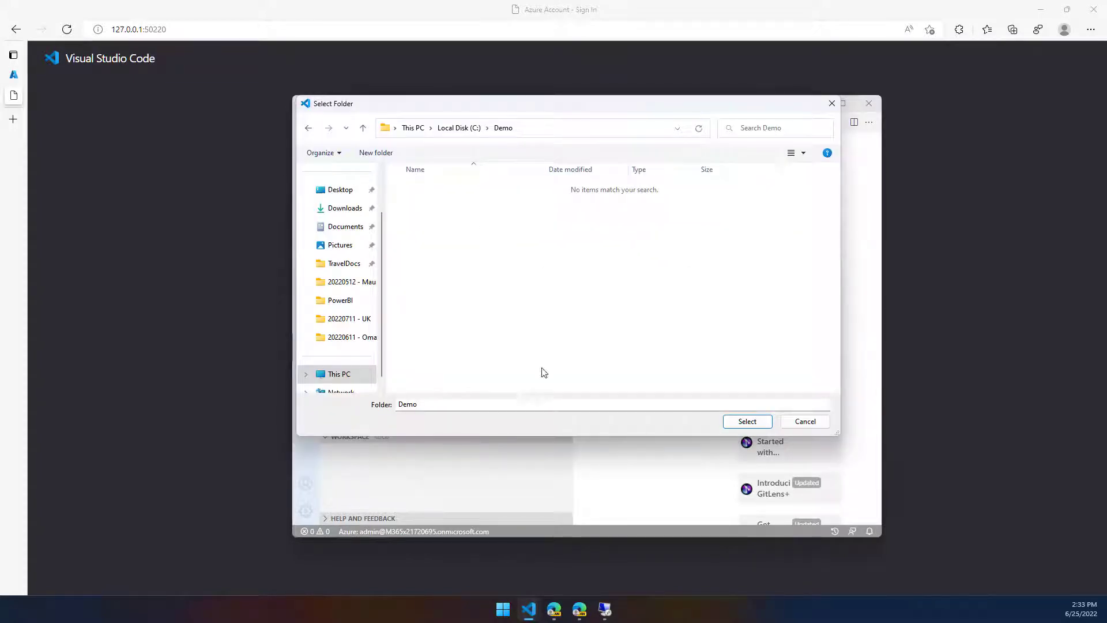
pyautogui.moveTo(747, 421)
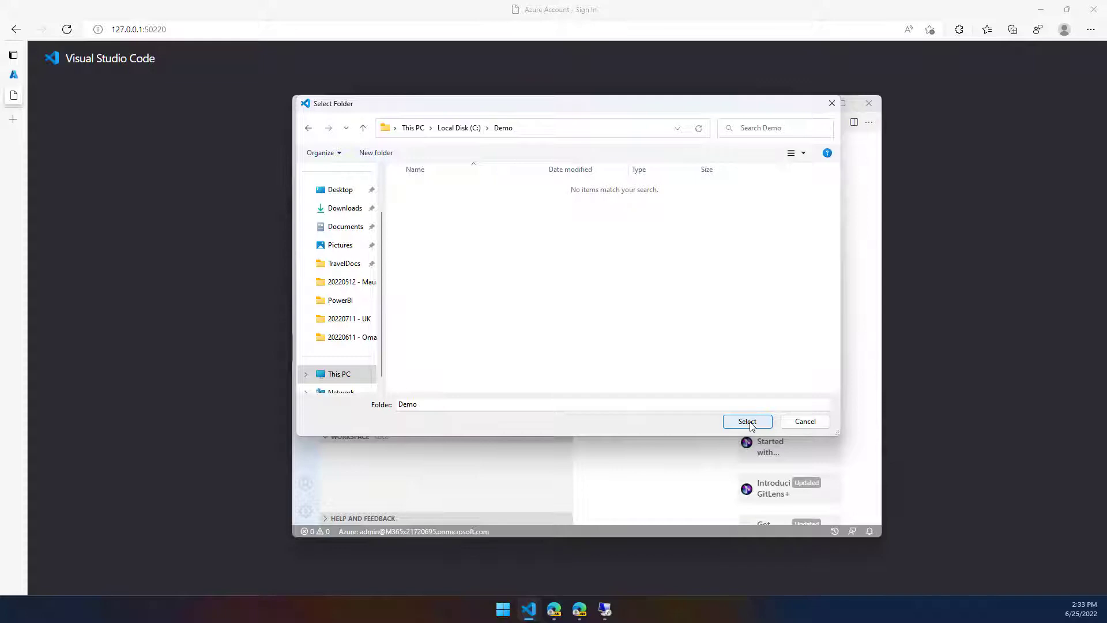
pyautogui.click(747, 422)
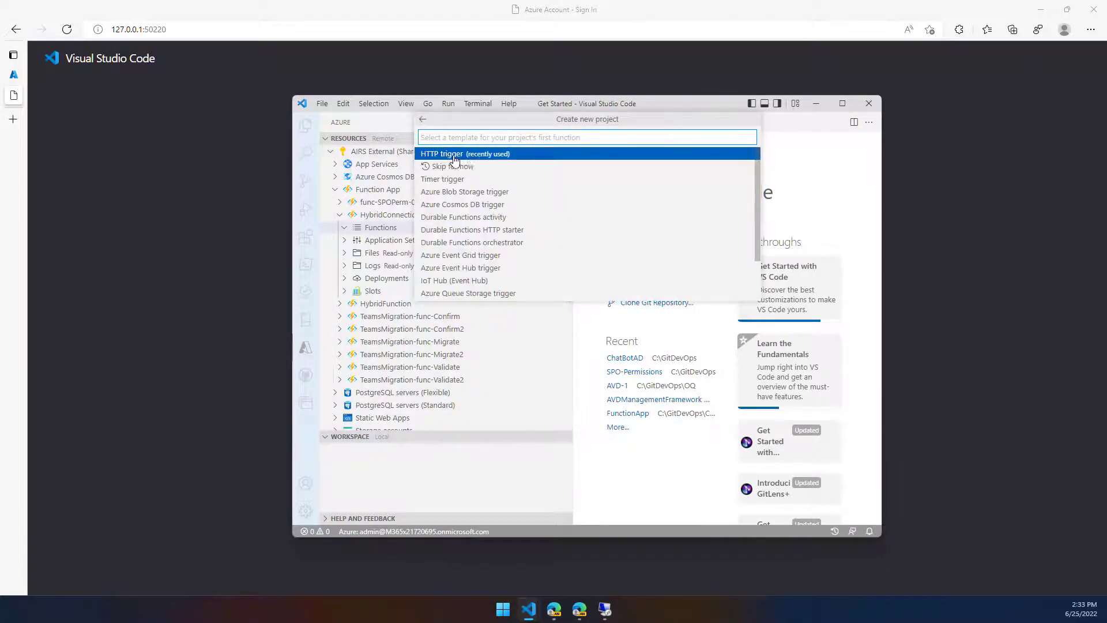
pyautogui.click(441, 154)
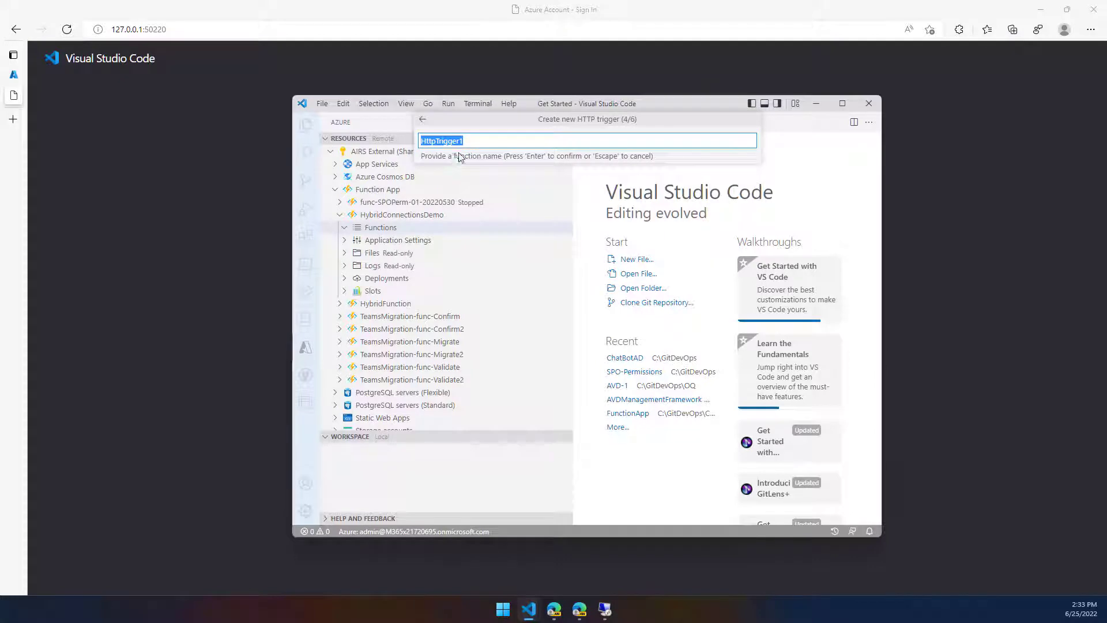
pyautogui.press('Return')
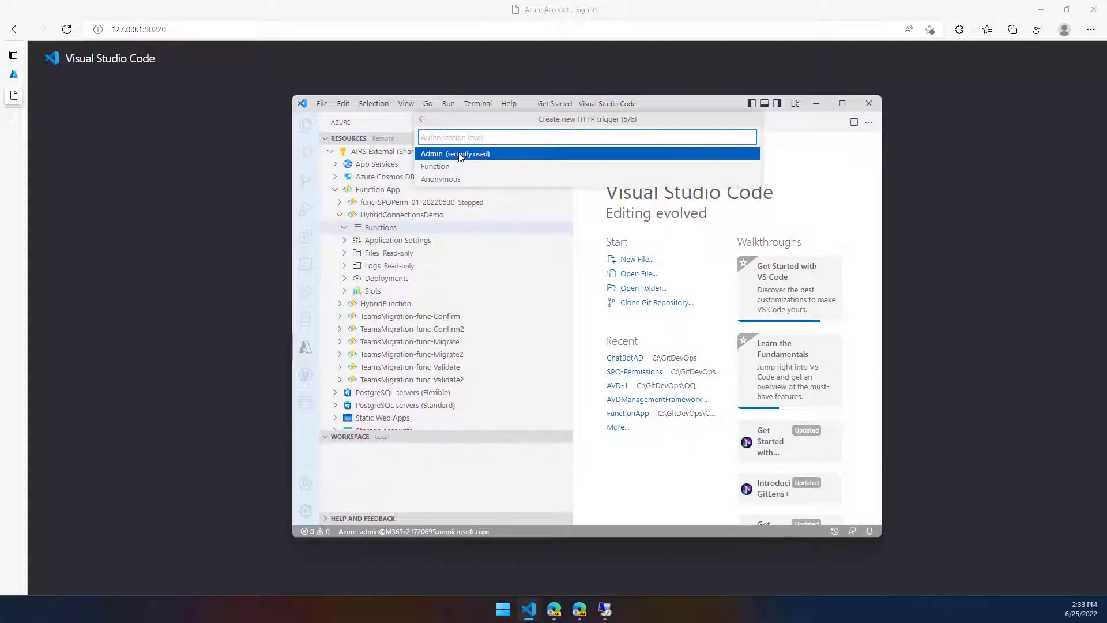
pyautogui.click(456, 153)
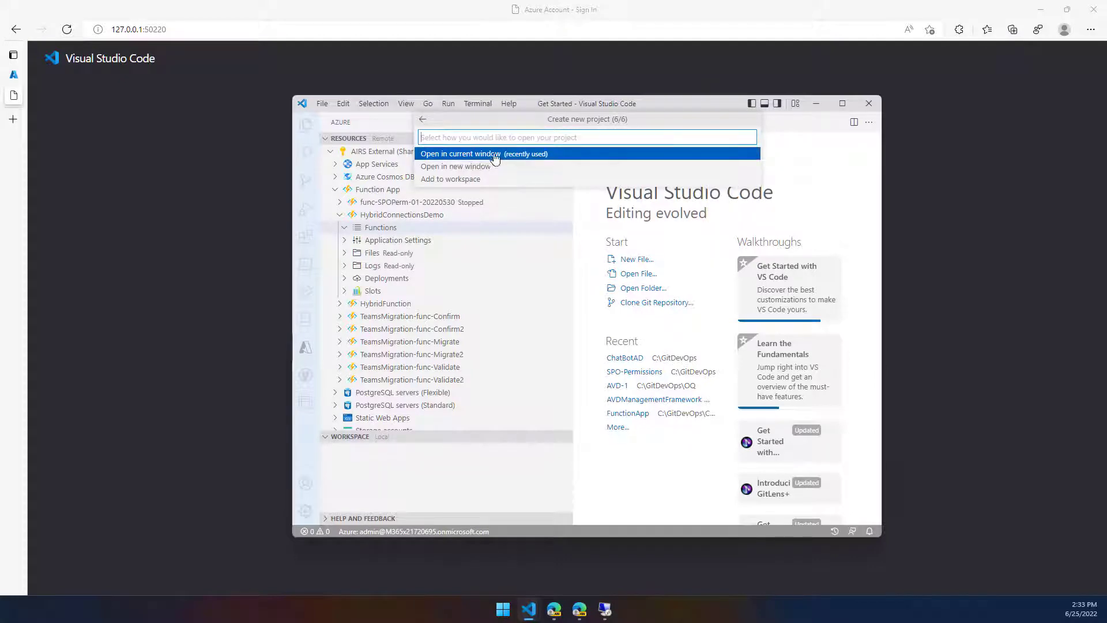
pyautogui.click(460, 154)
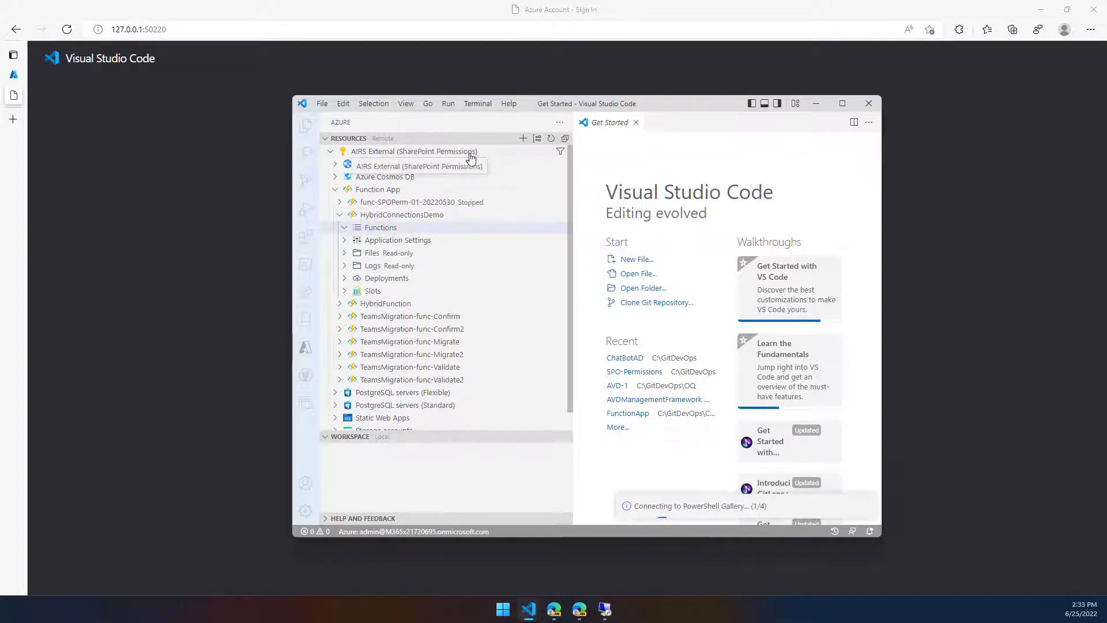
pyautogui.click(306, 126)
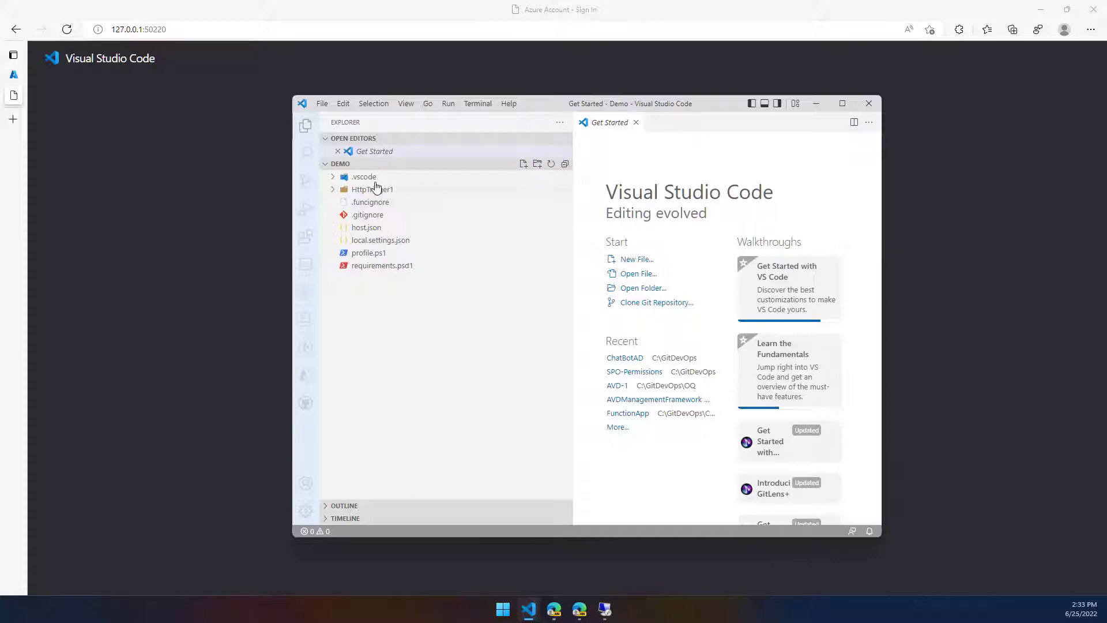
pyautogui.moveTo(374, 234)
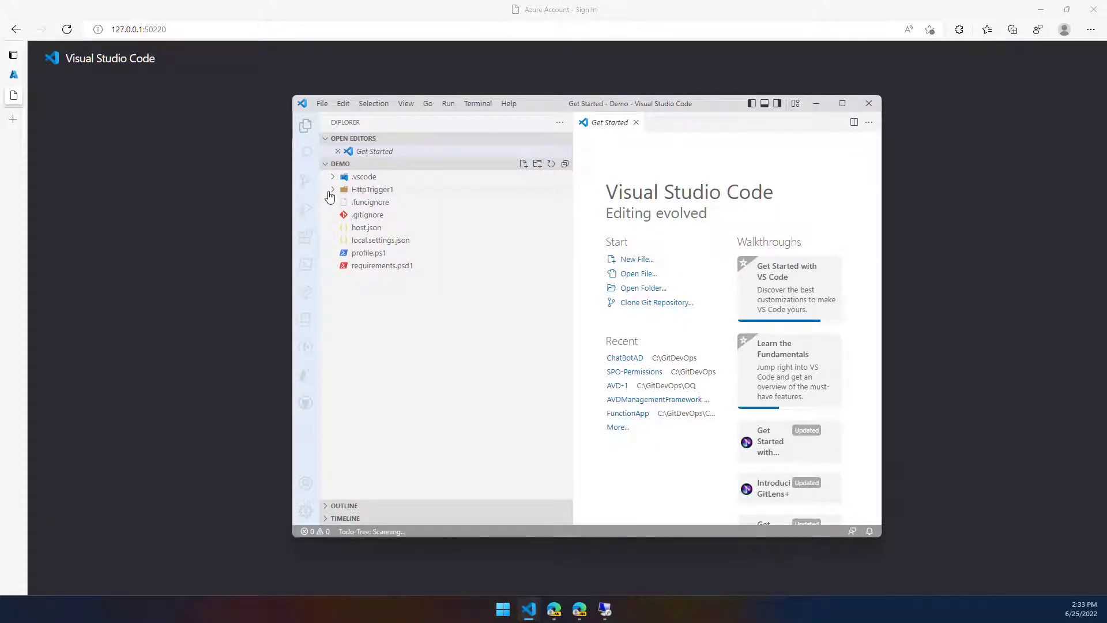
# Open HttpTrigger1's run.ps1, maximize the window and delete the sample lines 9–19.
pyautogui.click(372, 189)
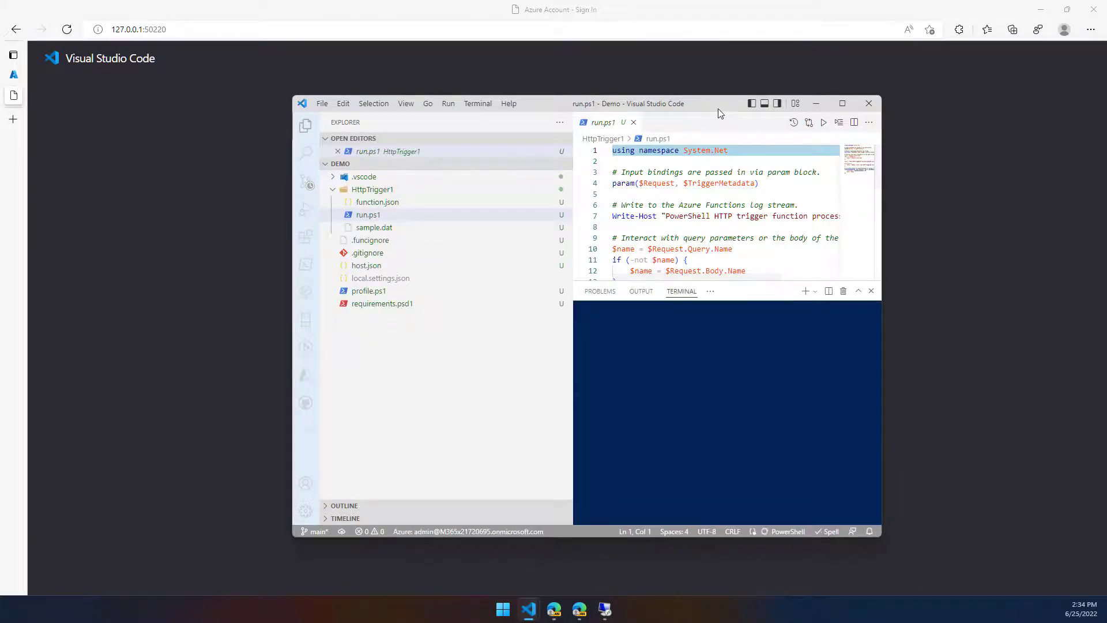
pyautogui.click(842, 103)
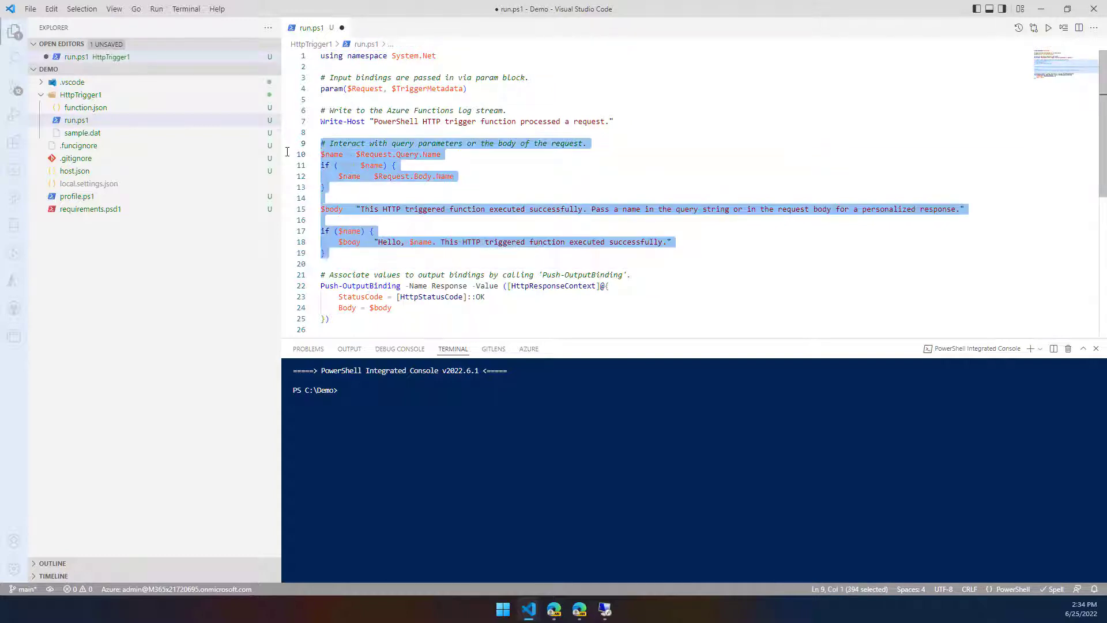
pyautogui.press('Delete')
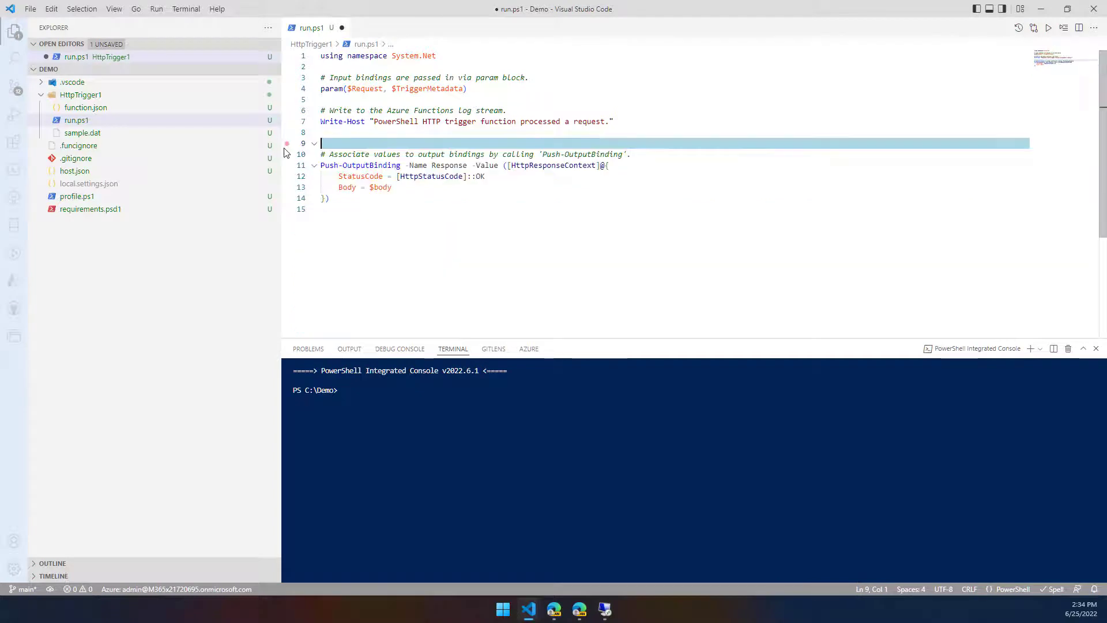
# Add $session = New-PSSession -UseSSL to SCORCH-01 on port 5986 with the credentials.
pyautogui.press('enter')
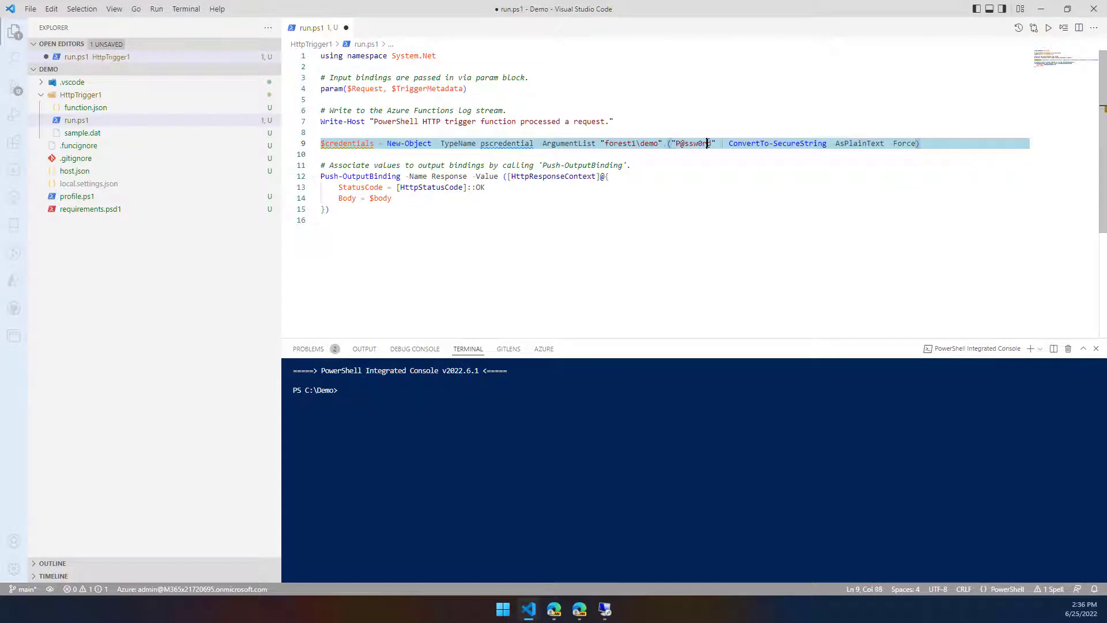
pyautogui.moveTo(776, 142)
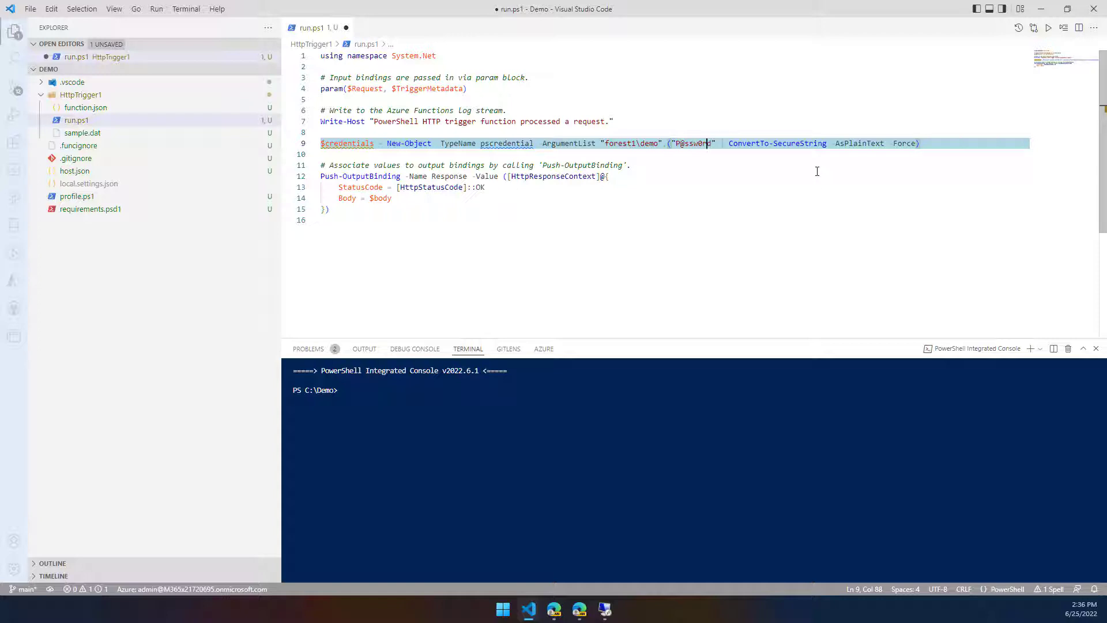
pyautogui.moveTo(922, 152)
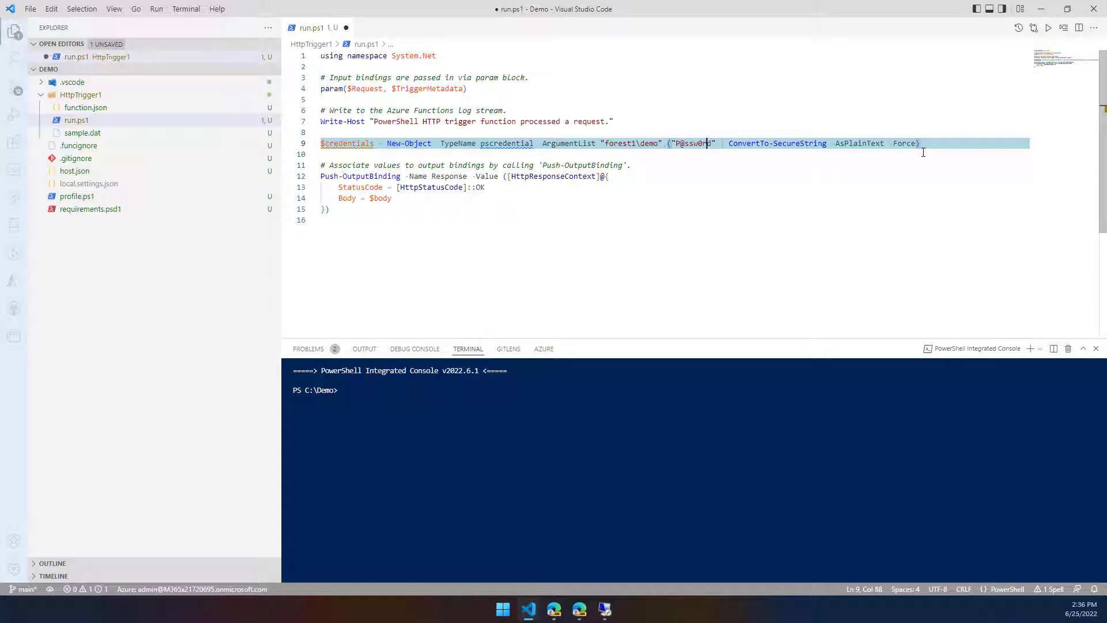
pyautogui.click(932, 143)
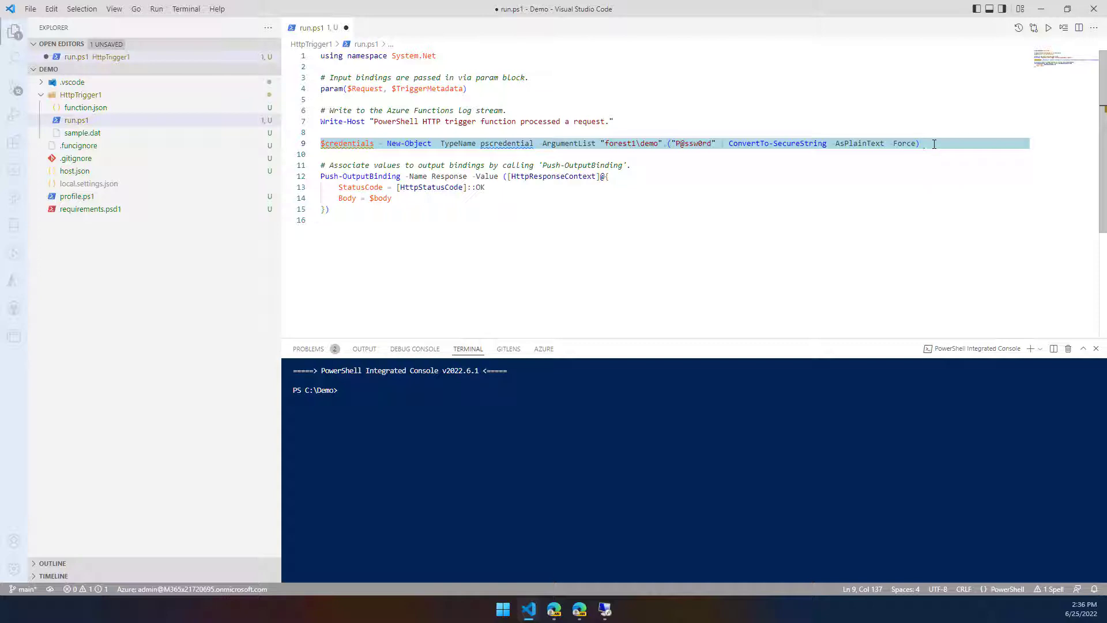
pyautogui.press('Enter')
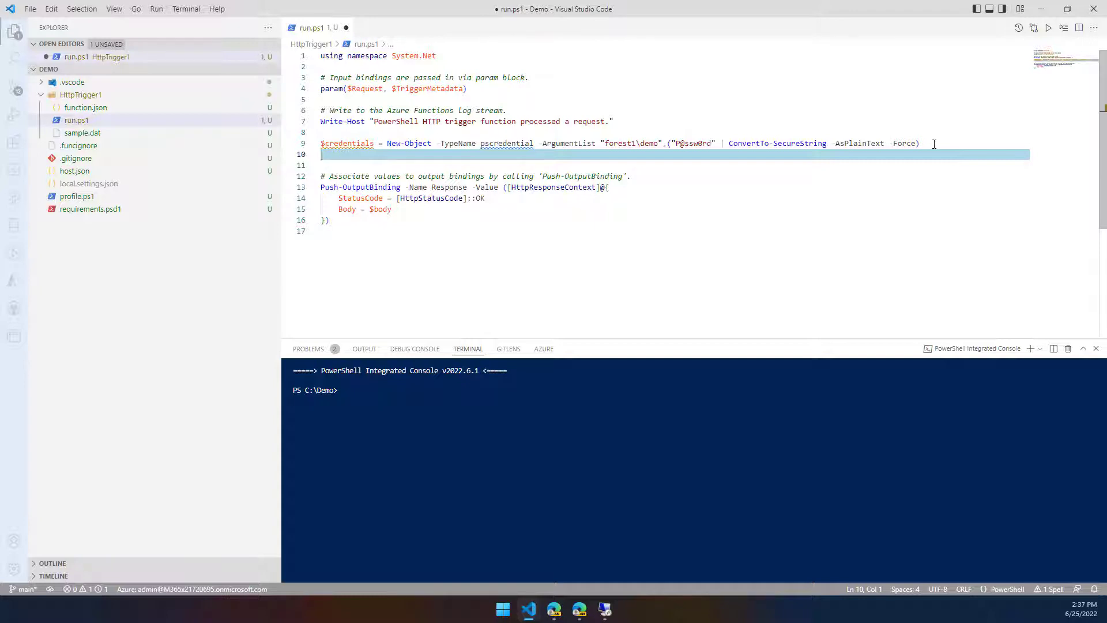
pyautogui.write('$session')
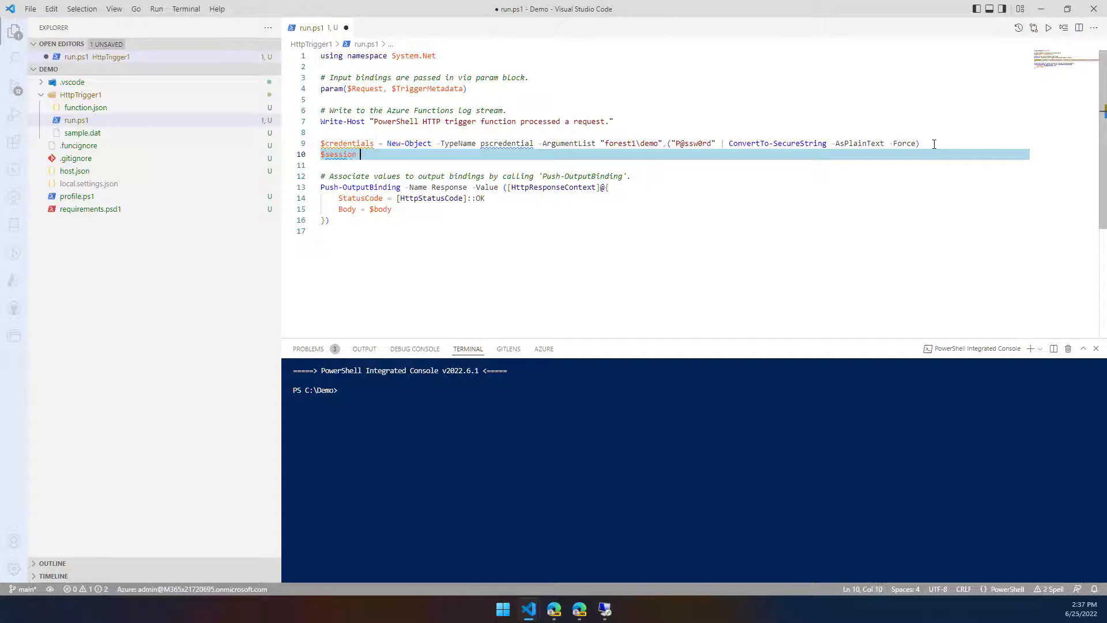
pyautogui.write("New-PSSession -UseSSL -ComputerName 'SCORCH-01' -Port 5986 -Credential $credentials -SessionOption (New-PSSessionOption -SkipCACheck")
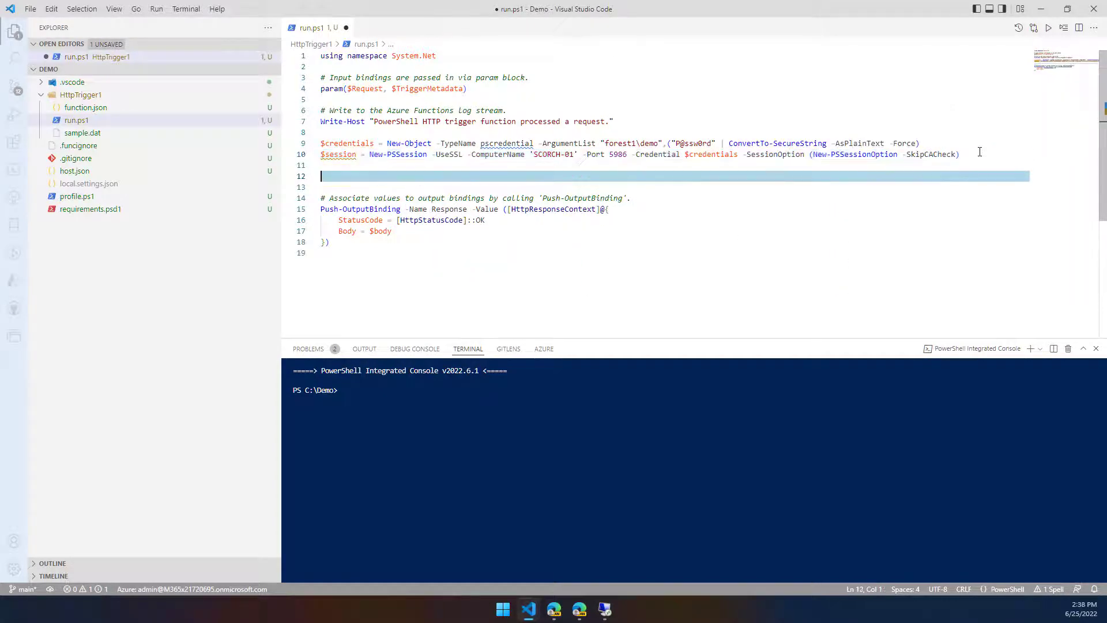
# Begin an 'Invoke-Command -Session $session -ScriptBlock {' block below the session line.
pyautogui.write('$')
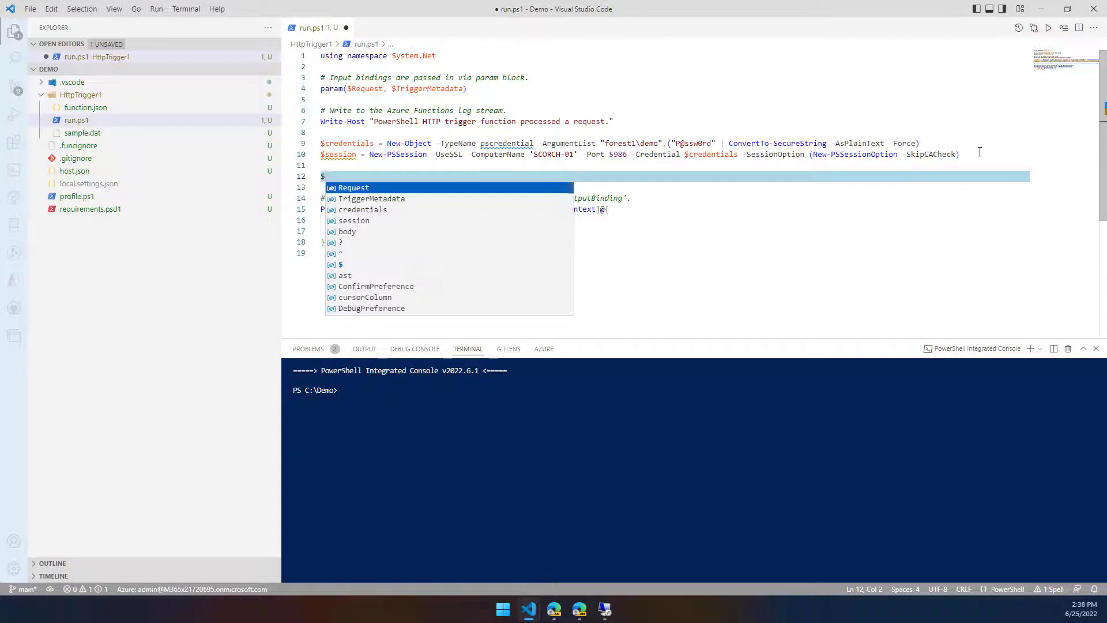
pyautogui.write('invoke')
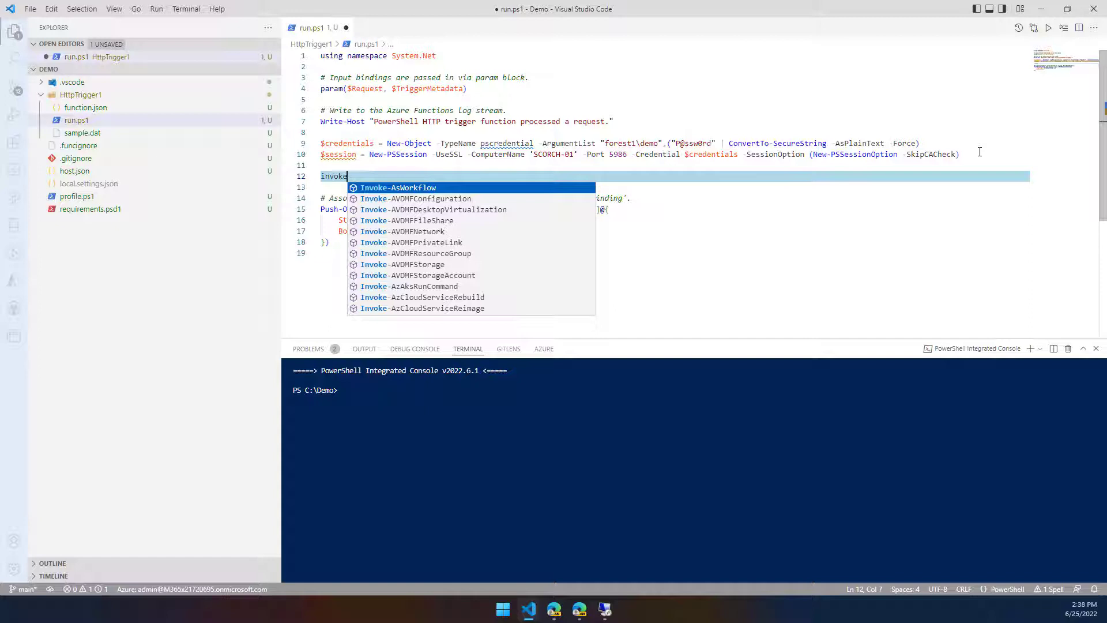
pyautogui.write('-c')
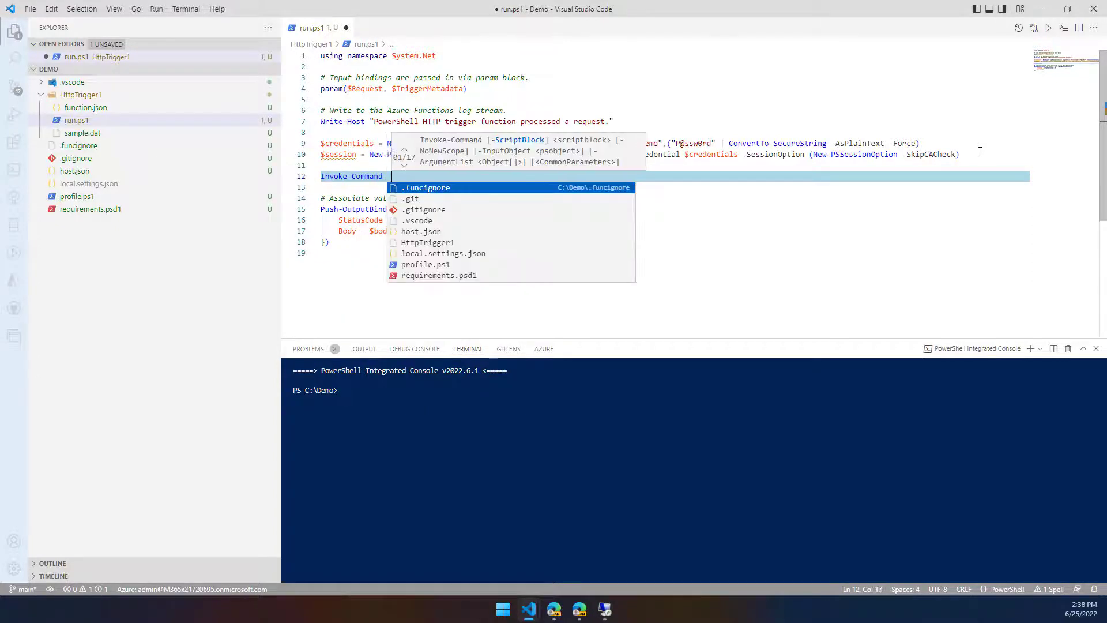
pyautogui.write('Session $session -ScriptBlock')
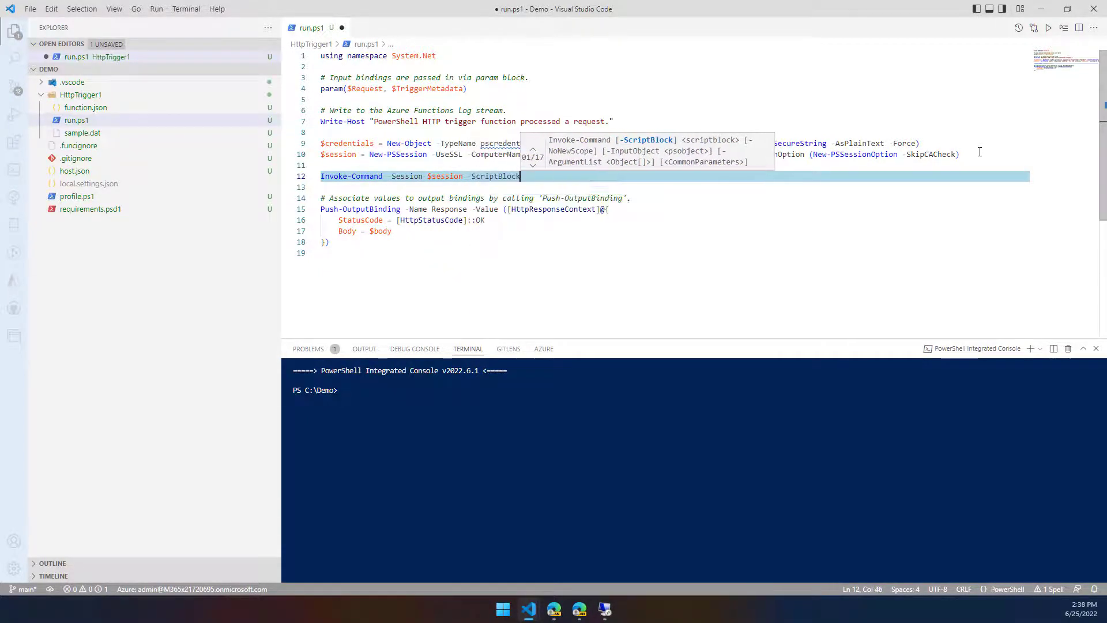
pyautogui.write('{')
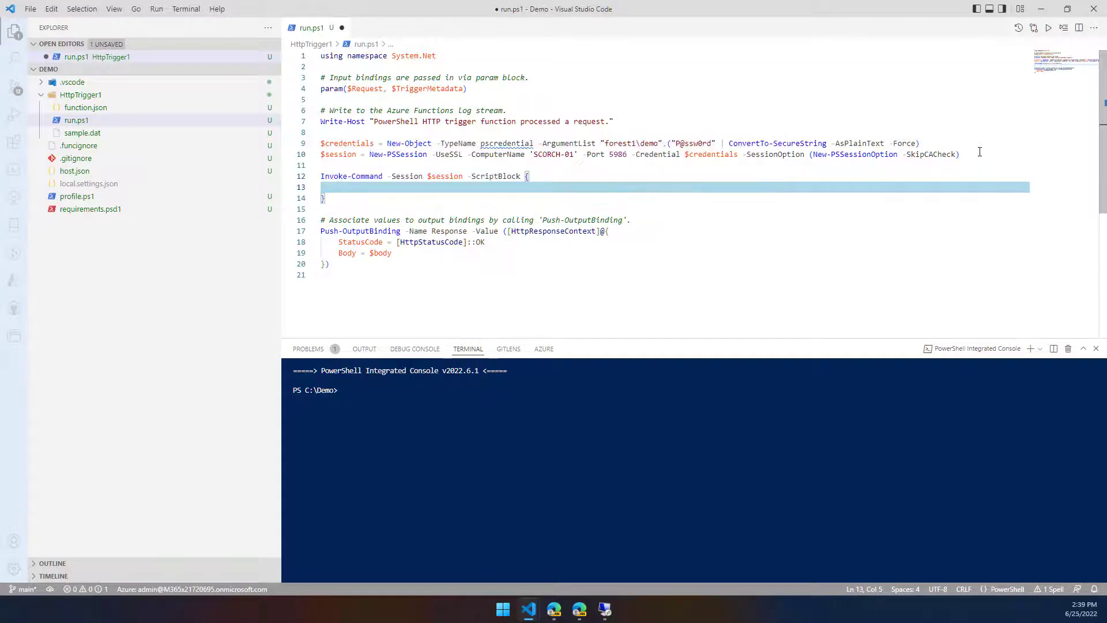
pyautogui.write('$')
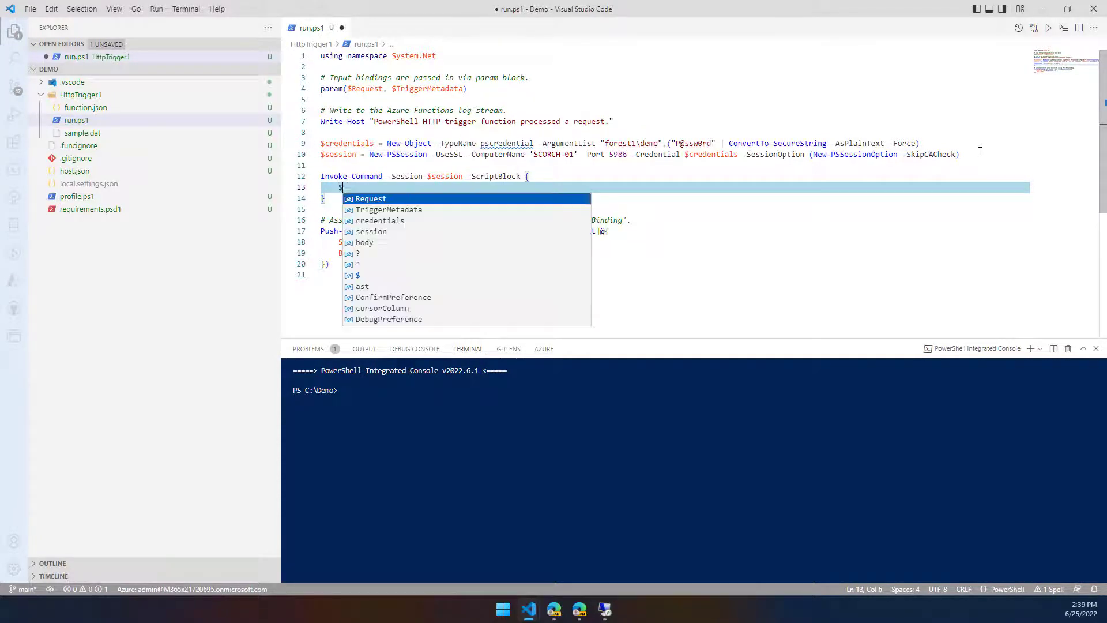
# Capture $env:COMPUTERNAME into $output and return $output instead of $body.
pyautogui.write('env:COMPUTERNAME')
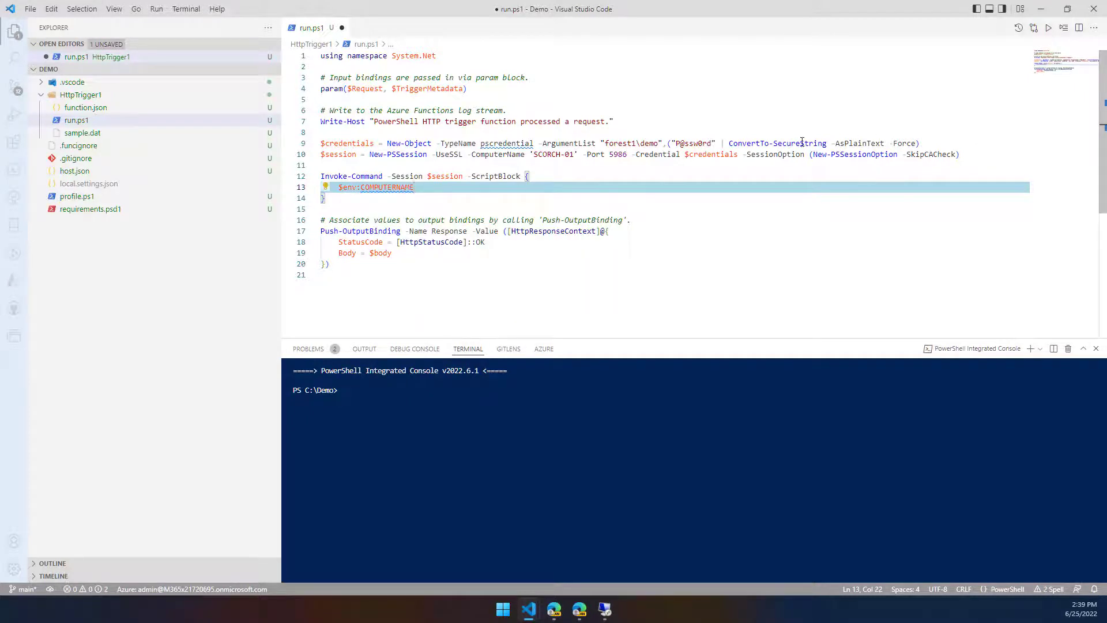
pyautogui.click(335, 176)
pyautogui.write('$output = ')
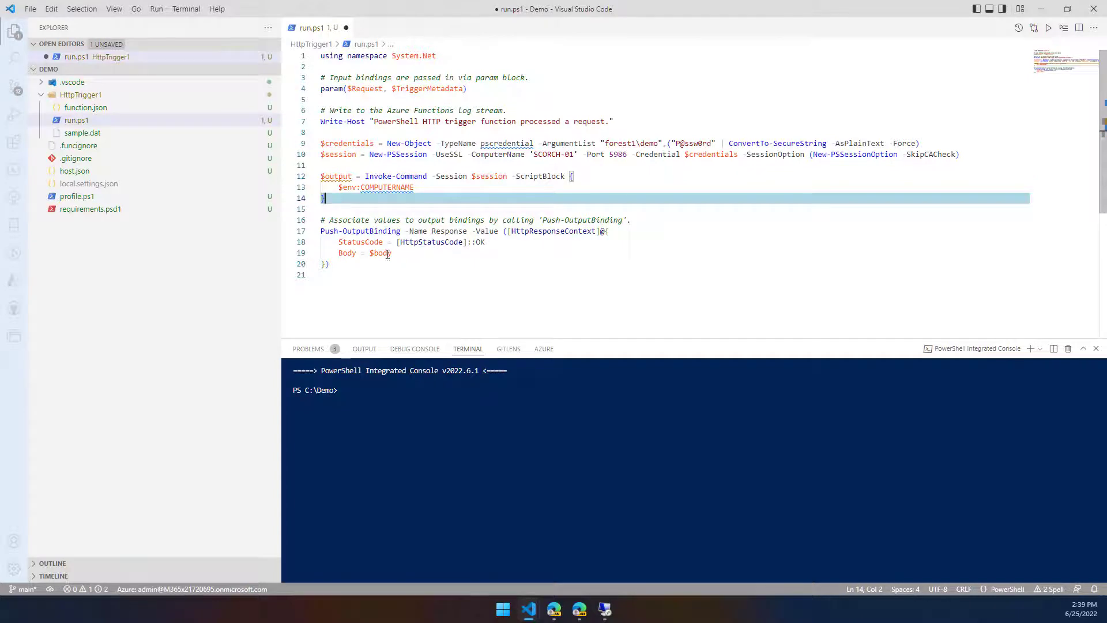
pyautogui.doubleClick(380, 253)
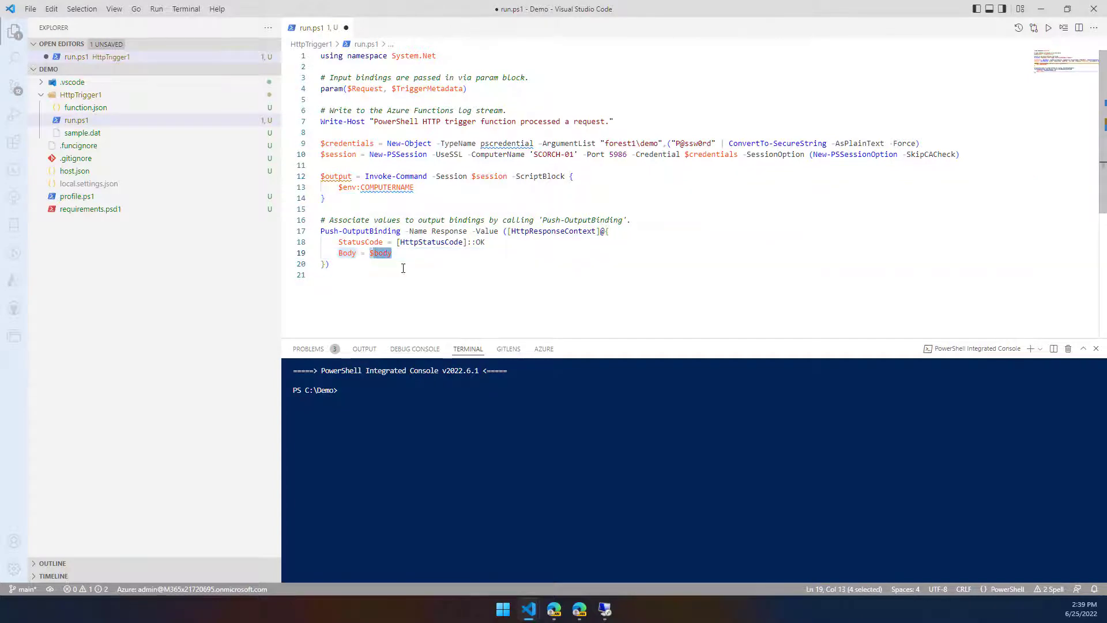
pyautogui.write('$output')
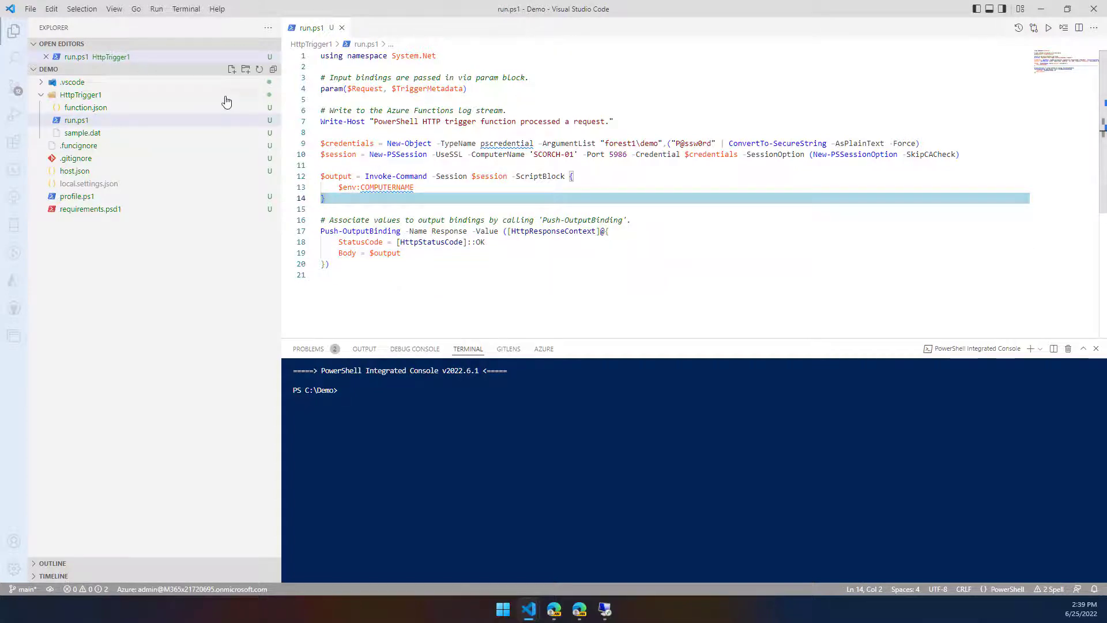
pyautogui.moveTo(120, 366)
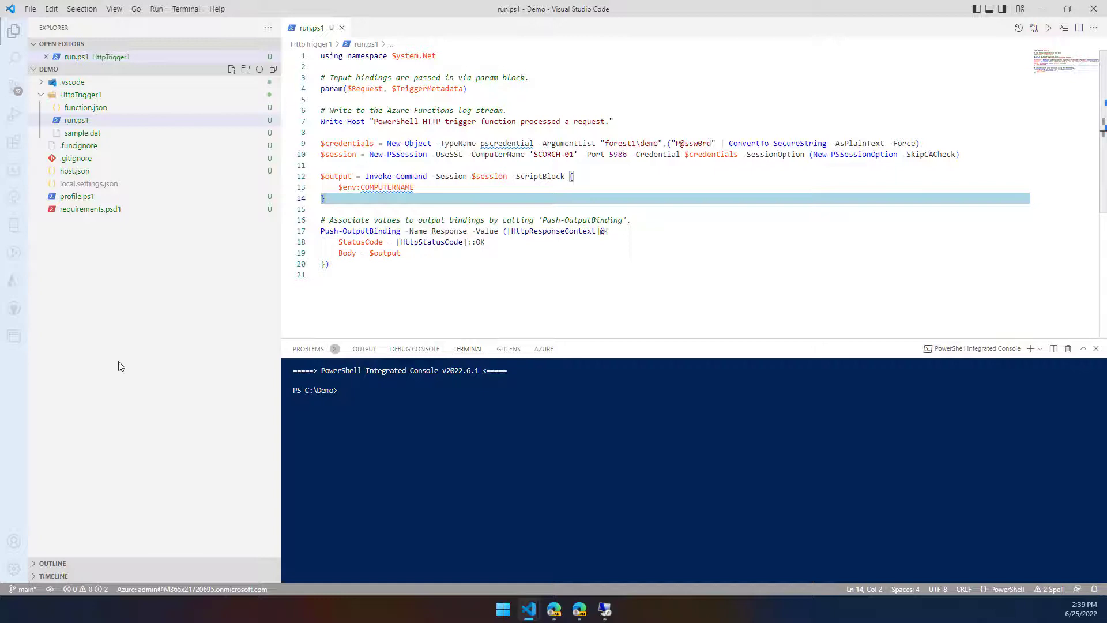
# Deploy the workspace project to HybridConnectionsDemo, confirming the overwrite.
pyautogui.click(14, 283)
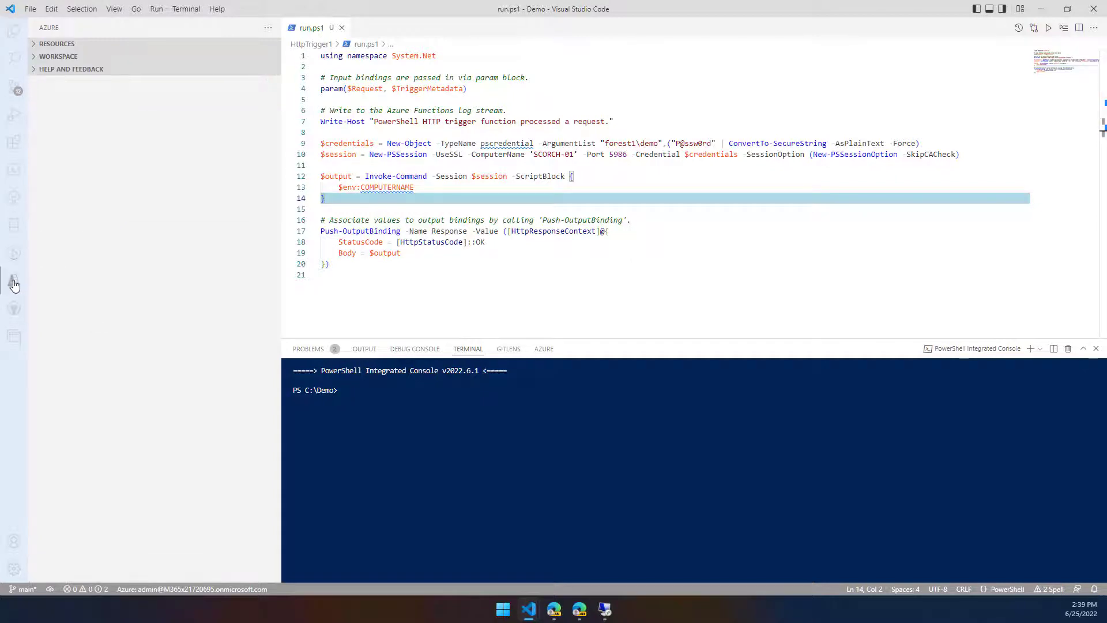
pyautogui.click(58, 56)
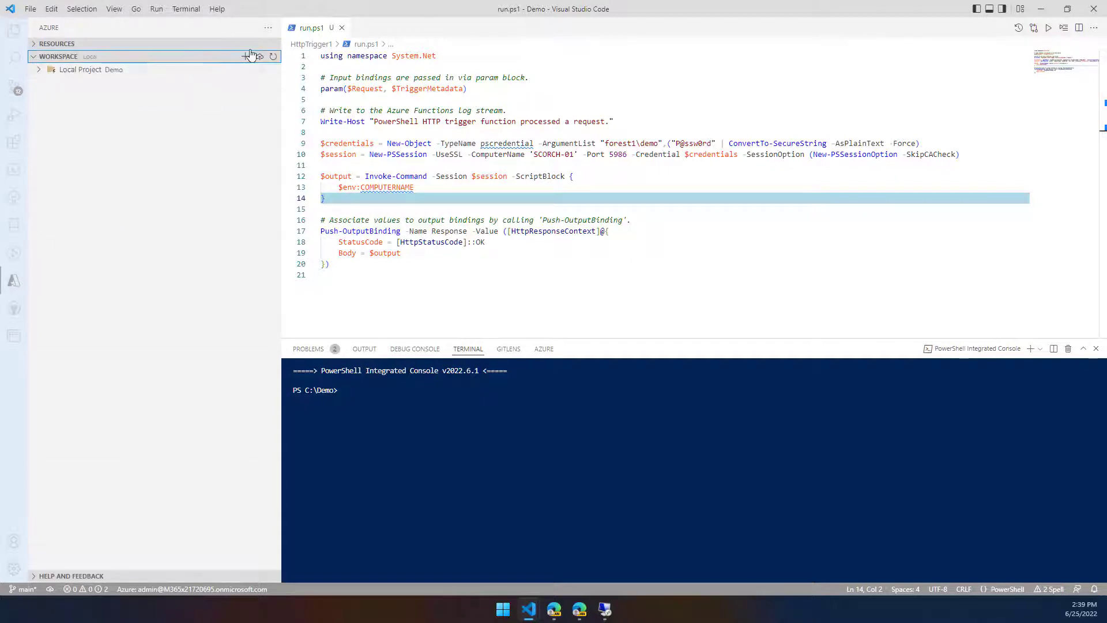
pyautogui.moveTo(276, 76)
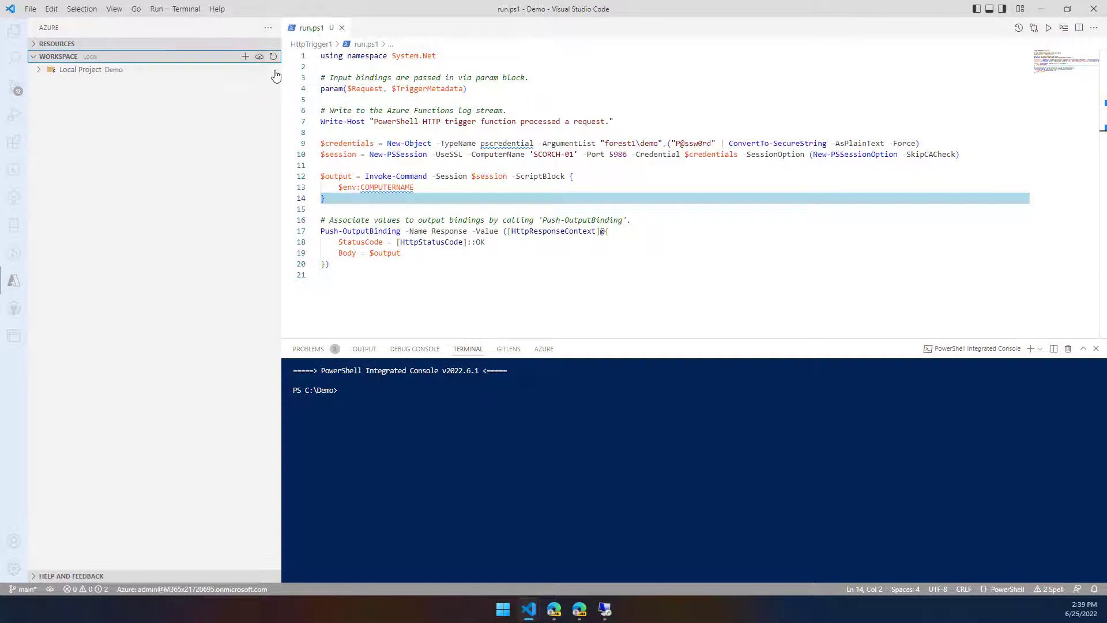
pyautogui.click(259, 56)
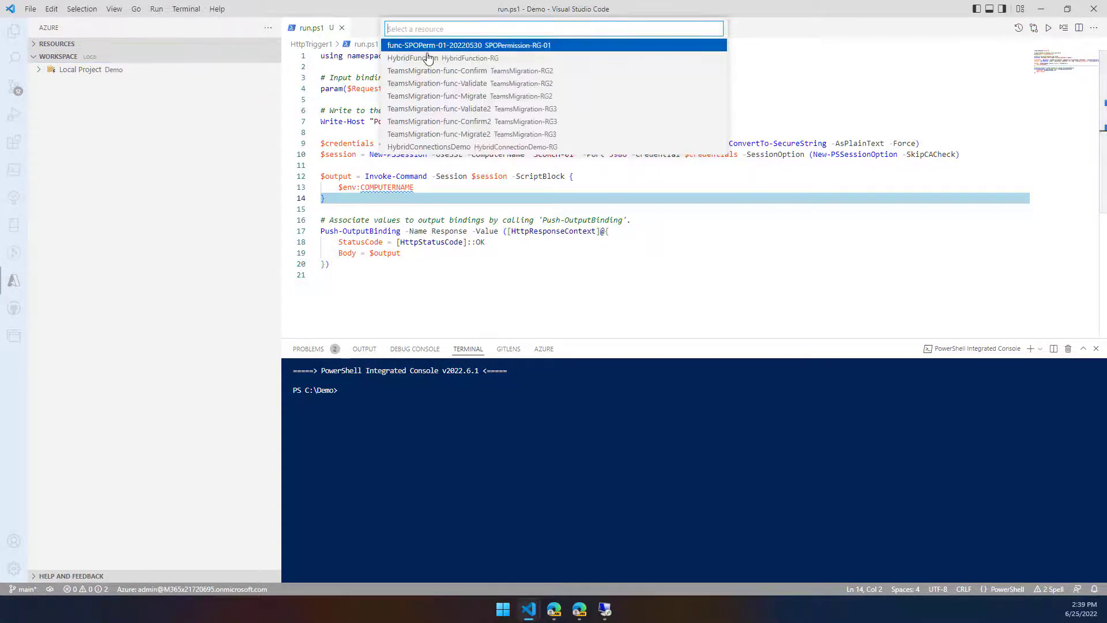
pyautogui.write('demo')
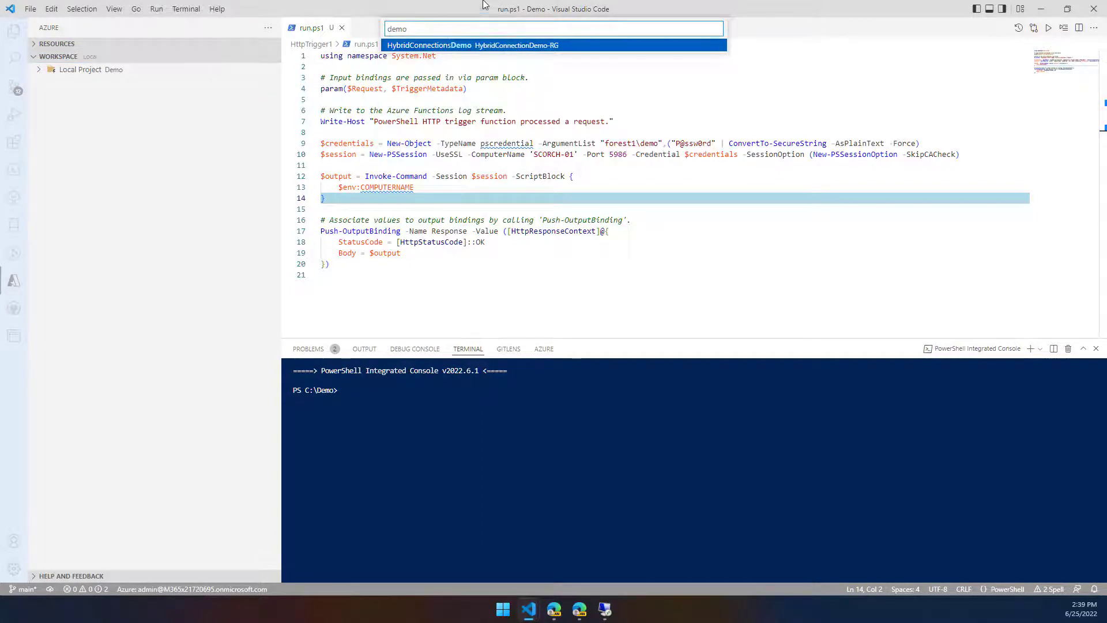
pyautogui.press('Escape')
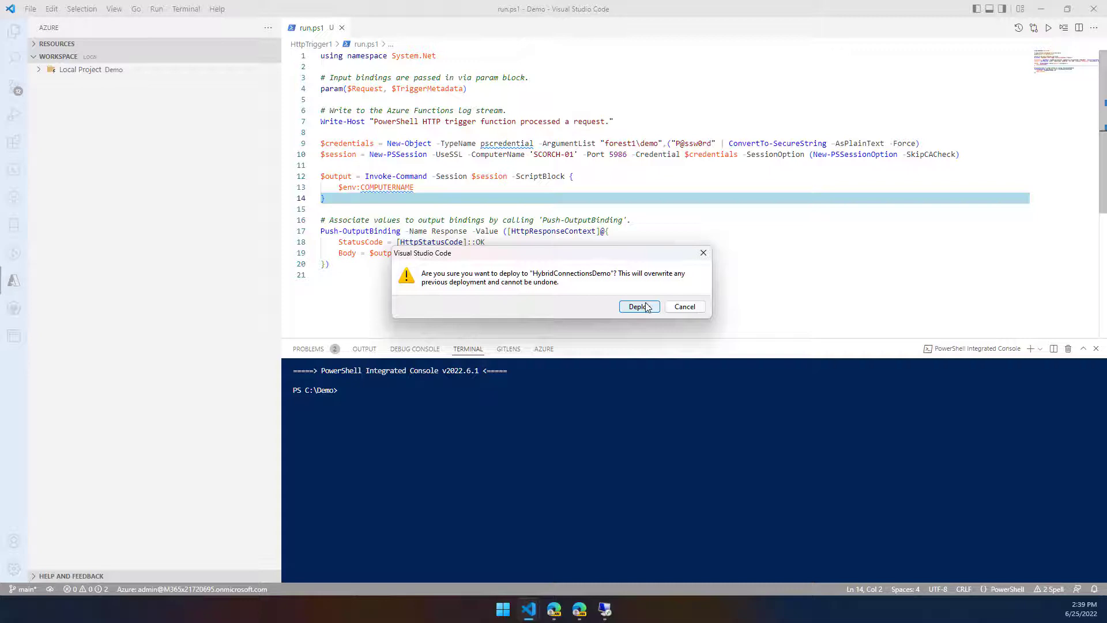
pyautogui.moveTo(638, 307)
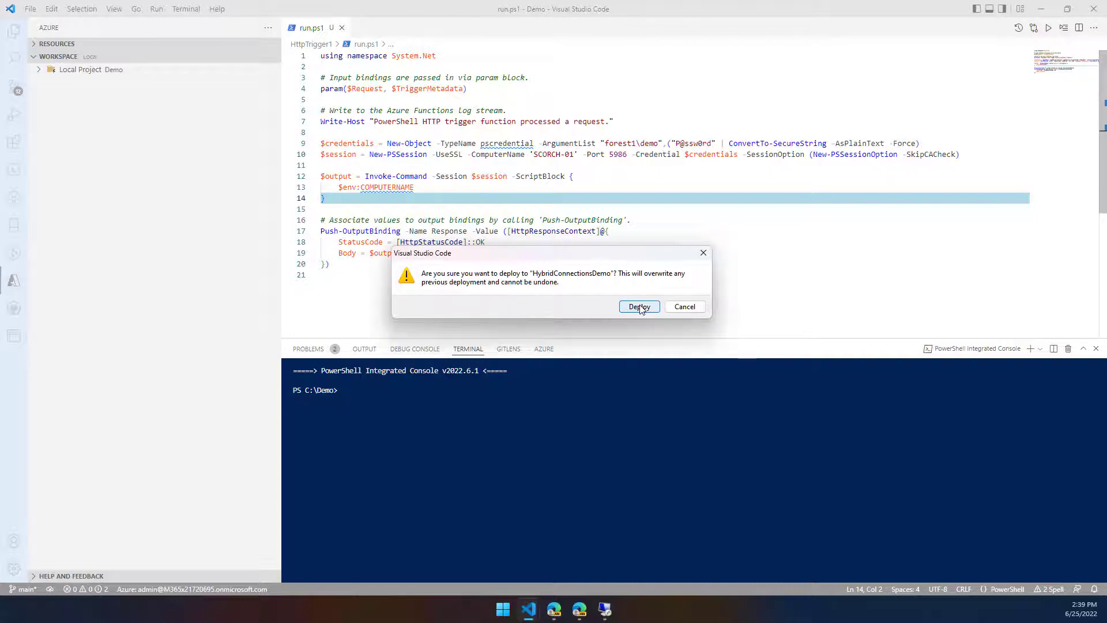
pyautogui.moveTo(650, 280)
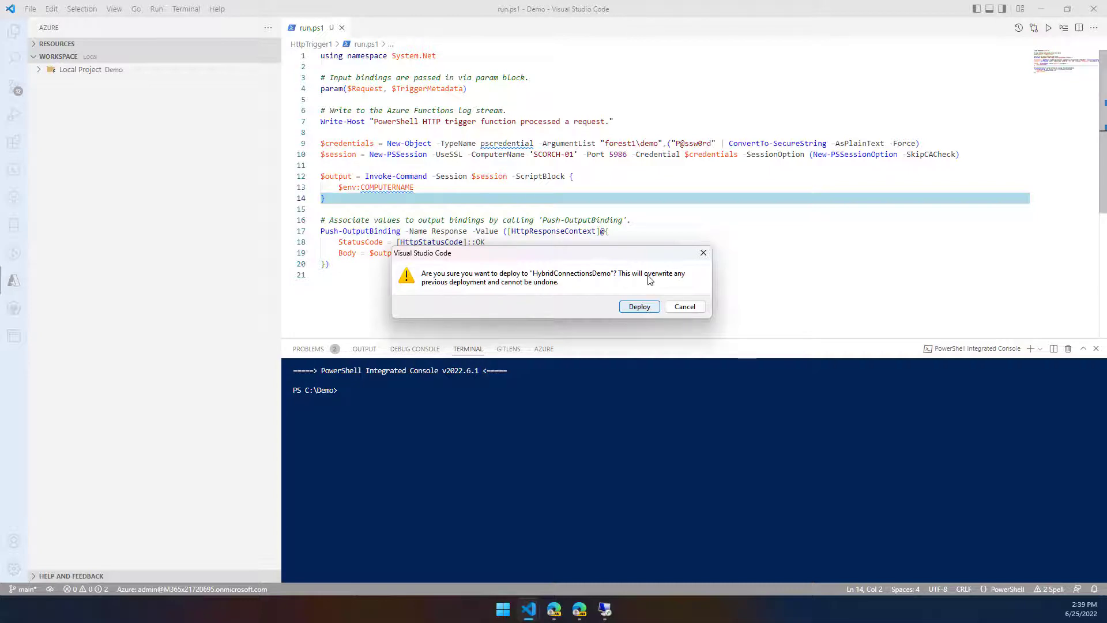
pyautogui.click(638, 306)
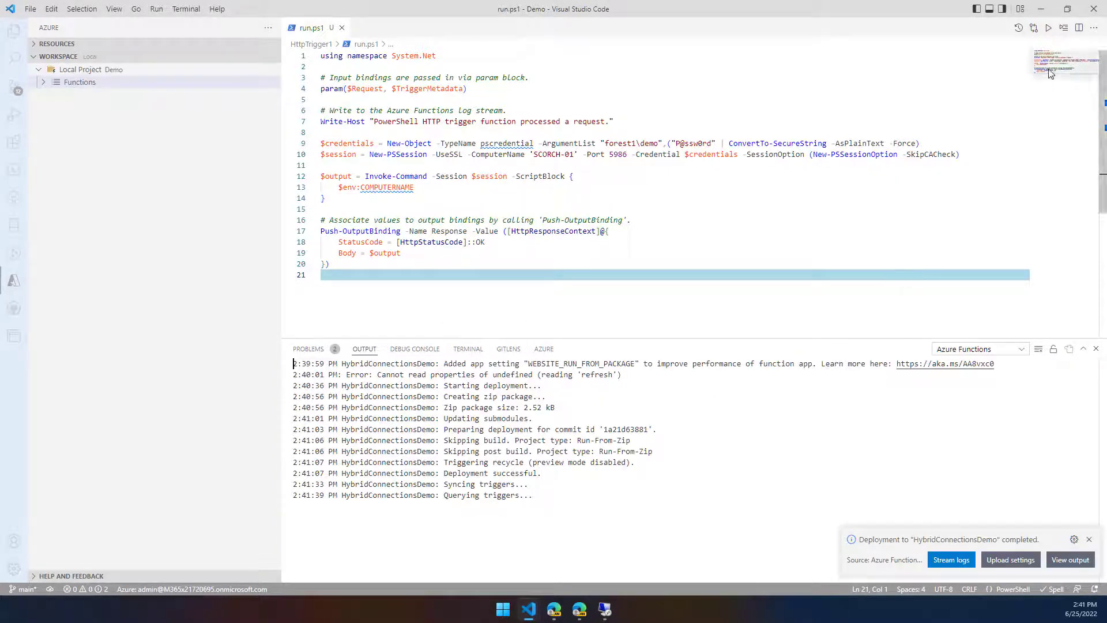
pyautogui.moveTo(579, 609)
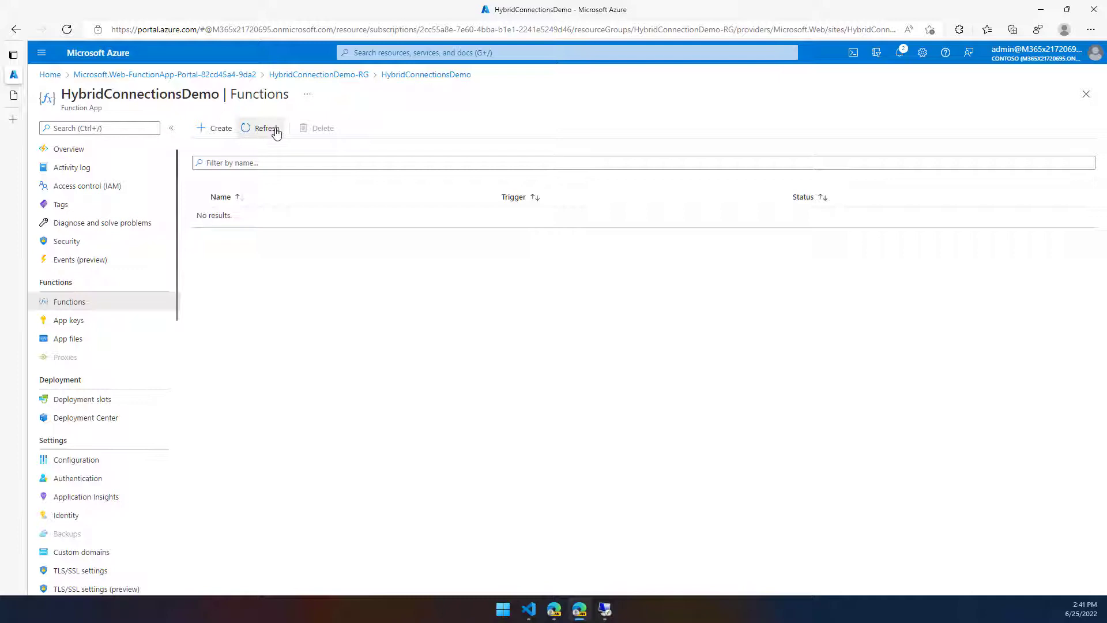
# Refresh and open HttpTrigger1, run a test, and highlight the 'Access is denied' log error.
pyautogui.click(267, 128)
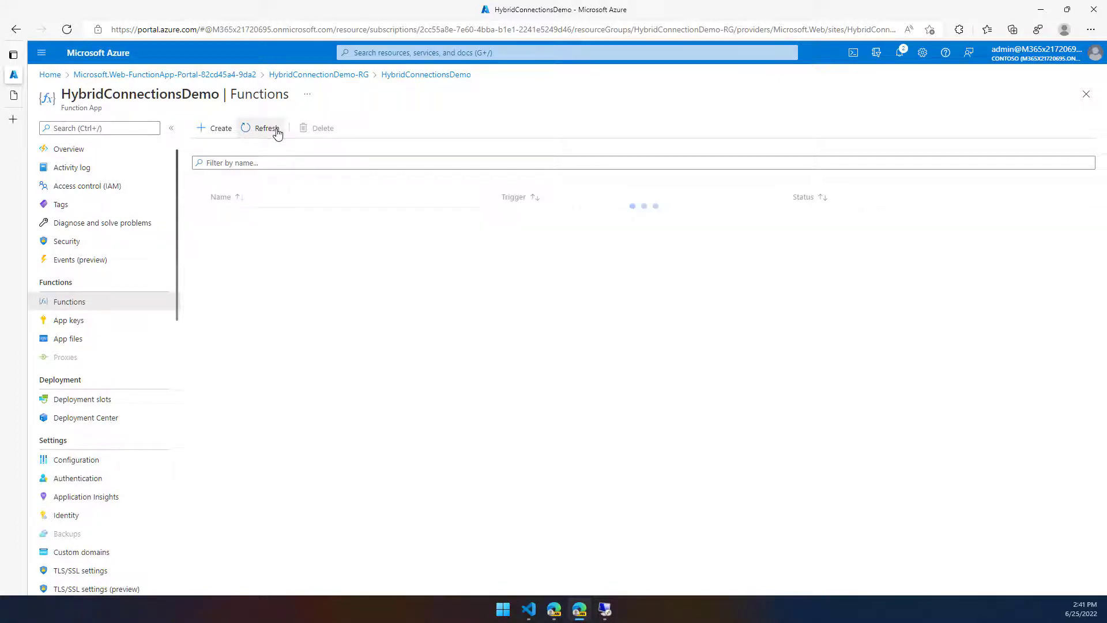
pyautogui.click(267, 128)
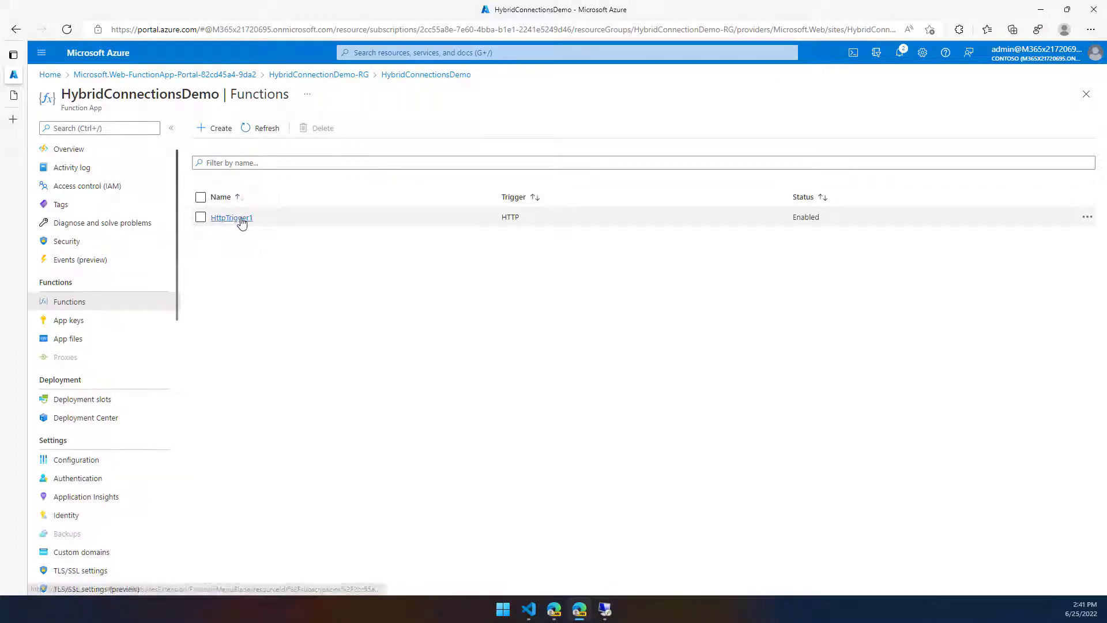
pyautogui.click(231, 218)
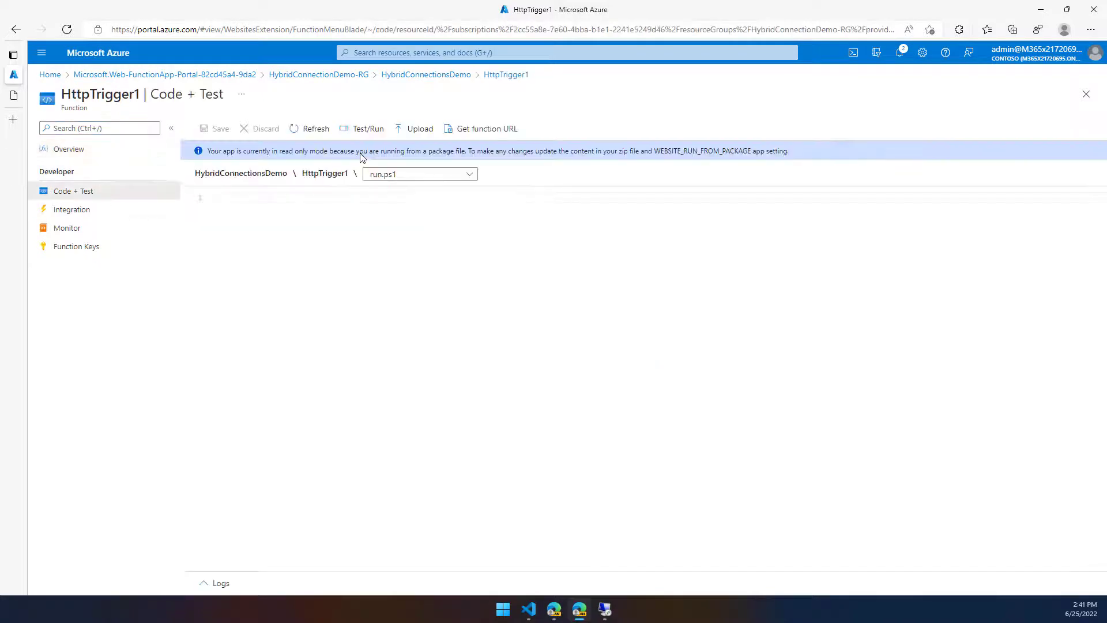
pyautogui.click(367, 128)
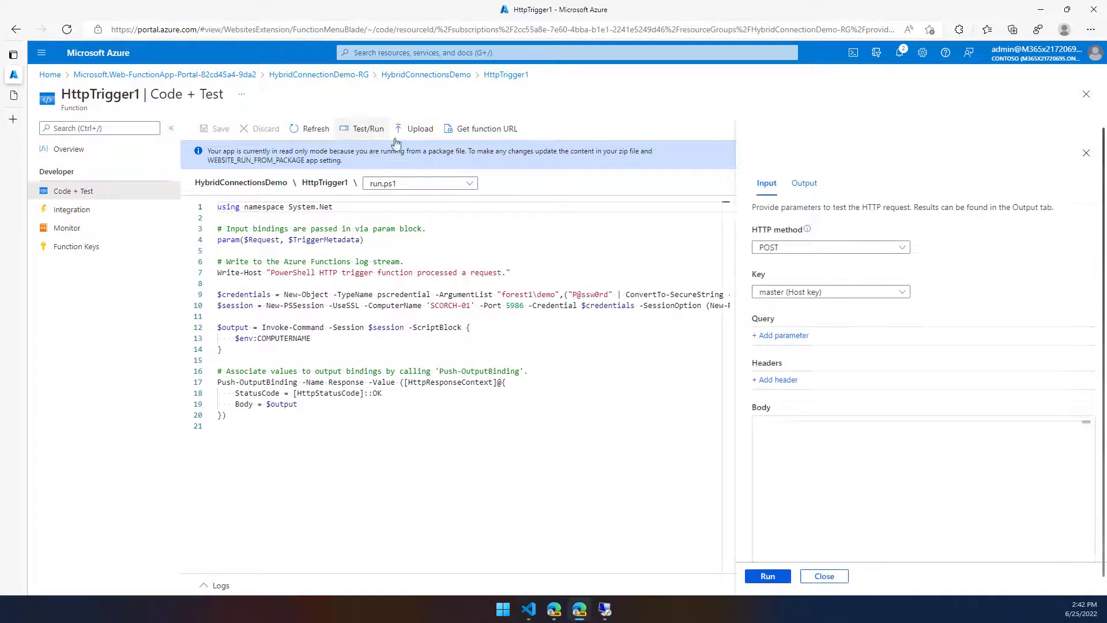
pyautogui.click(768, 576)
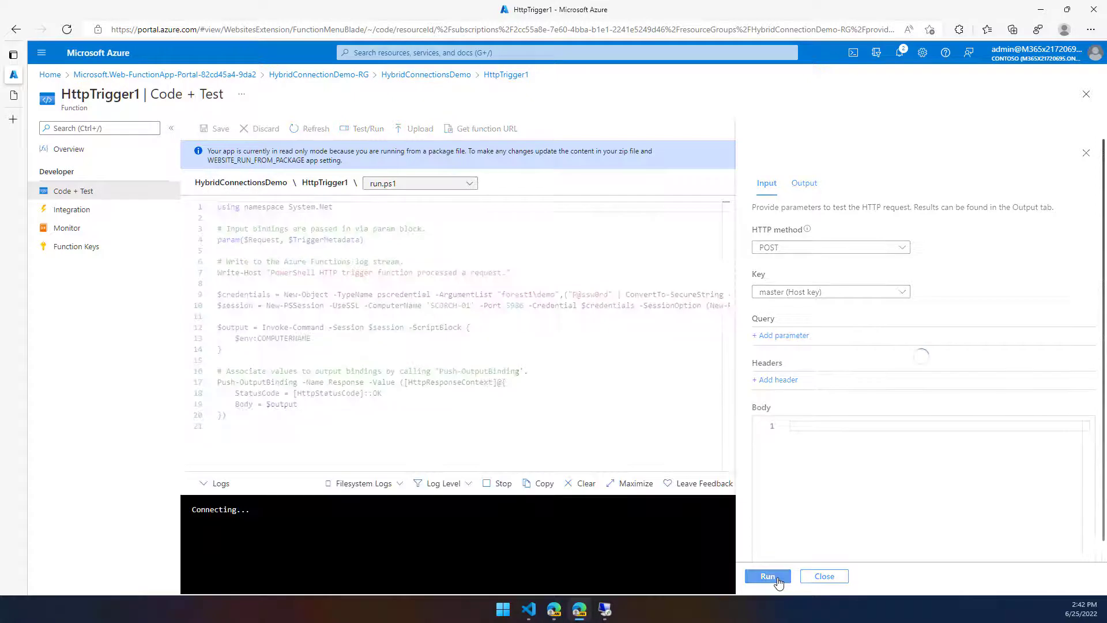
pyautogui.moveTo(818, 524)
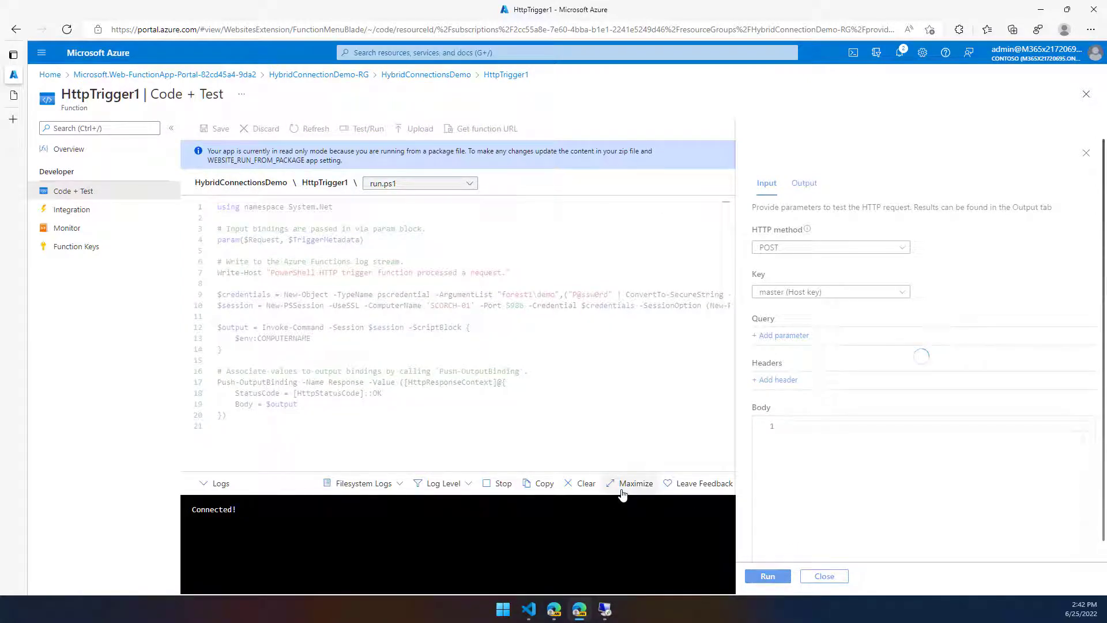
pyautogui.moveTo(623, 491)
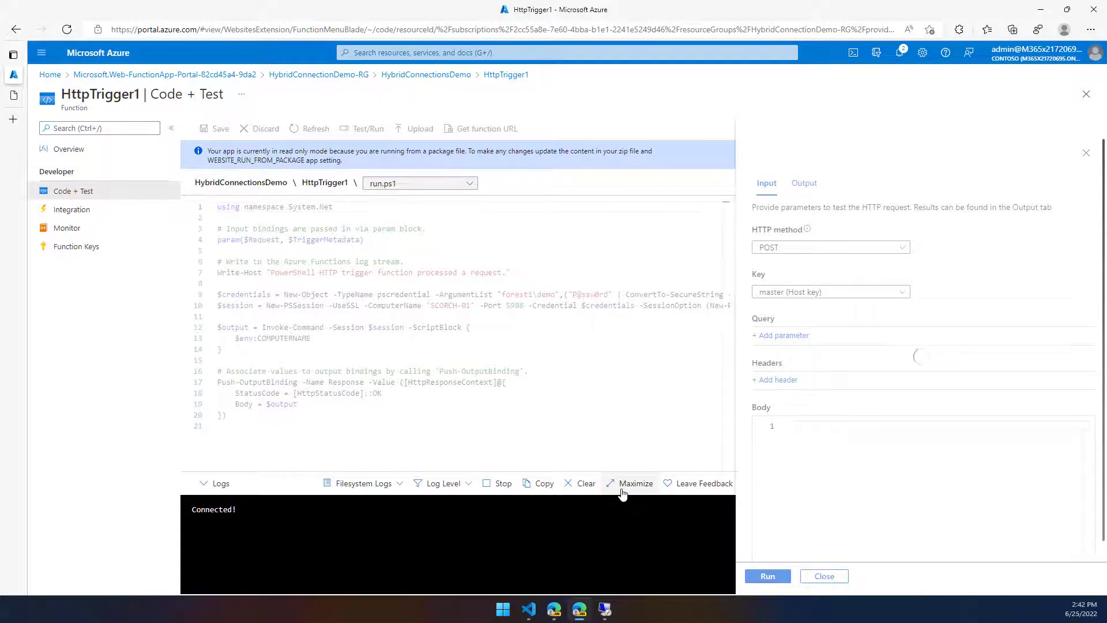
pyautogui.click(767, 576)
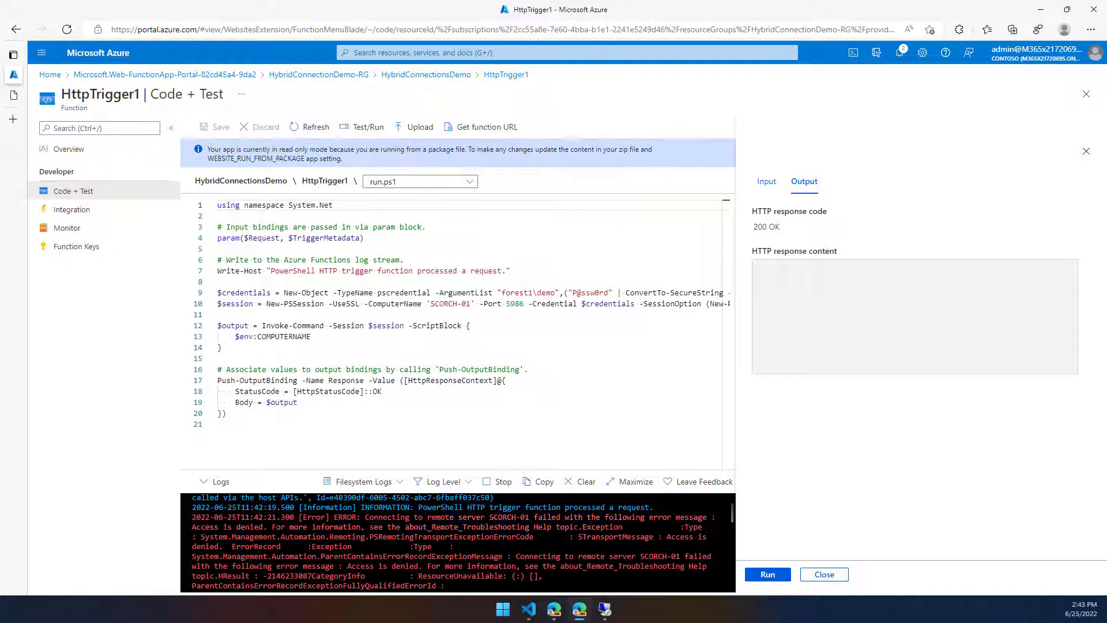
pyautogui.doubleClick(226, 527)
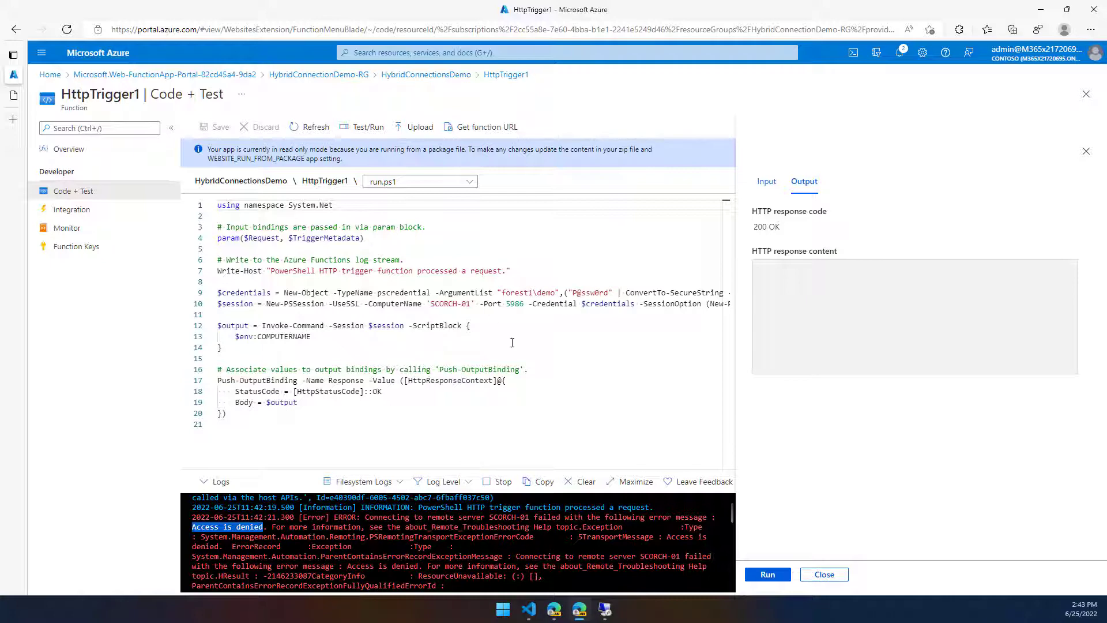
pyautogui.moveTo(535, 458)
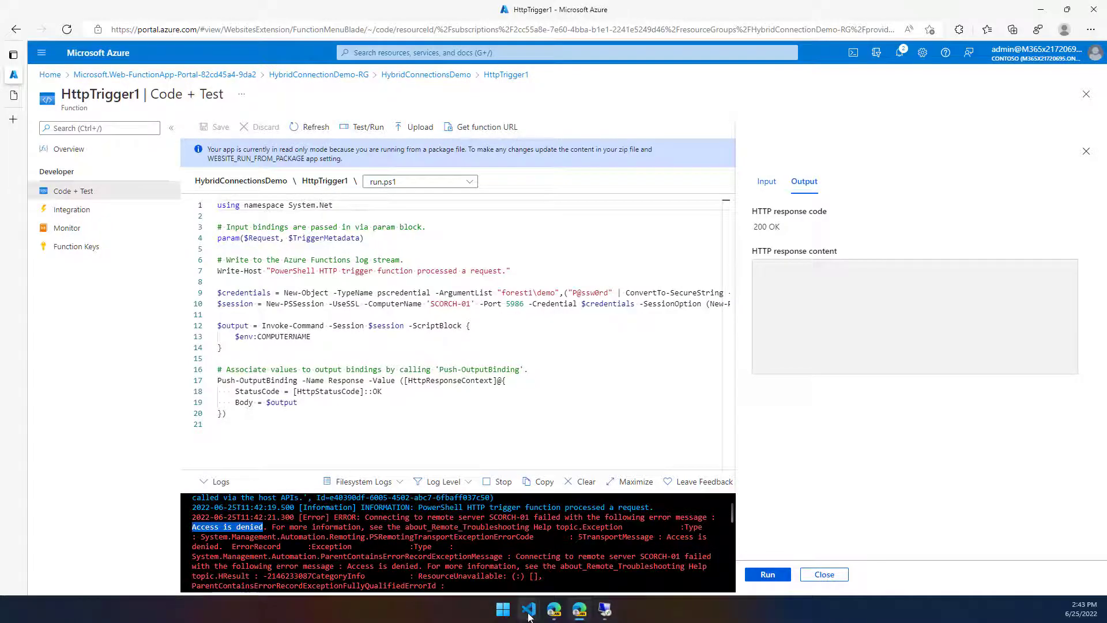
# Change the credentials domain from forest1\demo to forest1\HybridConnection and redeploy.
pyautogui.click(529, 609)
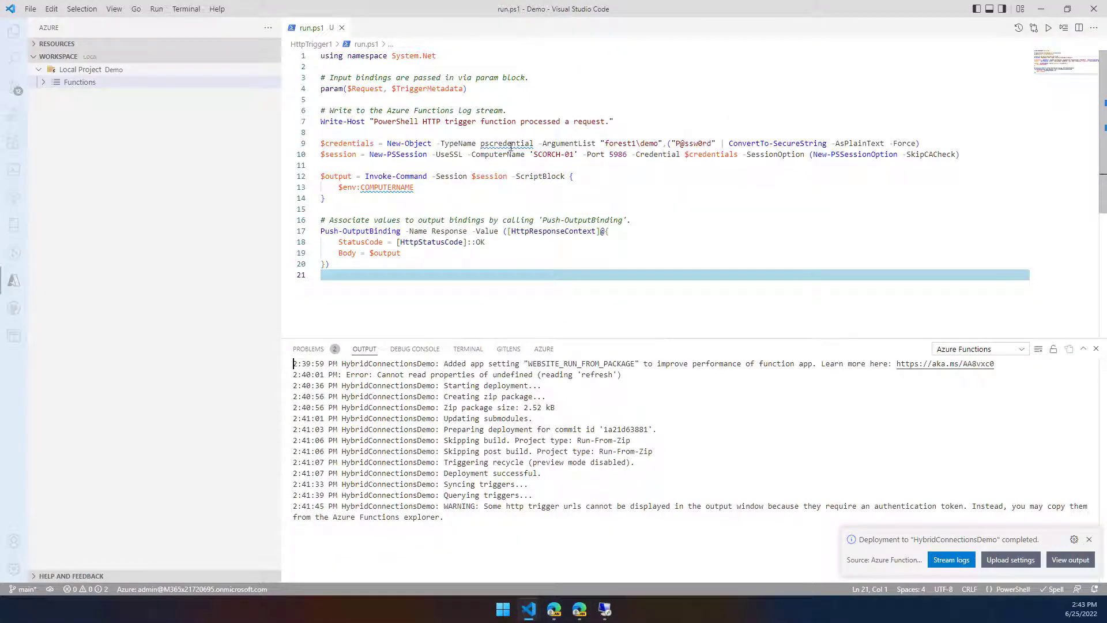
pyautogui.doubleClick(649, 143)
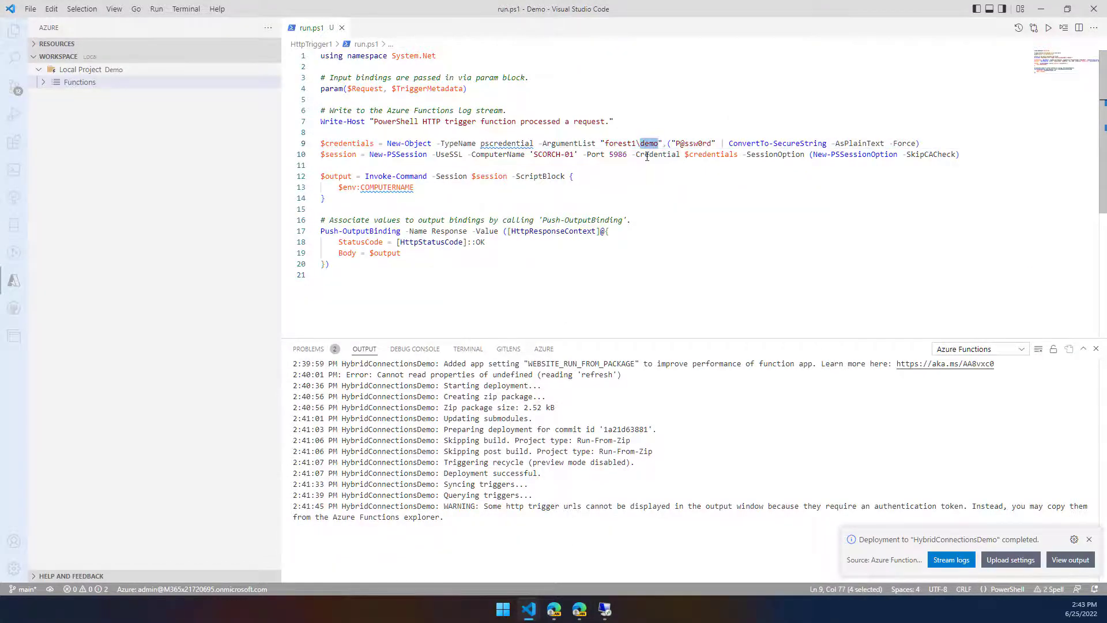
pyautogui.write('HybridConnection')
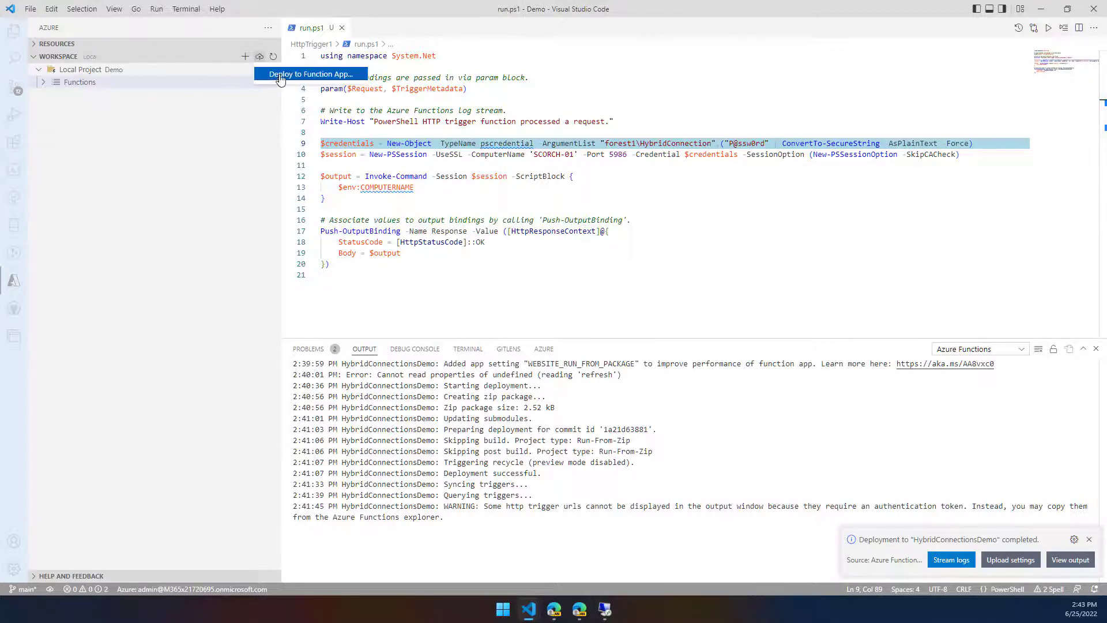
pyautogui.click(312, 74)
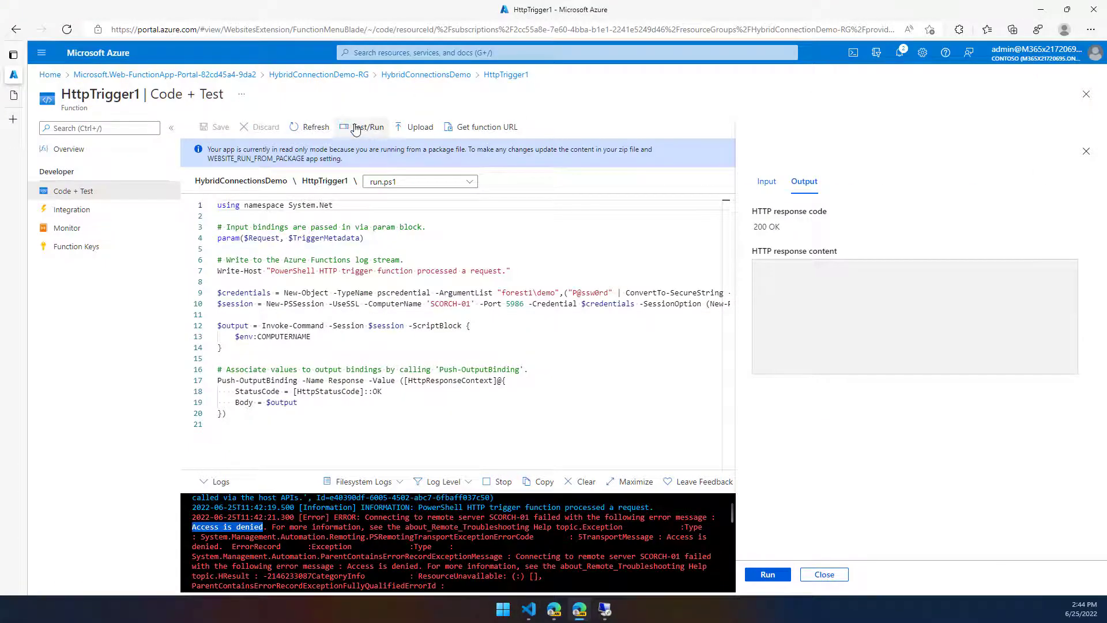
# Refresh HttpTrigger1's code and rerun the test, getting 200 OK with SCORCH-01.
pyautogui.click(315, 127)
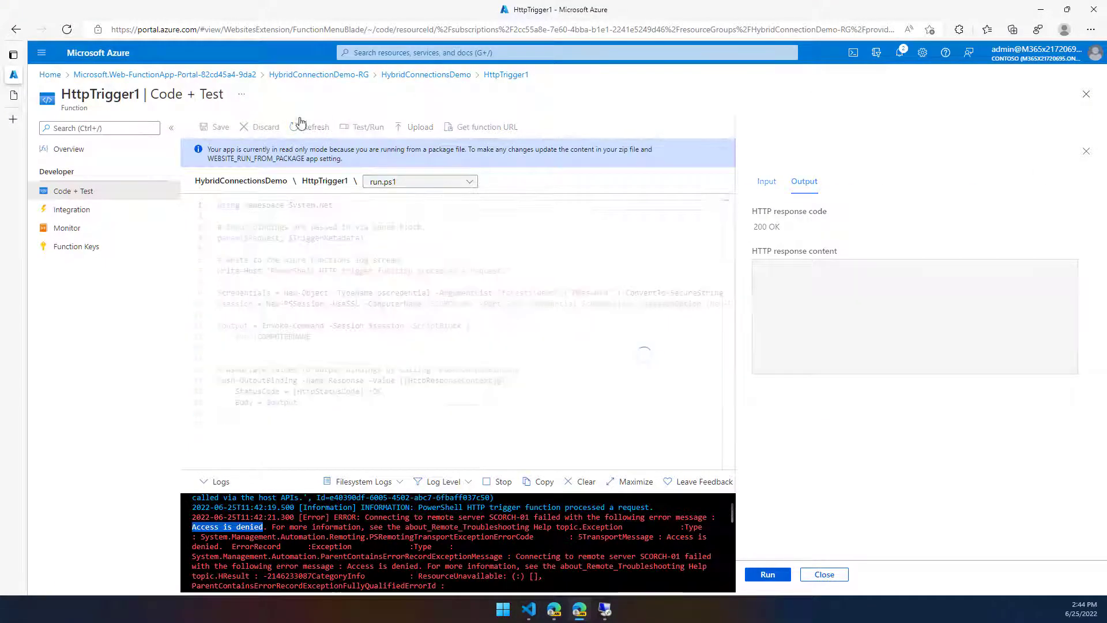
pyautogui.click(315, 126)
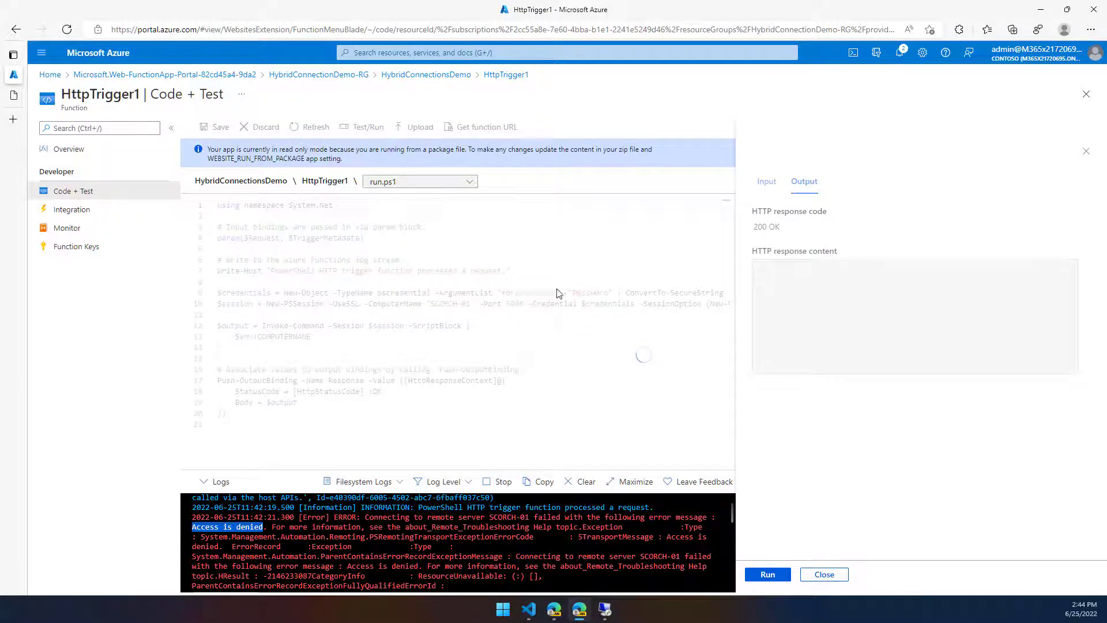
pyautogui.moveTo(551, 301)
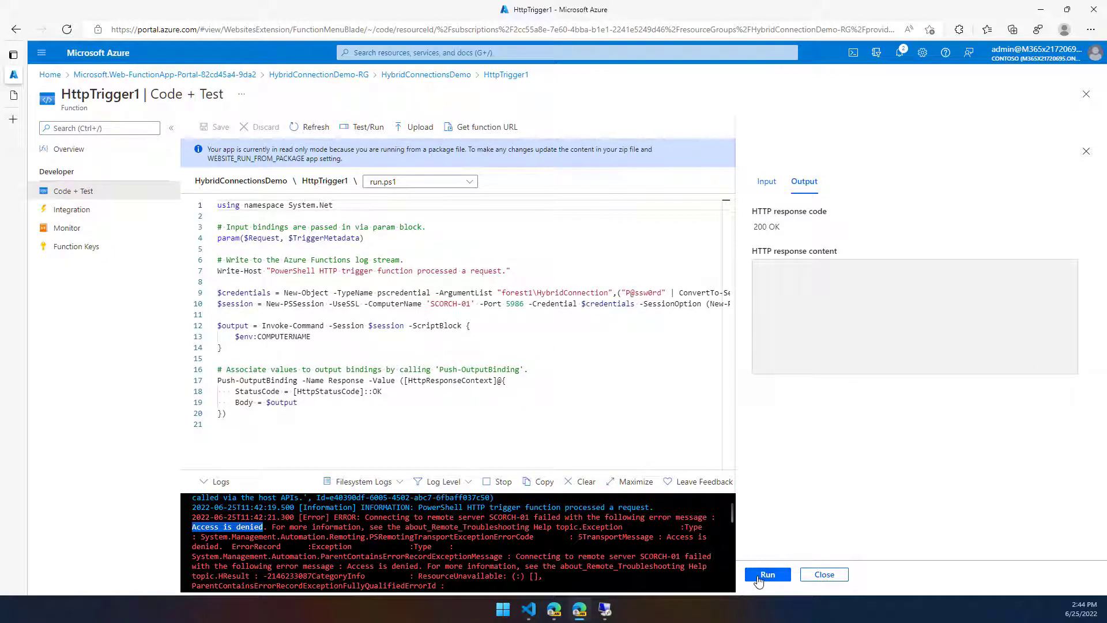
pyautogui.click(767, 574)
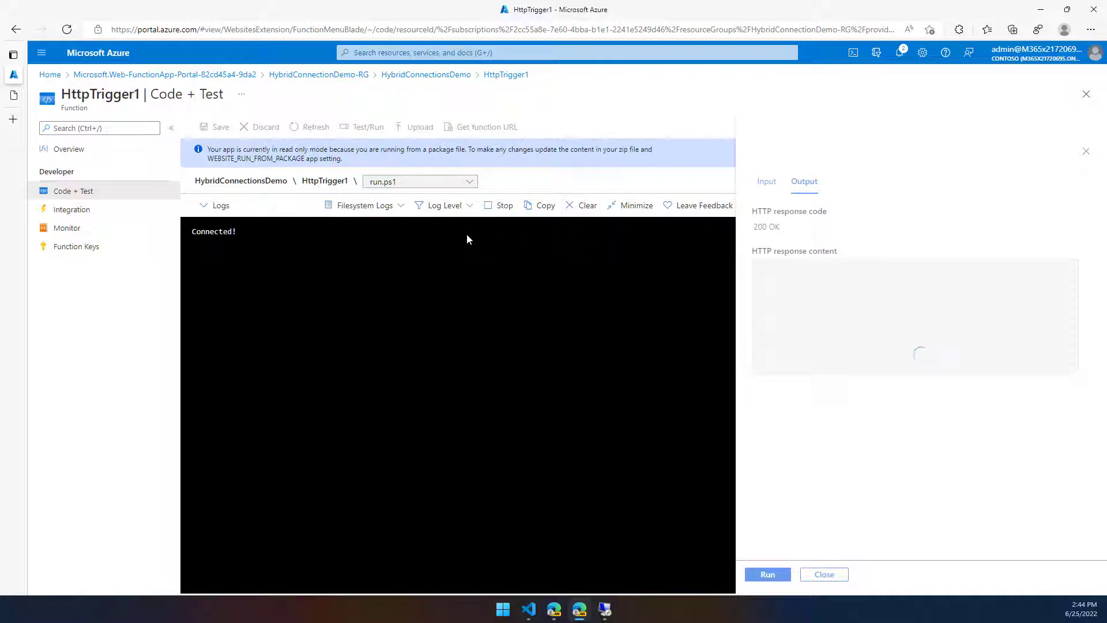
pyautogui.moveTo(436, 268)
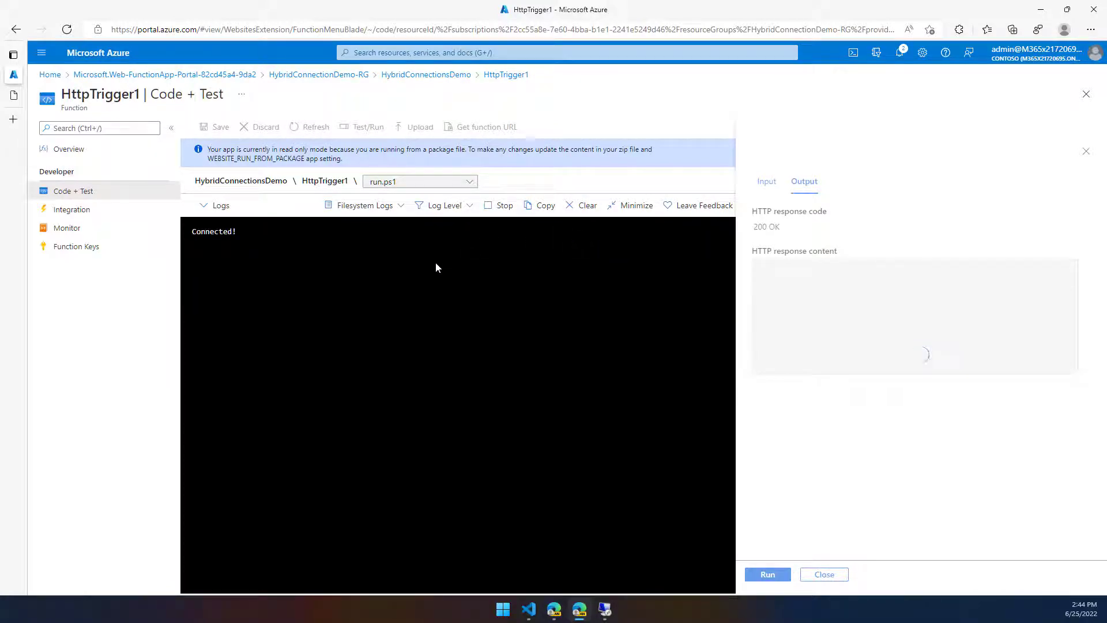
pyautogui.click(767, 575)
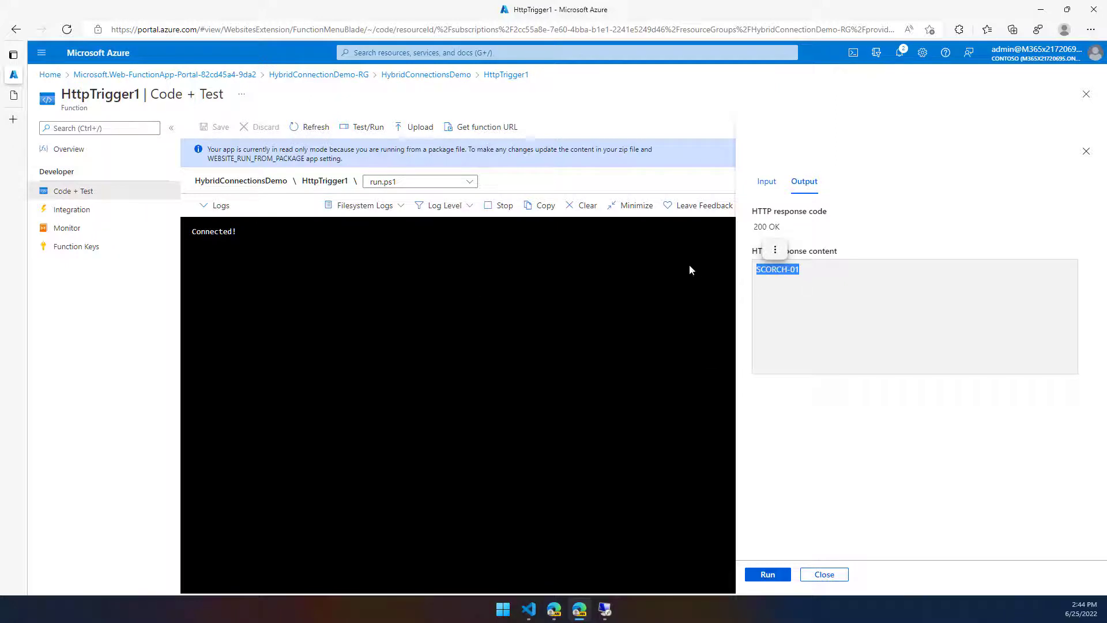
pyautogui.moveTo(746, 204)
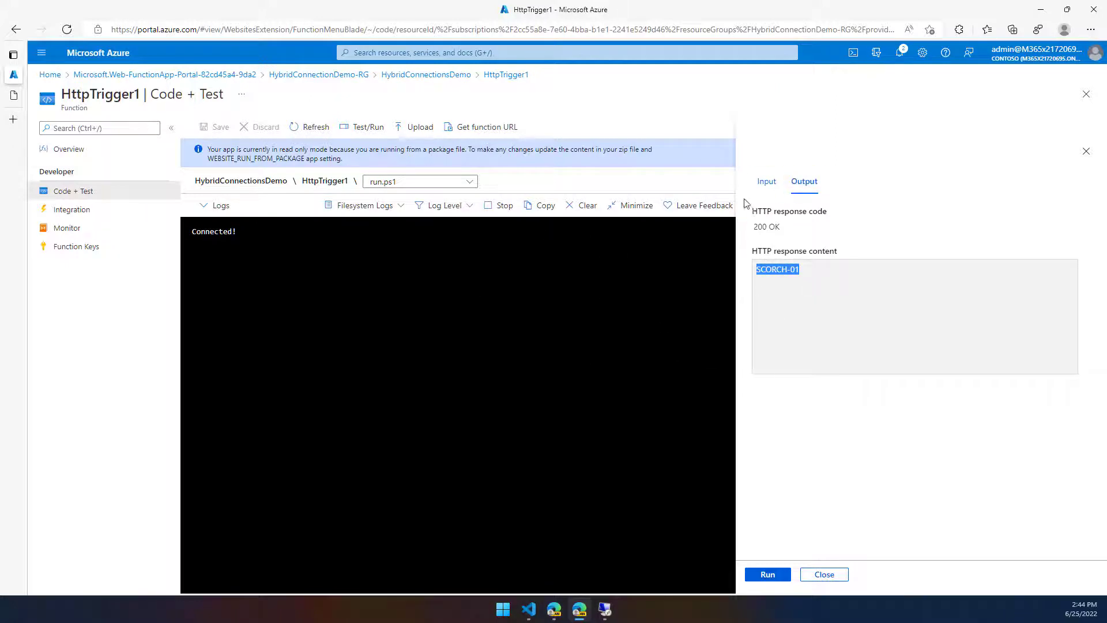
pyautogui.moveTo(579, 228)
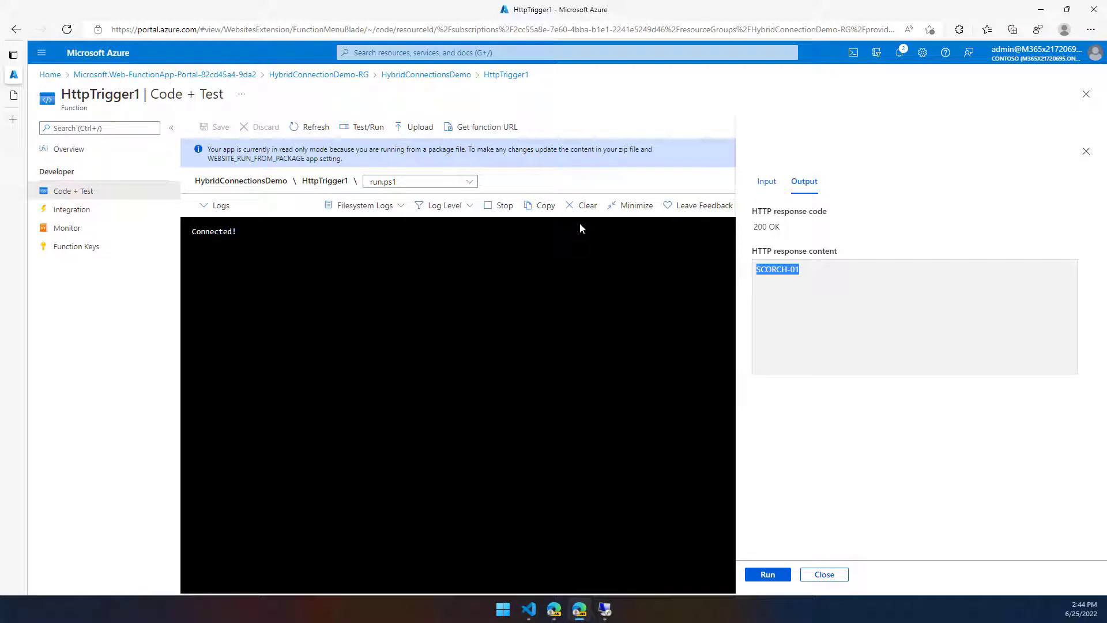
pyautogui.moveTo(636, 206)
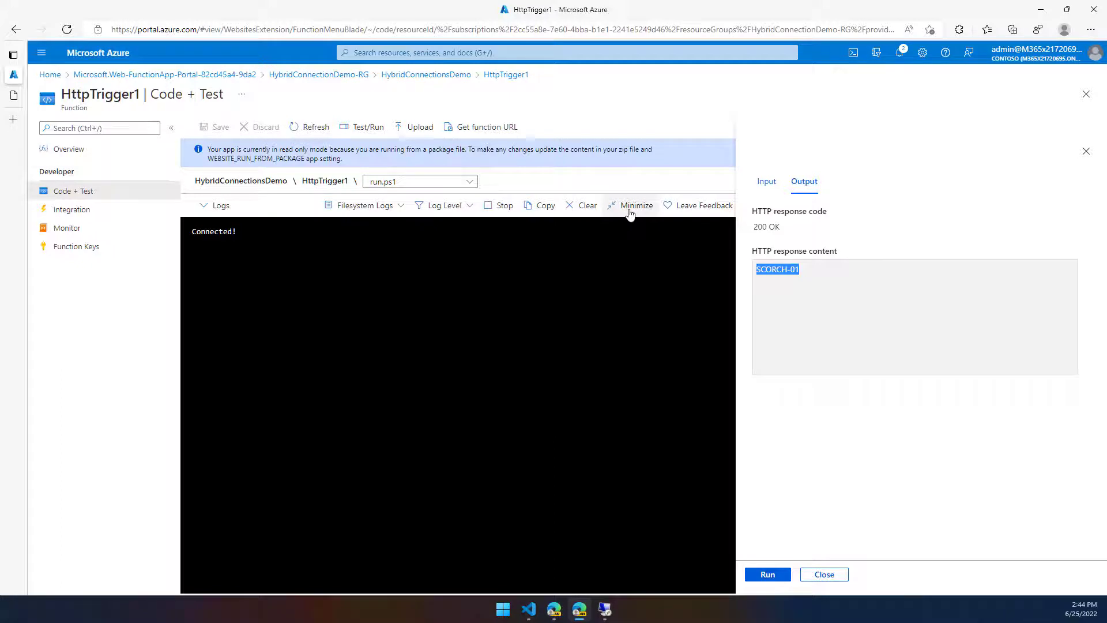
pyautogui.moveTo(529, 609)
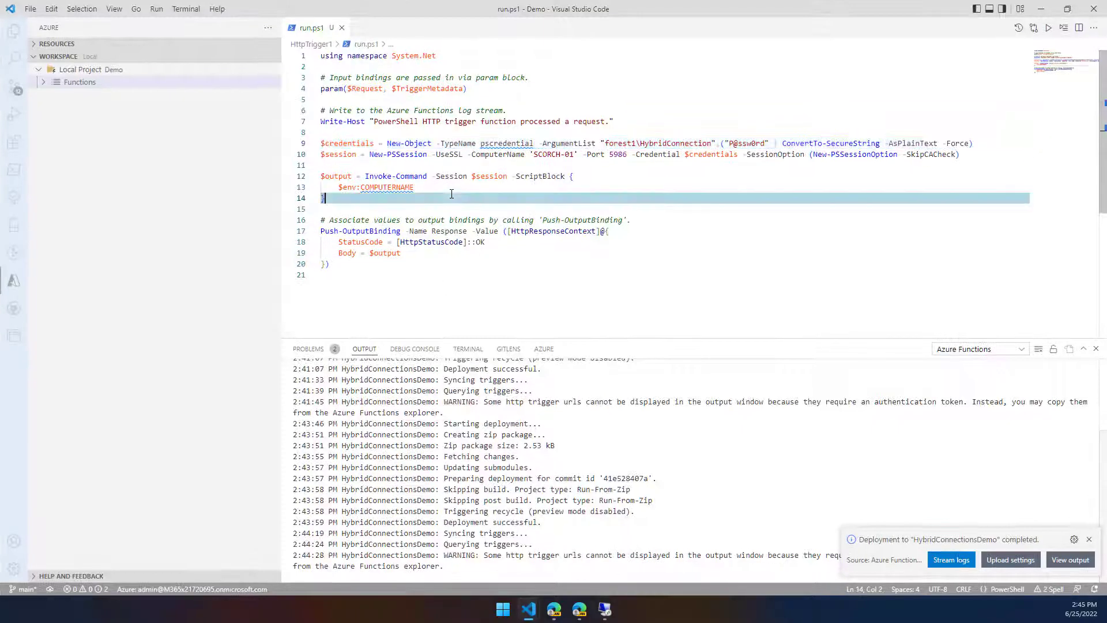
# Replace $env:COMPUTERNAME with Get-ADUser piped to Format-Table SamAccountName,Name.
pyautogui.press('Backspace')
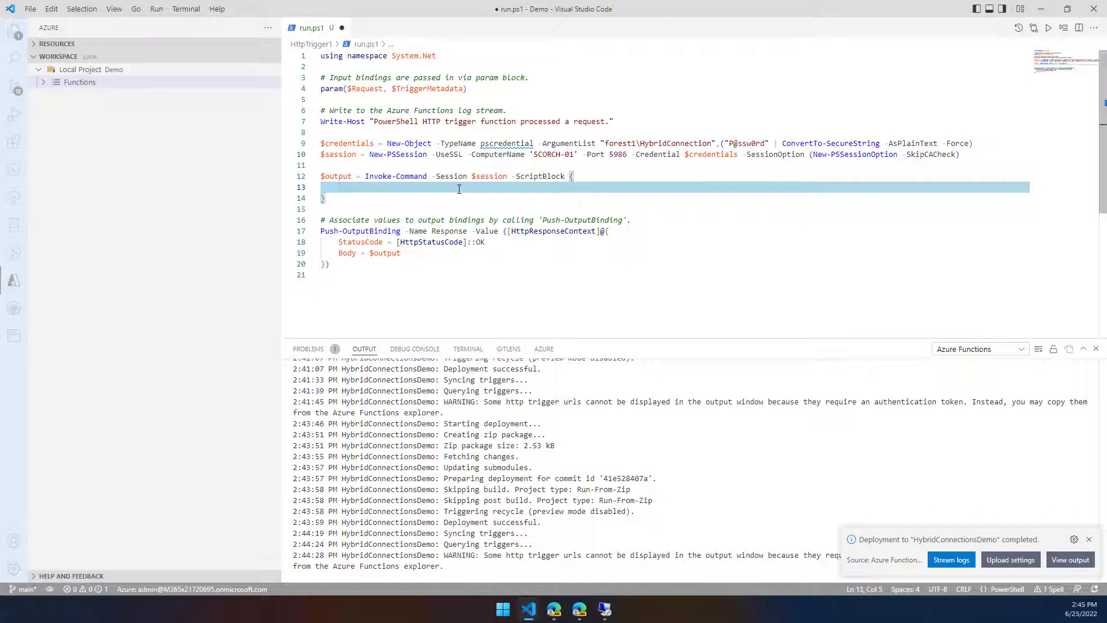
pyautogui.write('Get')
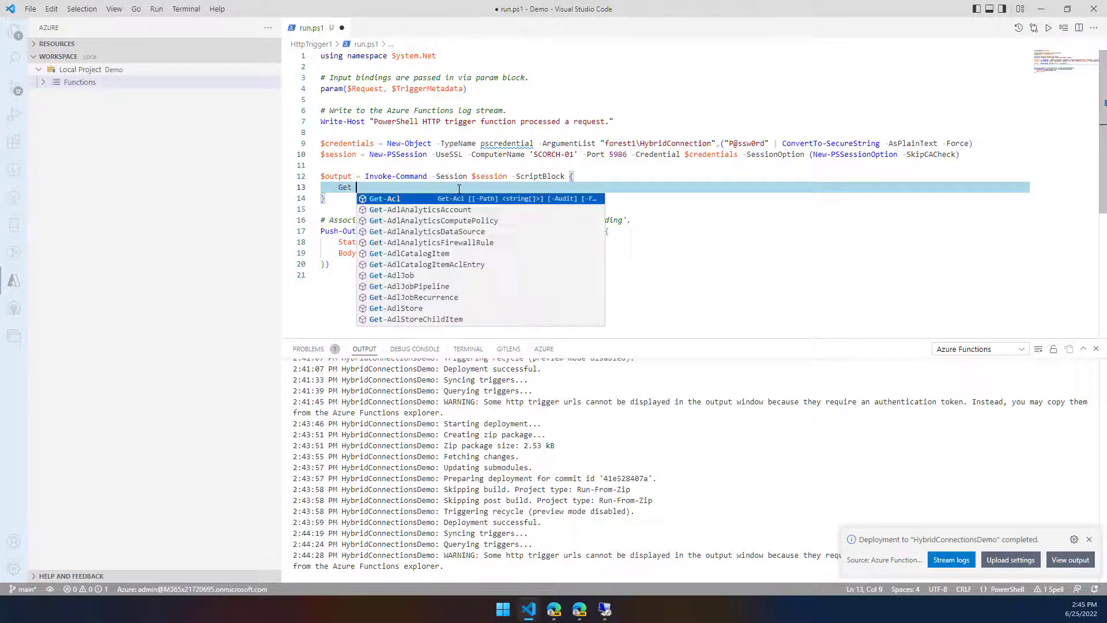
pyautogui.write('-ADUser -Filter * | Format-Table')
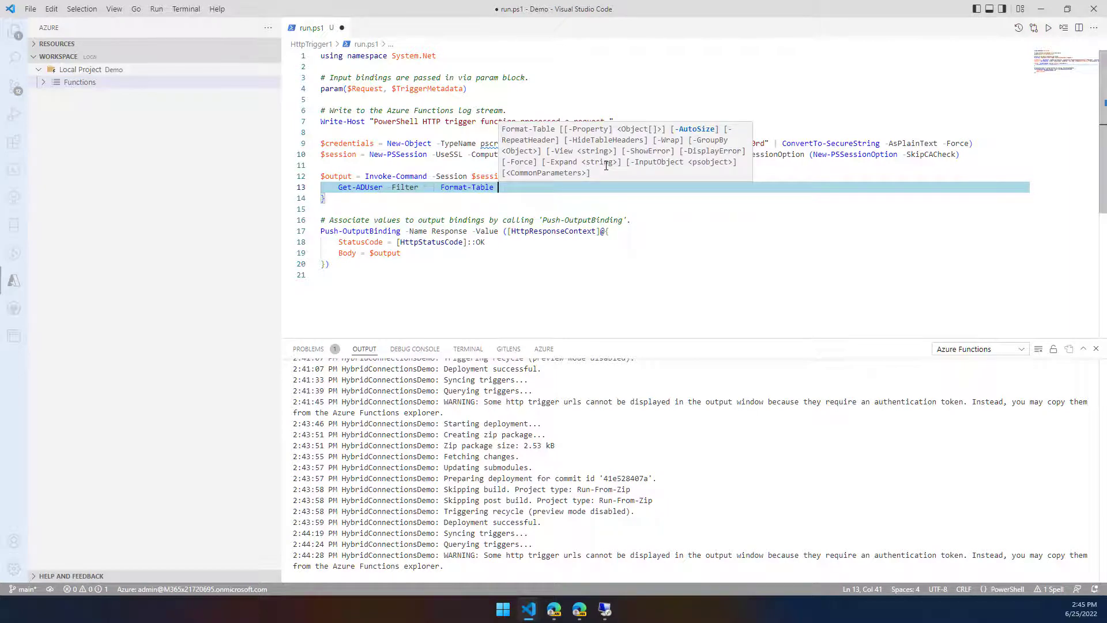
pyautogui.write('SamAccount')
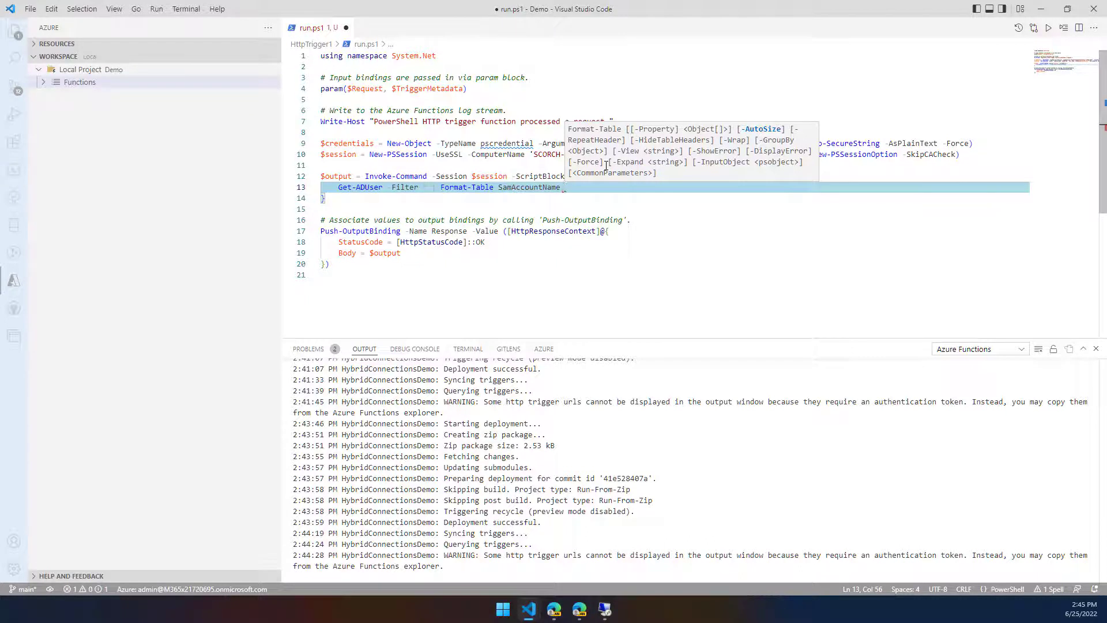
pyautogui.write('Name')
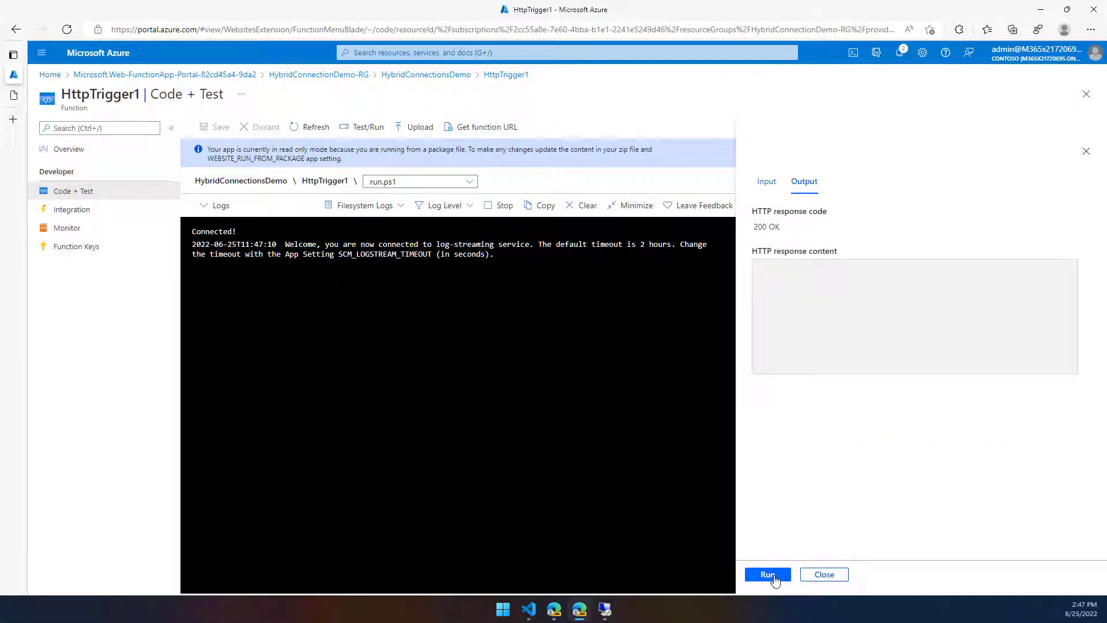
# Run a test and highlight the Active Directory server-unreachable error in the logs.
pyautogui.click(767, 575)
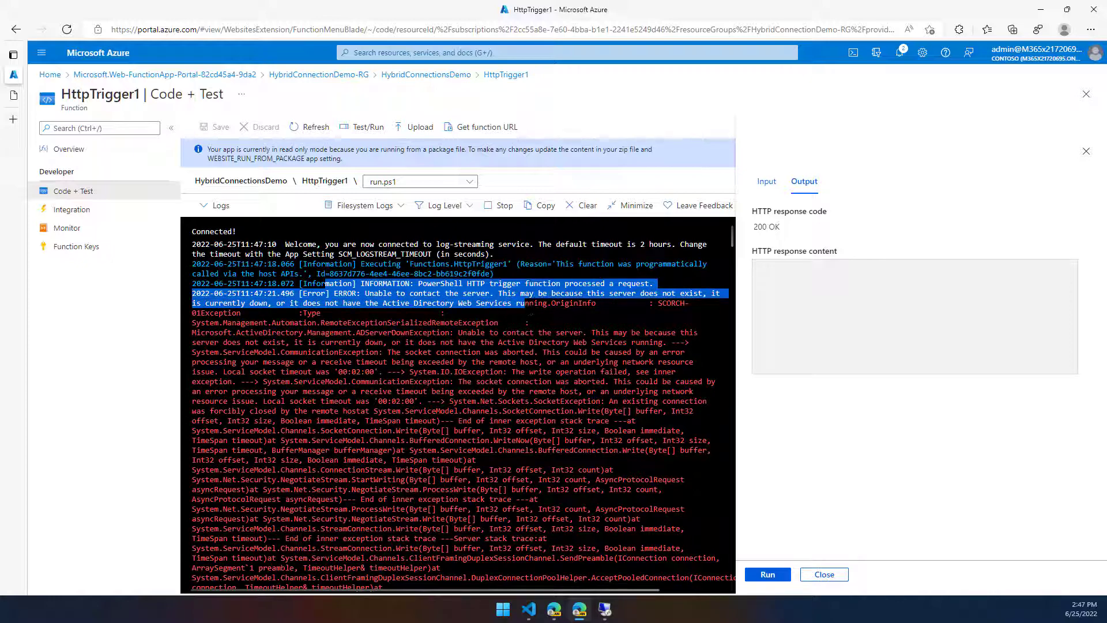
pyautogui.click(528, 609)
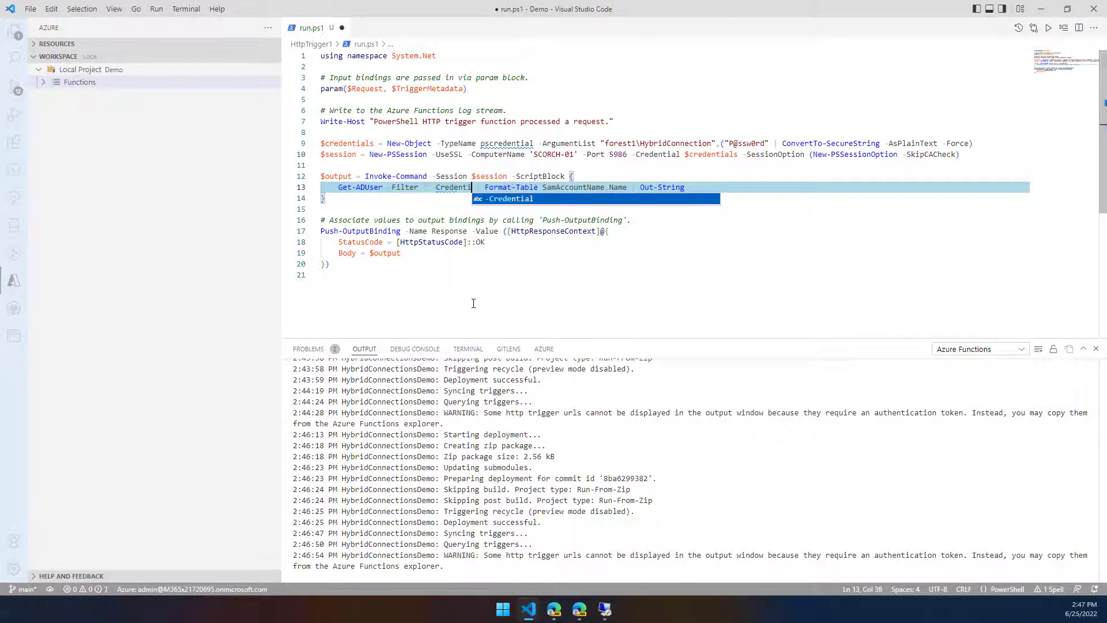
# Add -Credential $using:credentials to the Get-ADUser line and redeploy.
pyautogui.write('$')
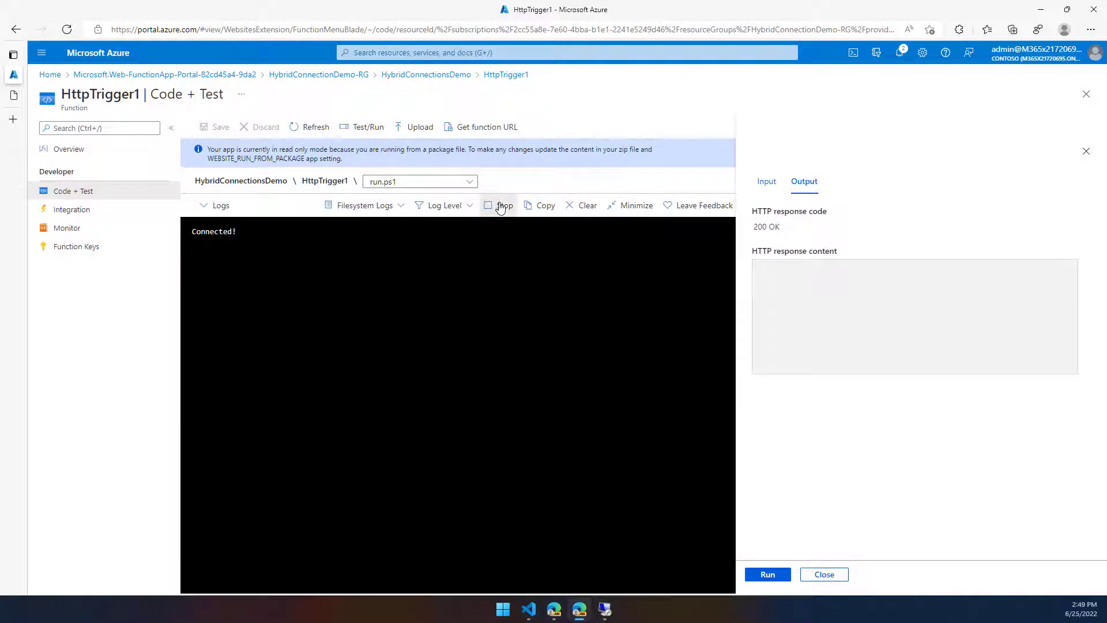
pyautogui.moveTo(768, 575)
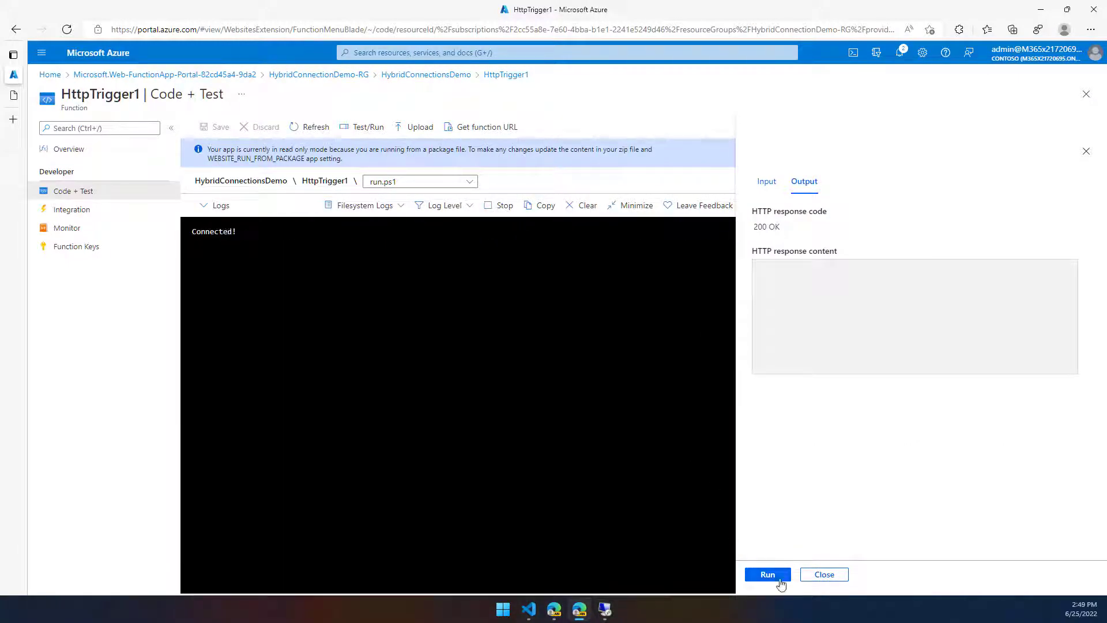
# Rerun the test, getting 200 OK with a table of AD users' SamAccountName and Name.
pyautogui.click(767, 574)
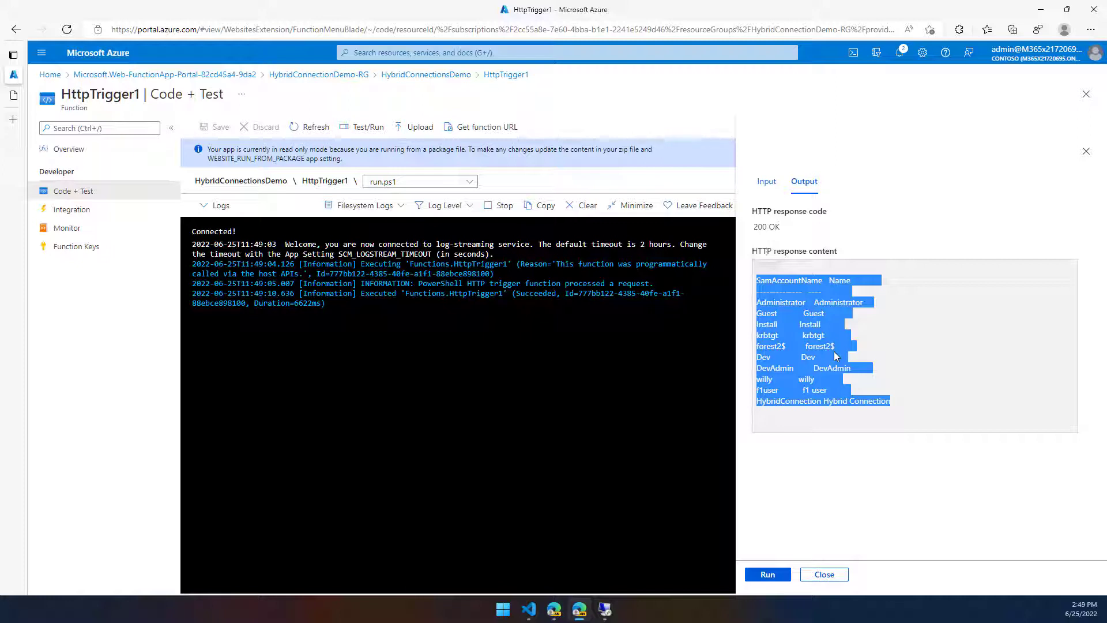
pyautogui.moveTo(412, 270)
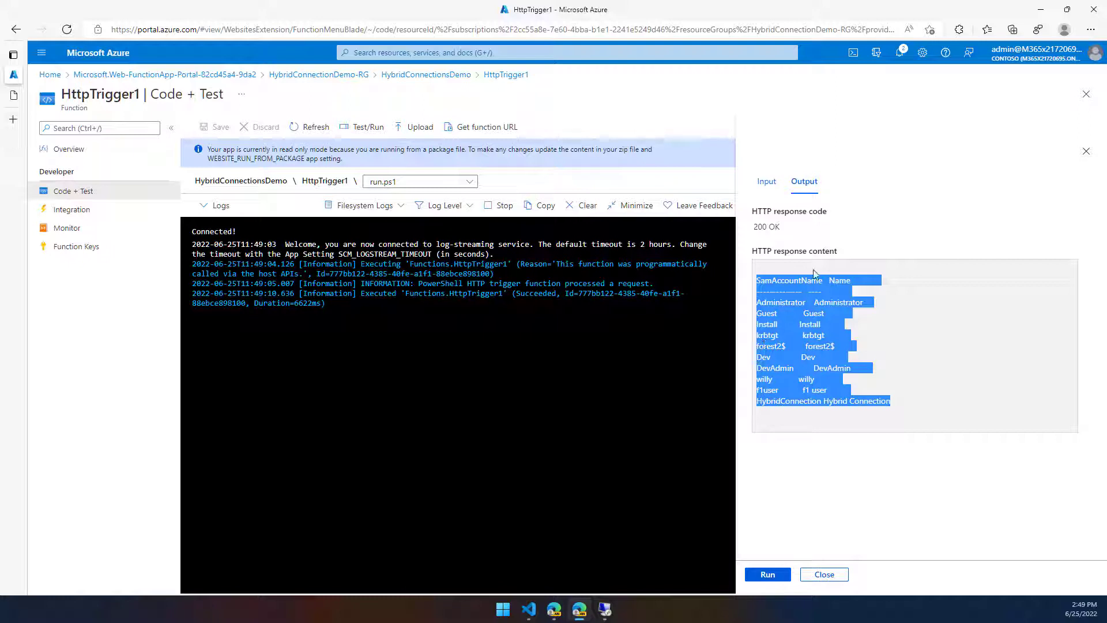
pyautogui.moveTo(604, 609)
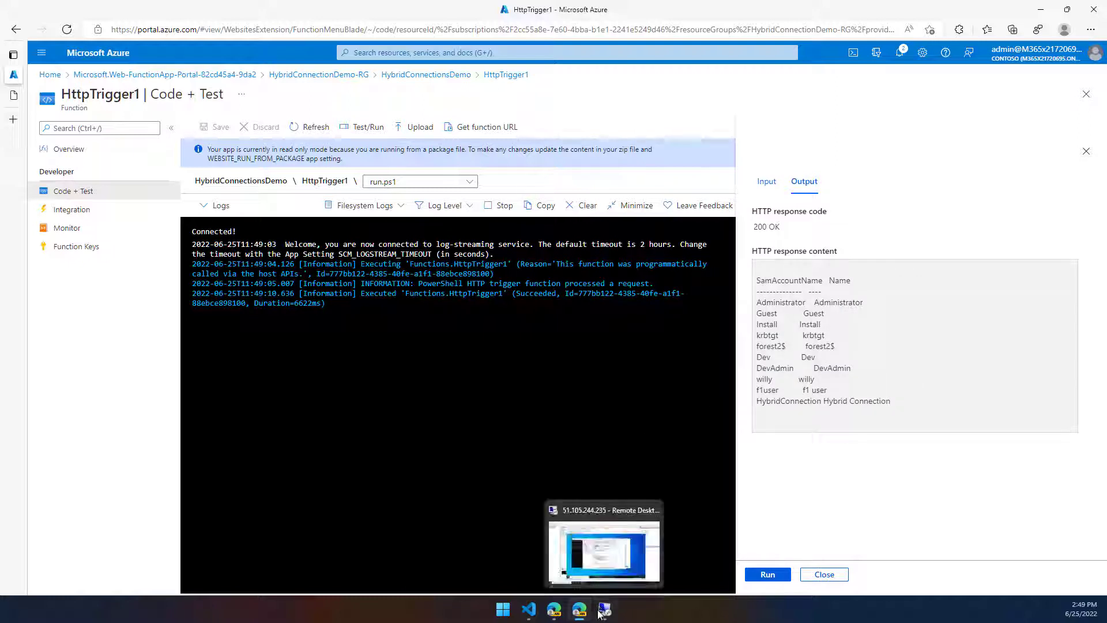
pyautogui.moveTo(528, 609)
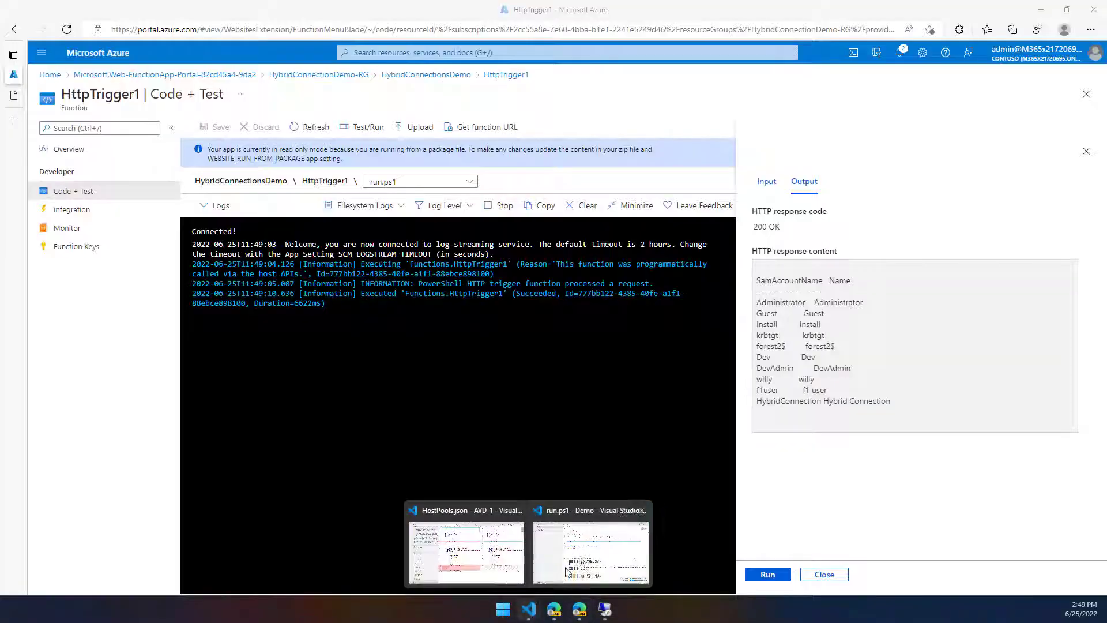
# Open a new ScriptBlock below the New-PSSession line in run.ps1.
pyautogui.click(591, 551)
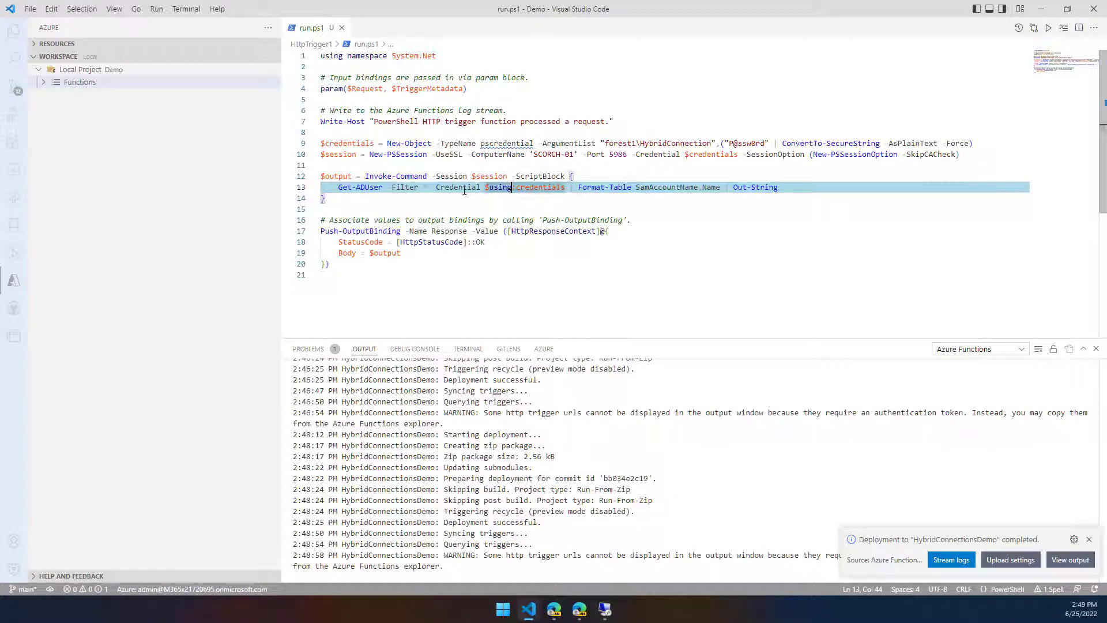
pyautogui.doubleClick(537, 186)
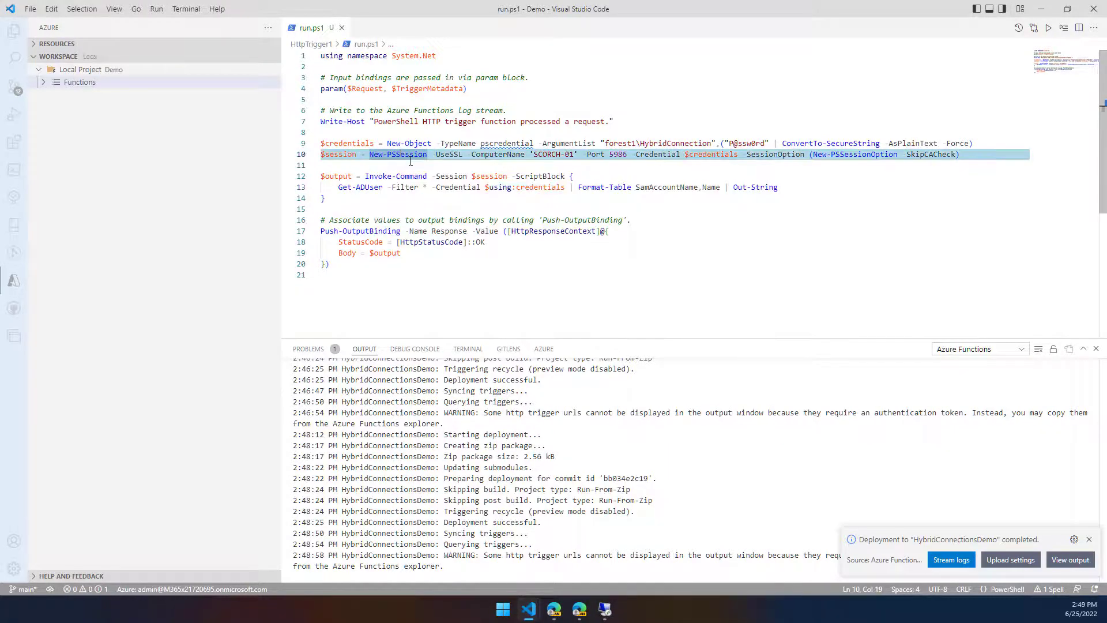
pyautogui.press('Enter')
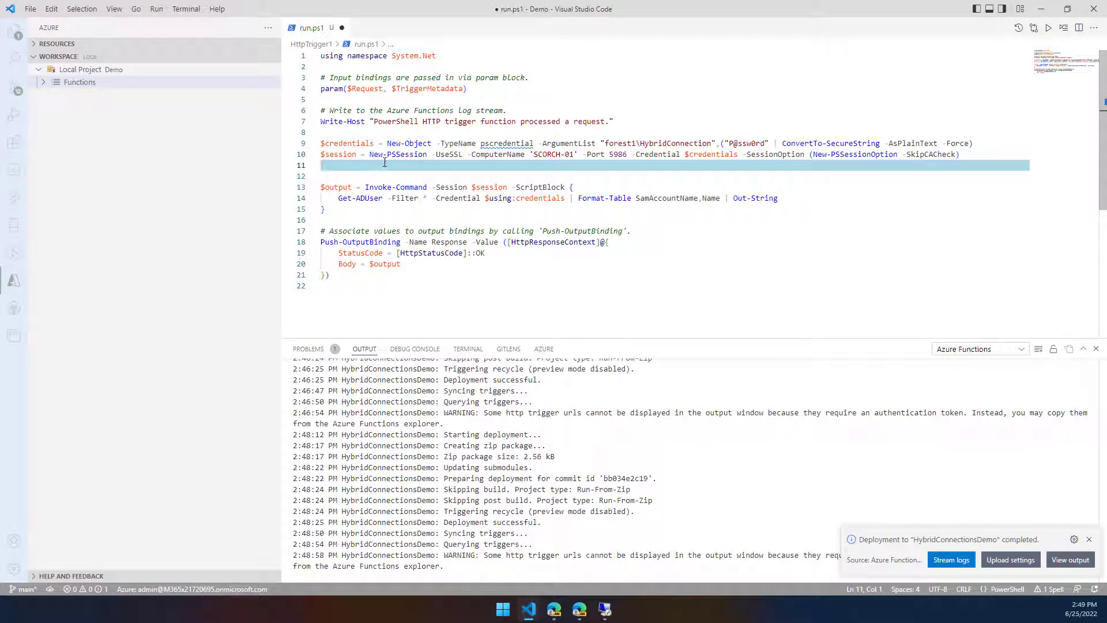
pyautogui.moveTo(396, 186)
pyautogui.write('Invoke-Command -Session $session')
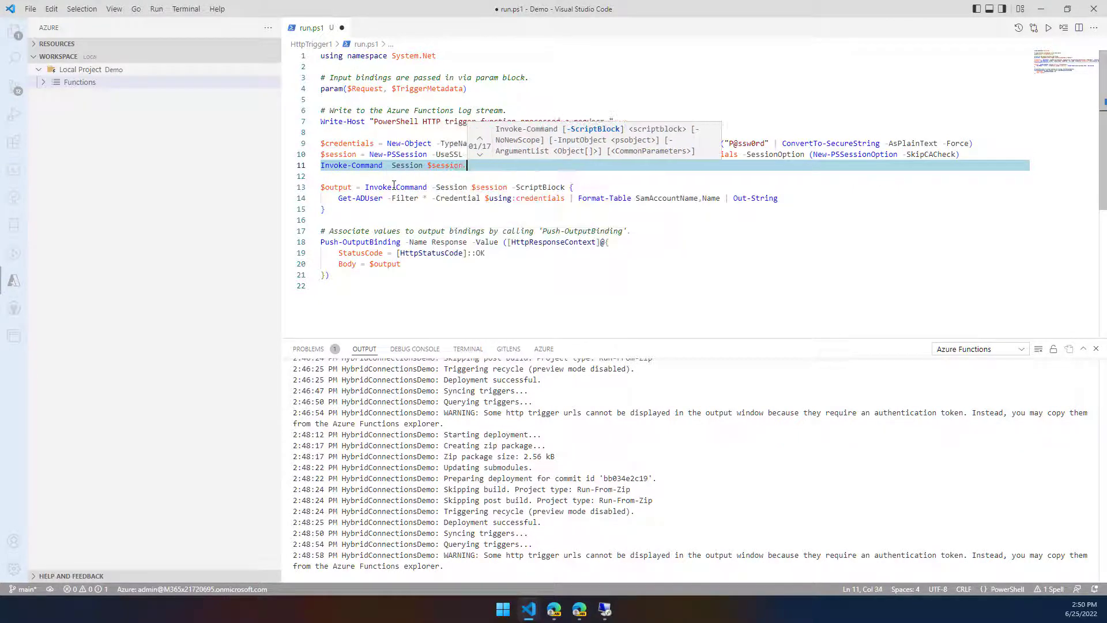
pyautogui.write('ScriptBlock {')
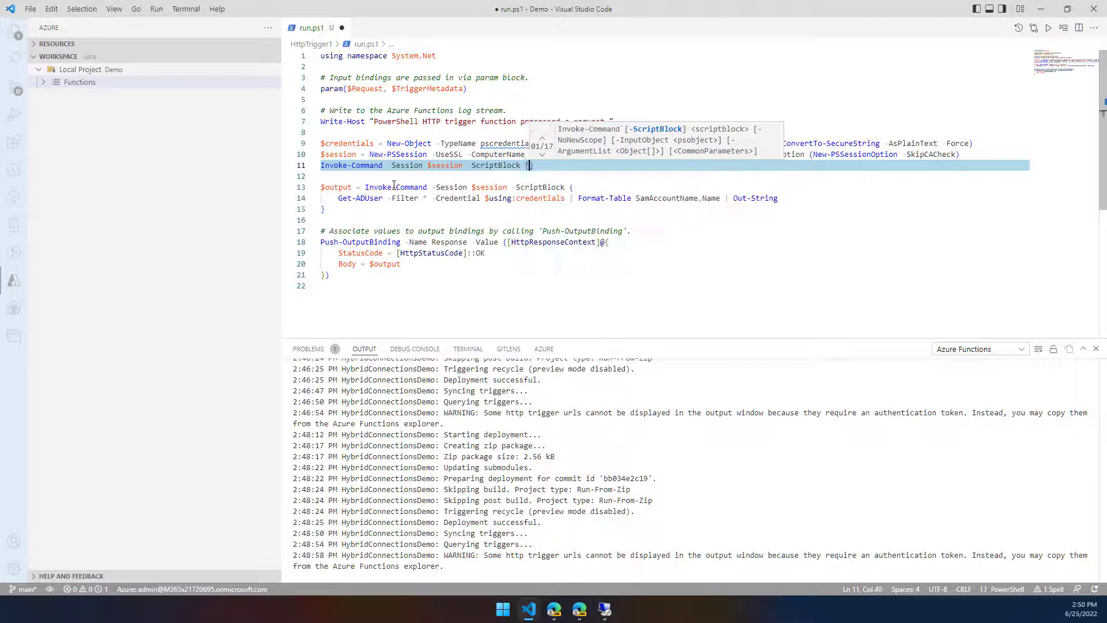
pyautogui.press('Enter')
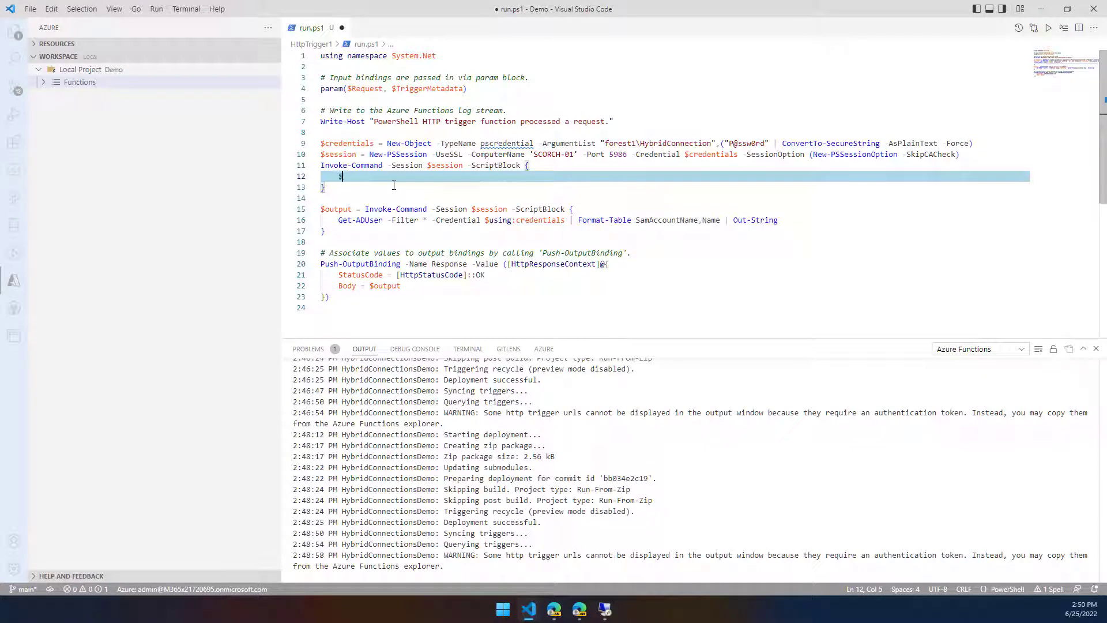
# Set $PSDefaultParameterValues "*-AD*:Credential" to $using:credentials inside the script block.
pyautogui.write('psde')
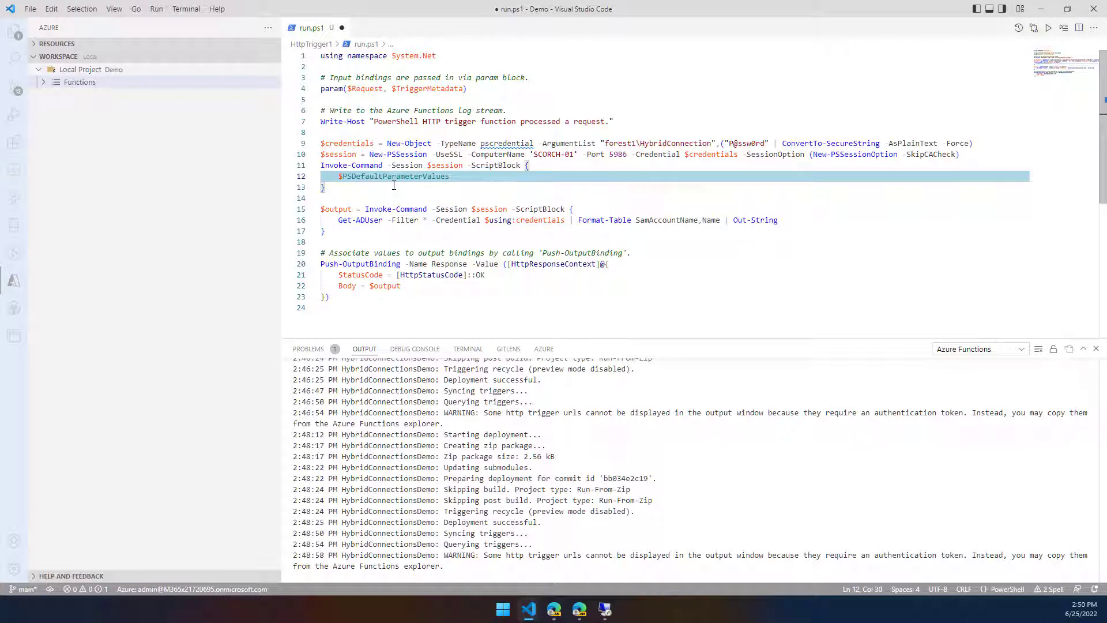
pyautogui.write('= @{')
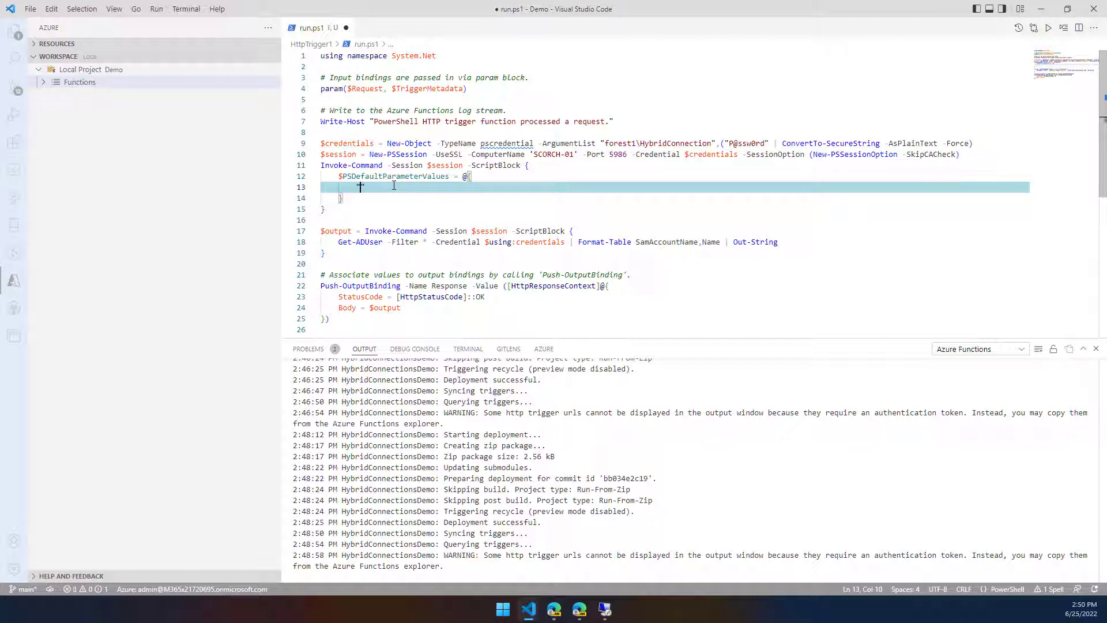
pyautogui.write('"*-AD"')
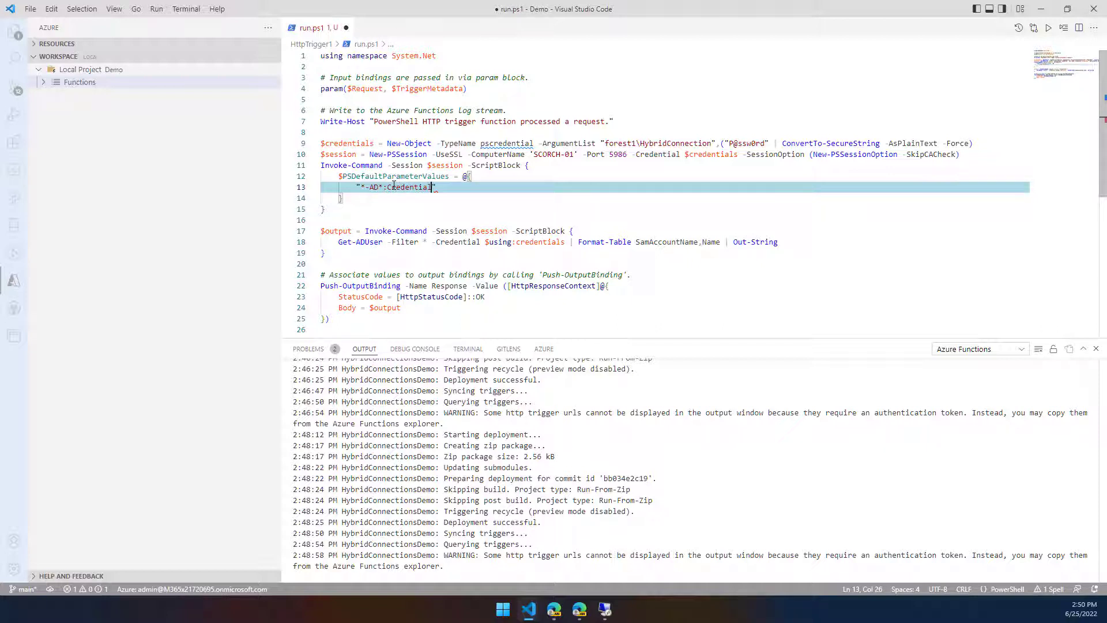
pyautogui.write('= $using:cred')
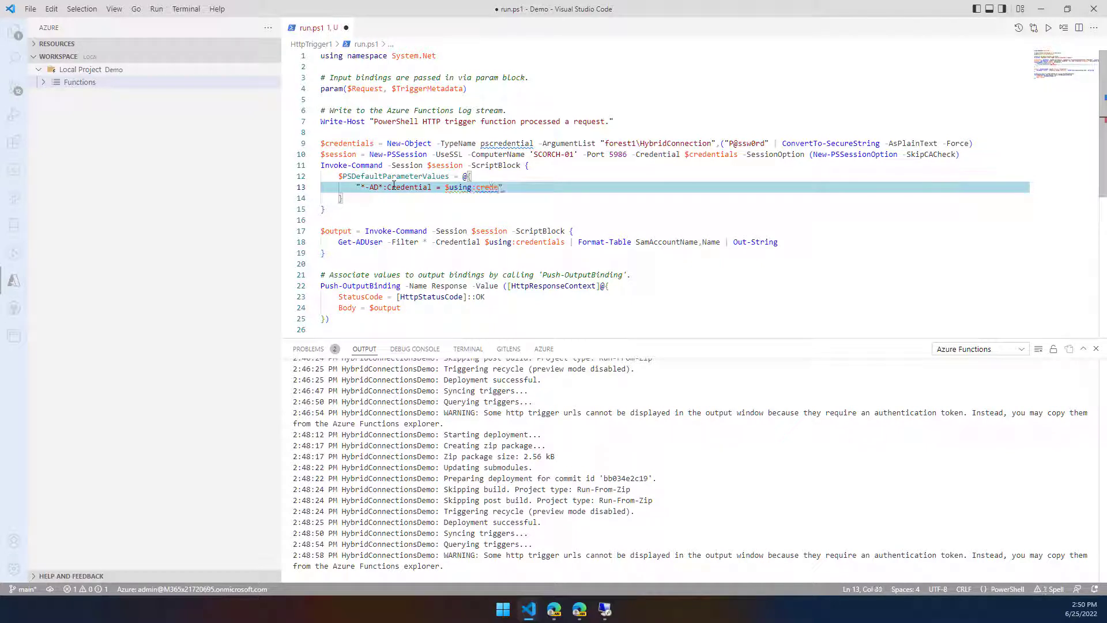
pyautogui.write('entials')
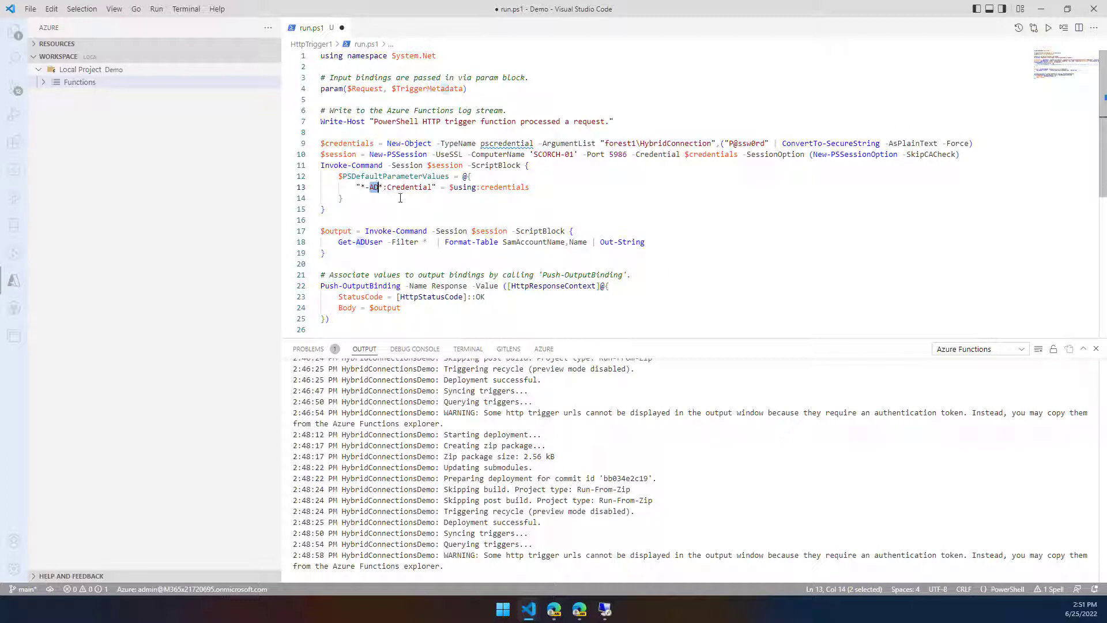
pyautogui.moveTo(504, 191)
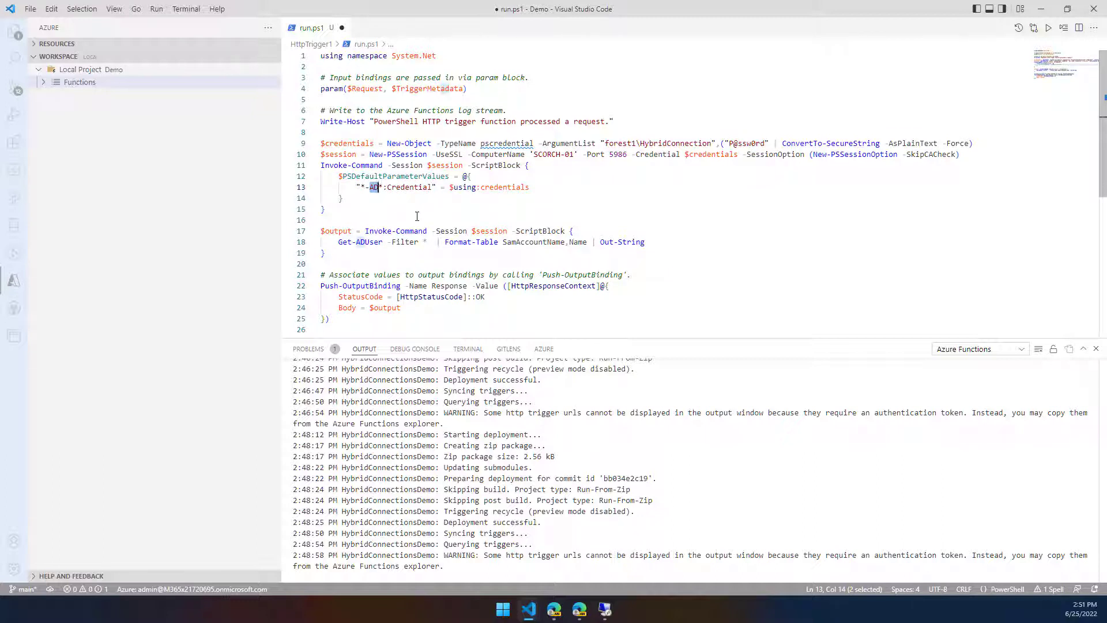
pyautogui.moveTo(434, 242)
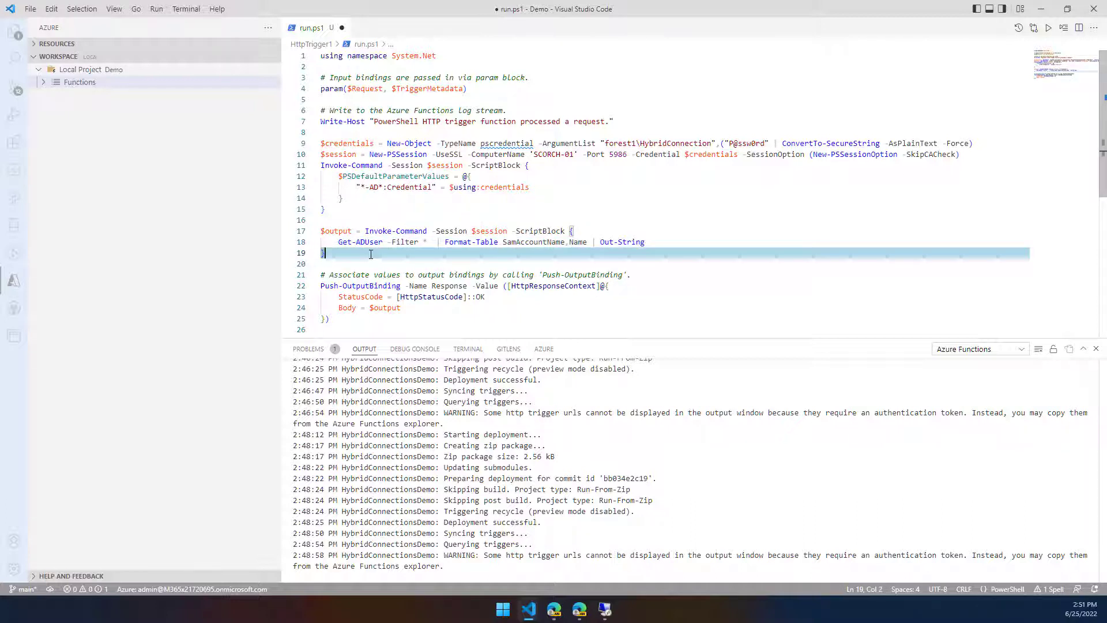
# Append '$session | Remove-PSSession' to run.ps1, save, and deploy to the function app.
pyautogui.press('Enter')
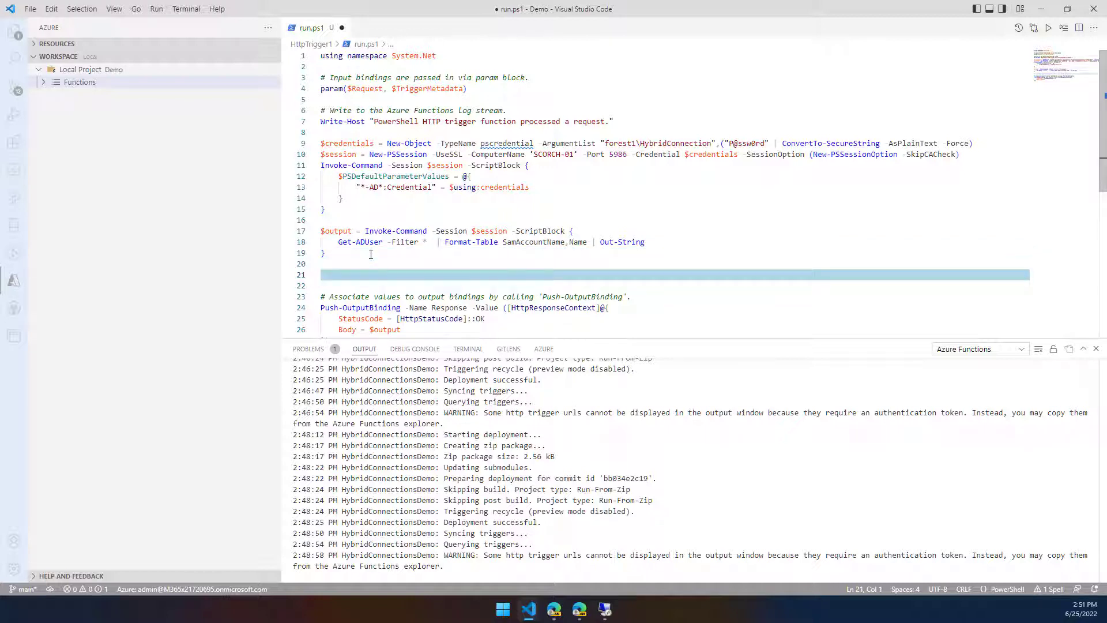
pyautogui.write('$session | Remove-PSSession')
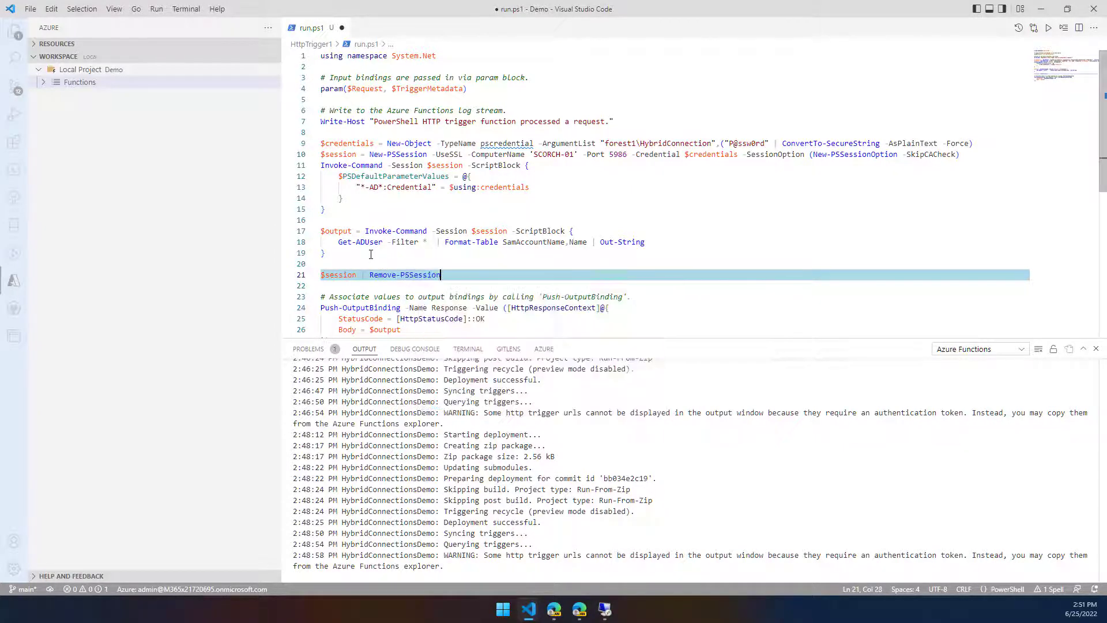
pyautogui.press('ctrl+s')
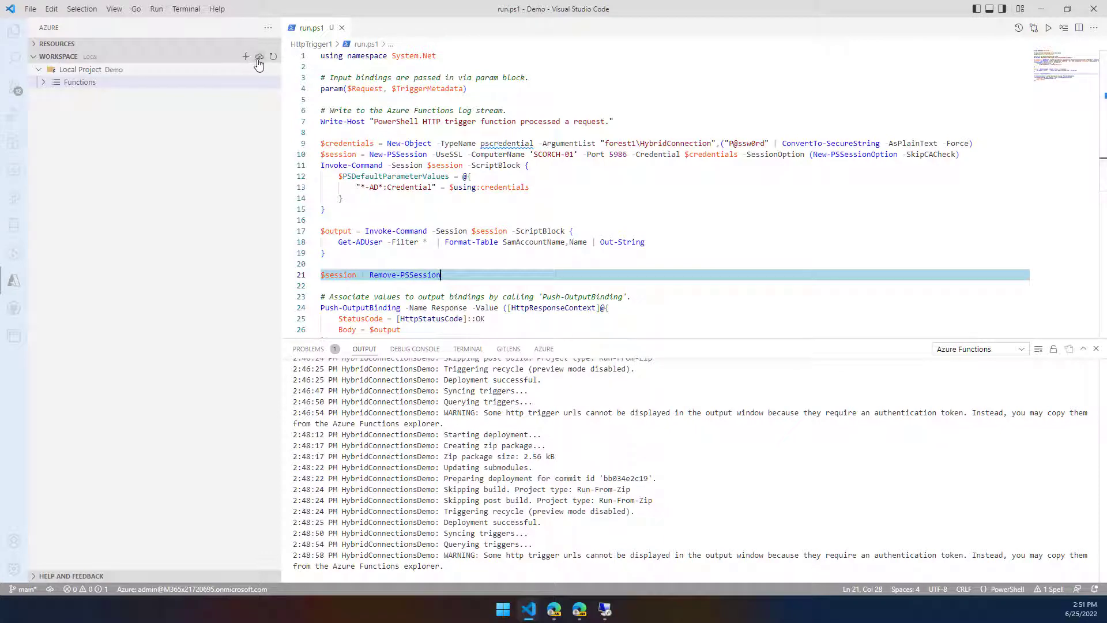
pyautogui.click(259, 63)
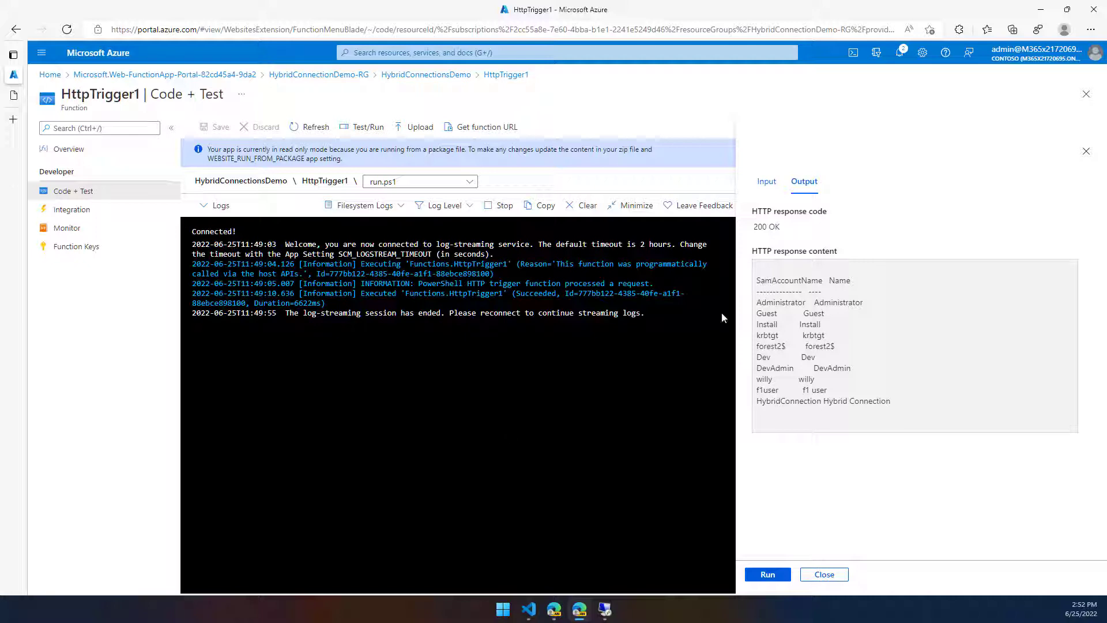
pyautogui.moveTo(756, 336)
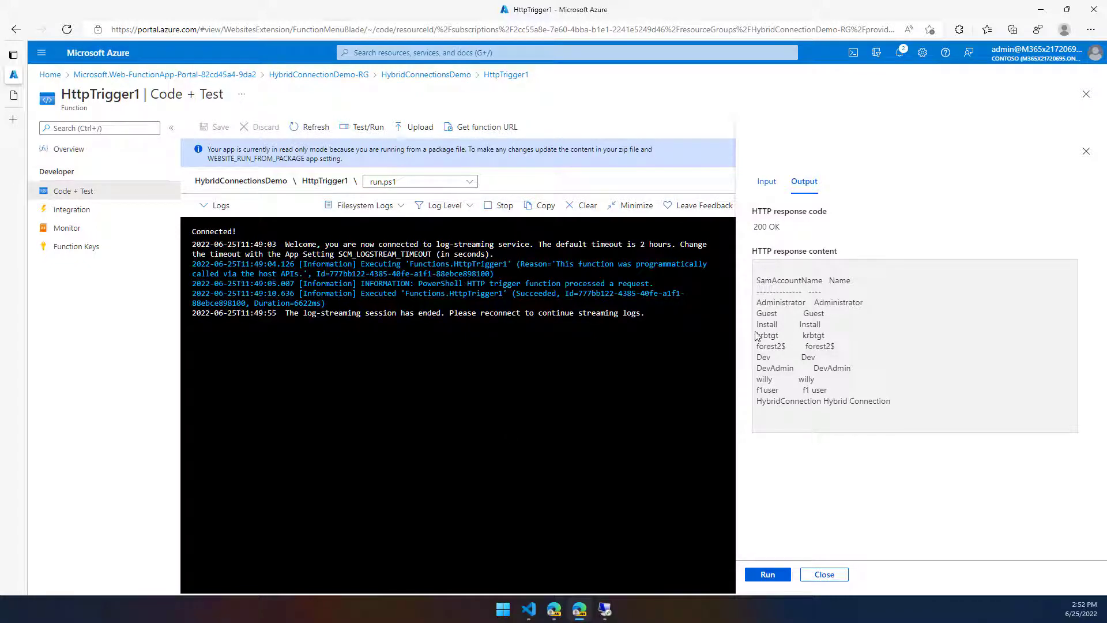
pyautogui.moveTo(591, 361)
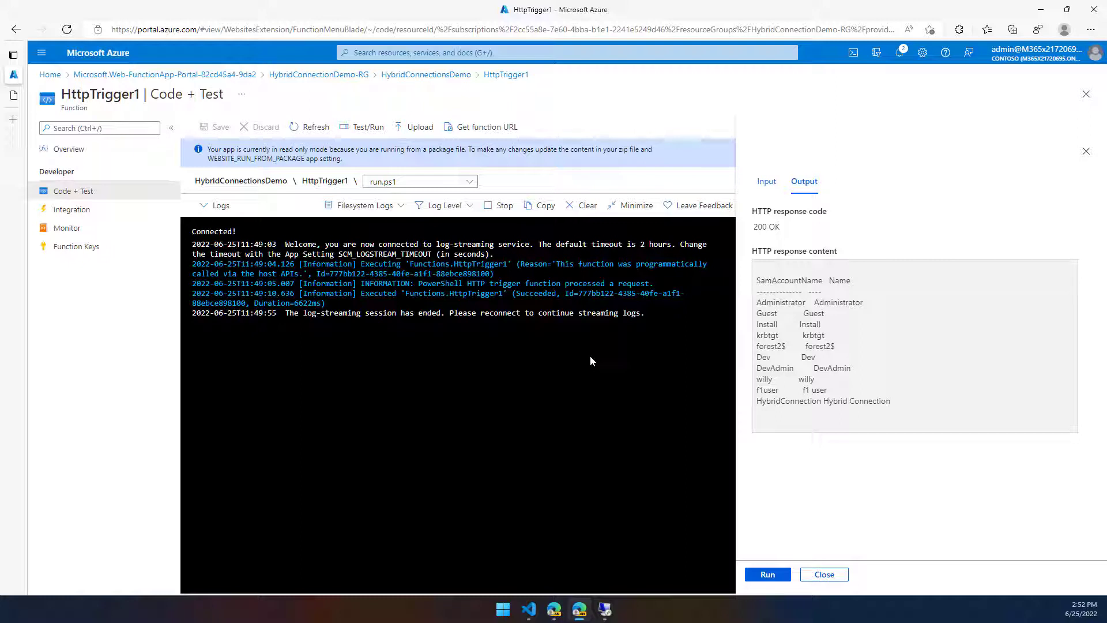
pyautogui.moveTo(585, 360)
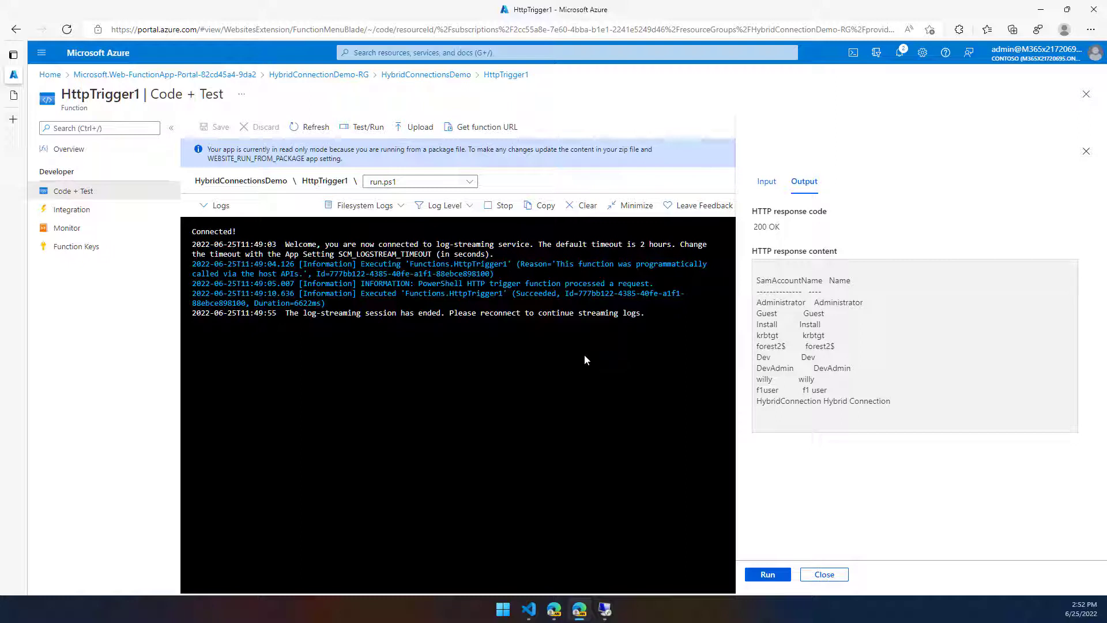
pyautogui.moveTo(508, 350)
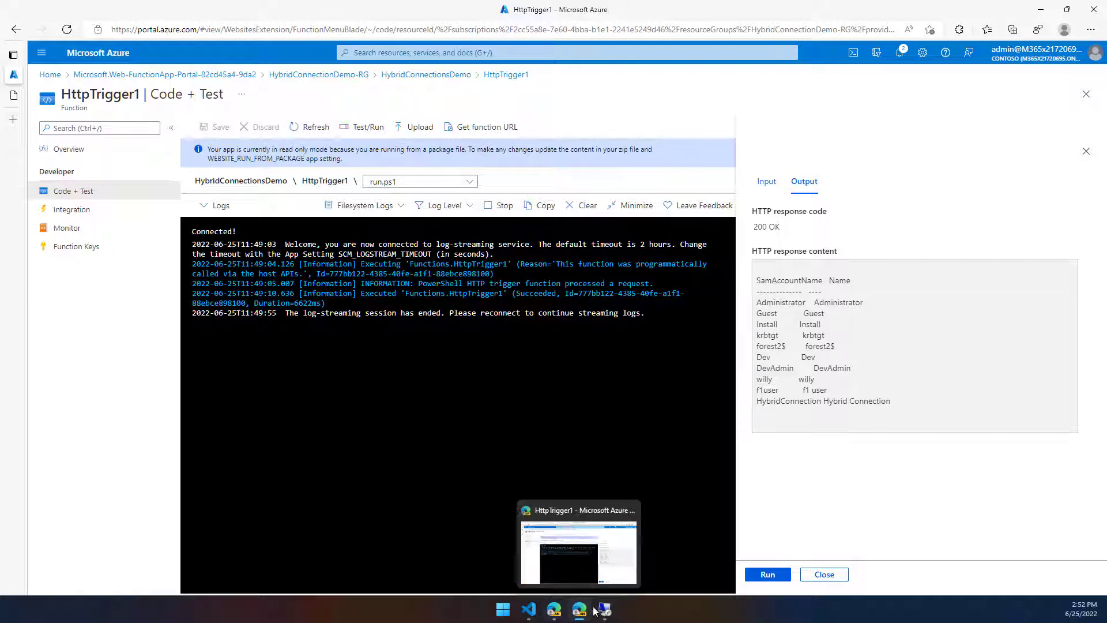
# Switch to the lab virtual machine's Hyper-V connection window.
pyautogui.click(603, 610)
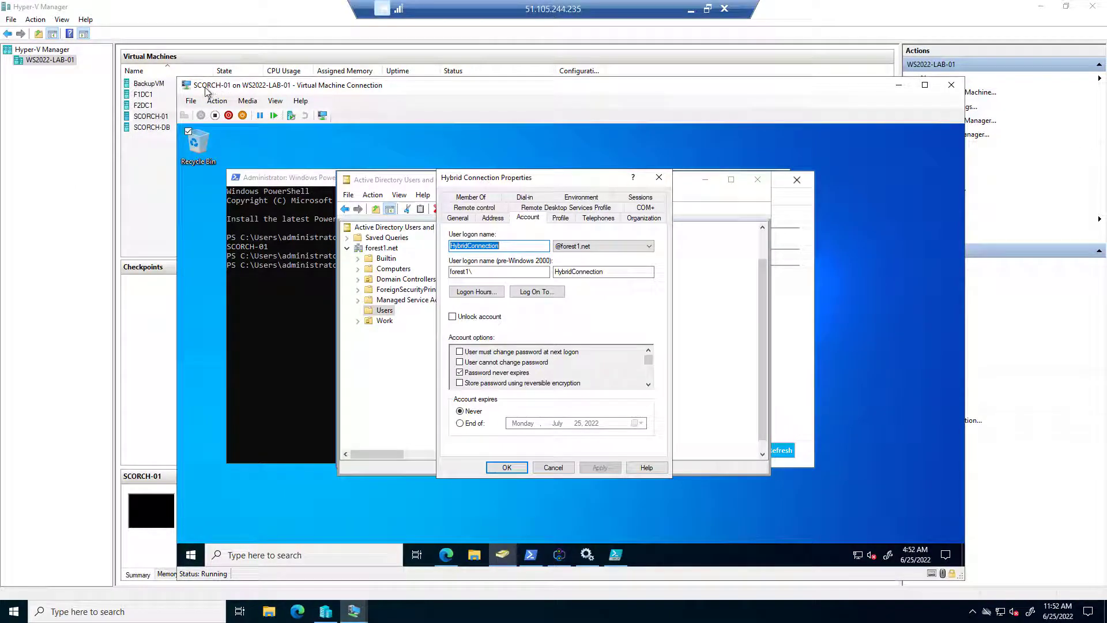
# Close the open windows on the SCORCH-01 VM desktop.
pyautogui.click(506, 466)
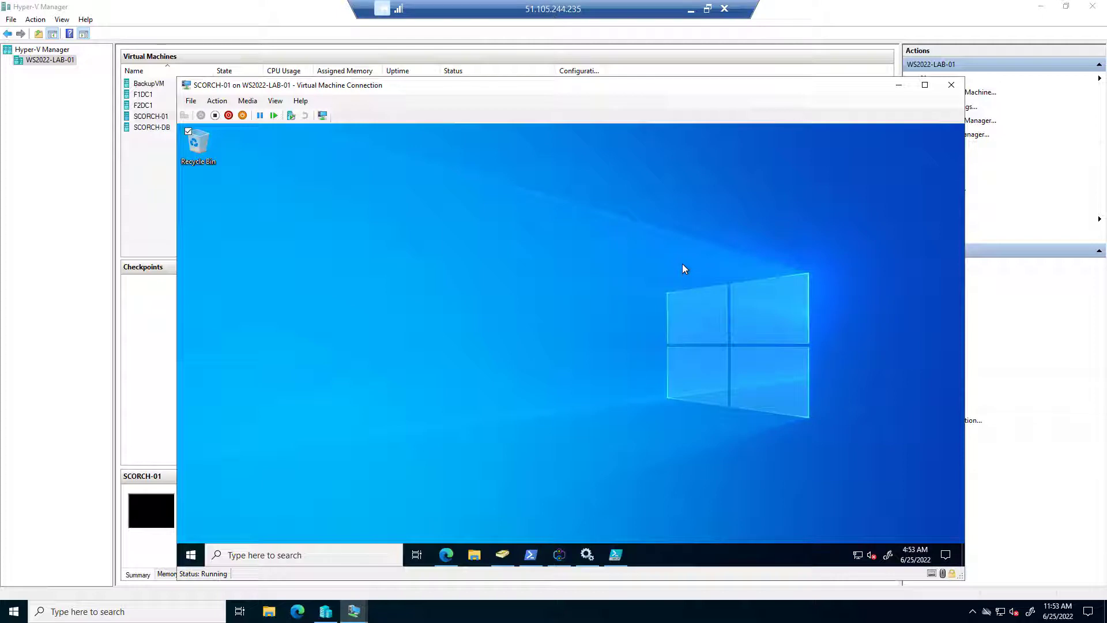
pyautogui.moveTo(690, 9)
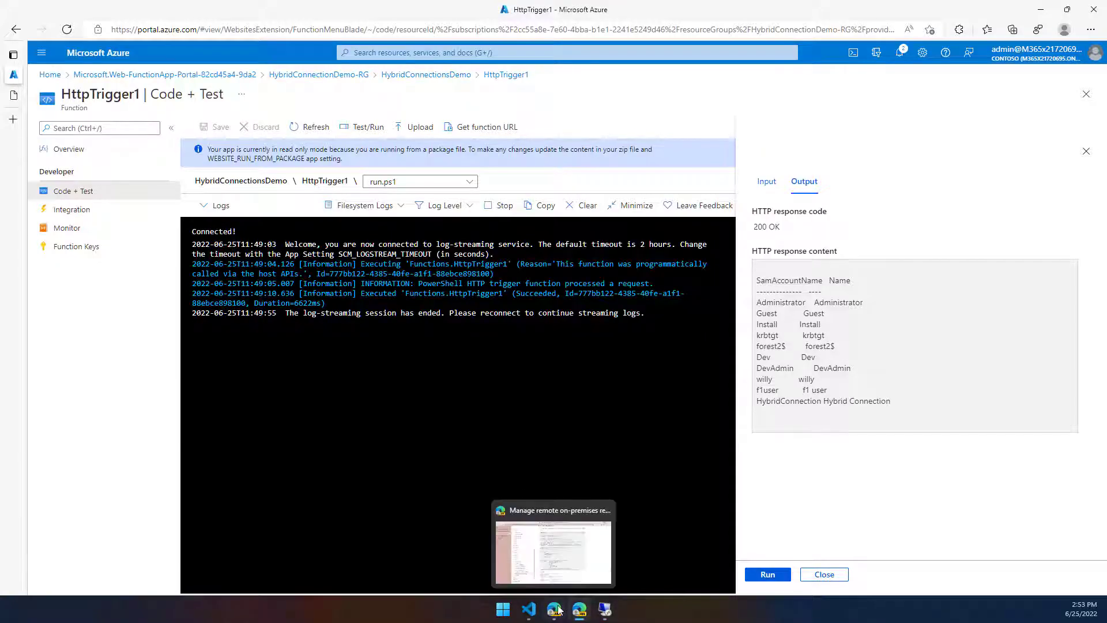
# Open the SystemCenterOrchestrator GitHub tab and scroll its readme to the runbook examples.
pyautogui.click(553, 542)
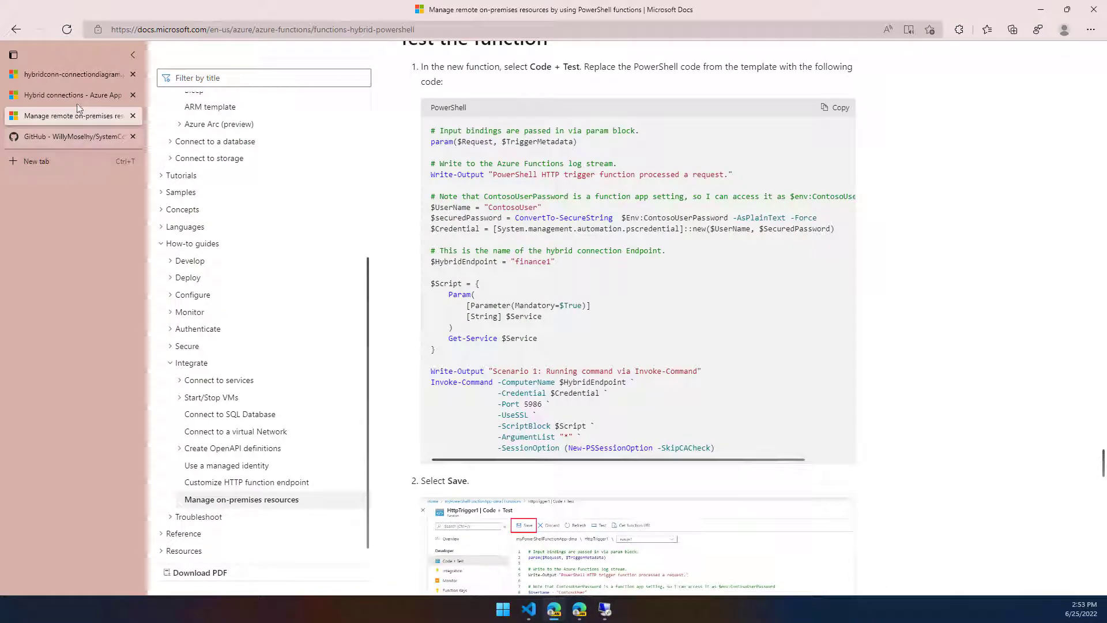
pyautogui.click(70, 136)
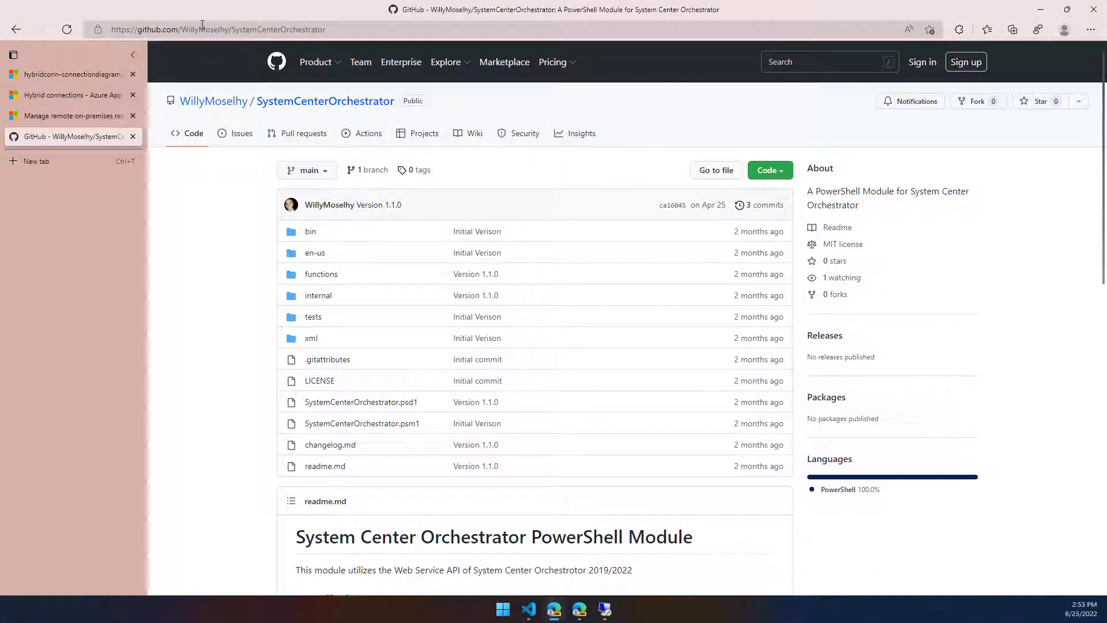
pyautogui.scroll(-3)
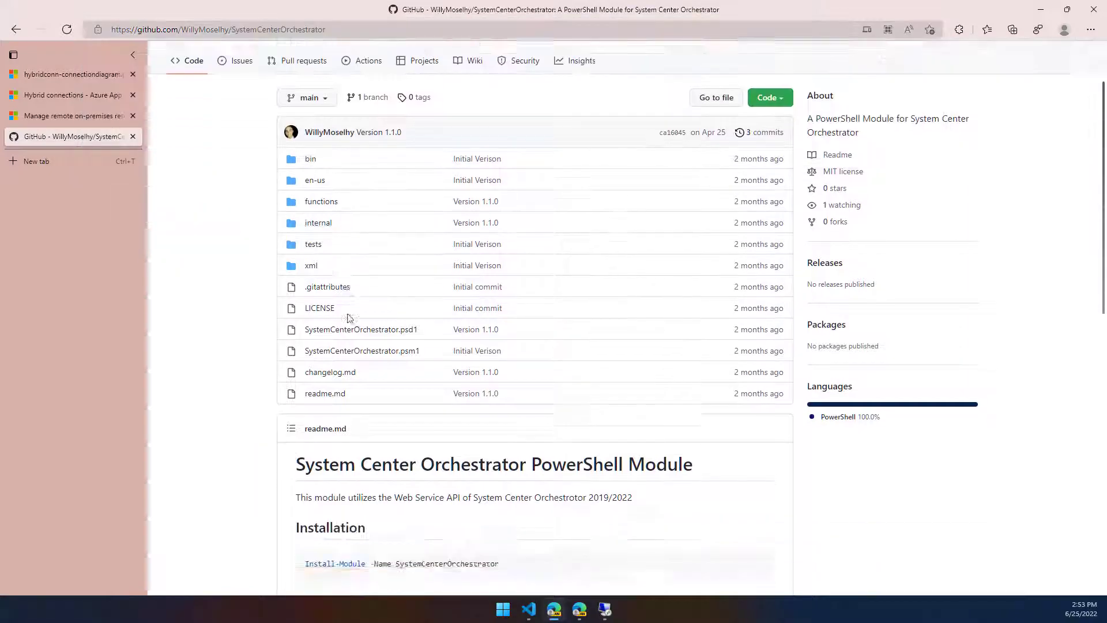
pyautogui.scroll(-3)
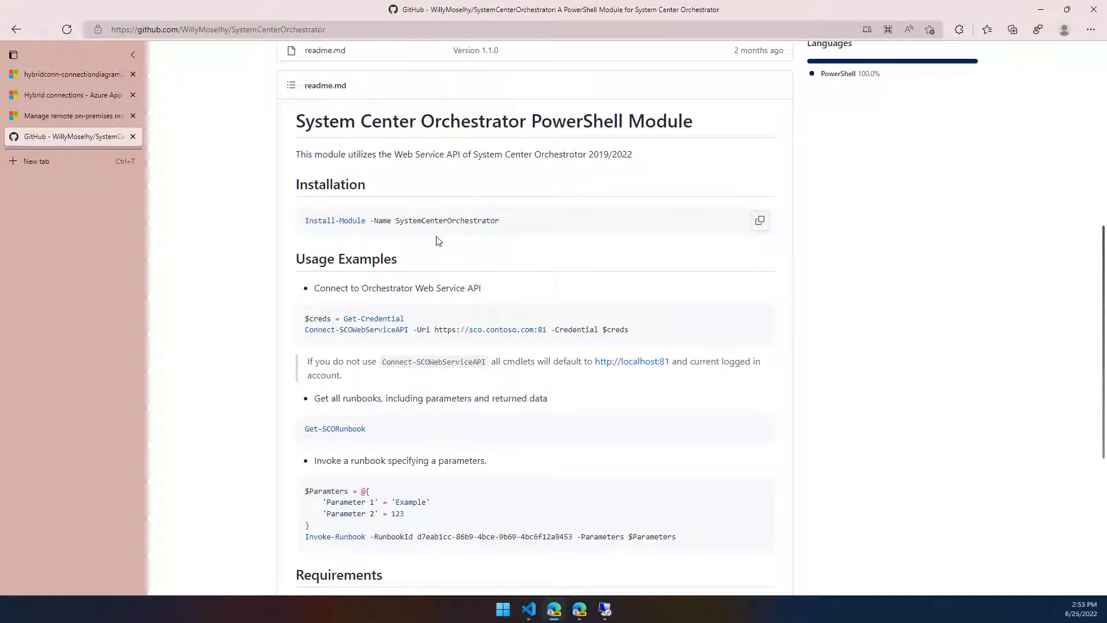
pyautogui.scroll(-3)
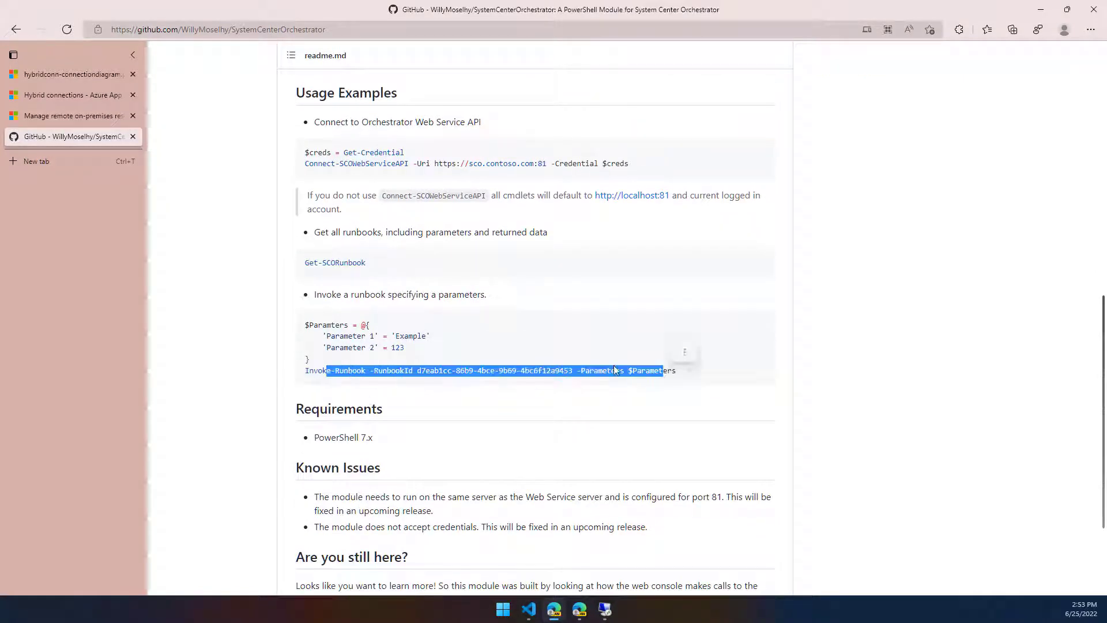
pyautogui.moveTo(70, 95)
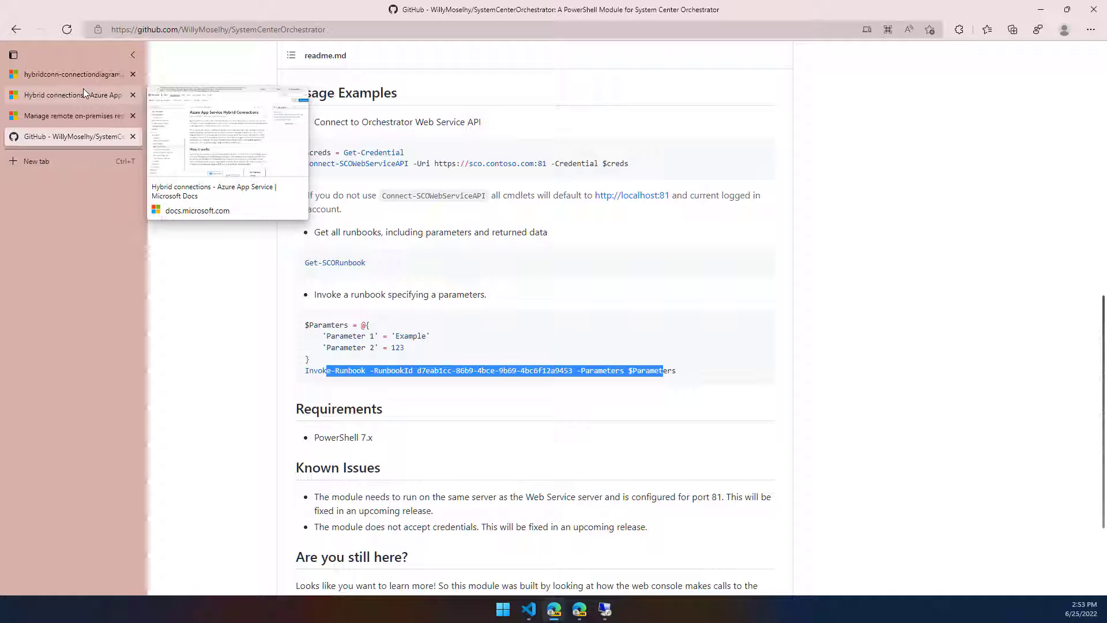
pyautogui.moveTo(177, 298)
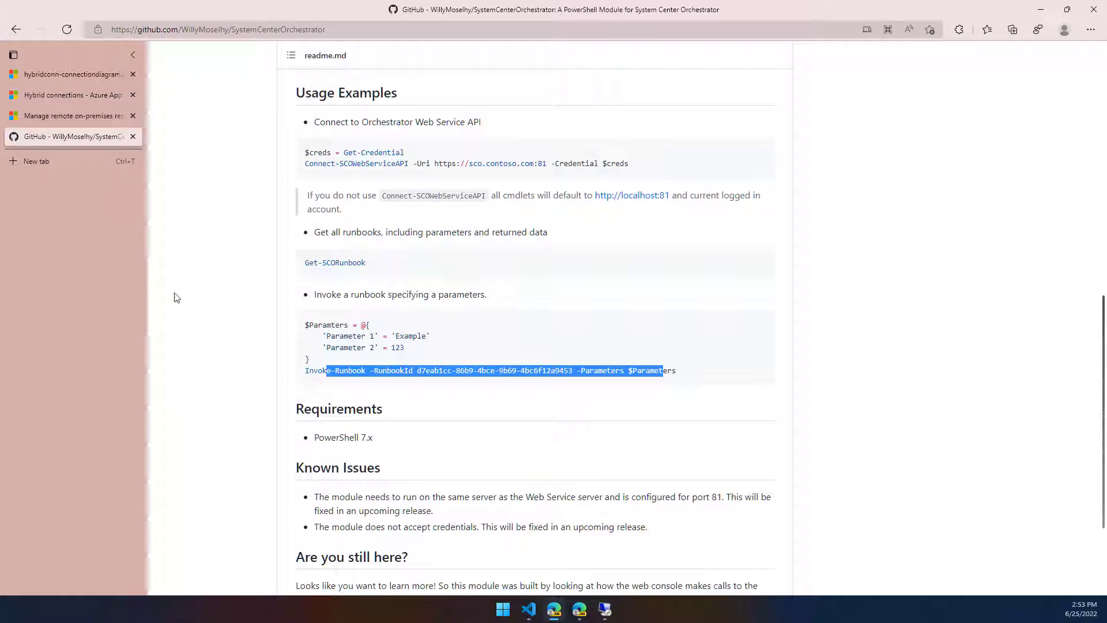